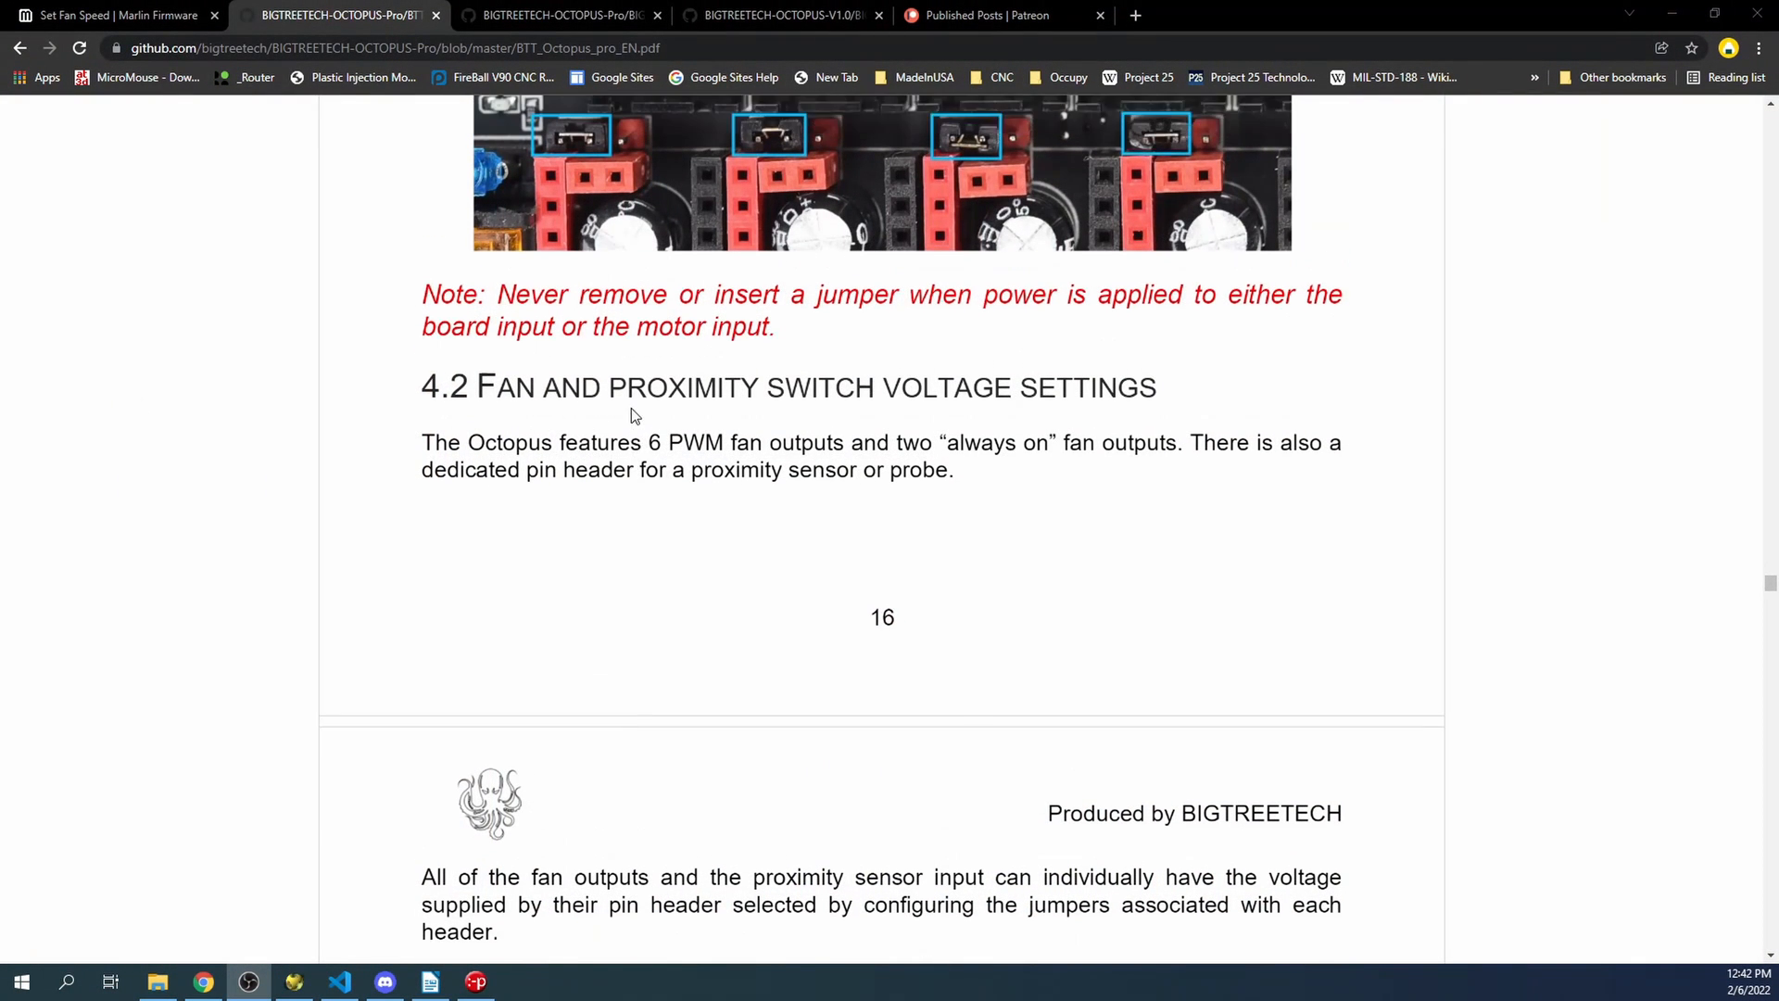
- Scroll the Octopus Pro manual through the 24V, 12V and 5V fan jumper images to the red wiring note
scroll("up", 3)
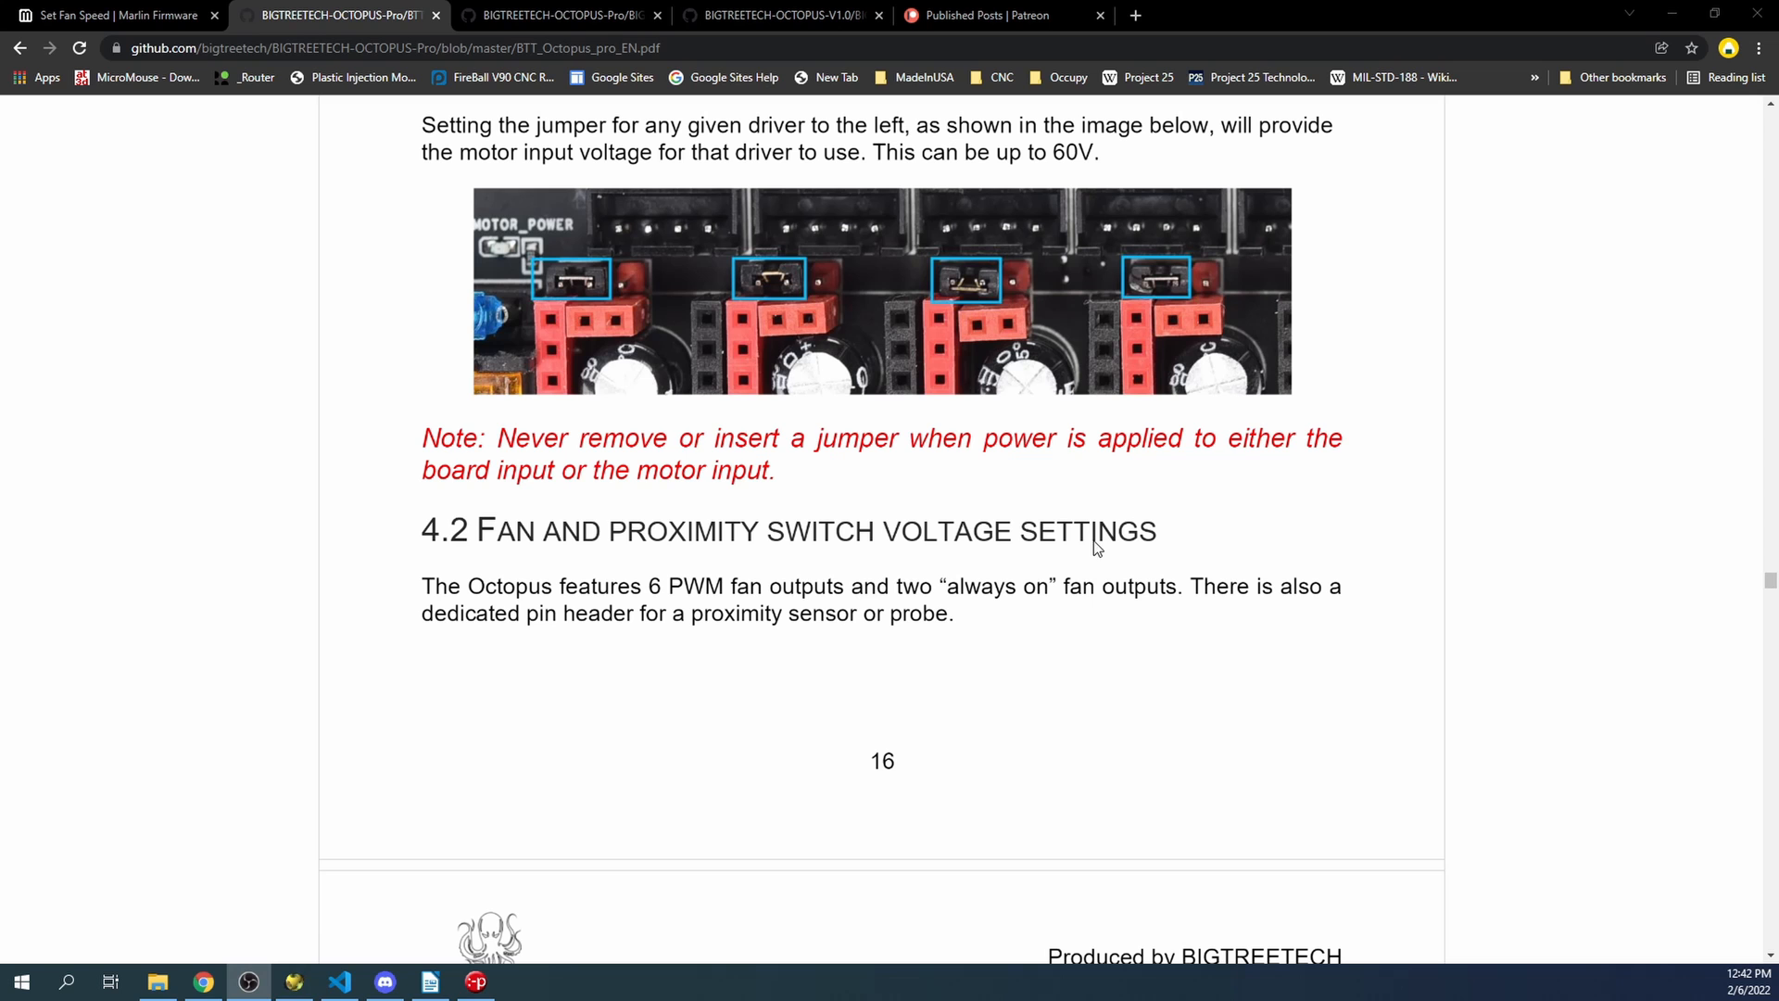
scroll("down", 3)
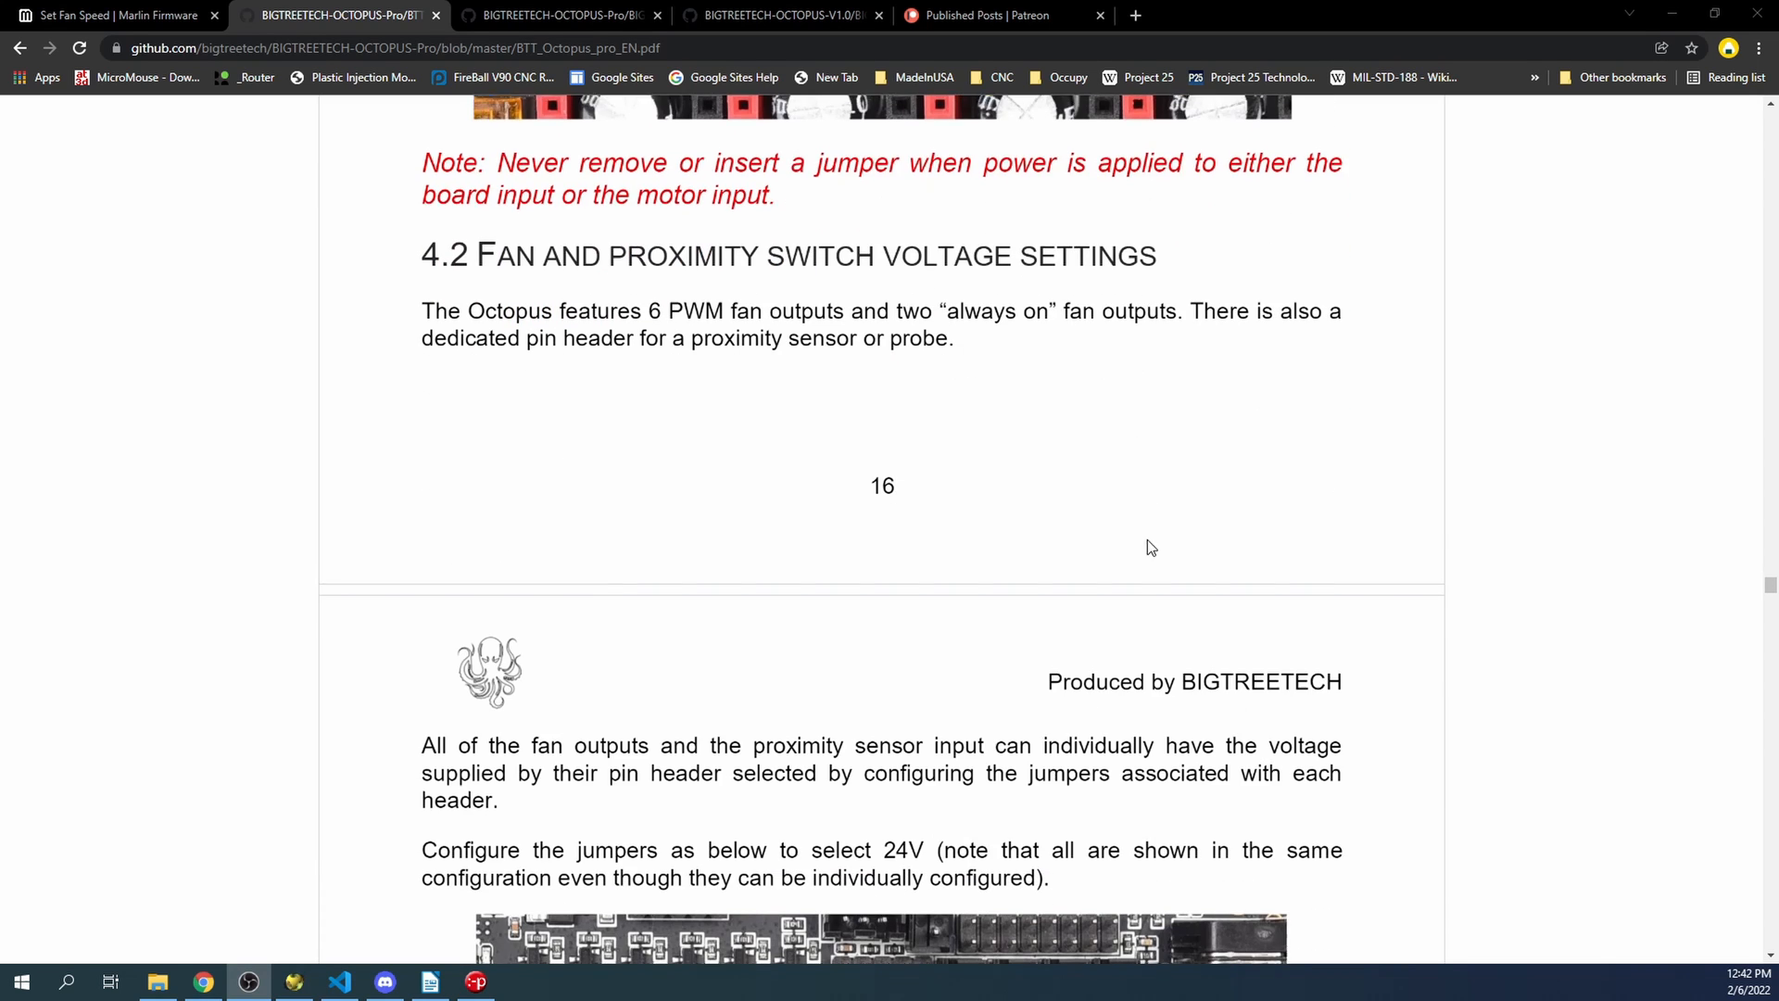
scroll("down", 3)
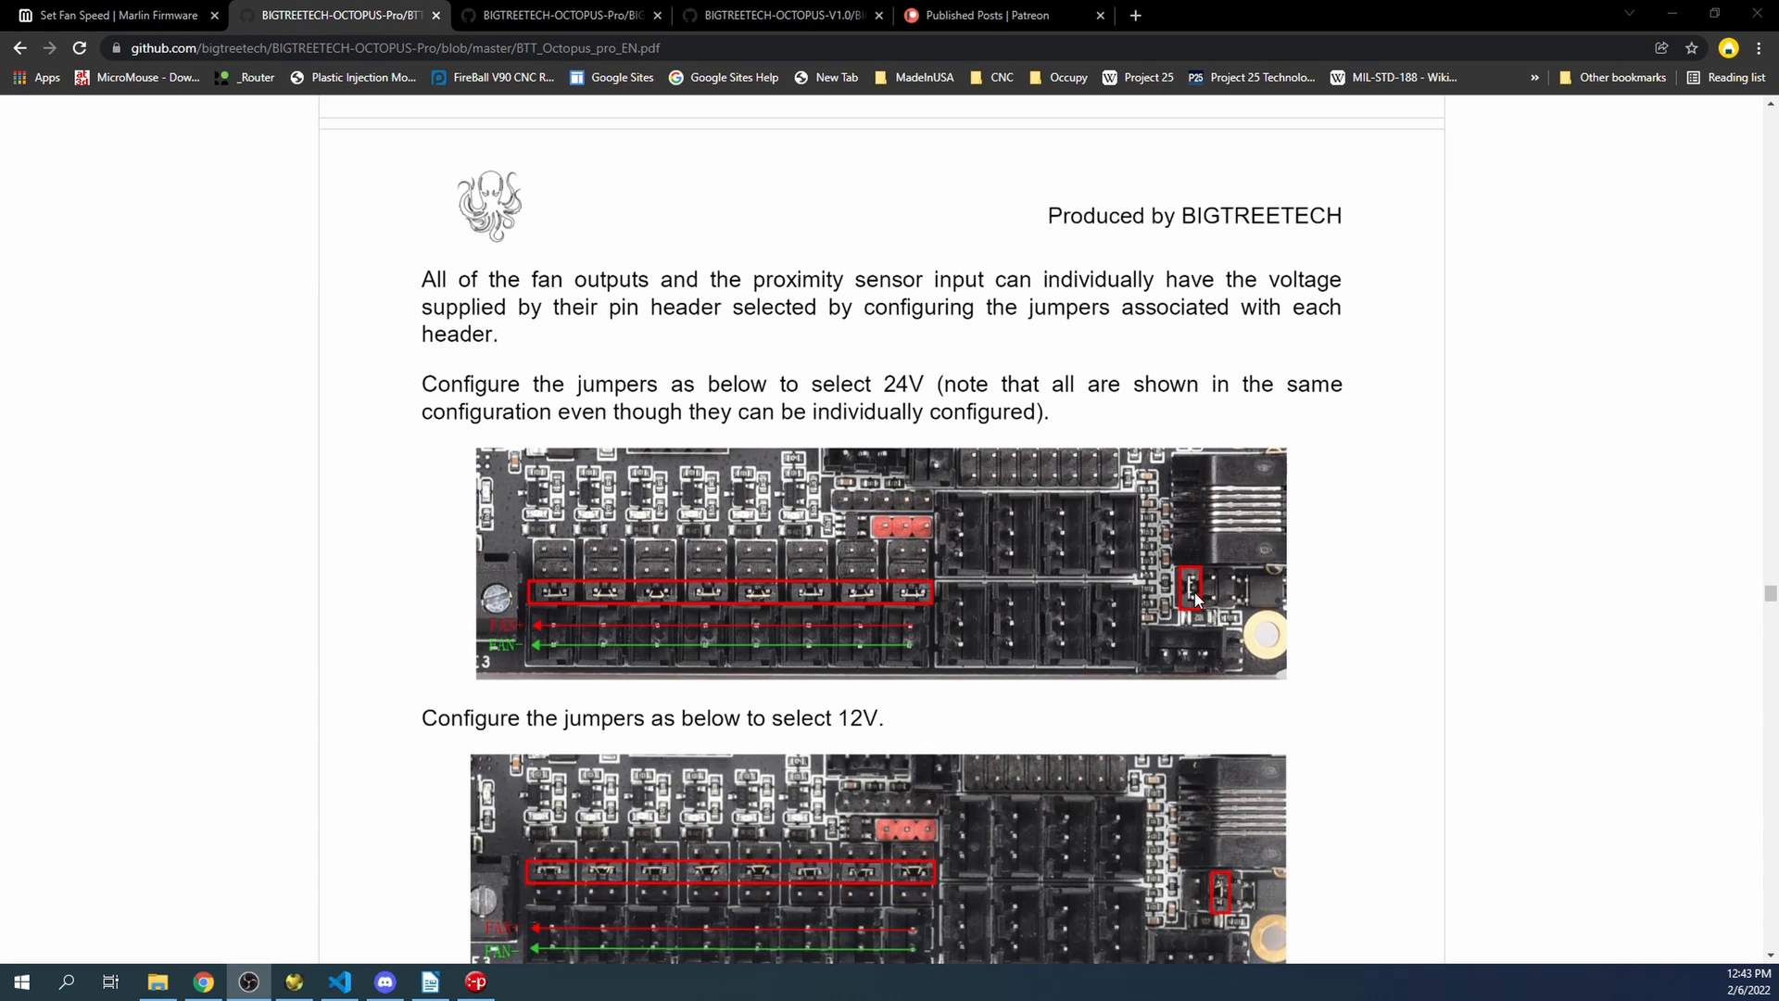
scroll("down", 3)
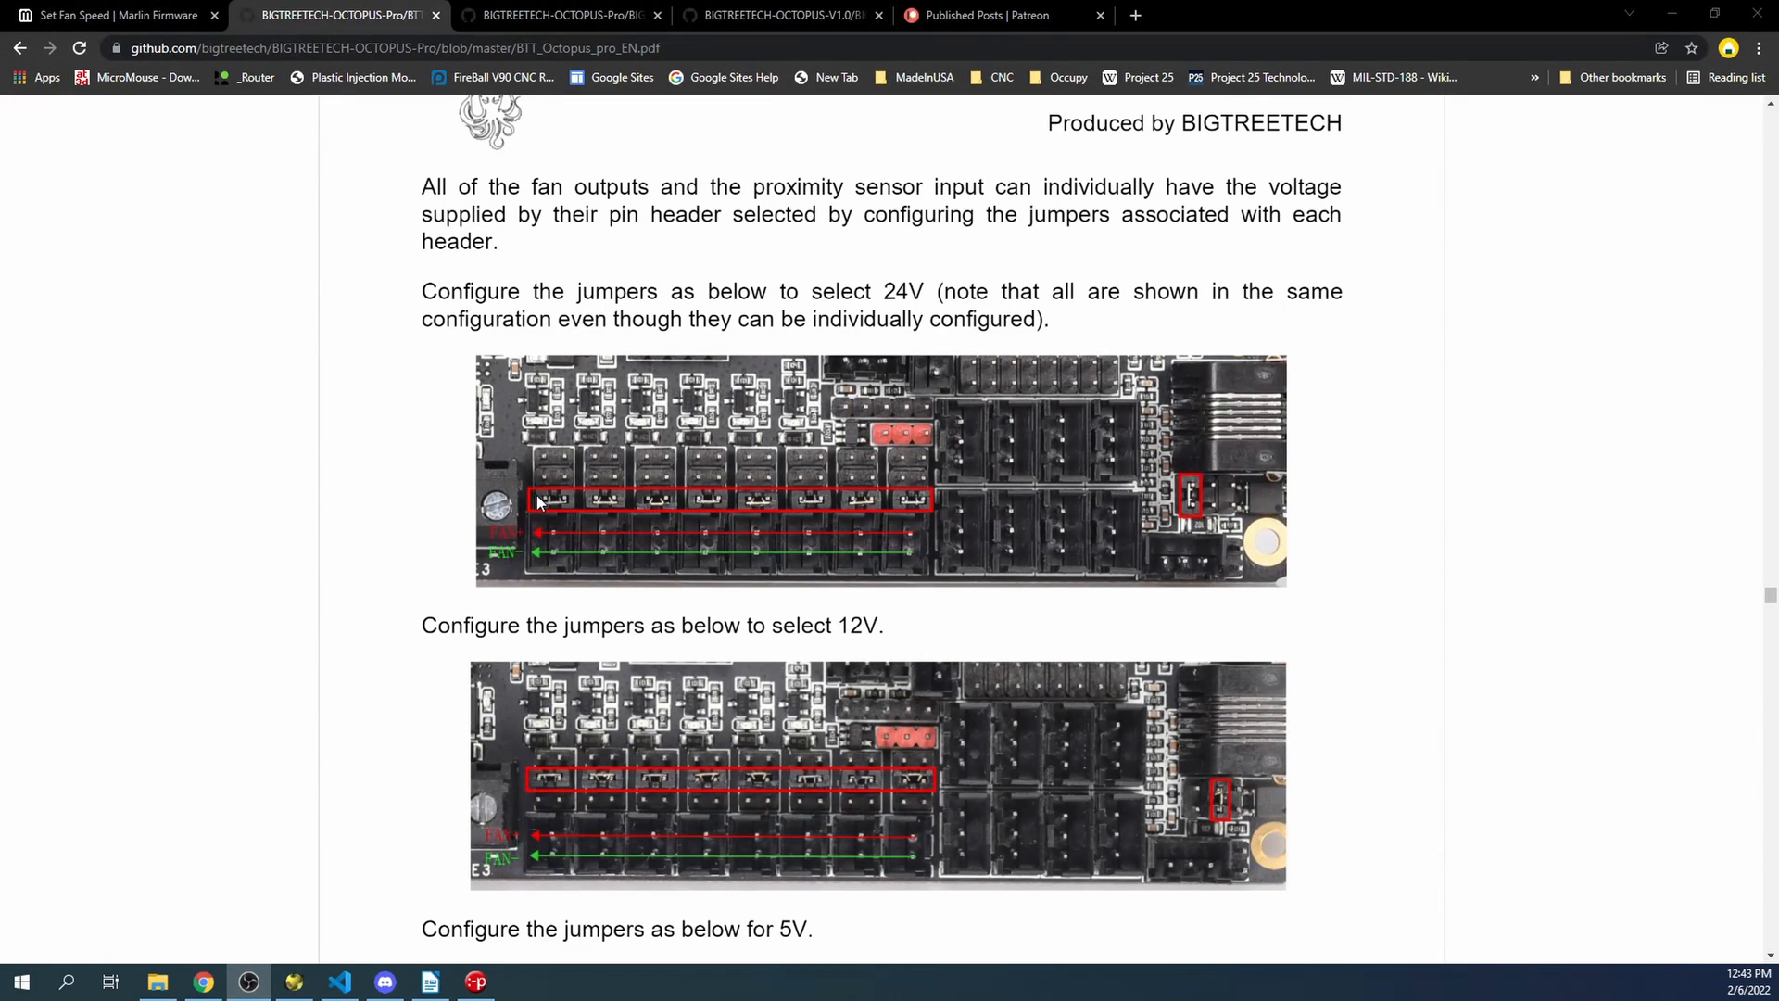
mouse_move(936, 514)
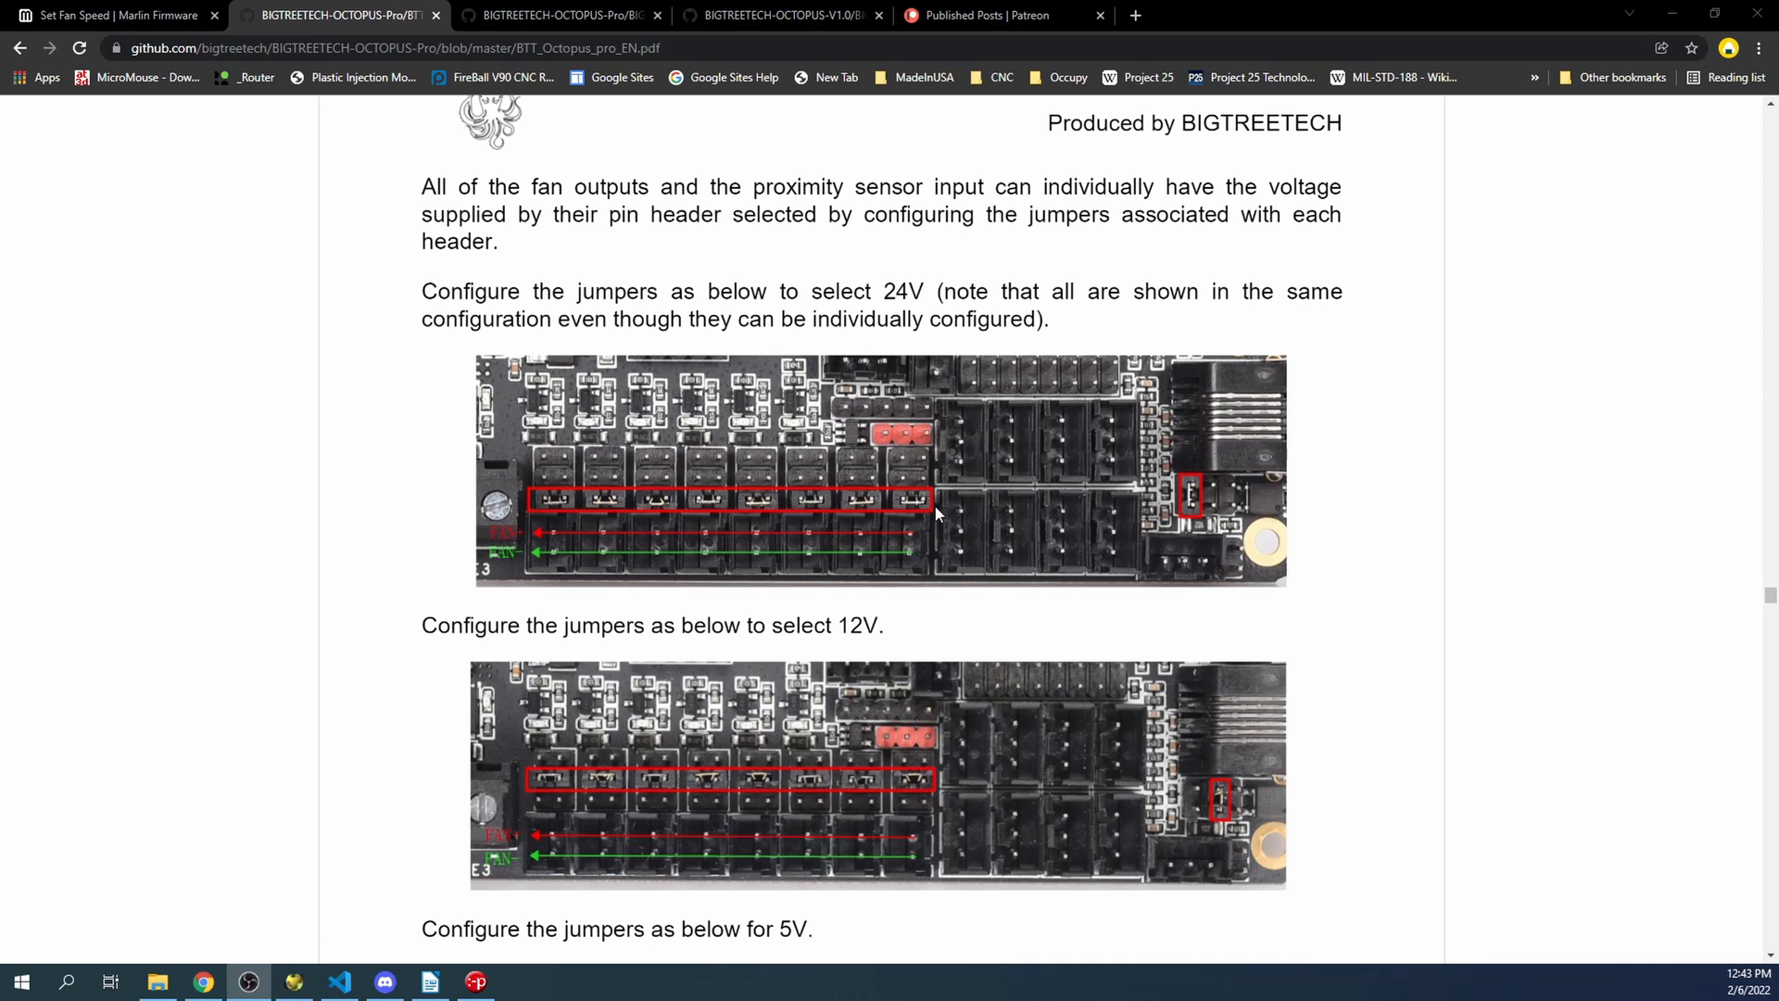
scroll("down", 3)
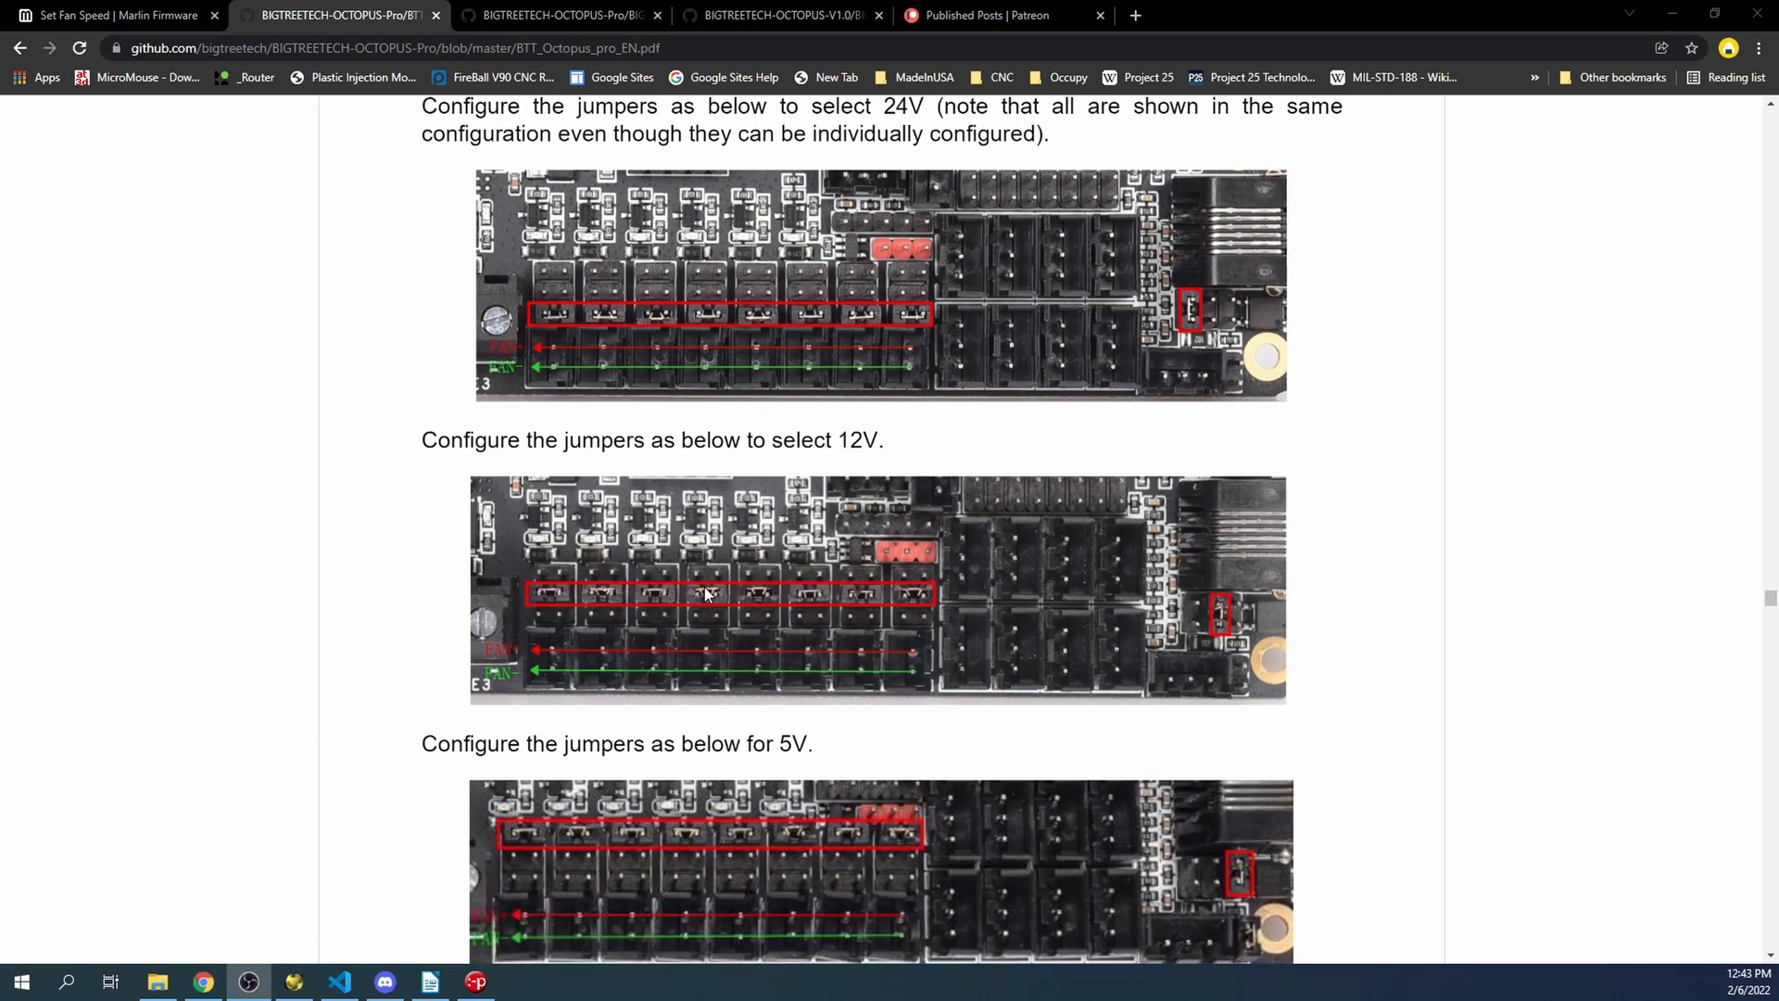
scroll("down", 3)
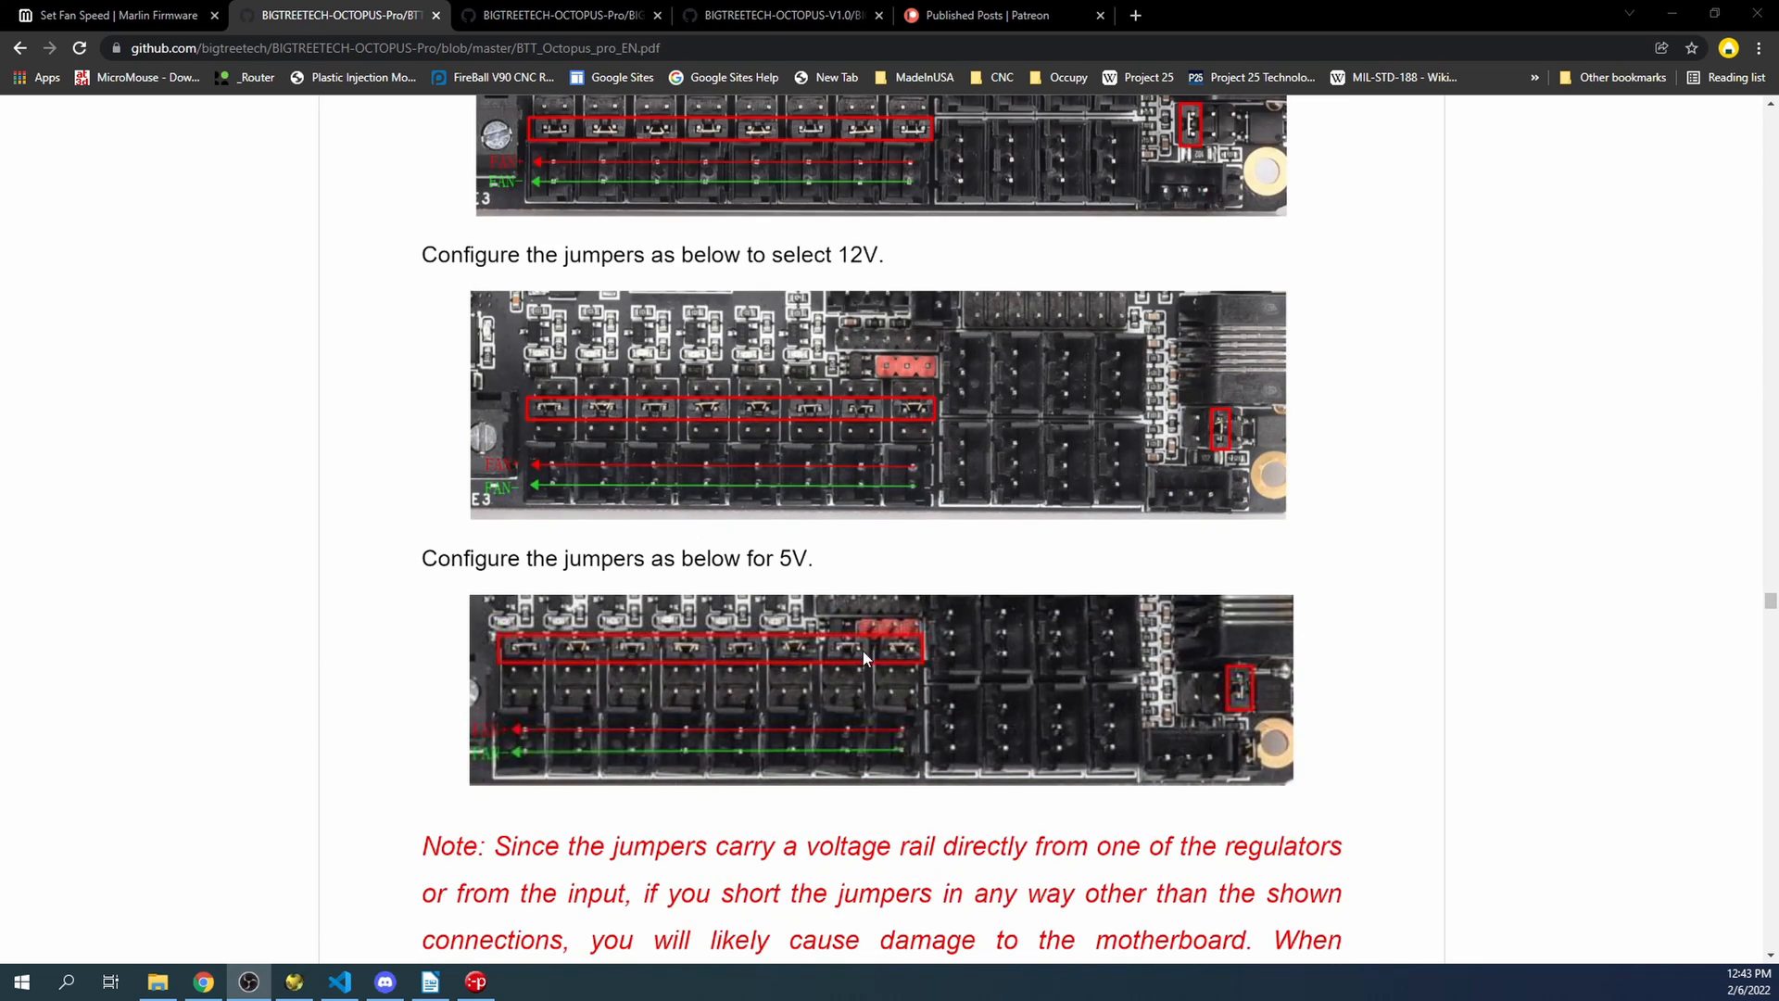
scroll("down", 3)
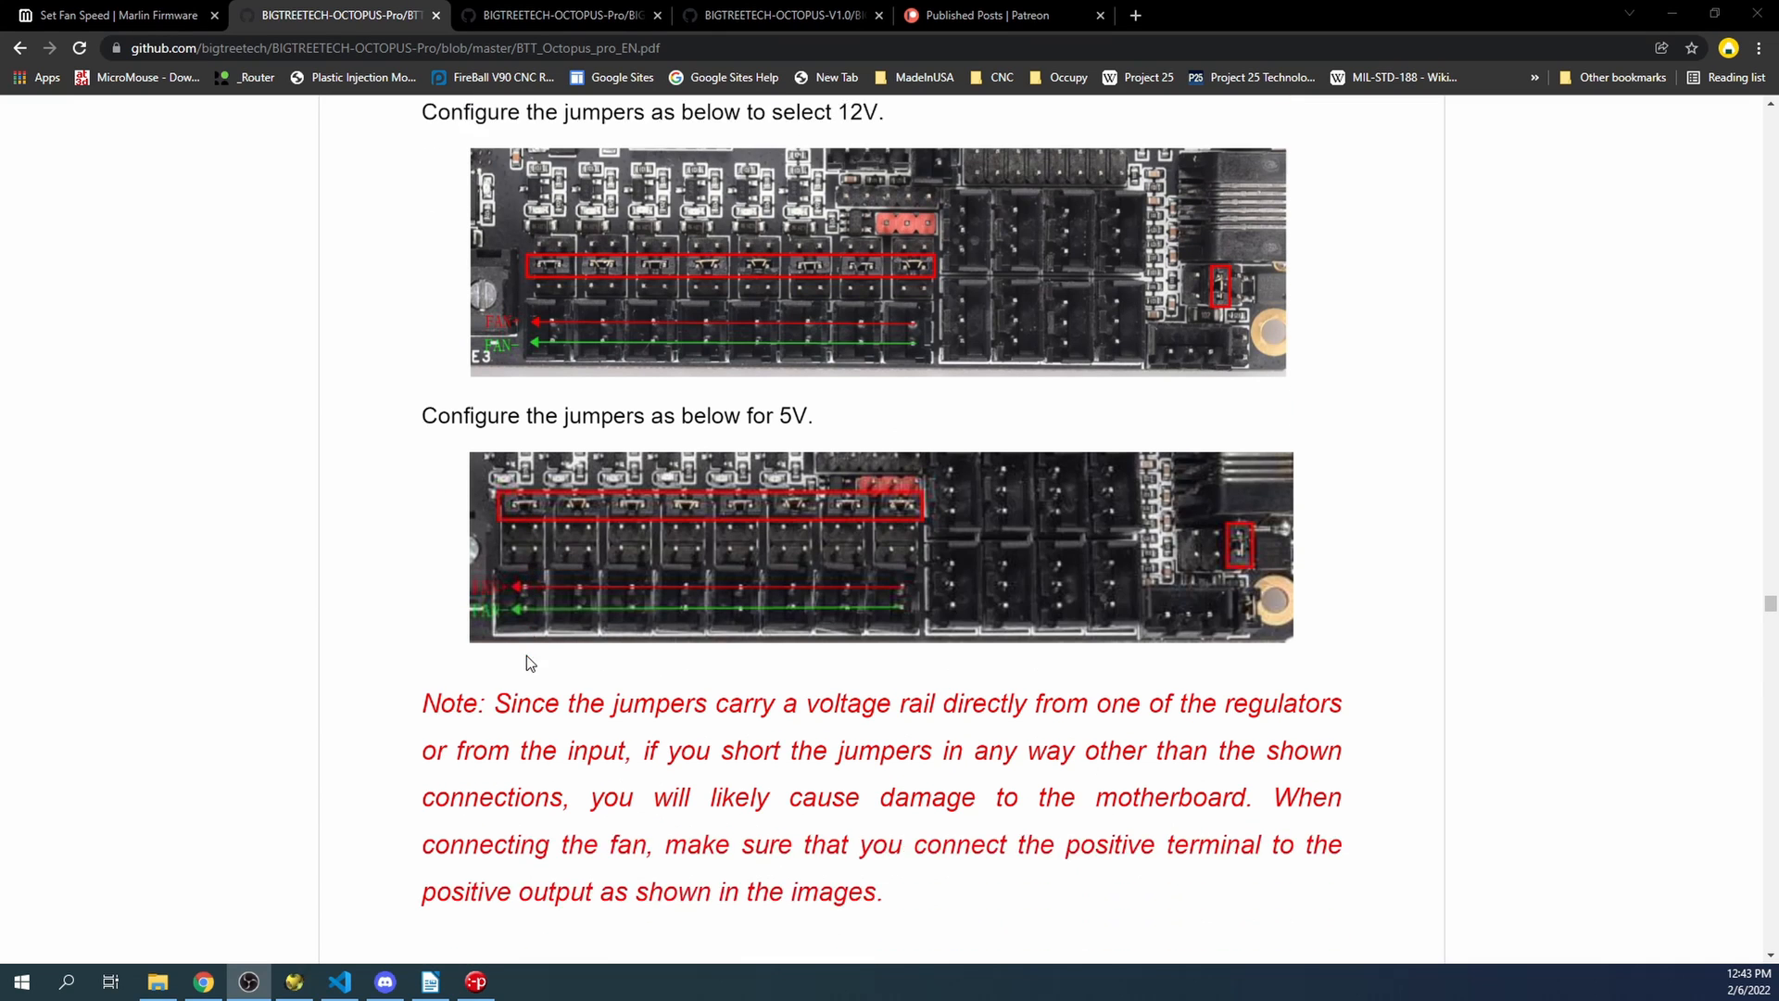
scroll("down", 3)
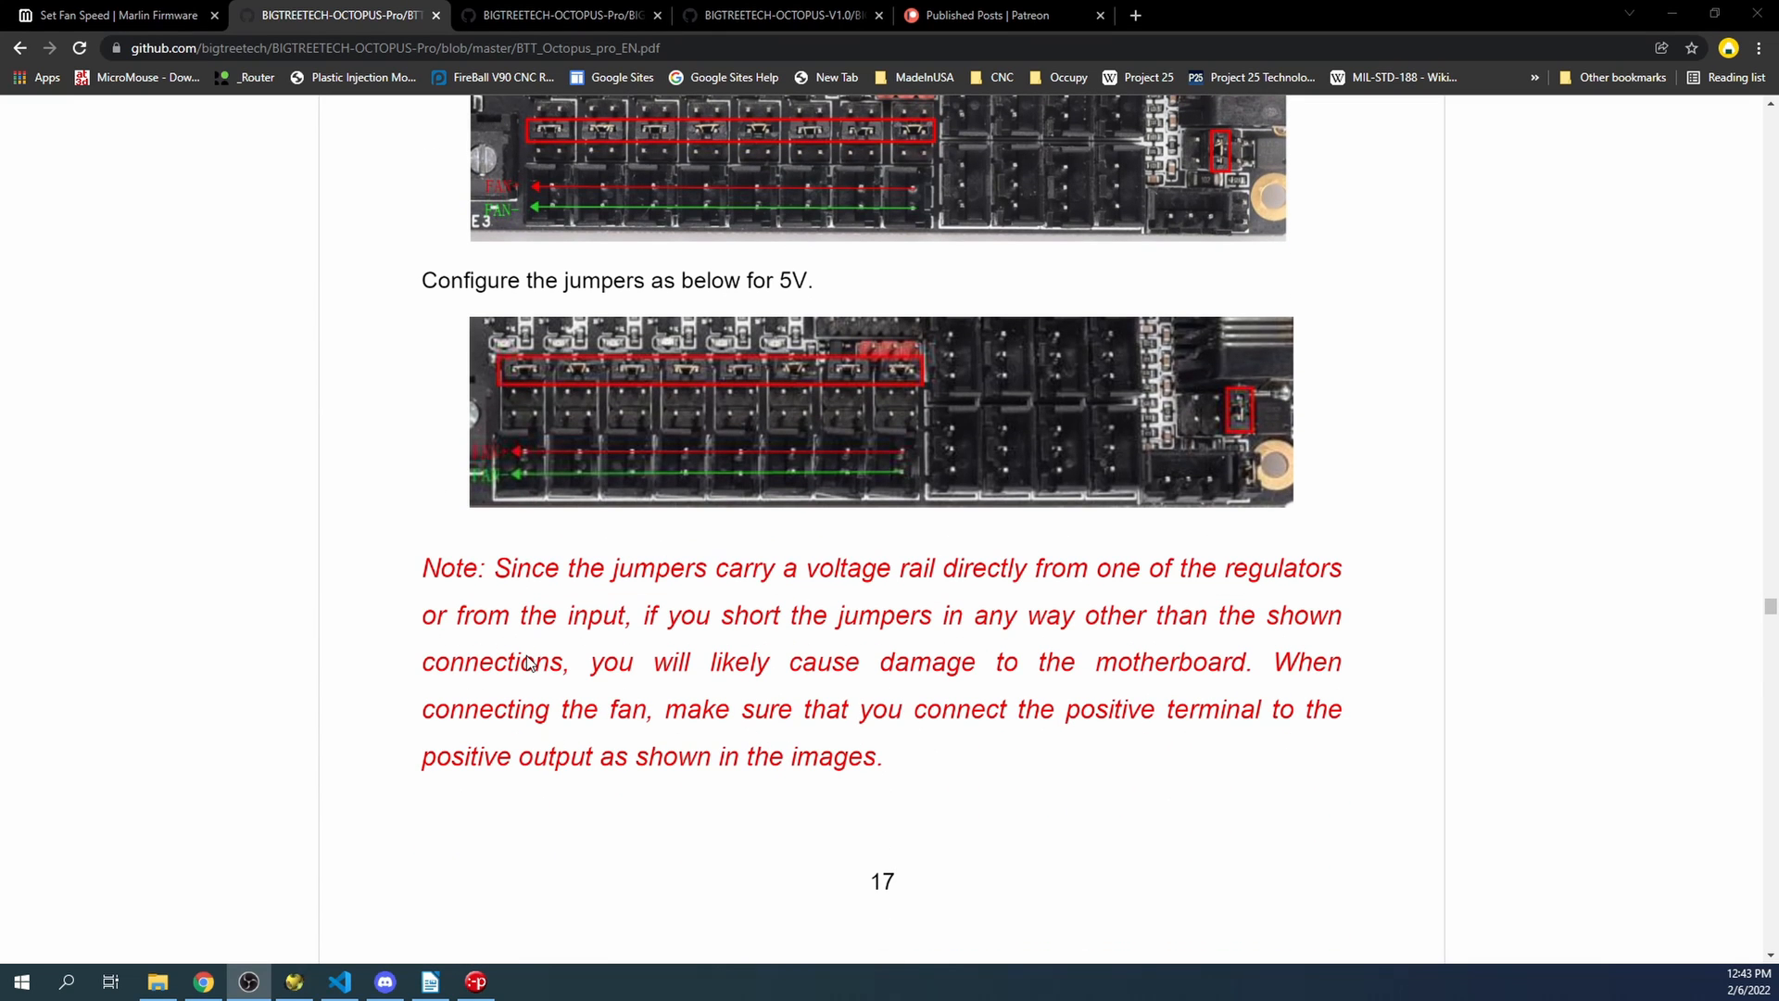
mouse_move(650, 613)
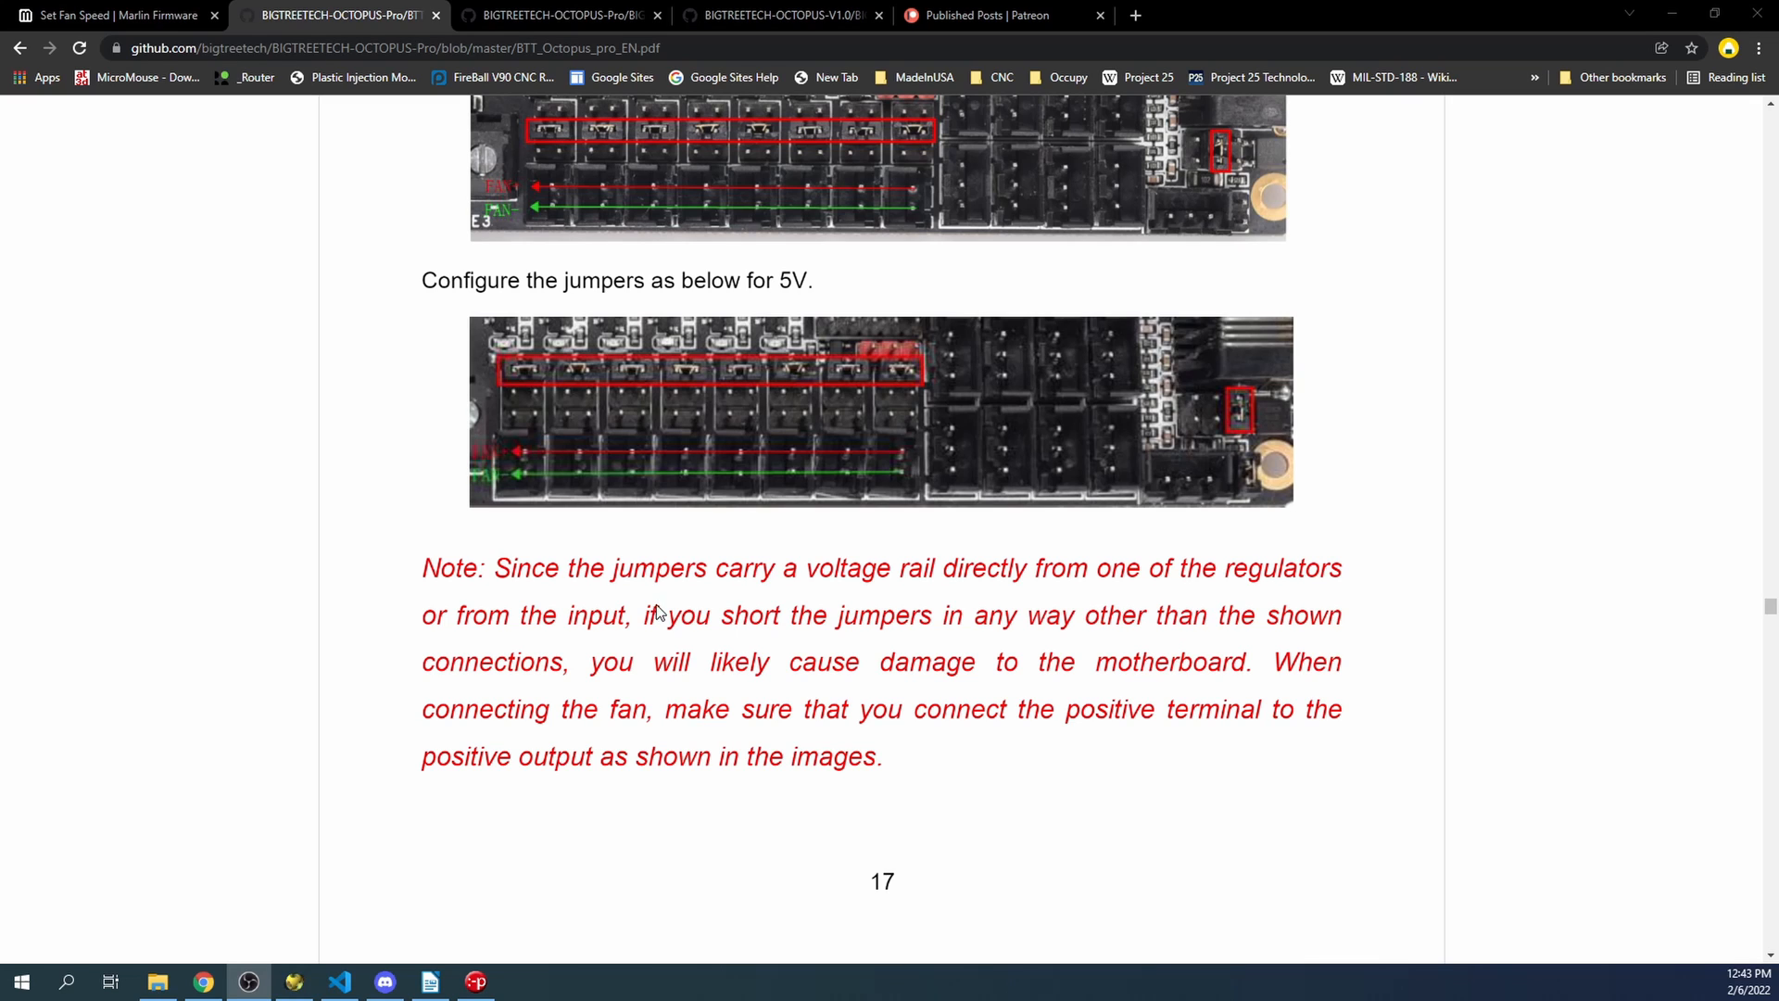
mouse_move(850, 457)
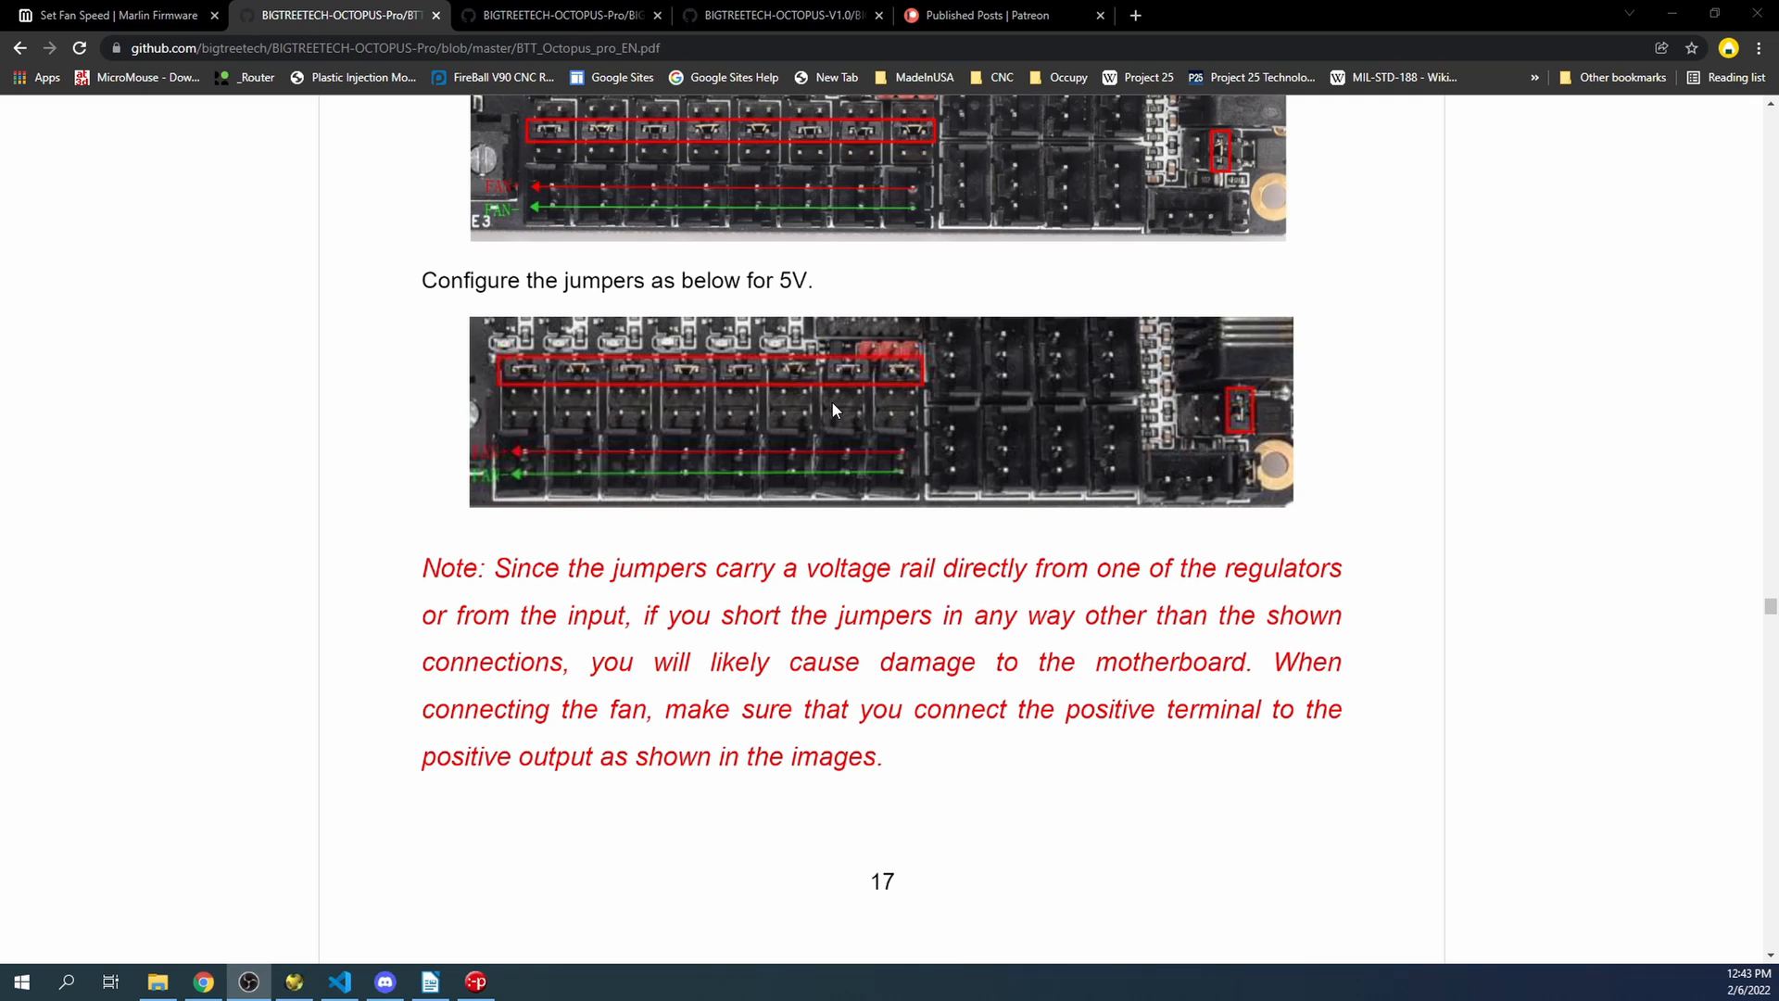
mouse_move(873, 427)
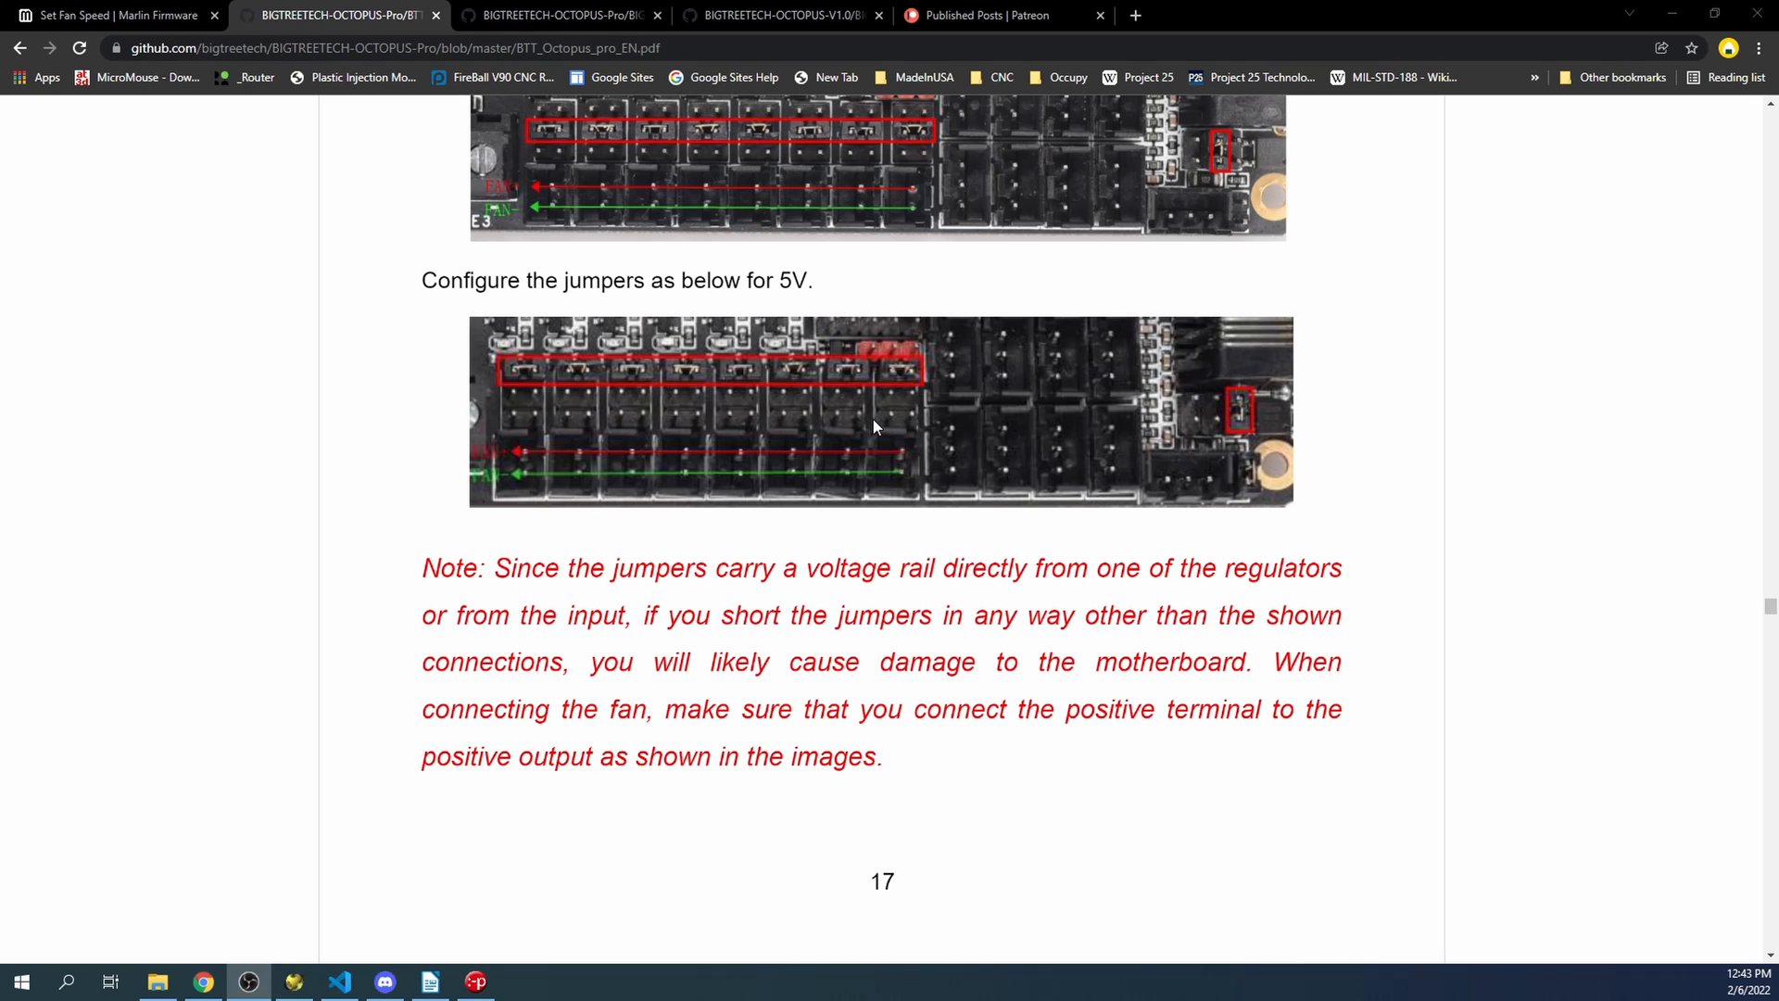
mouse_move(107, 15)
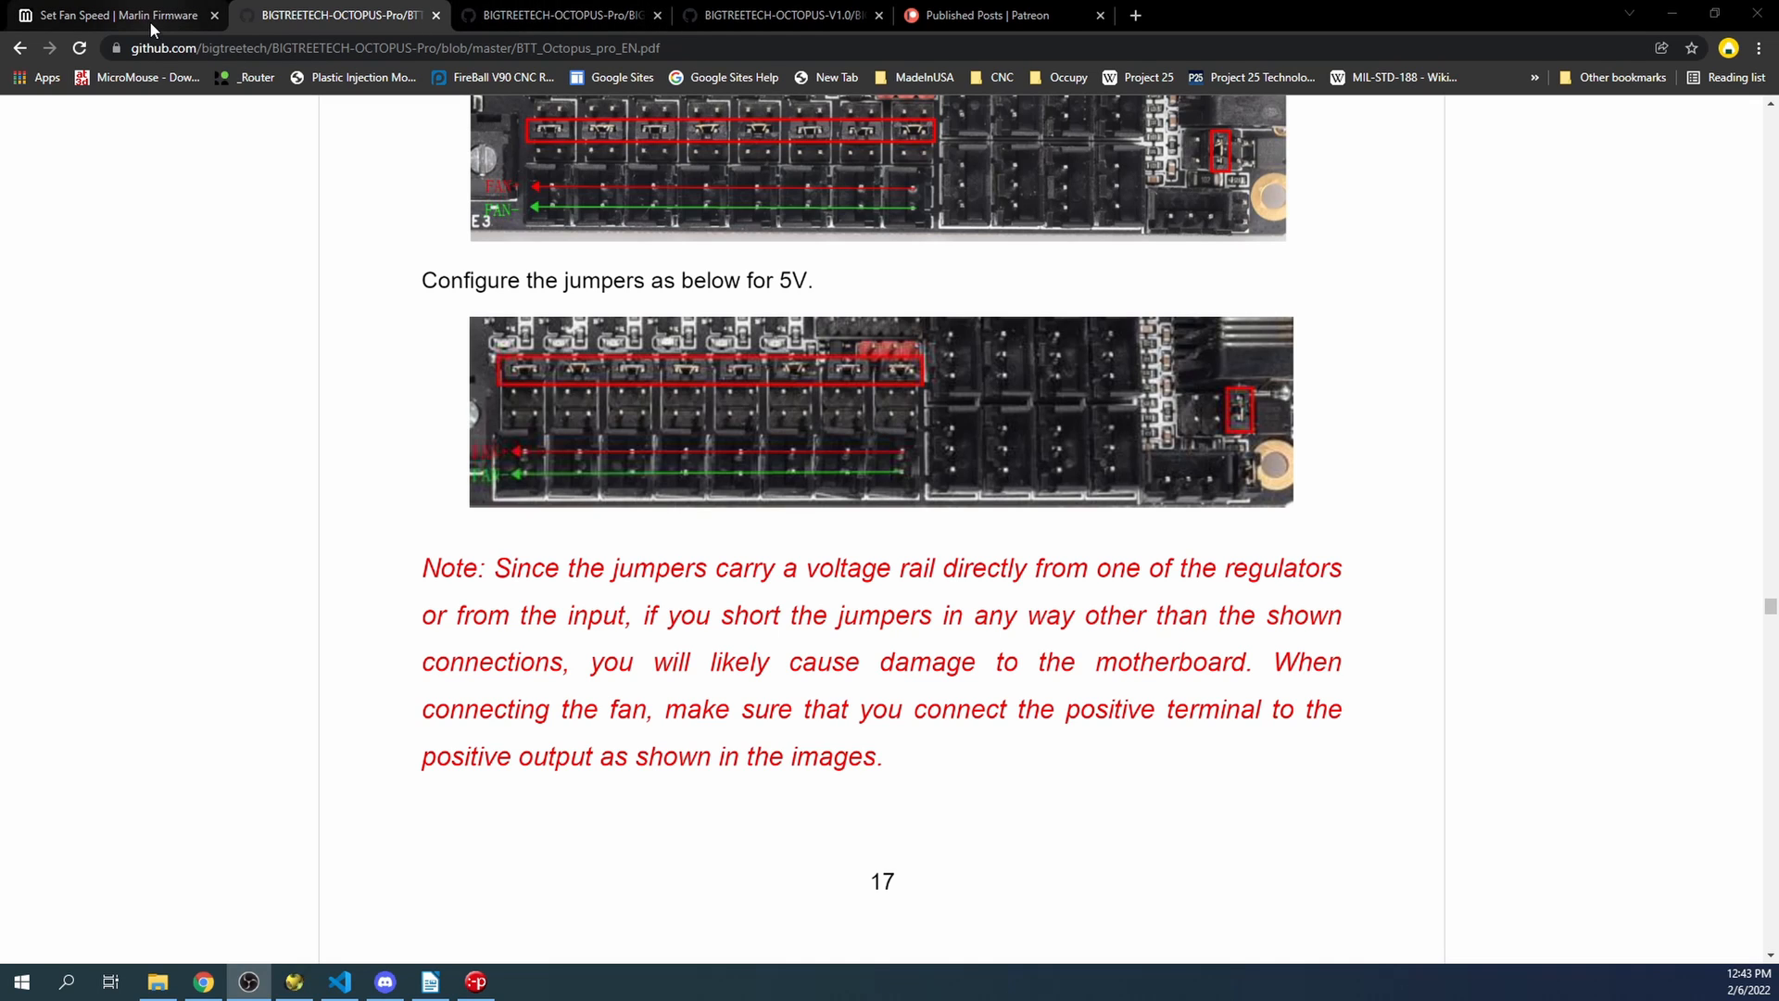
- View the M106 reference's parameters and example, highlighting the fan index and secondary-speed parts of the syntax
left_click(107, 15)
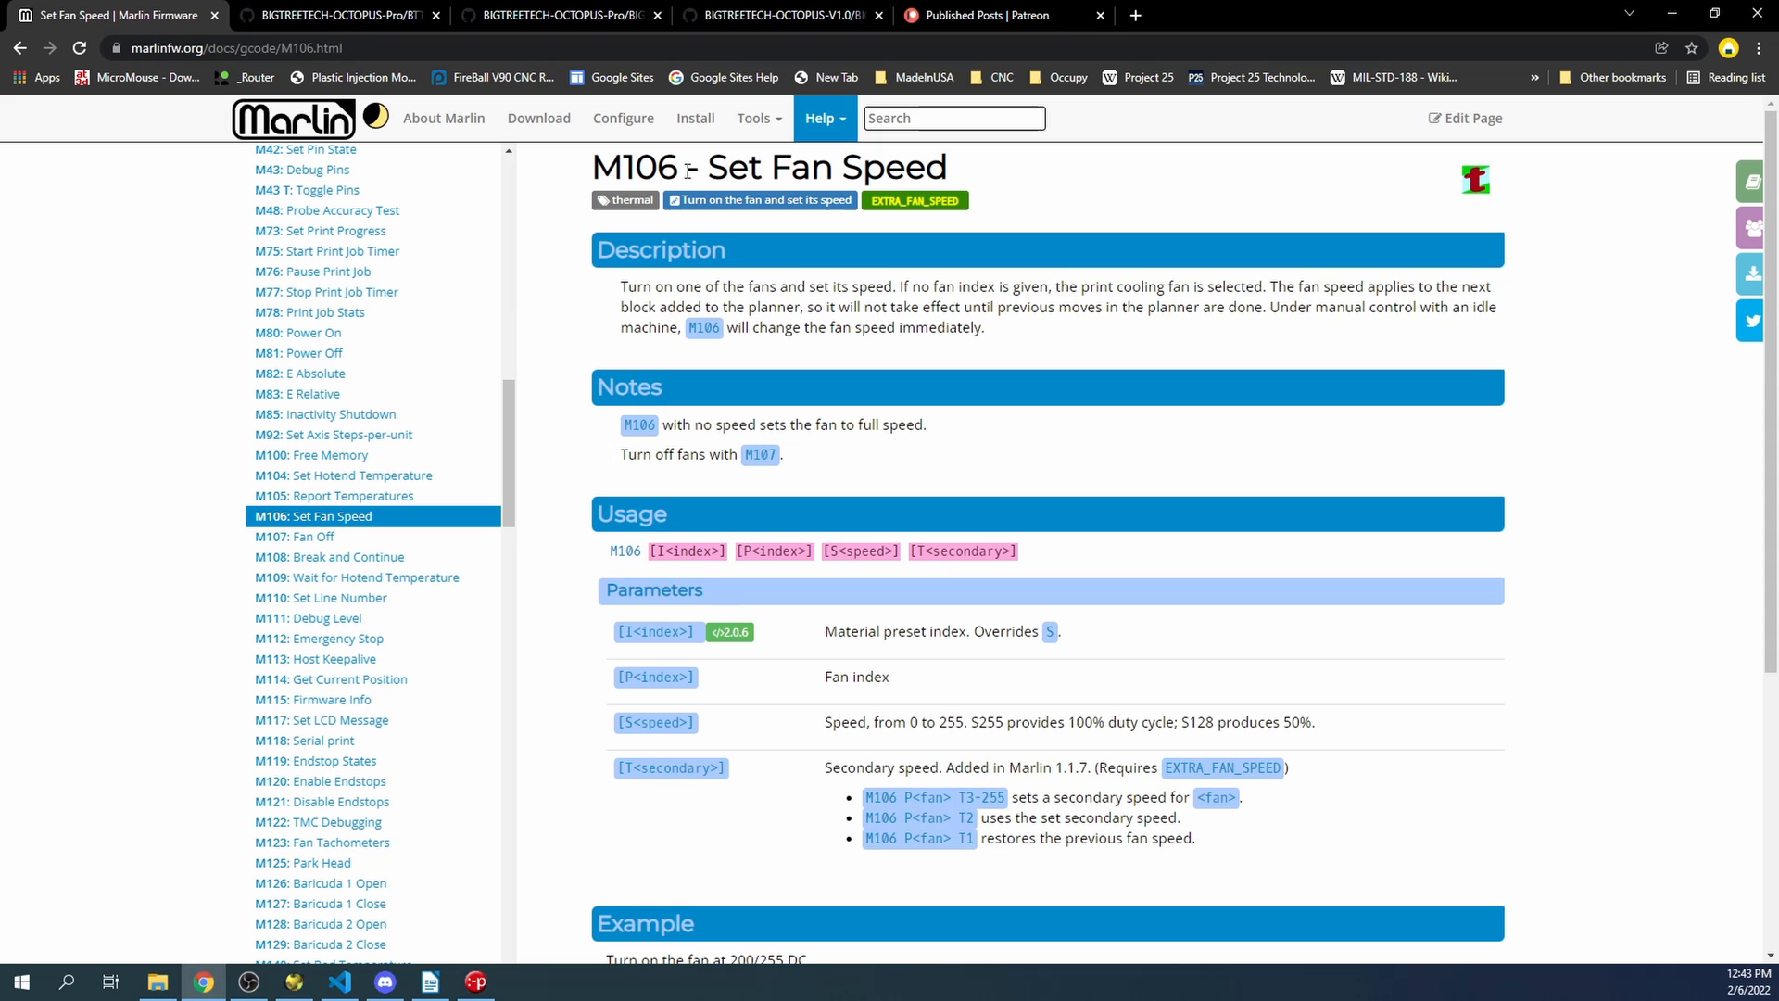
scroll("down", 3)
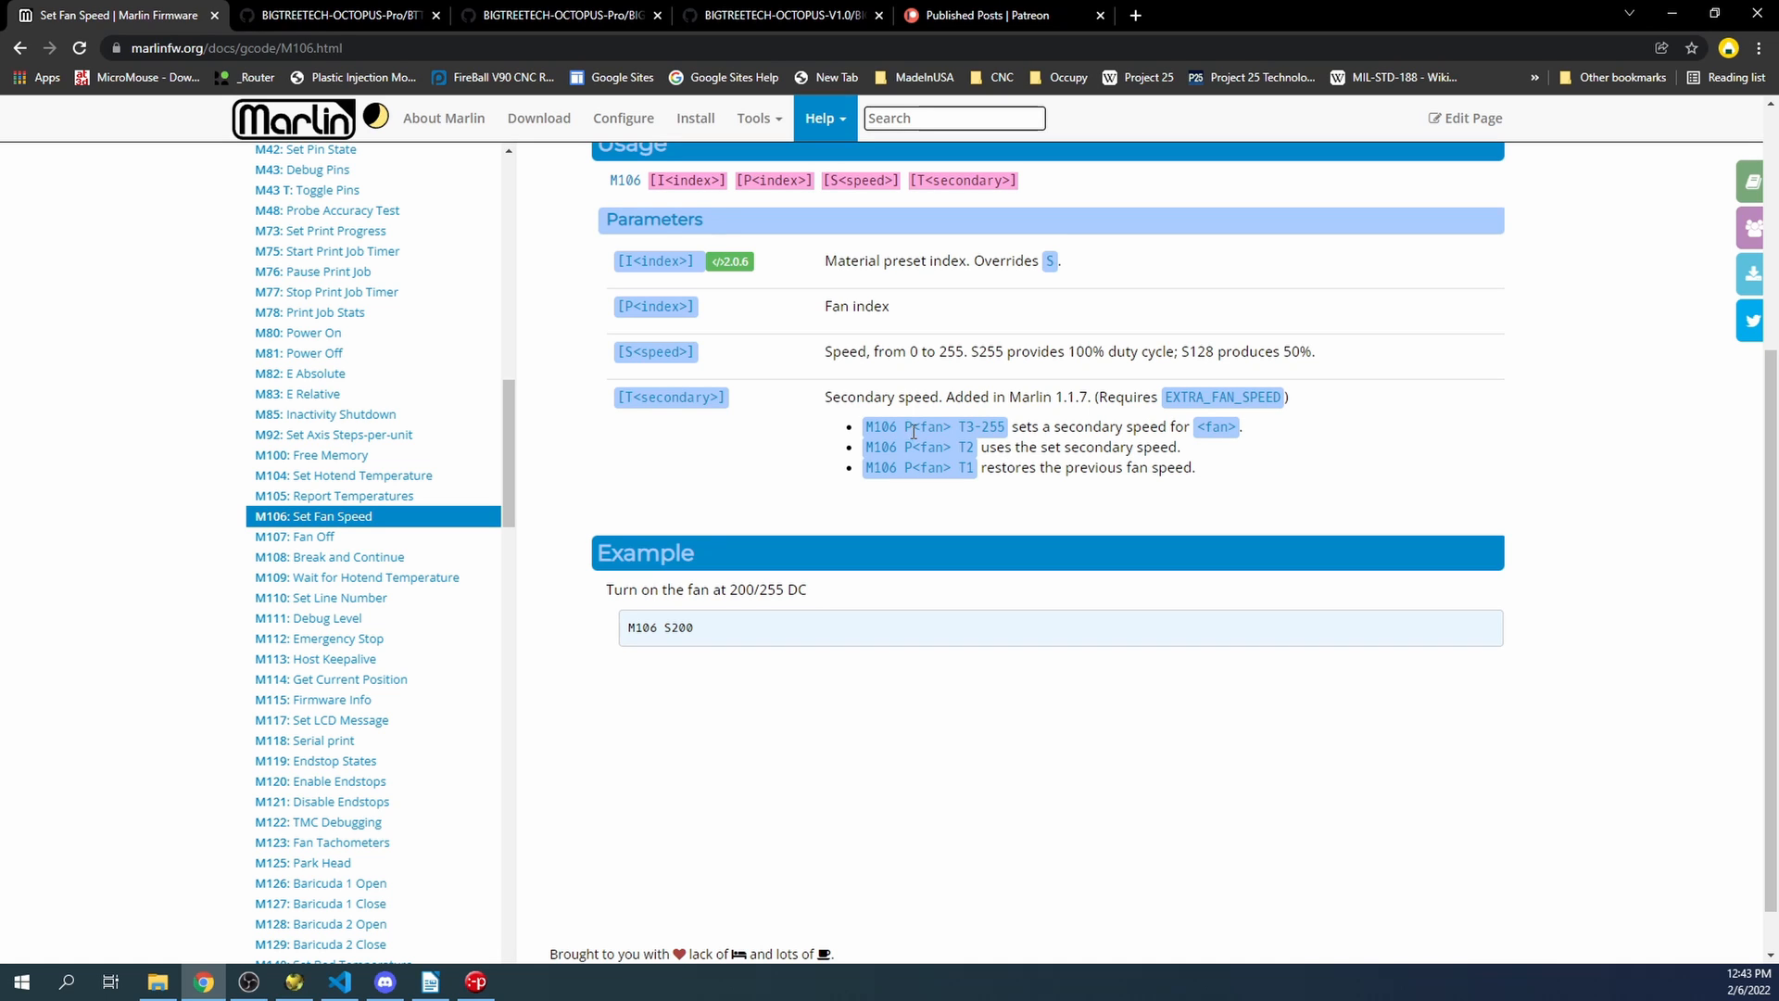
double_click(930, 426)
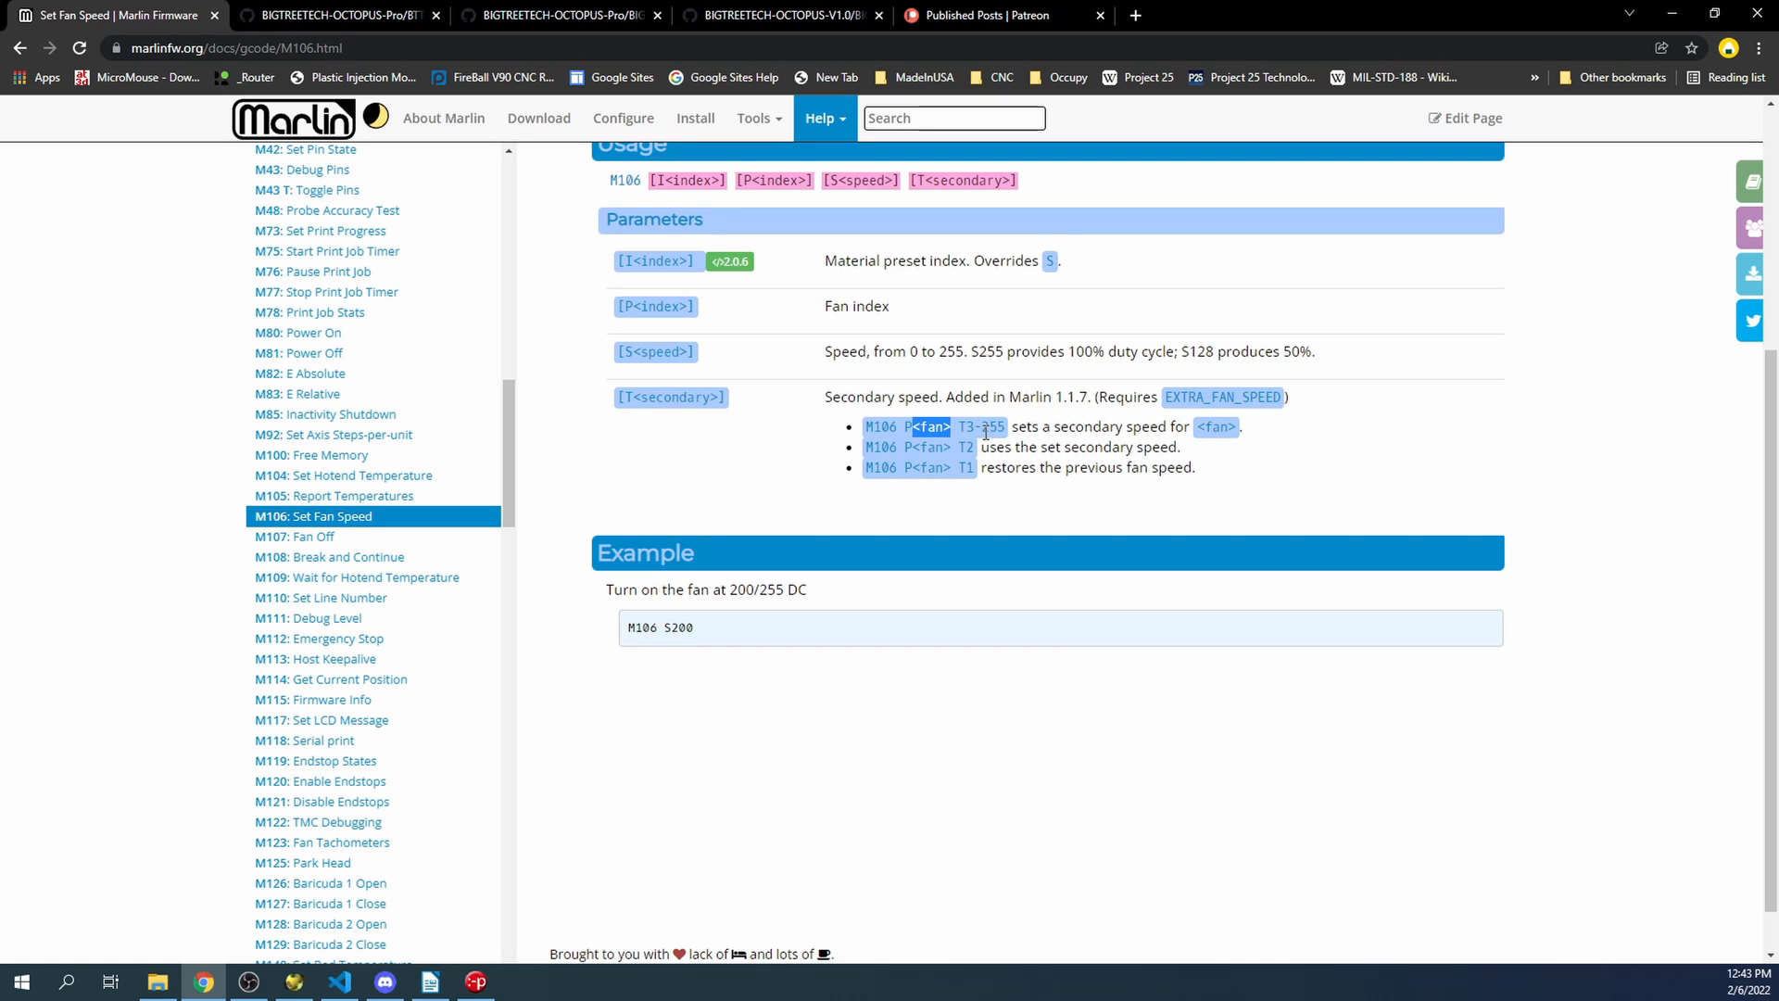
left_click_drag(914, 426, 1015, 426)
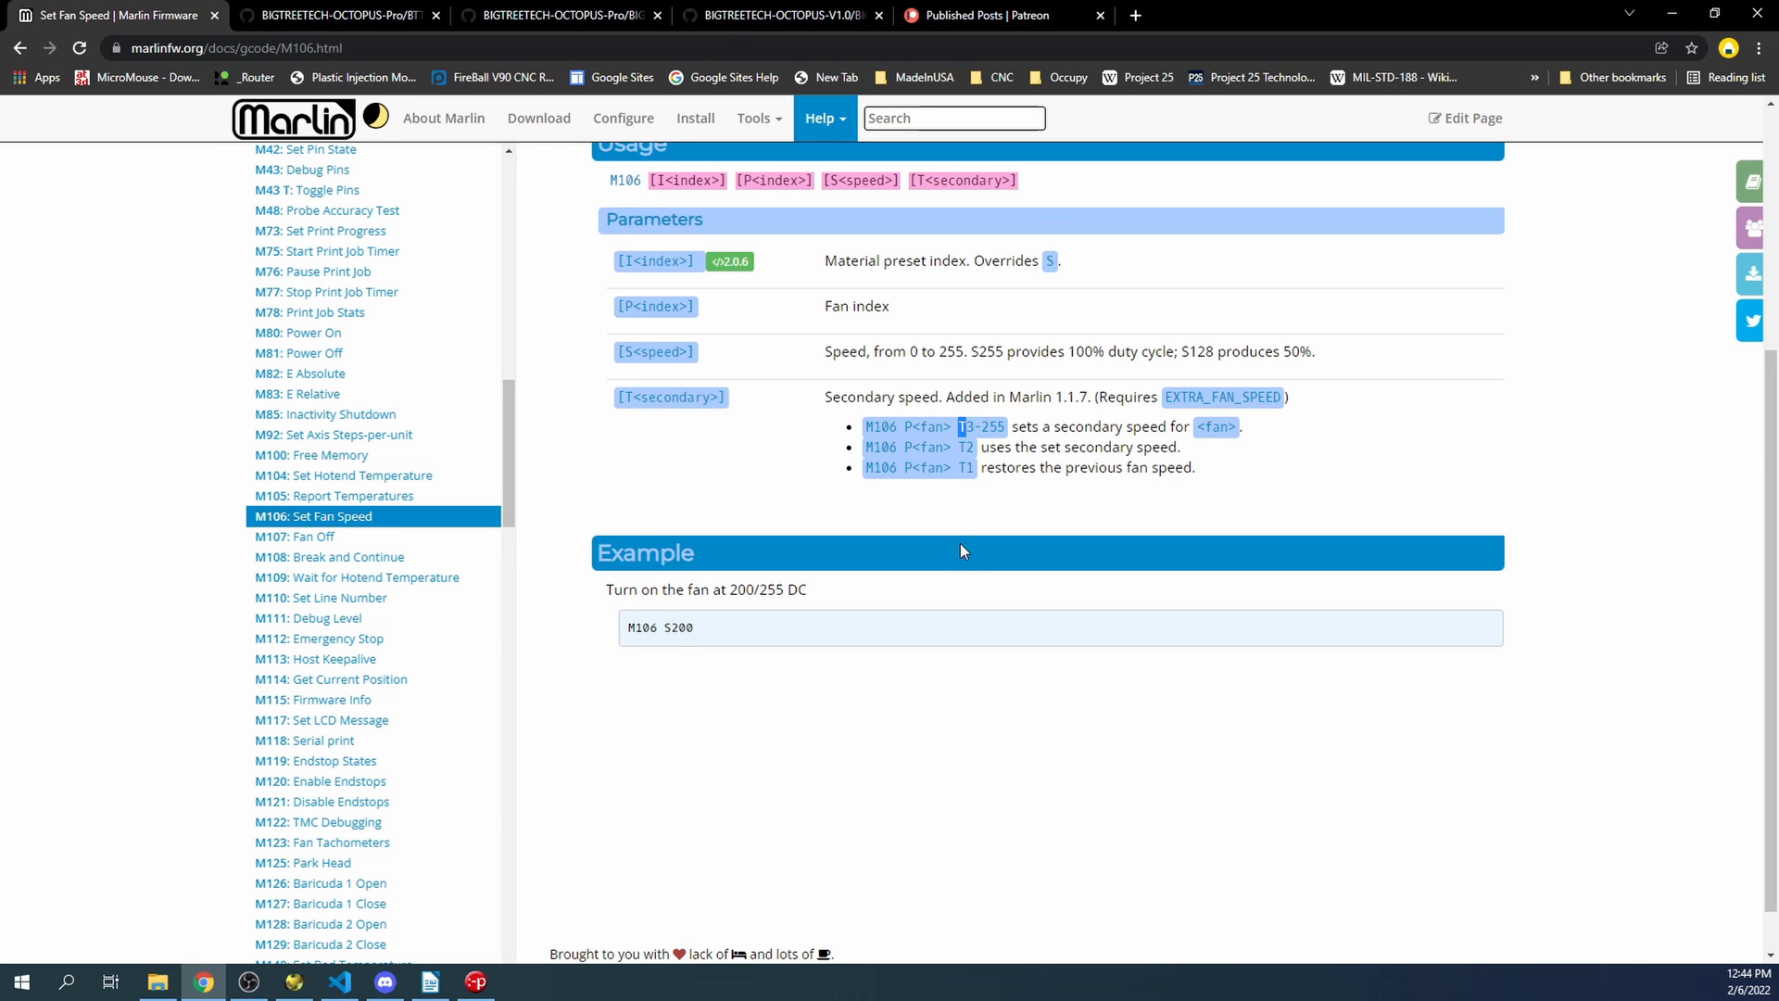
mouse_move(908, 782)
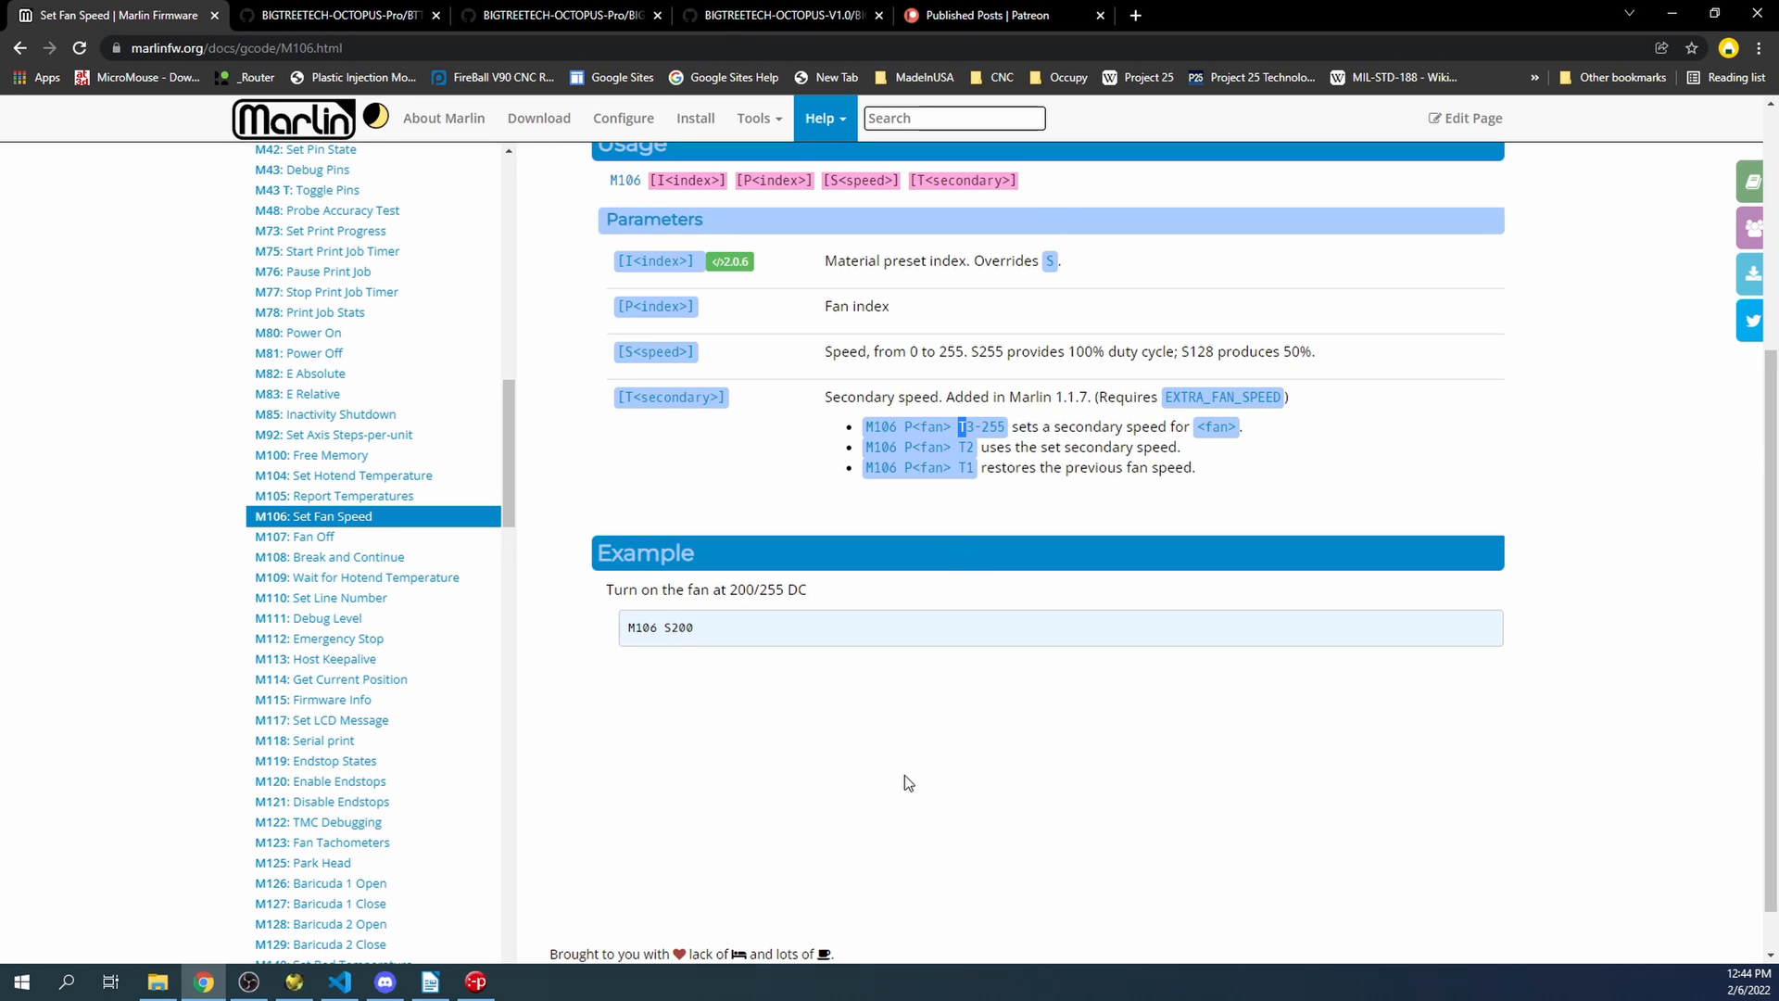
mouse_move(780, 808)
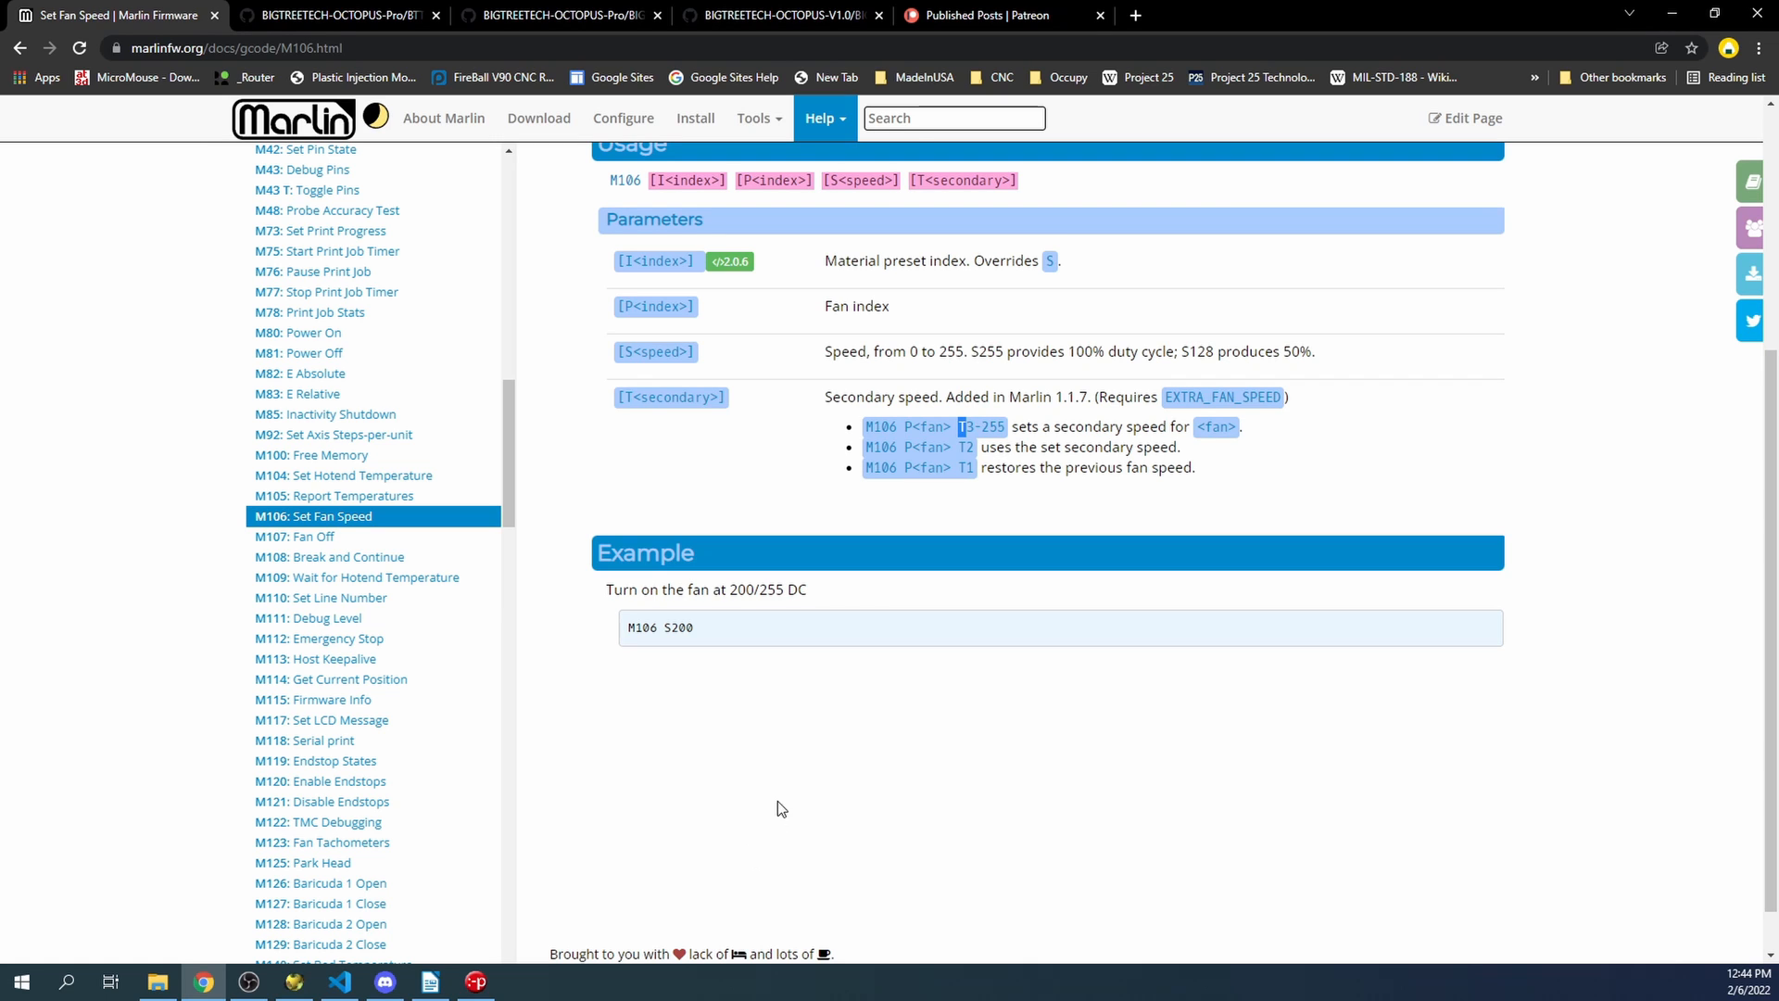
mouse_move(421, 855)
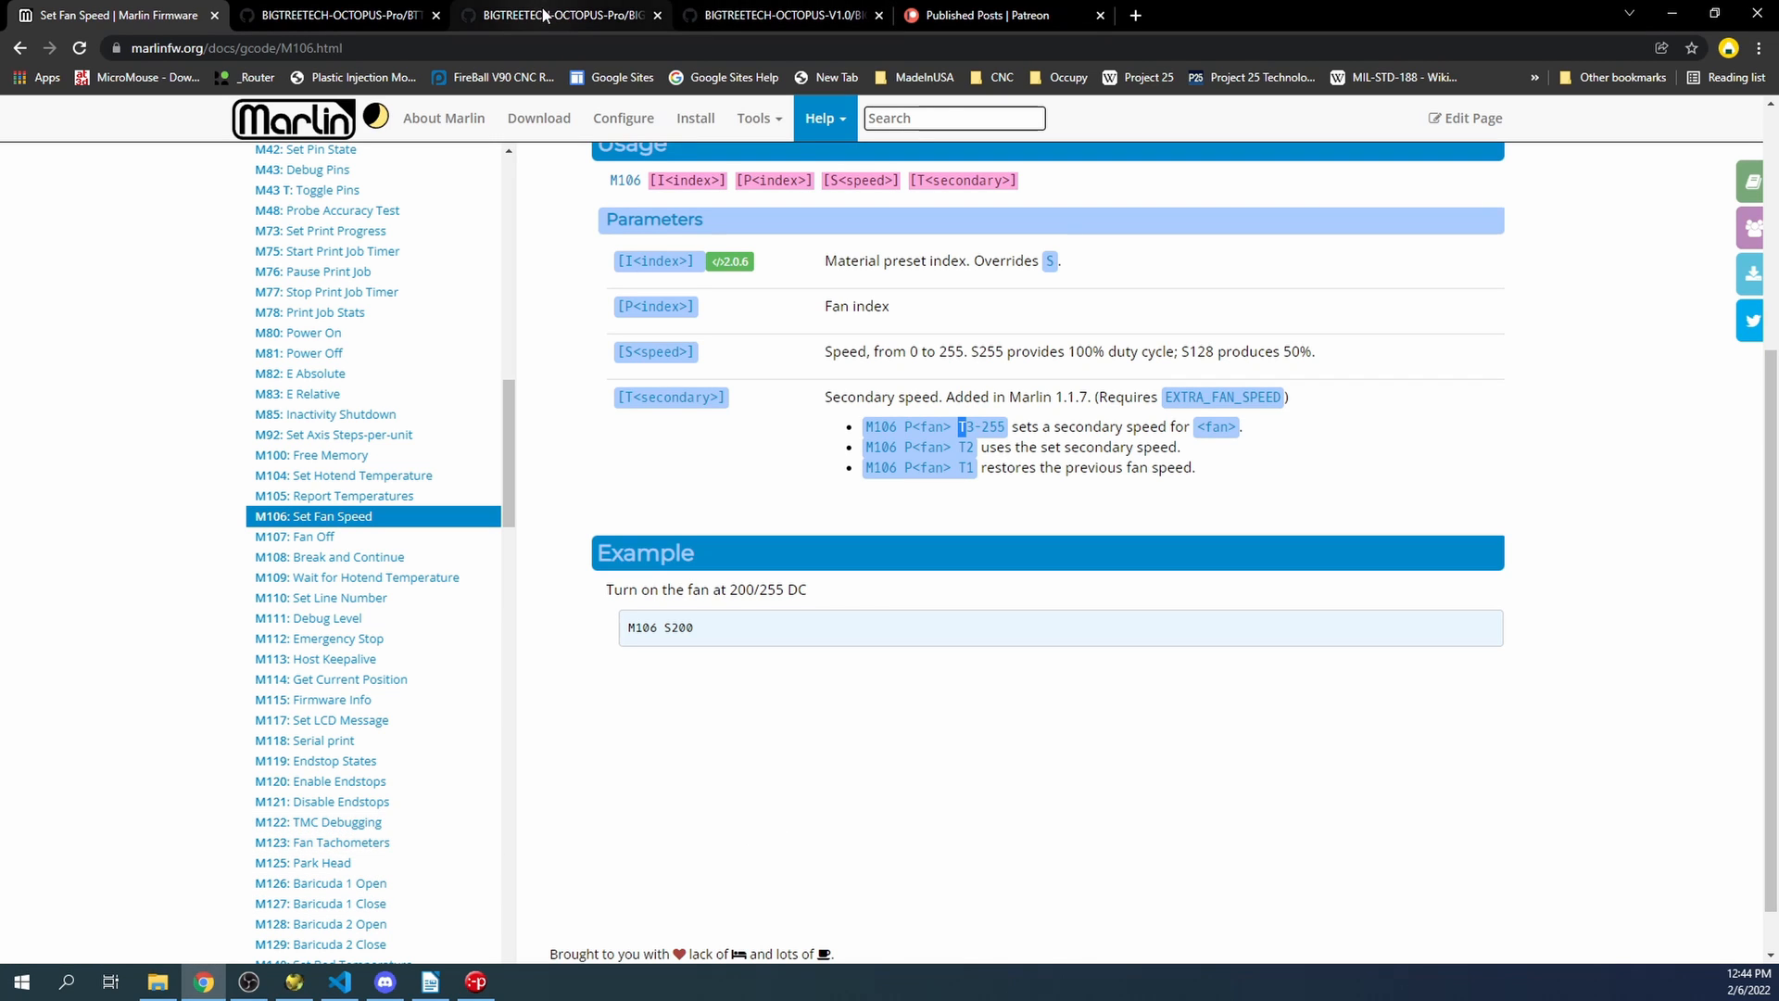
mouse_move(558, 15)
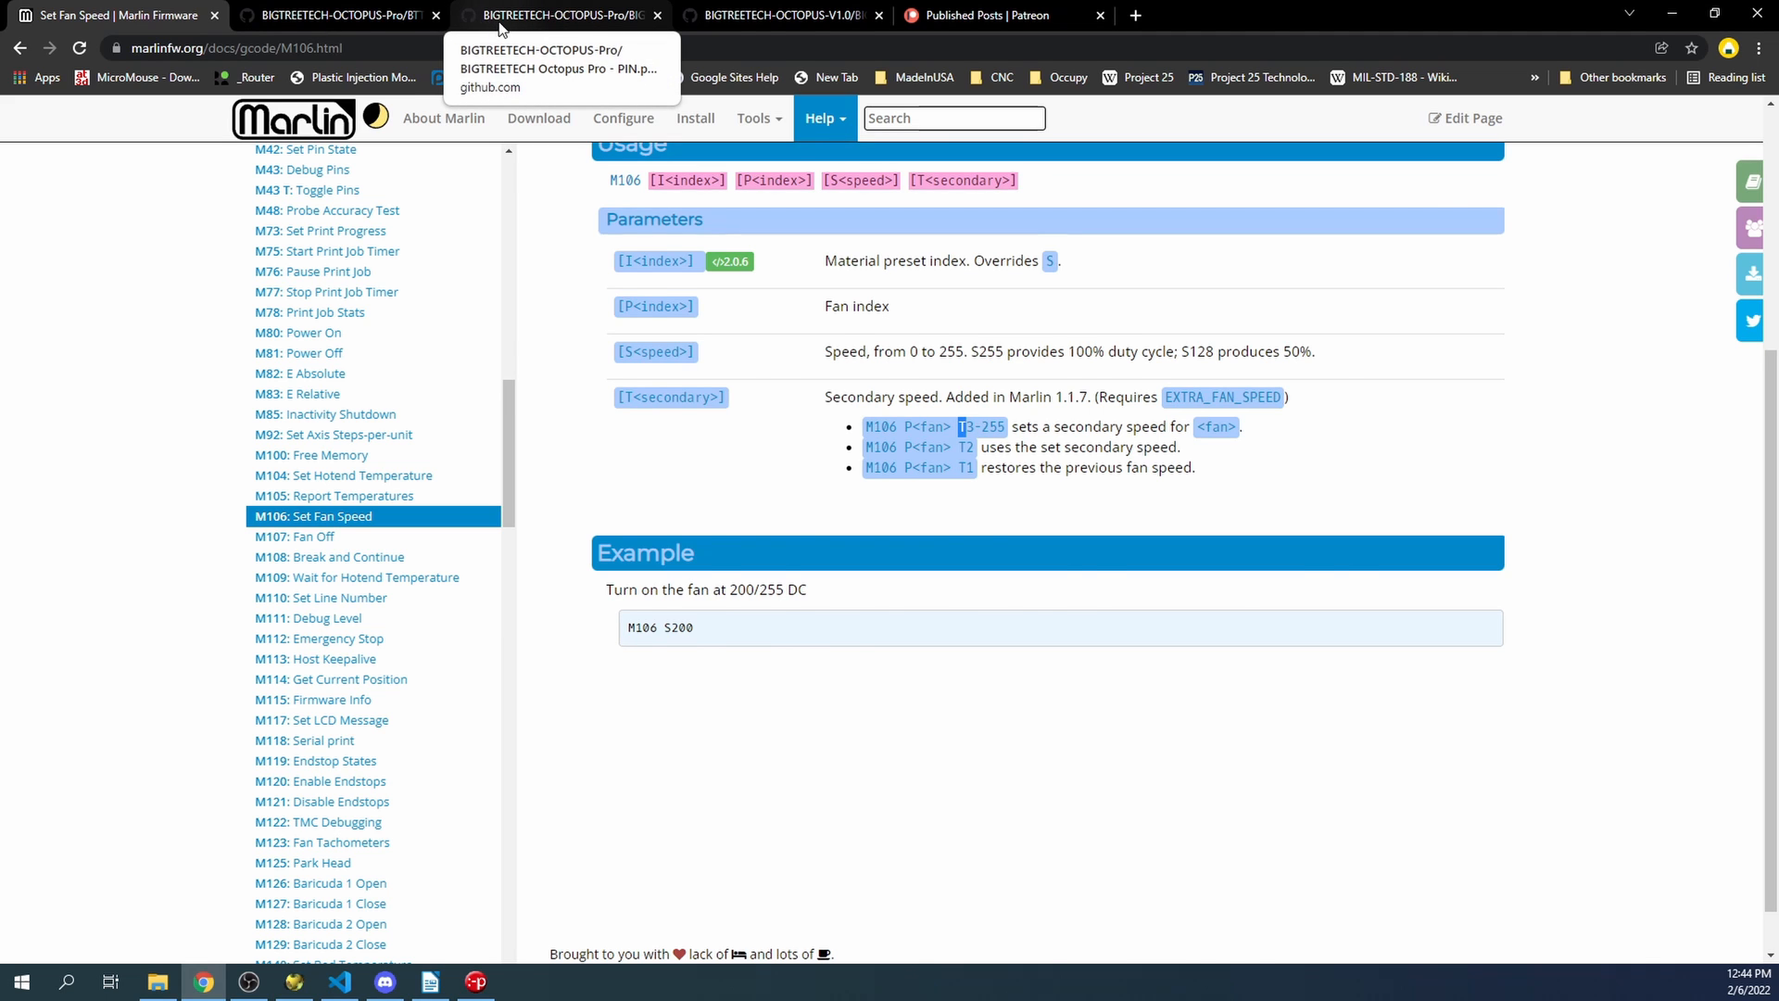
- View the Octopus Pro pin diagram, then the Octopus V1.0 pin diagram down to its lower connector labels
left_click(558, 15)
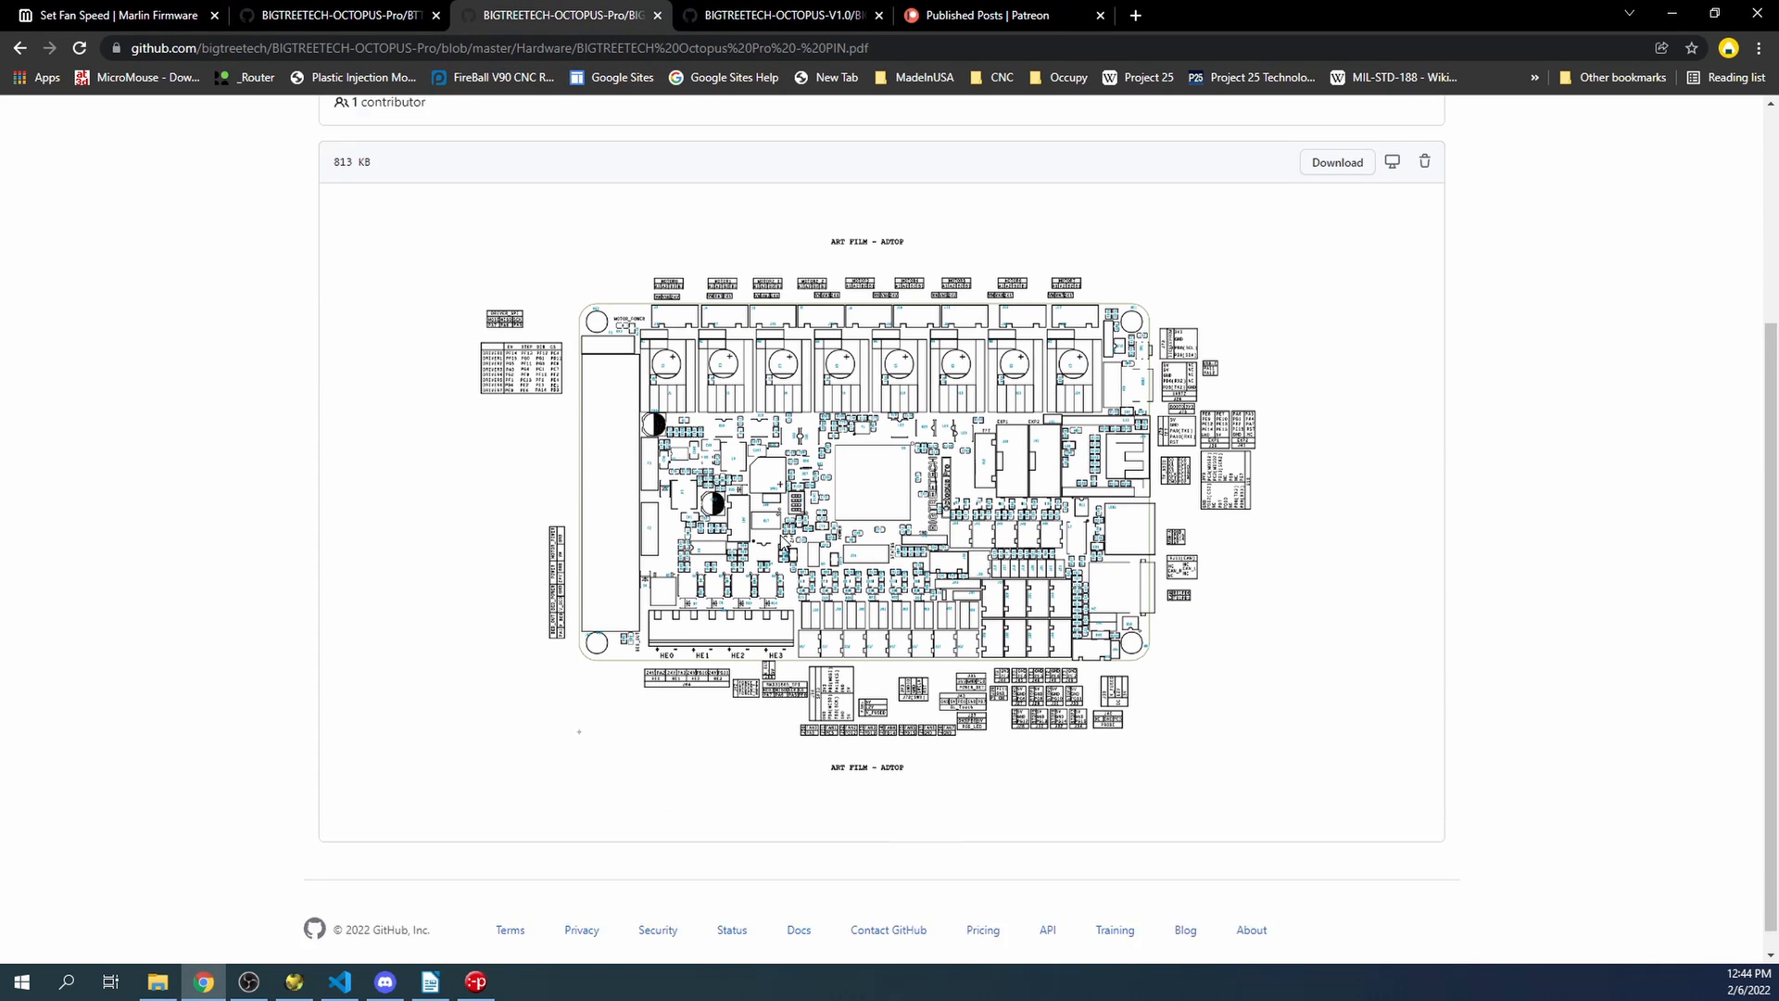
scroll("down", 3)
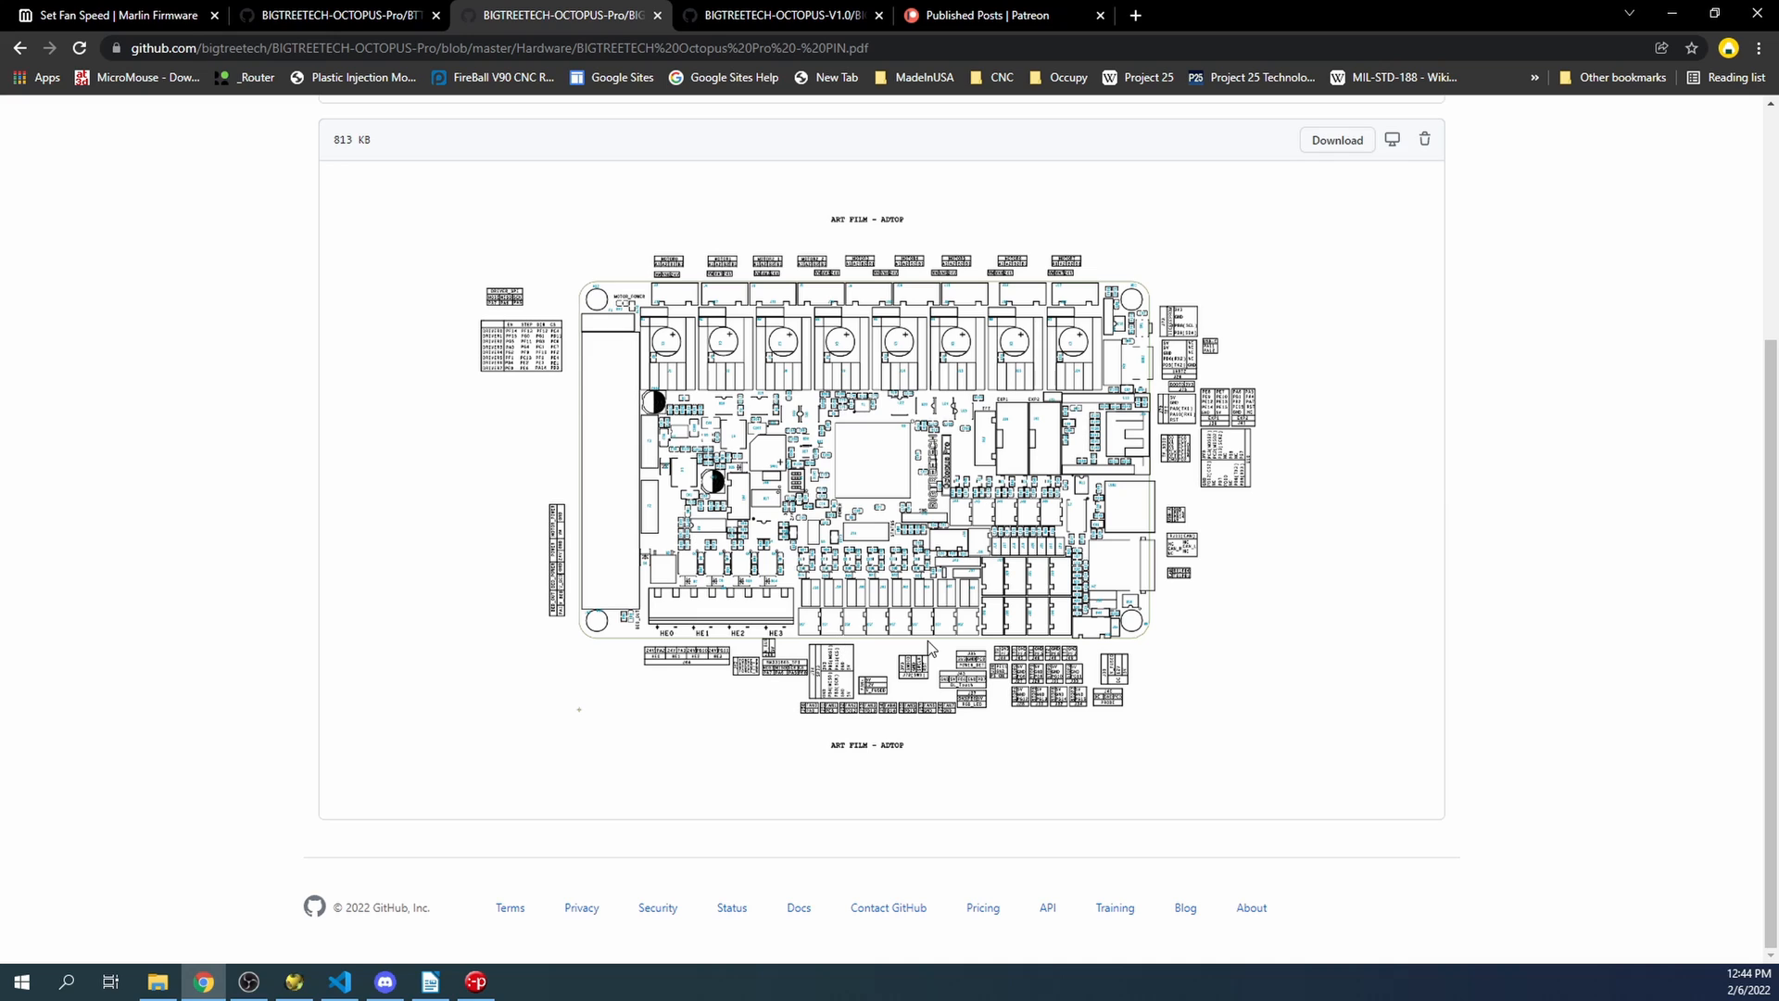
mouse_move(937, 643)
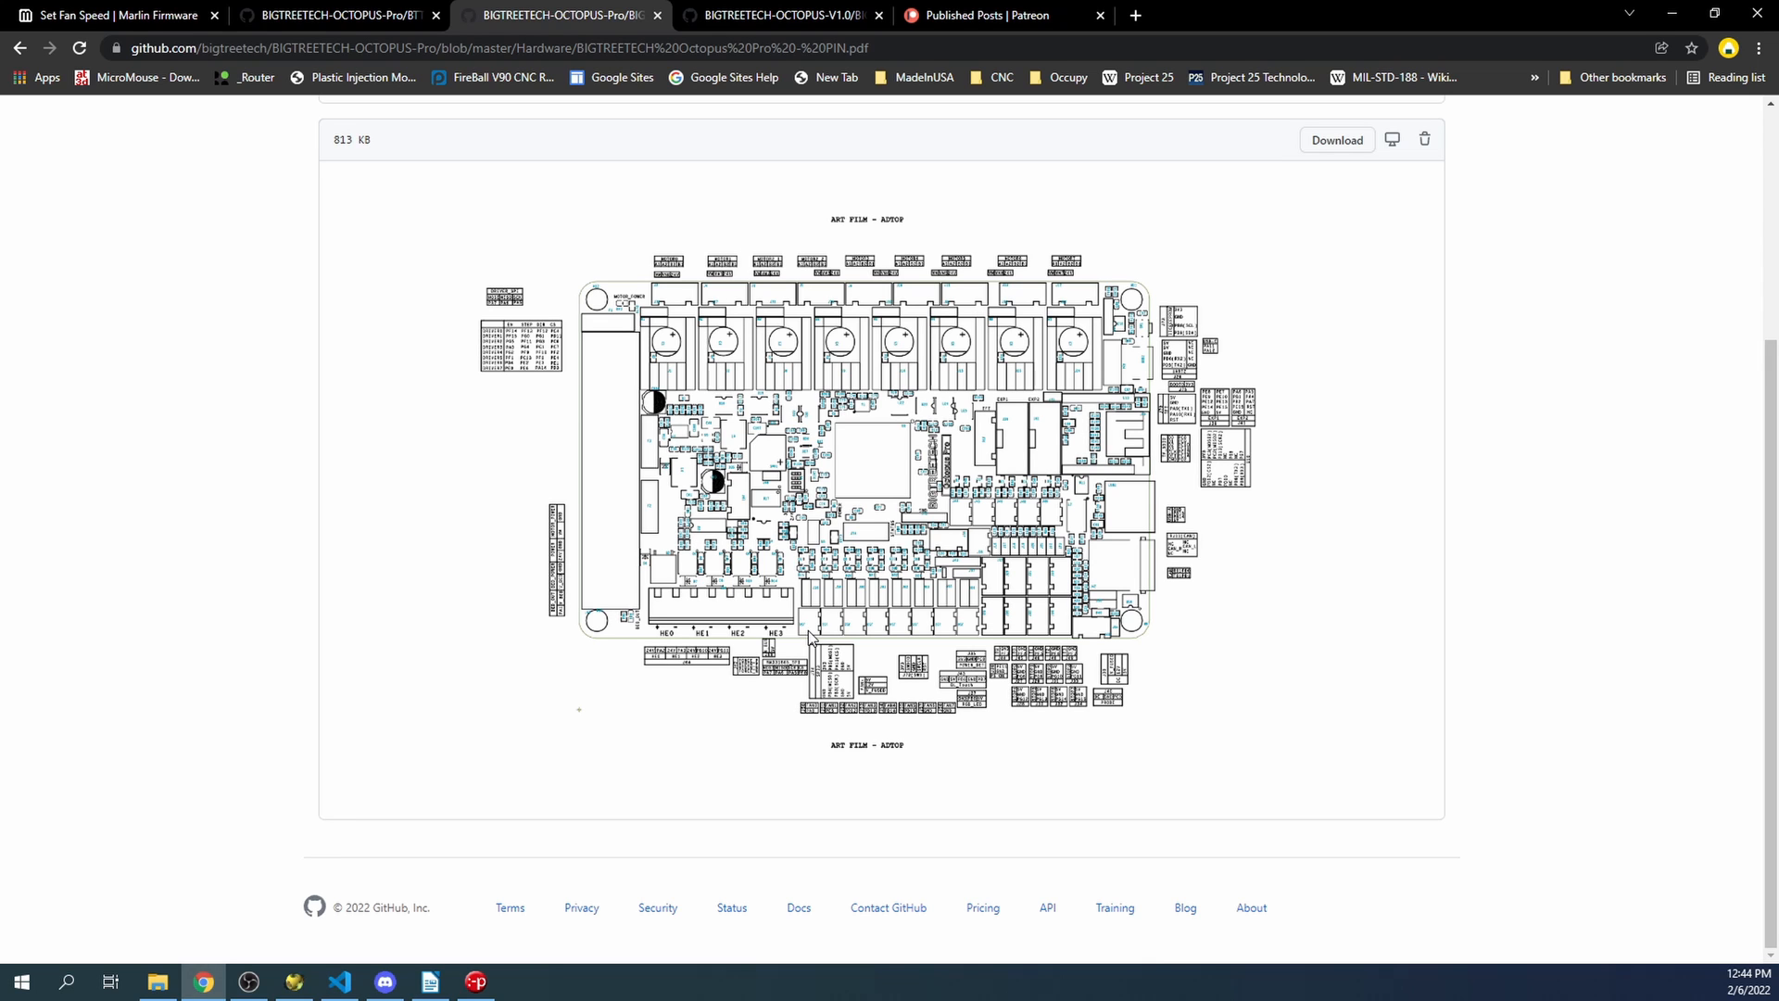
mouse_move(972, 639)
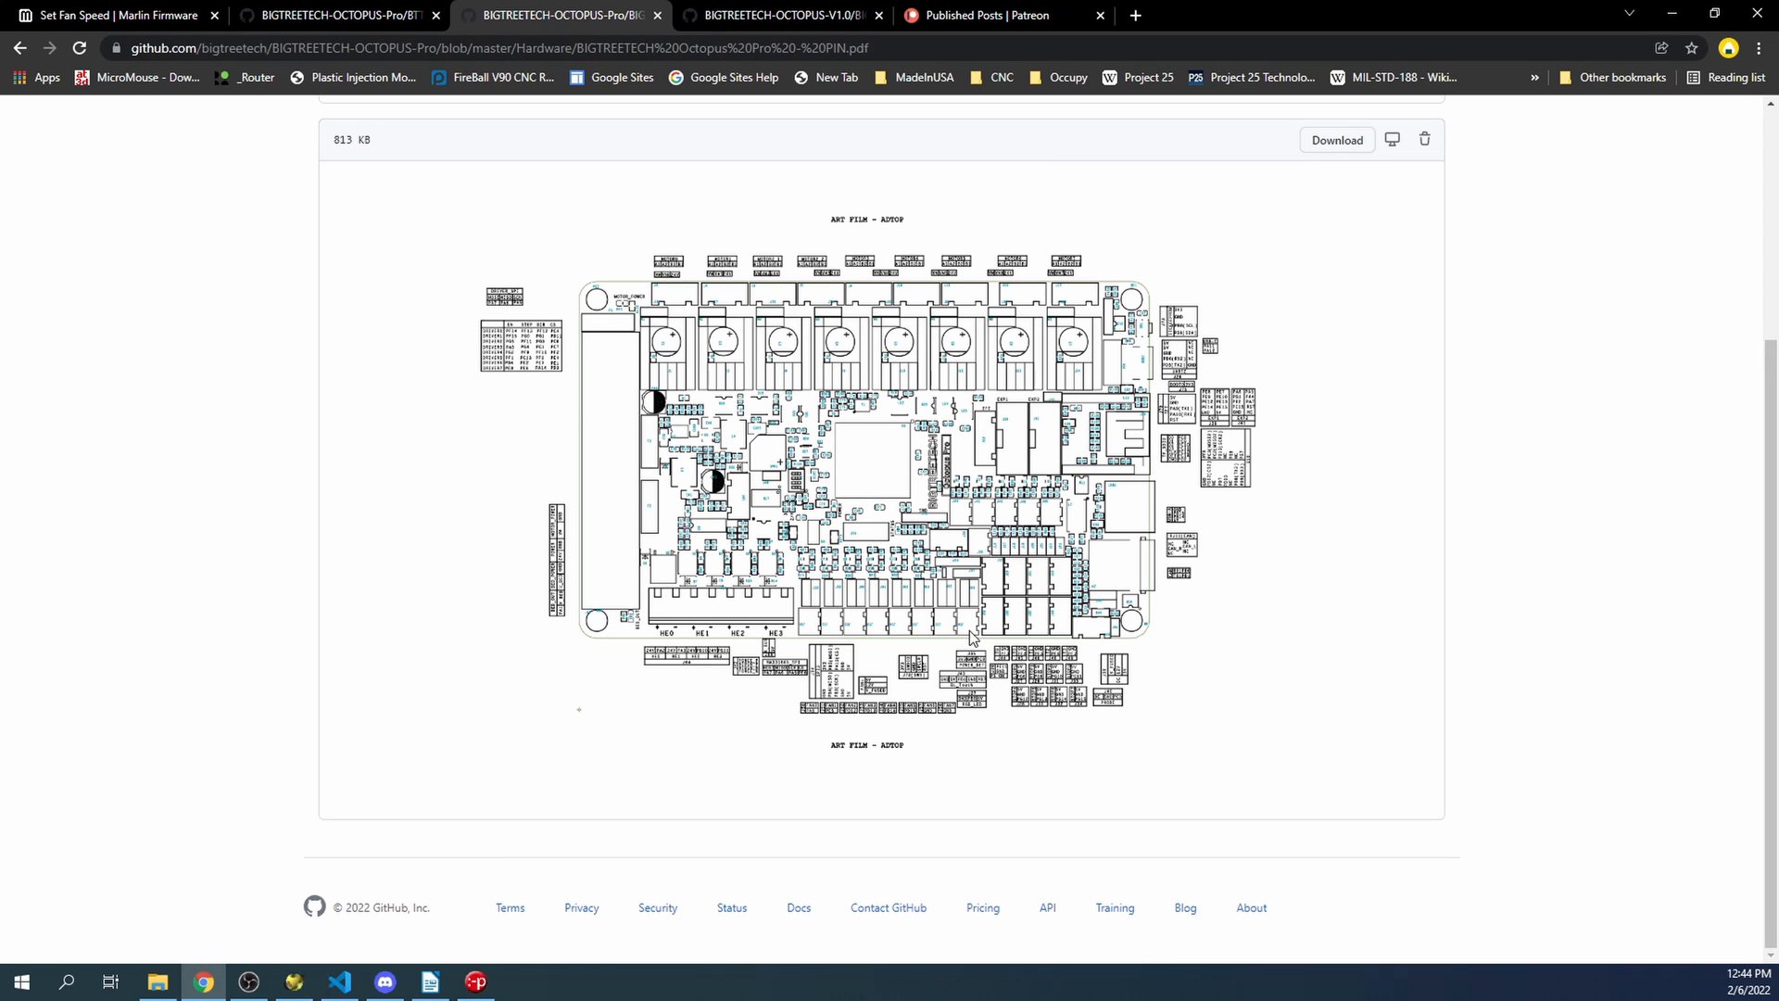
left_click(780, 14)
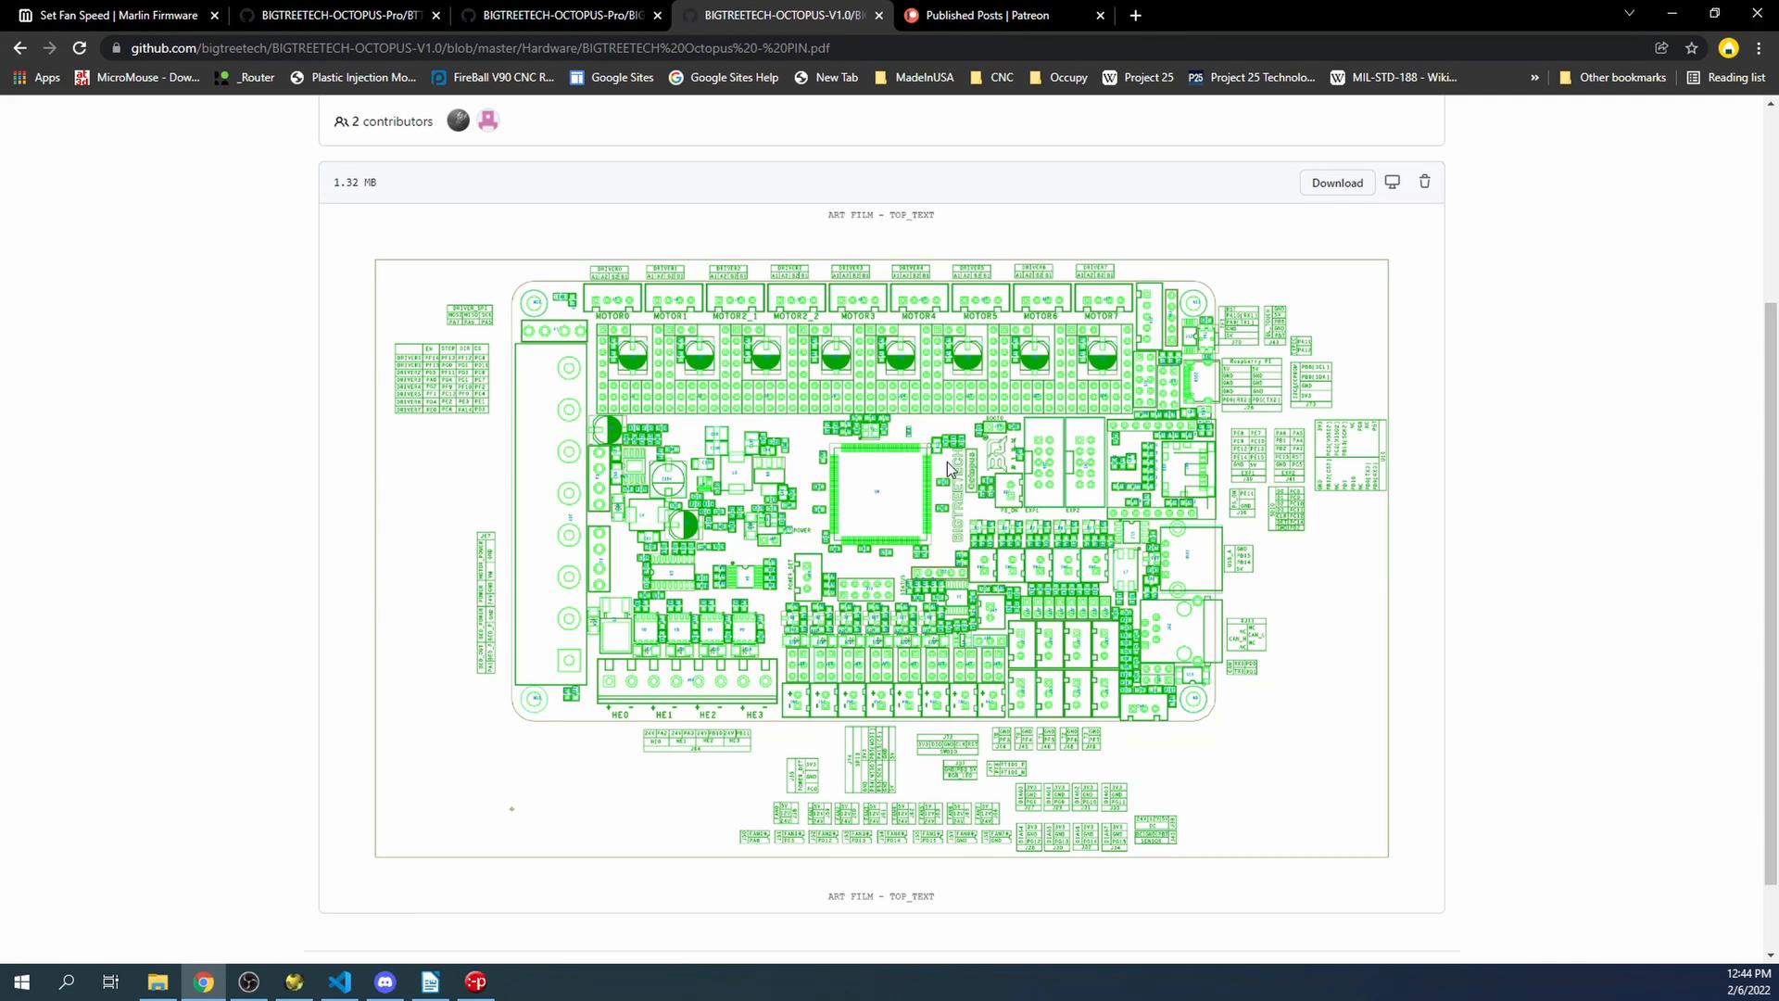
scroll("down", 3)
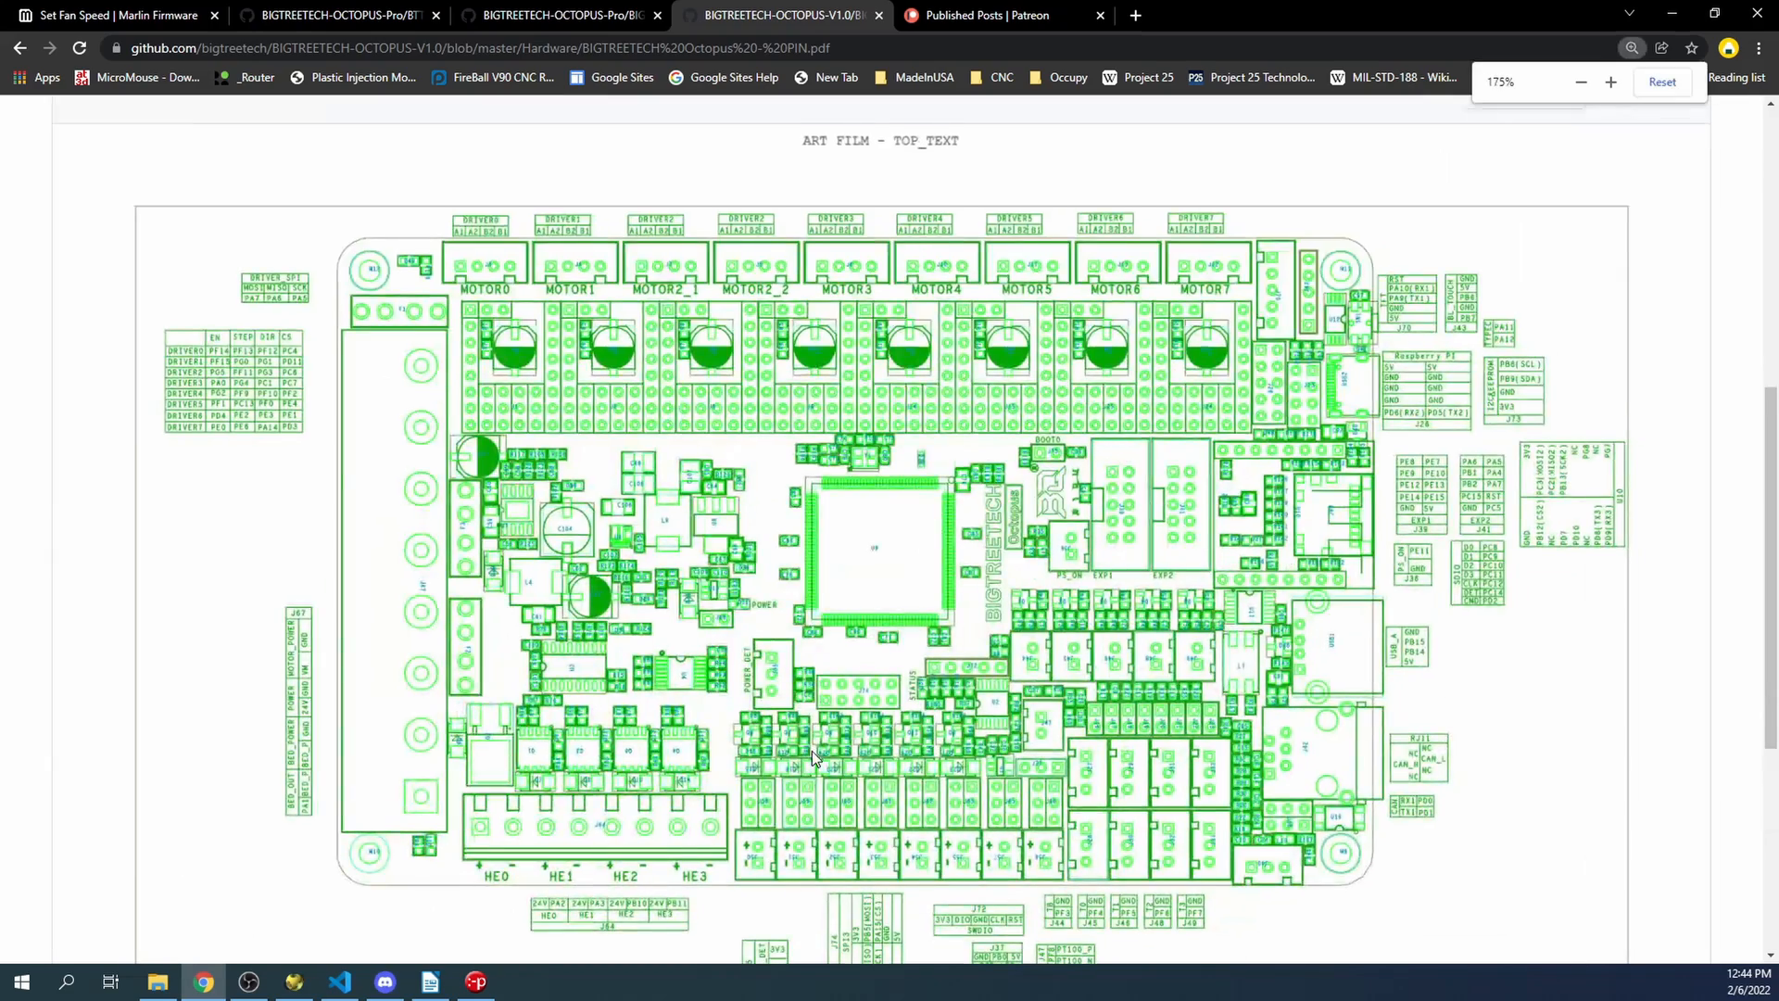
scroll("down", 3)
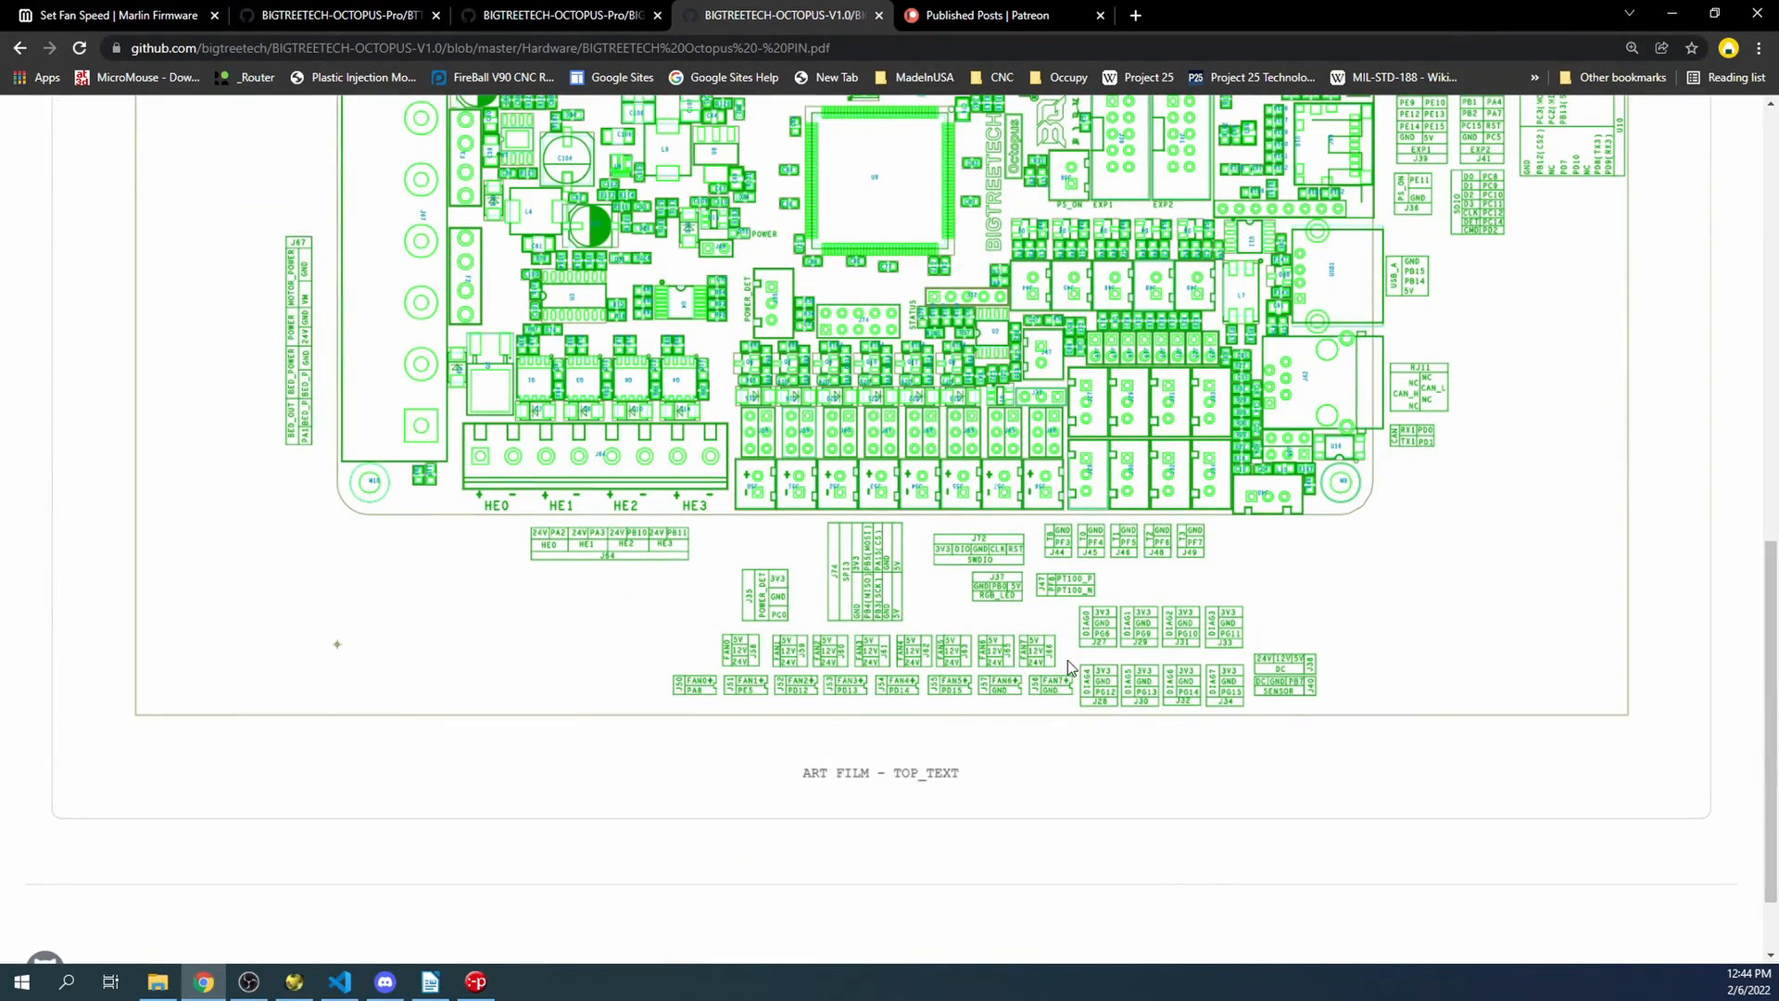
mouse_move(996, 672)
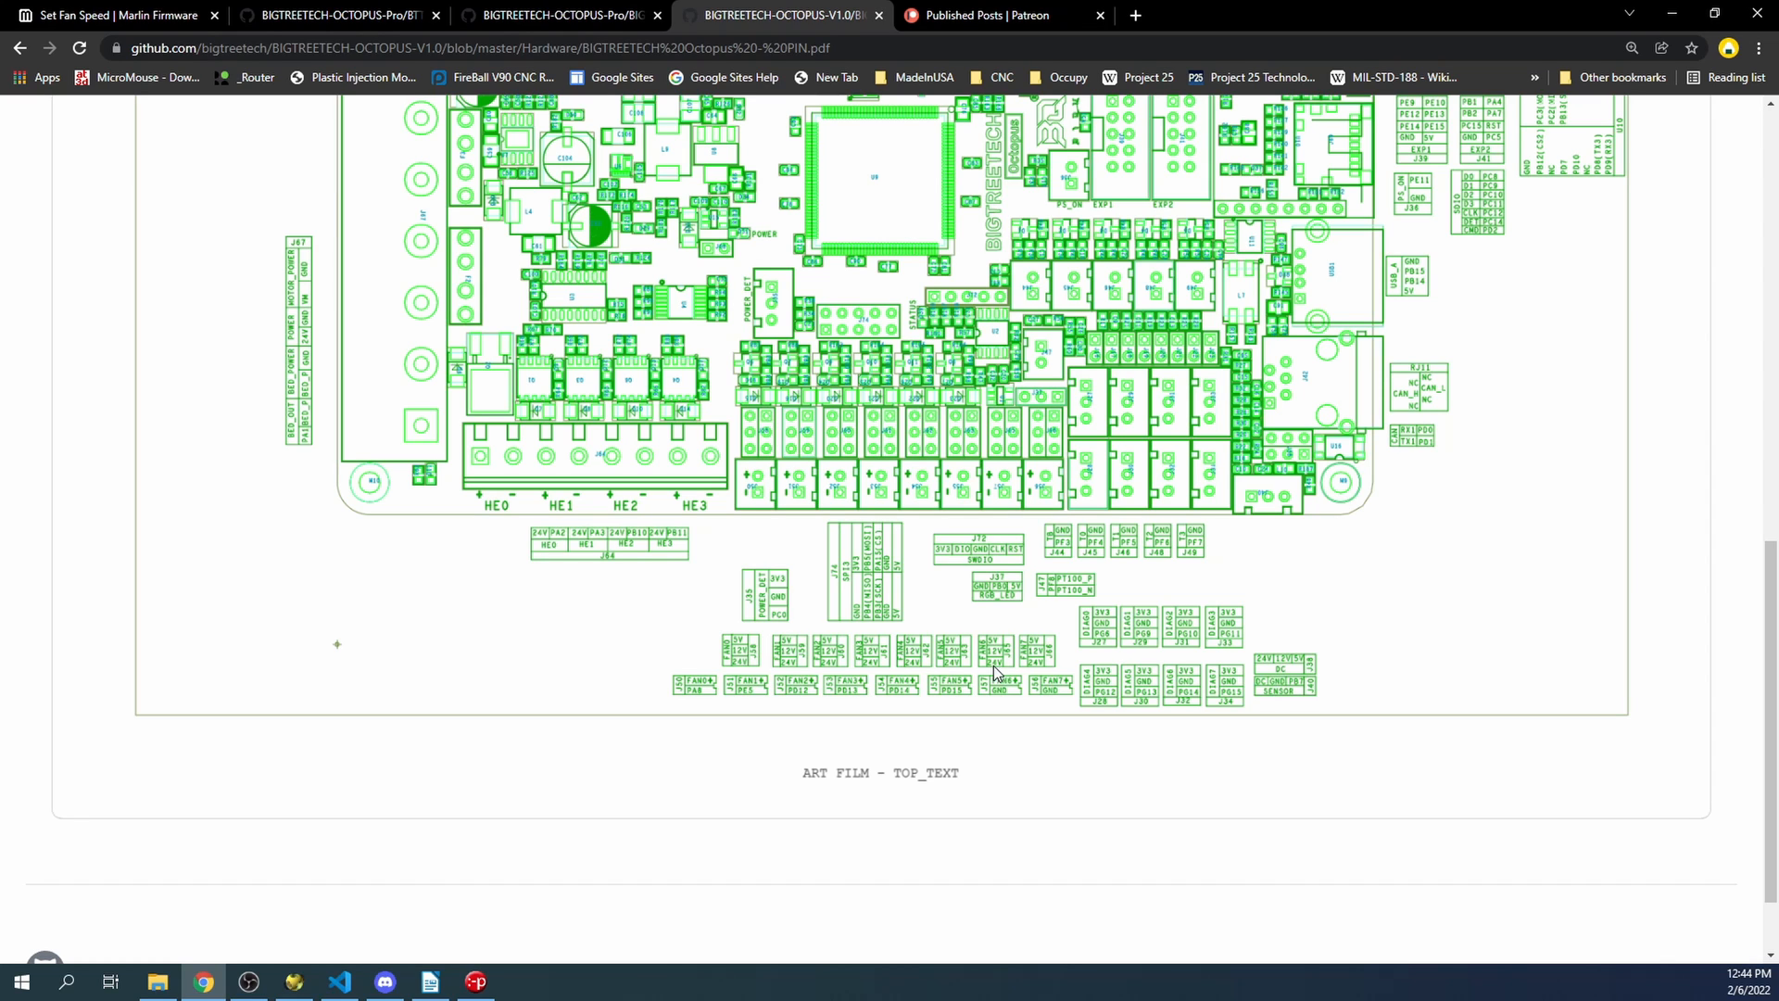
mouse_move(997, 651)
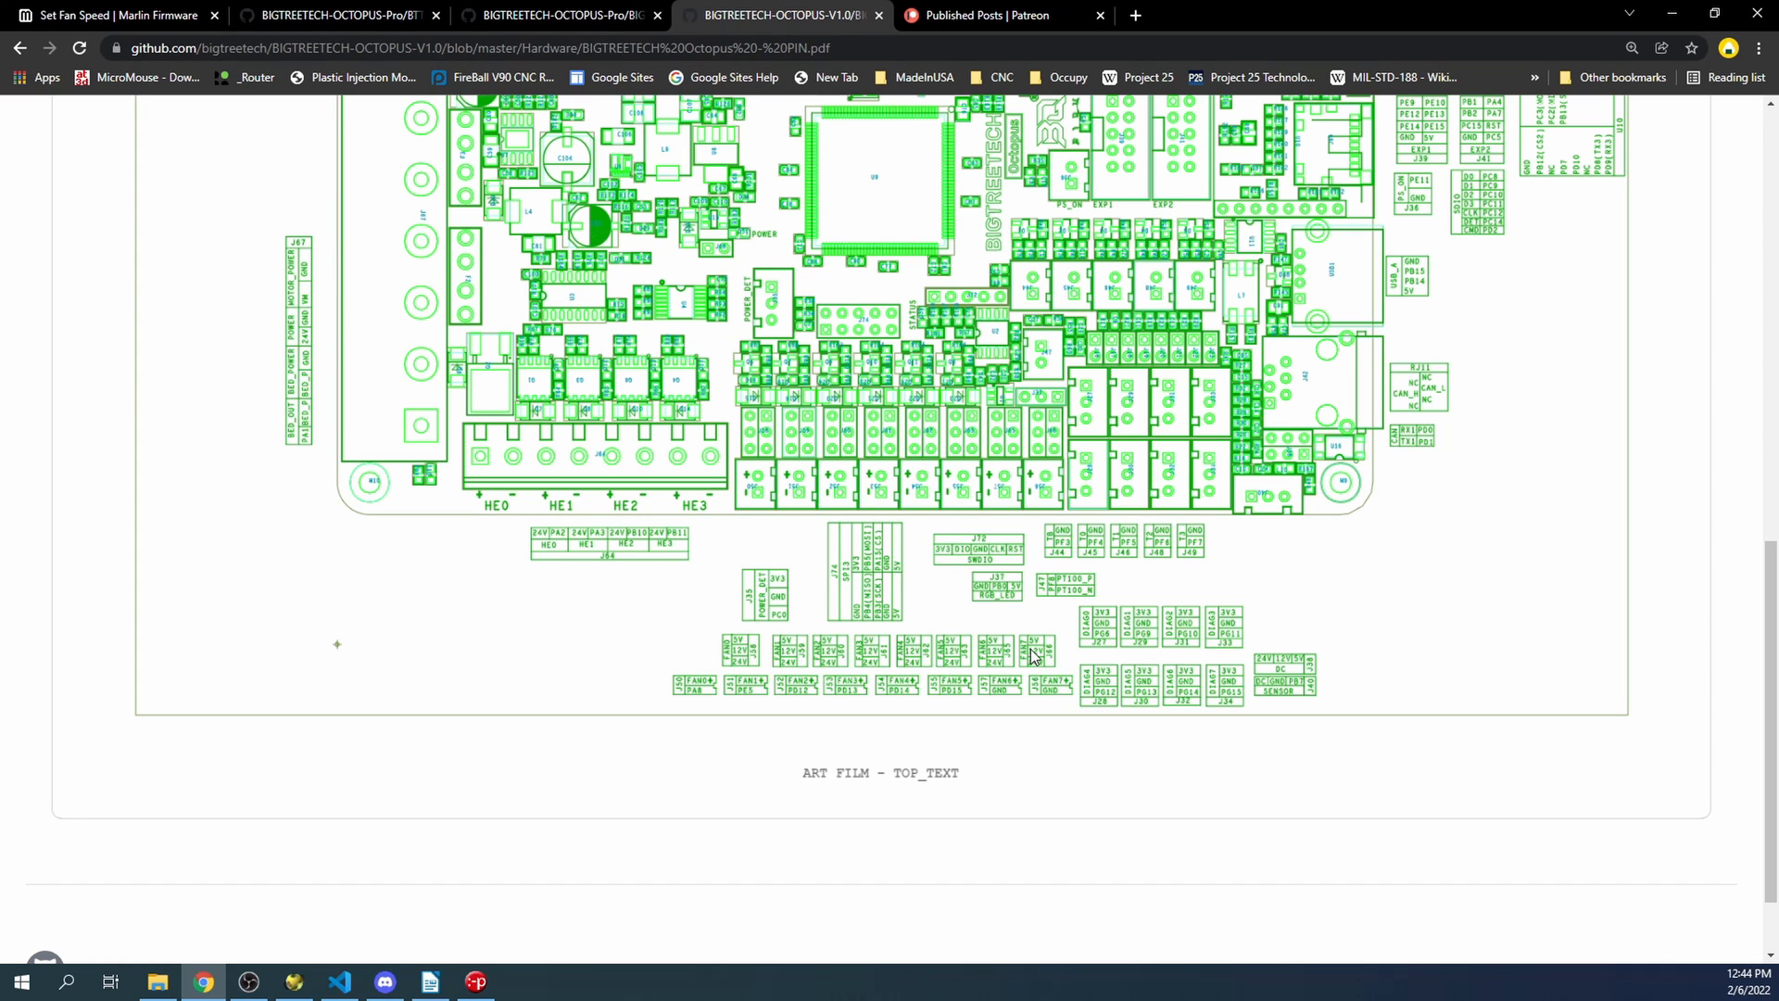
mouse_move(1025, 622)
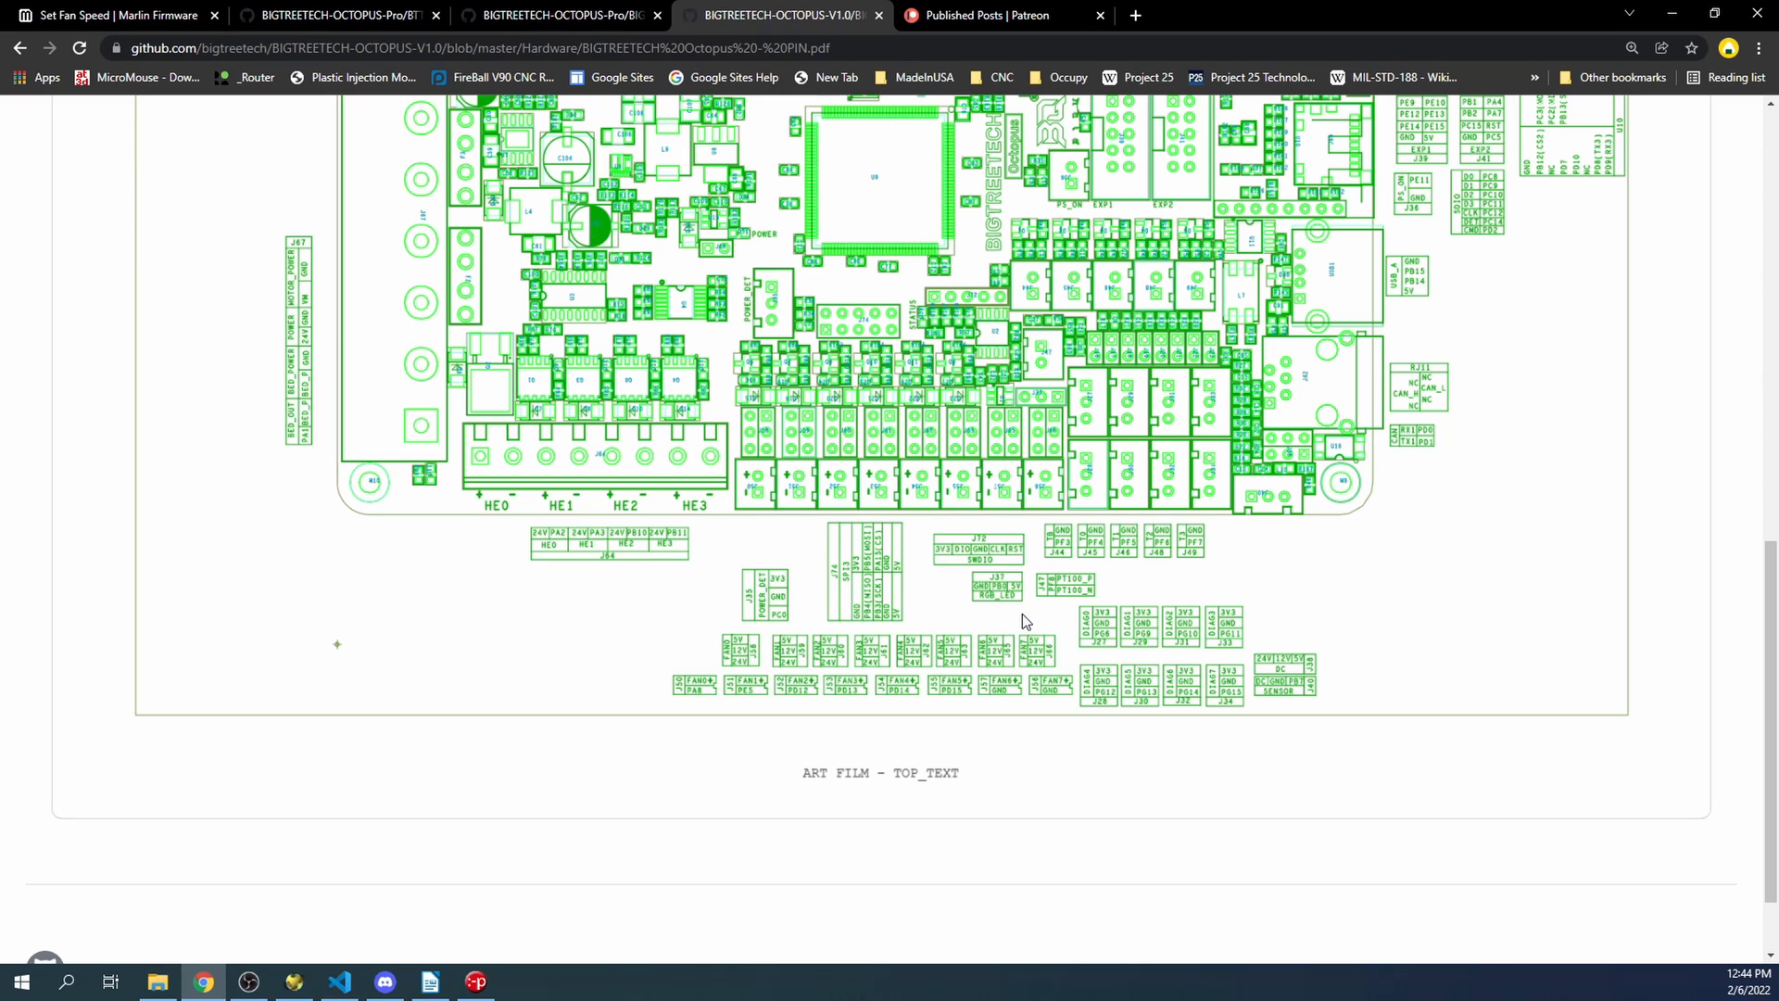
mouse_move(1043, 662)
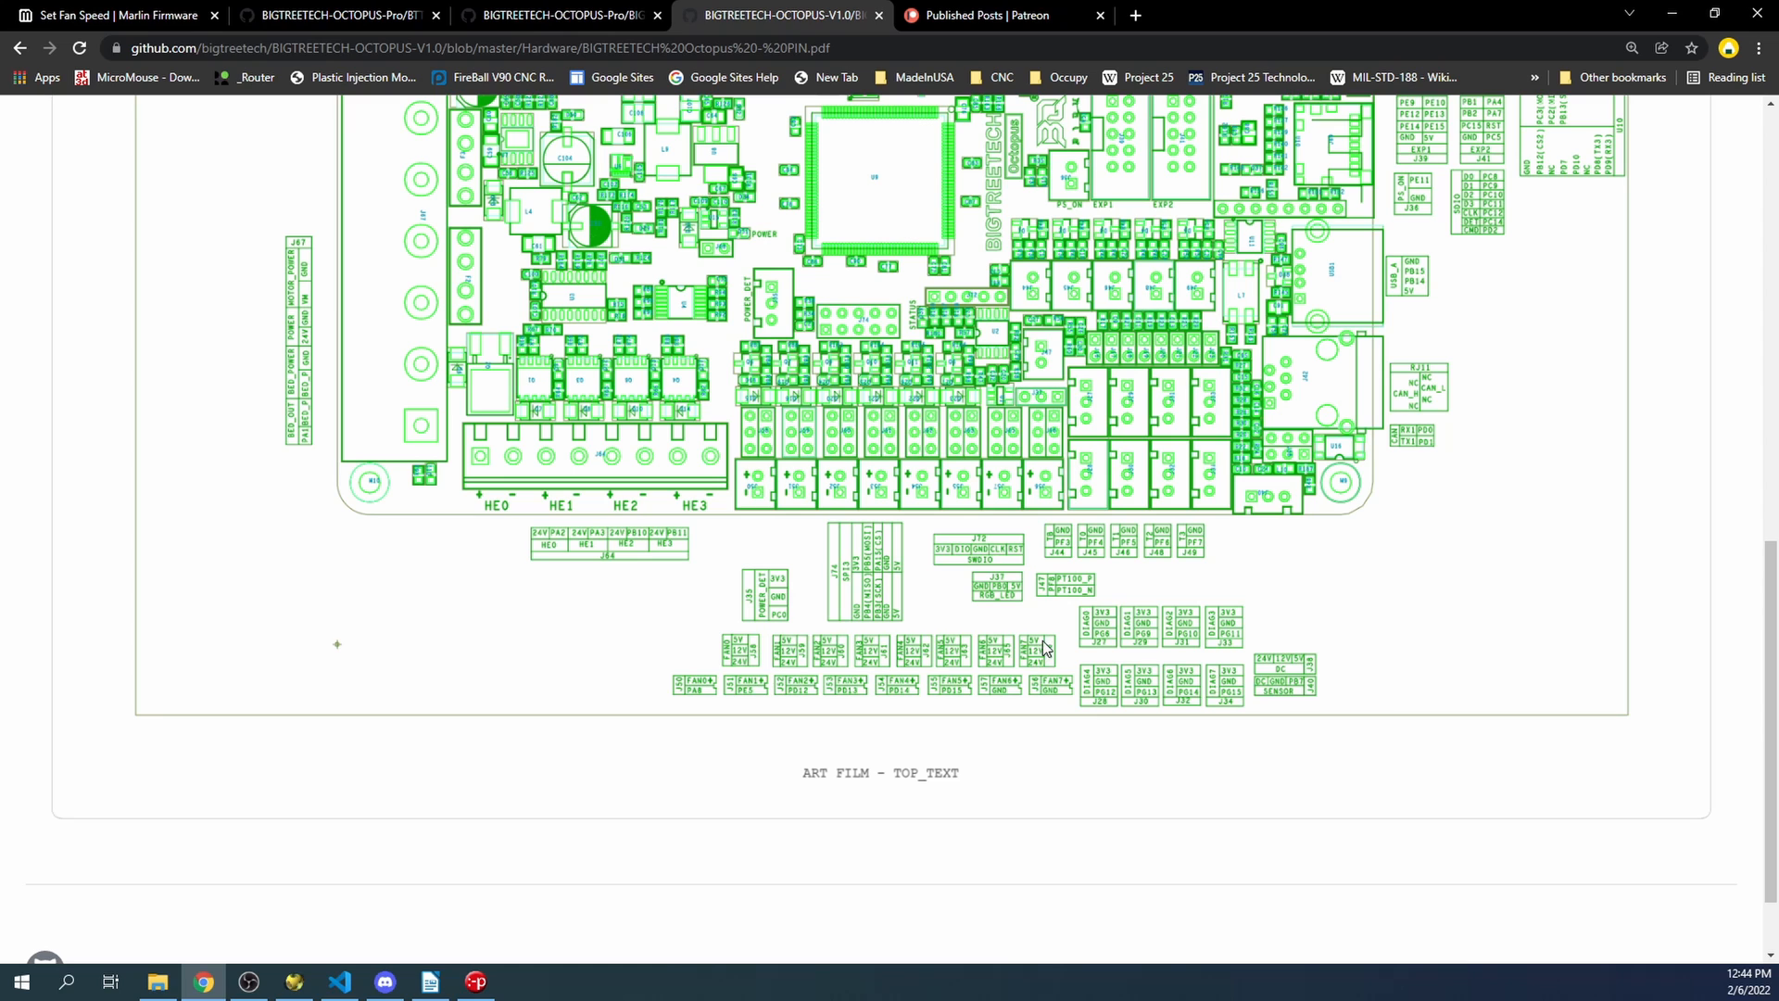
mouse_move(1340, 446)
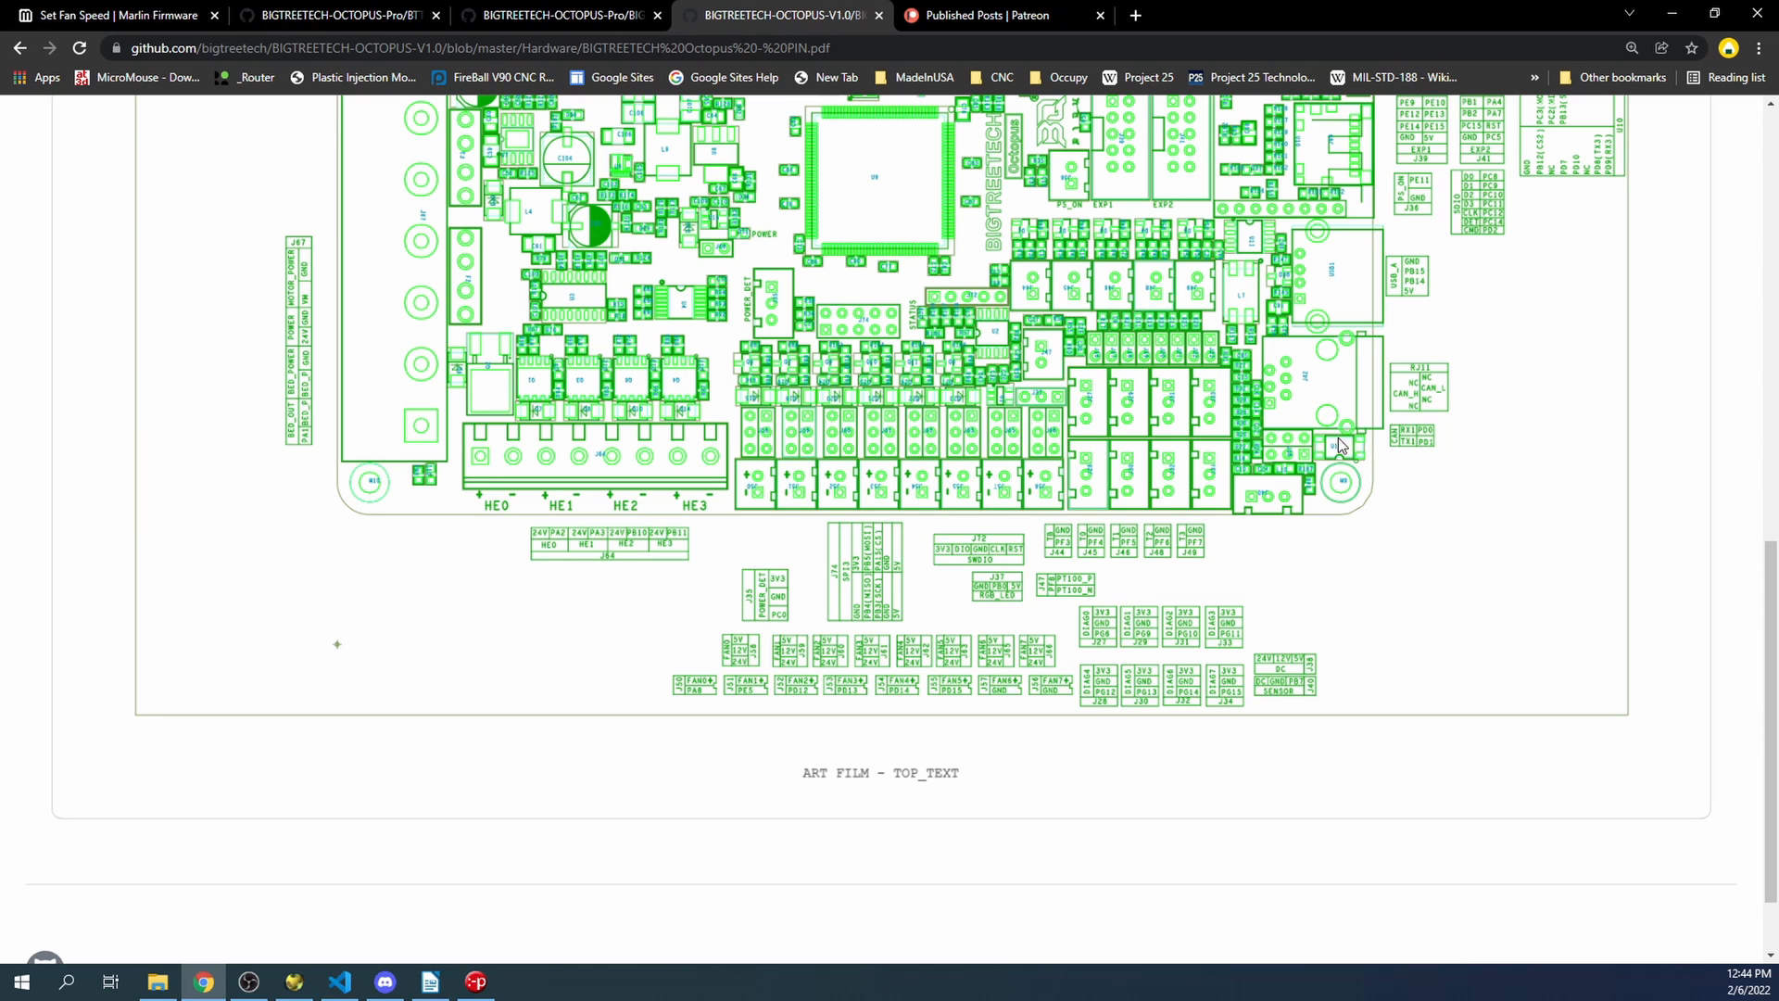
mouse_move(1288, 467)
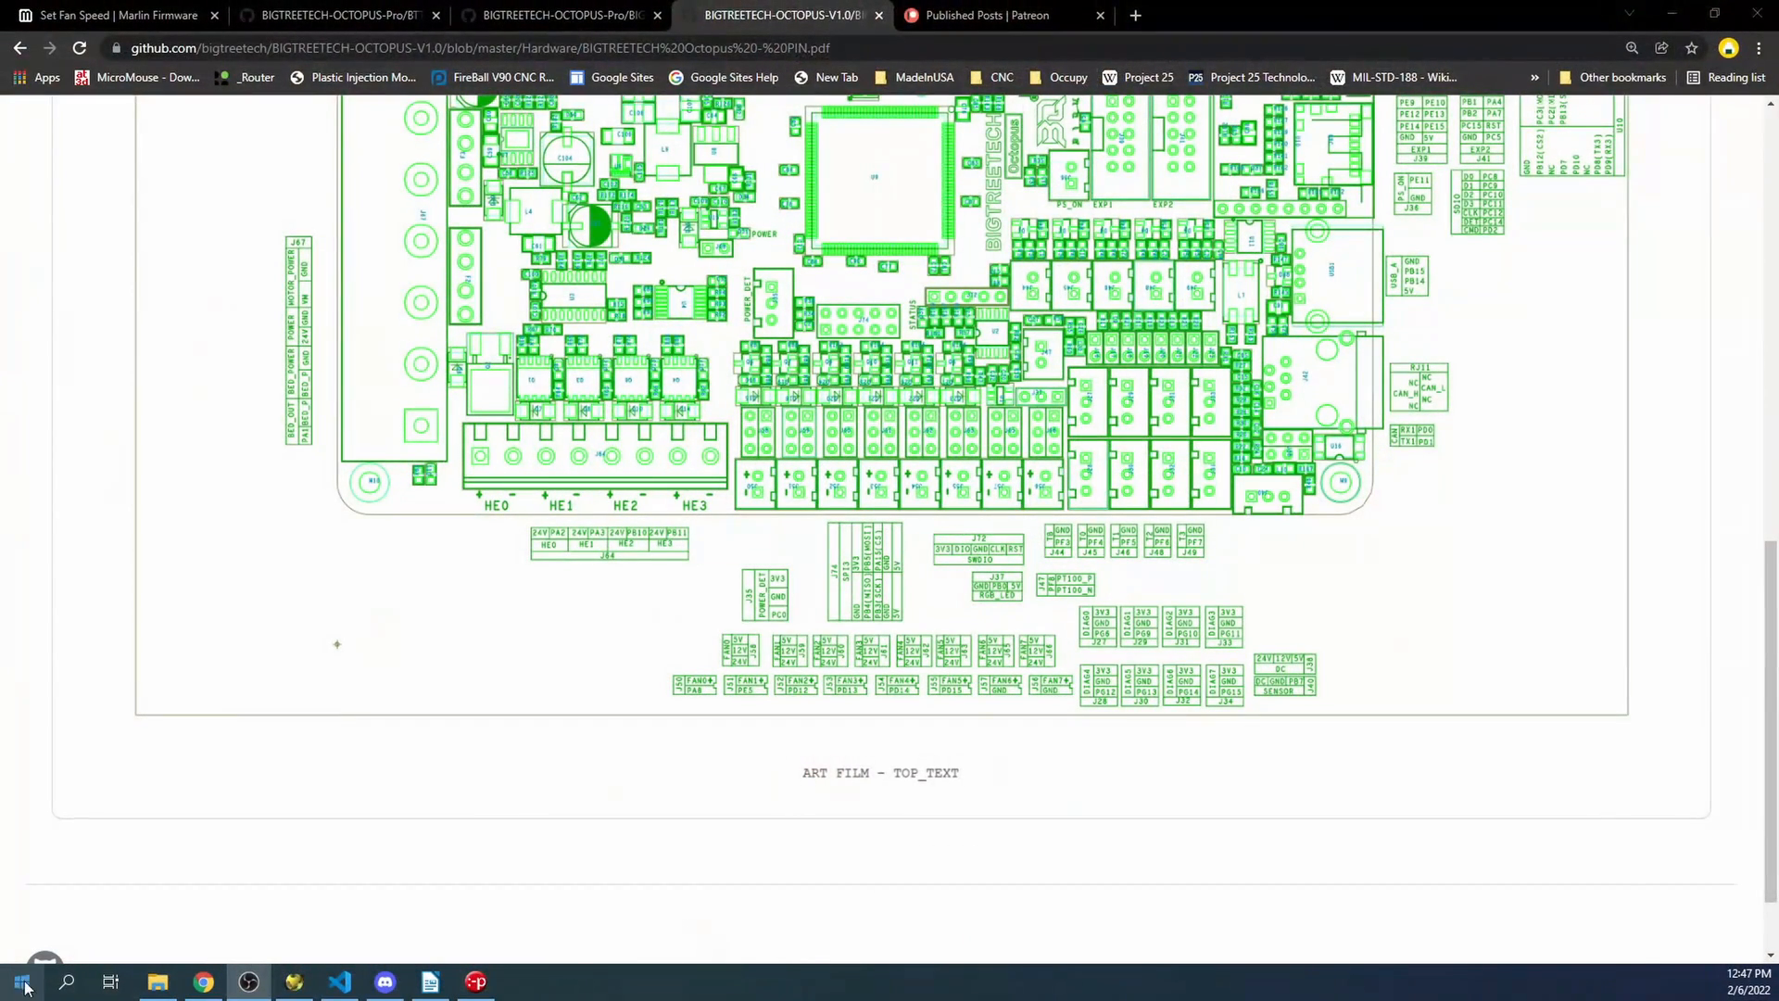
- Open Downloads > Marlin-2.0.x as the workspace folder via File > Open Folder
left_click(340, 982)
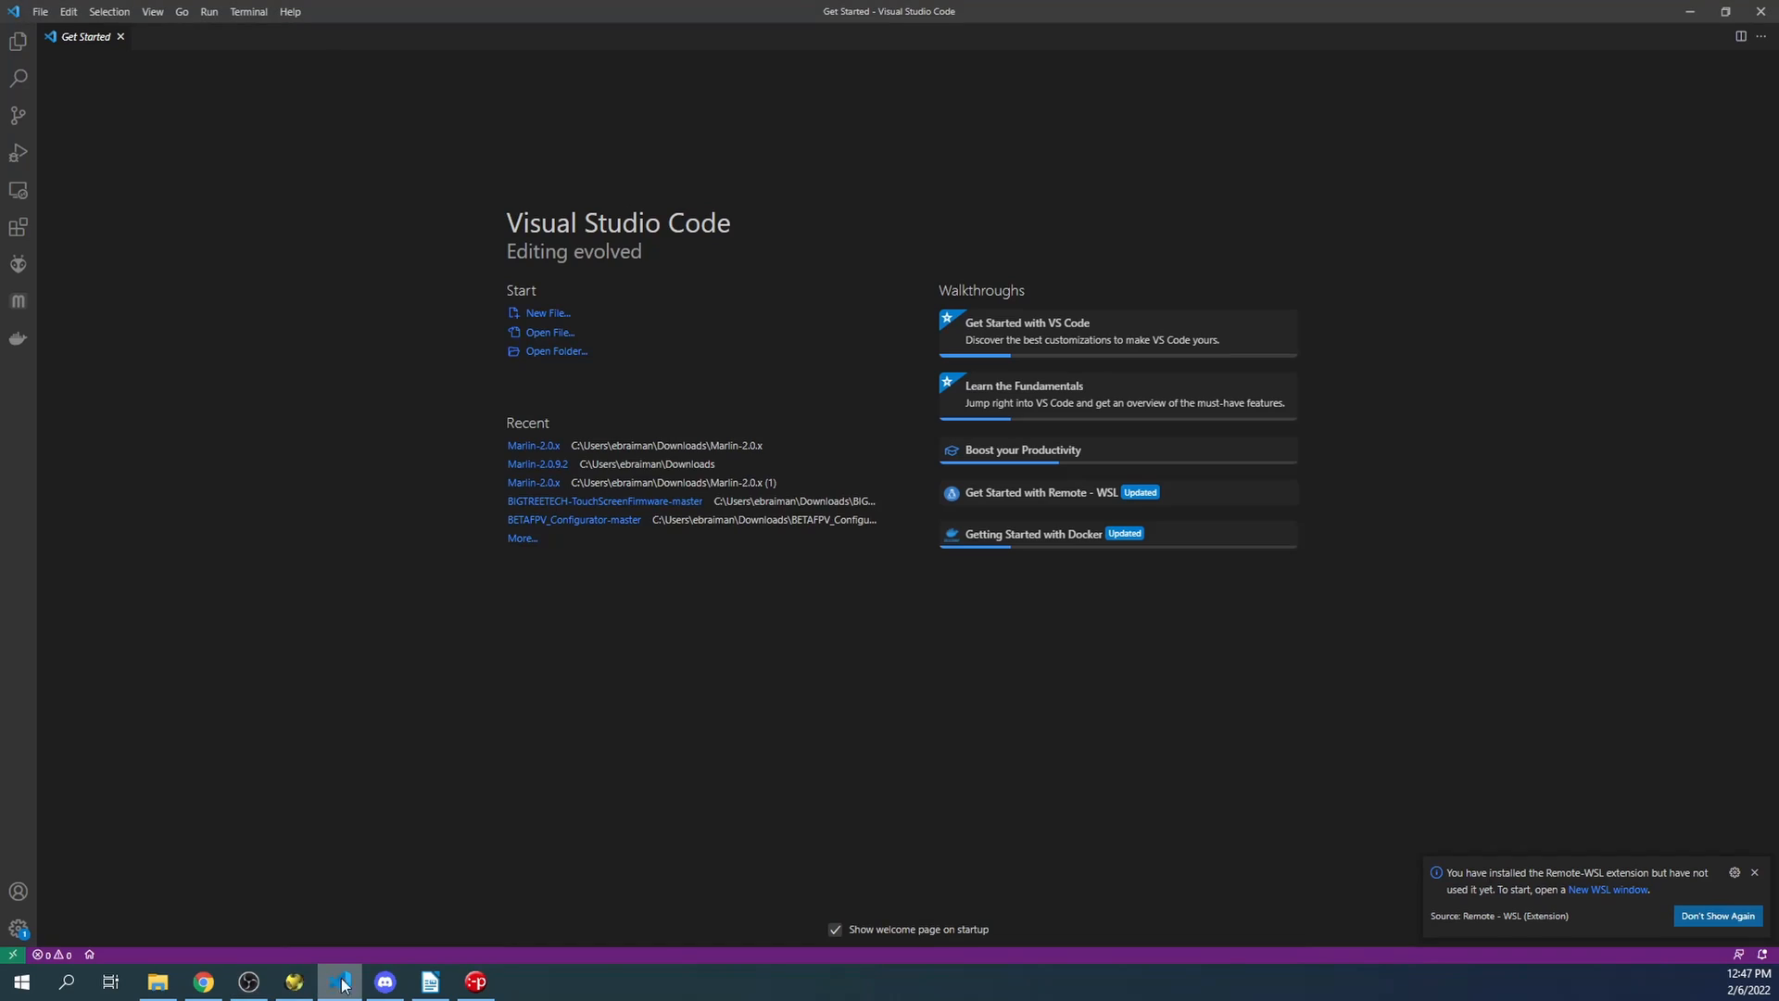
left_click(39, 12)
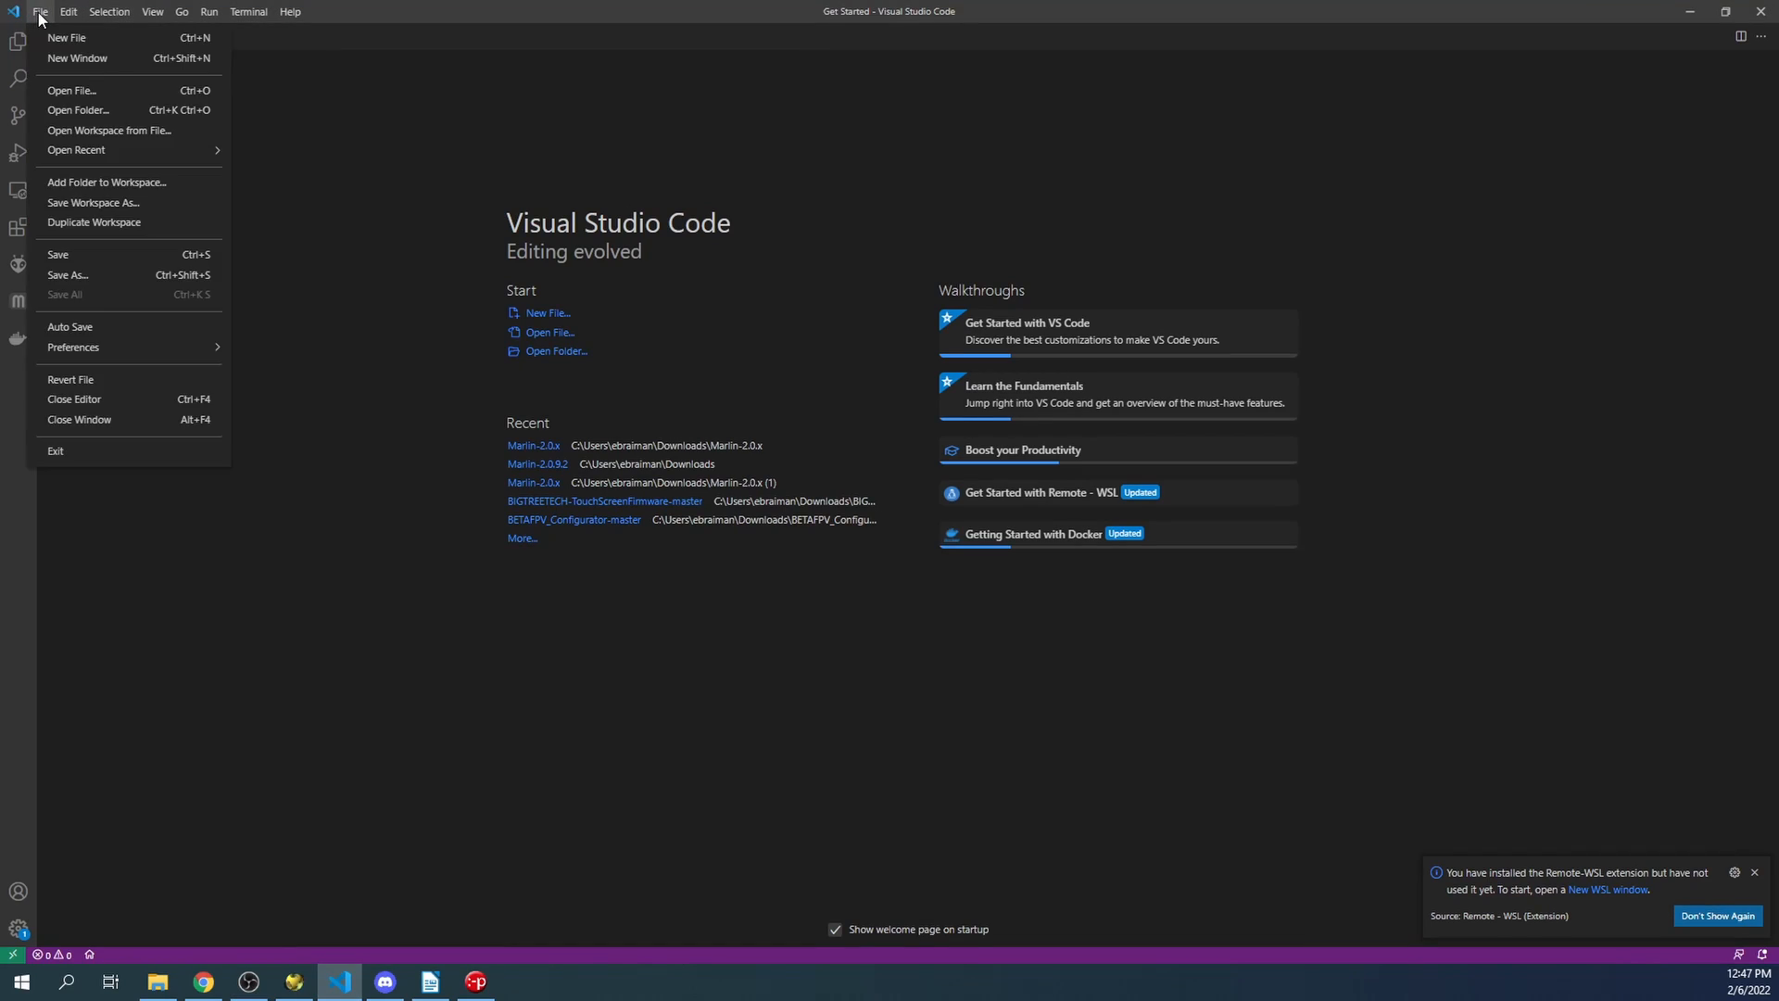
left_click(78, 109)
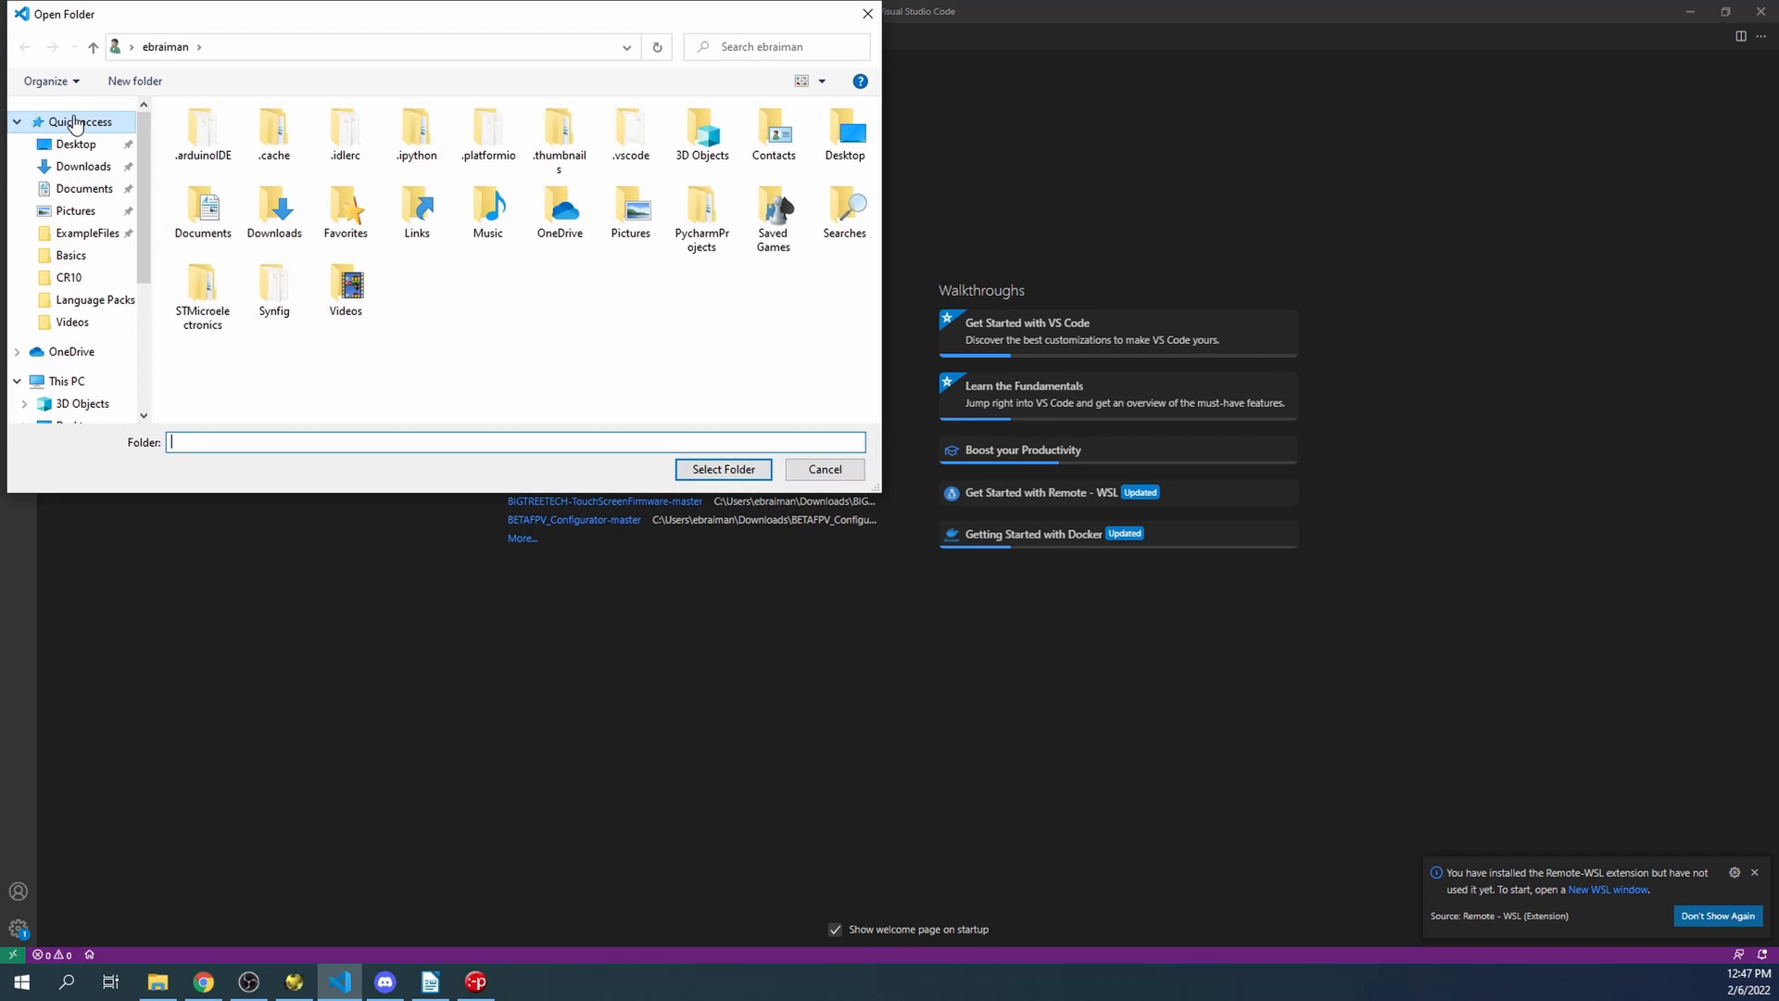
left_click(82, 165)
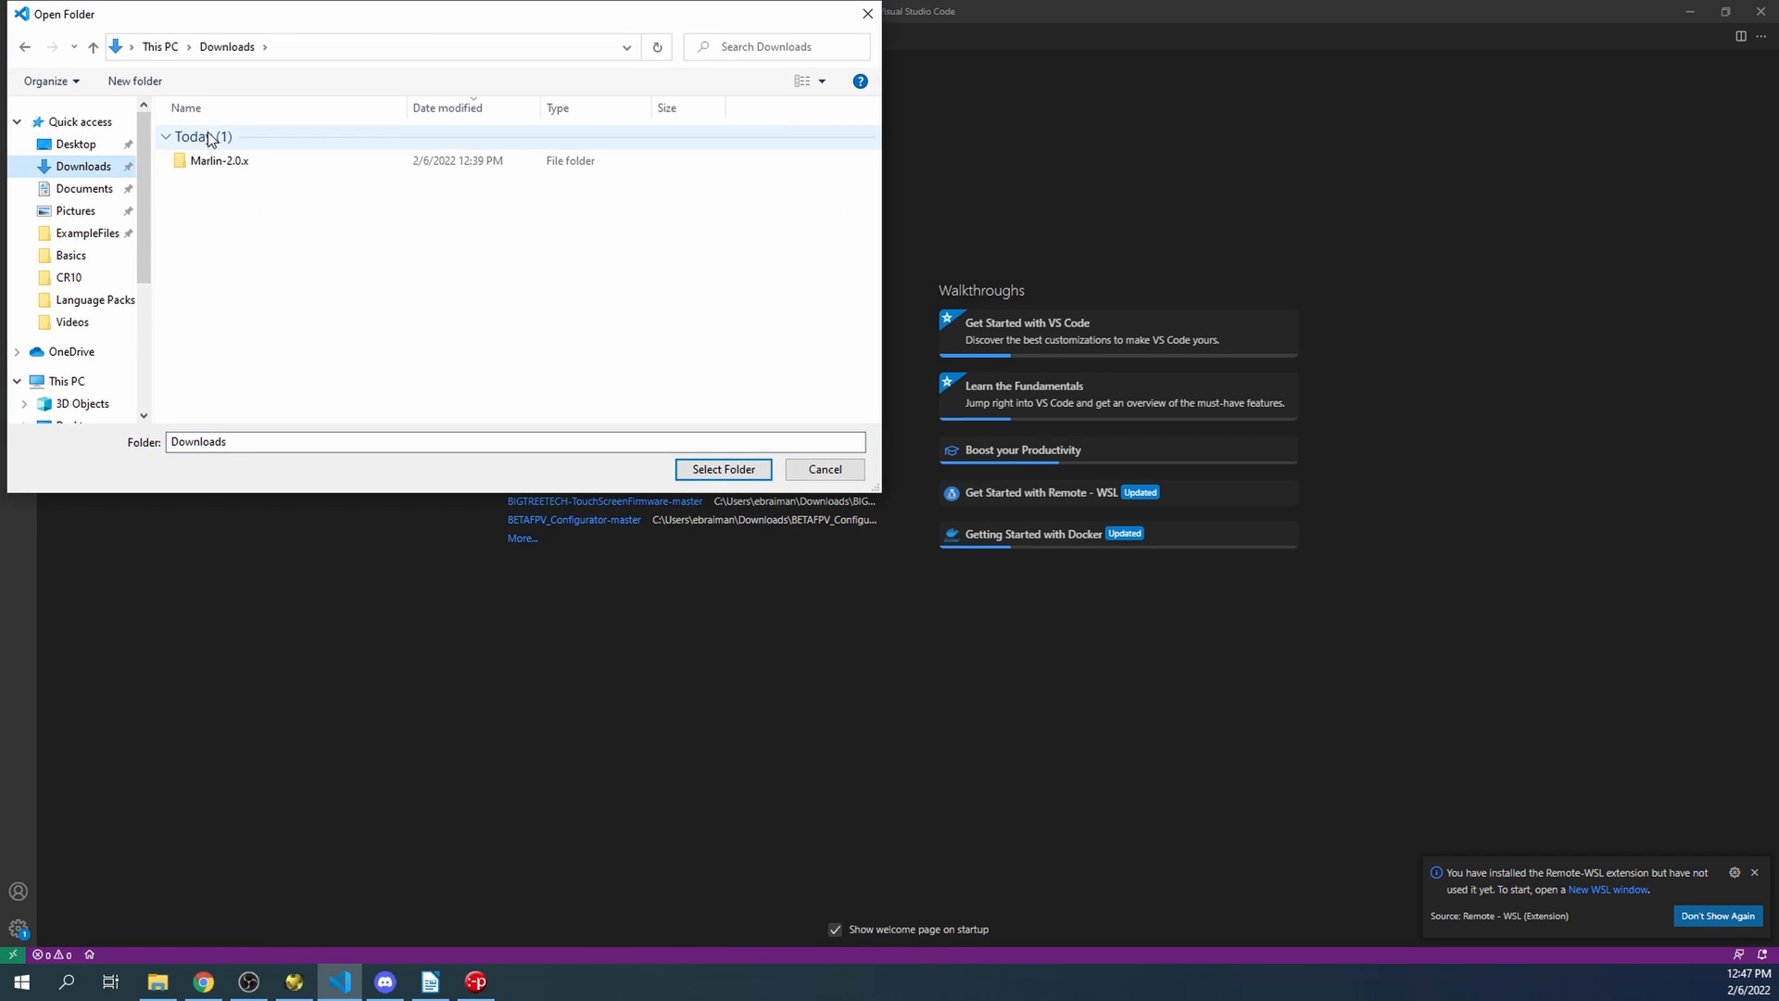
double_click(218, 160)
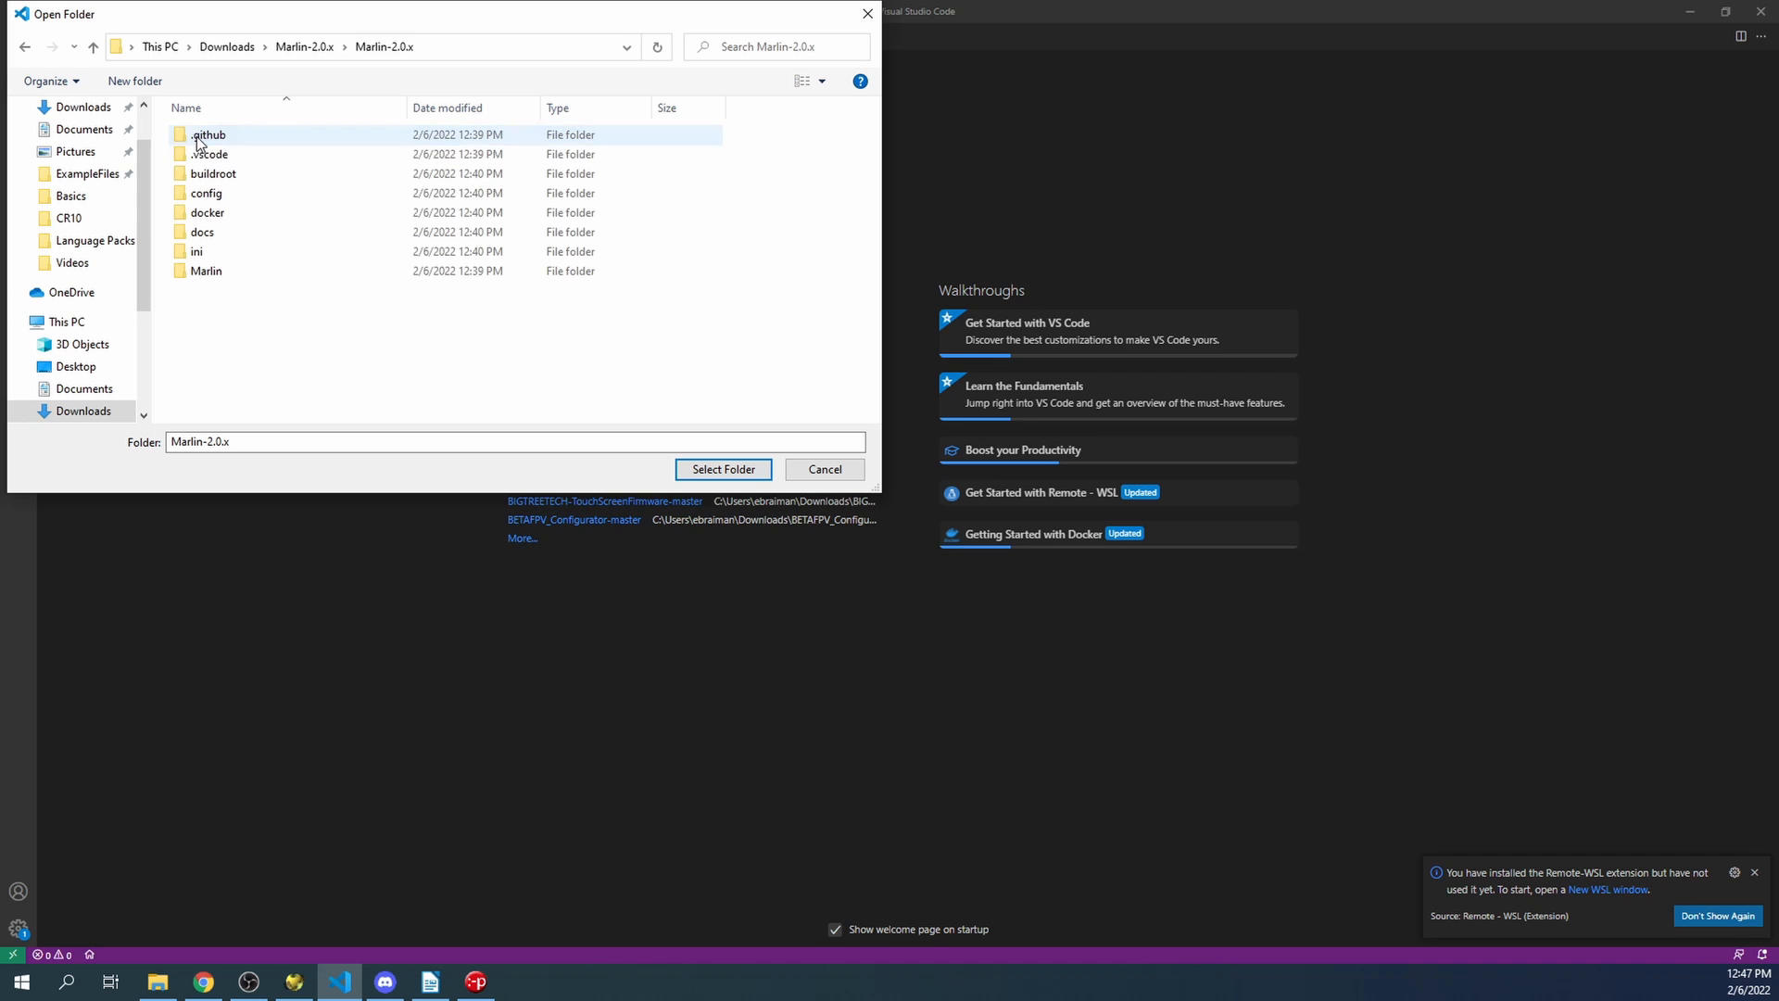
left_click(723, 469)
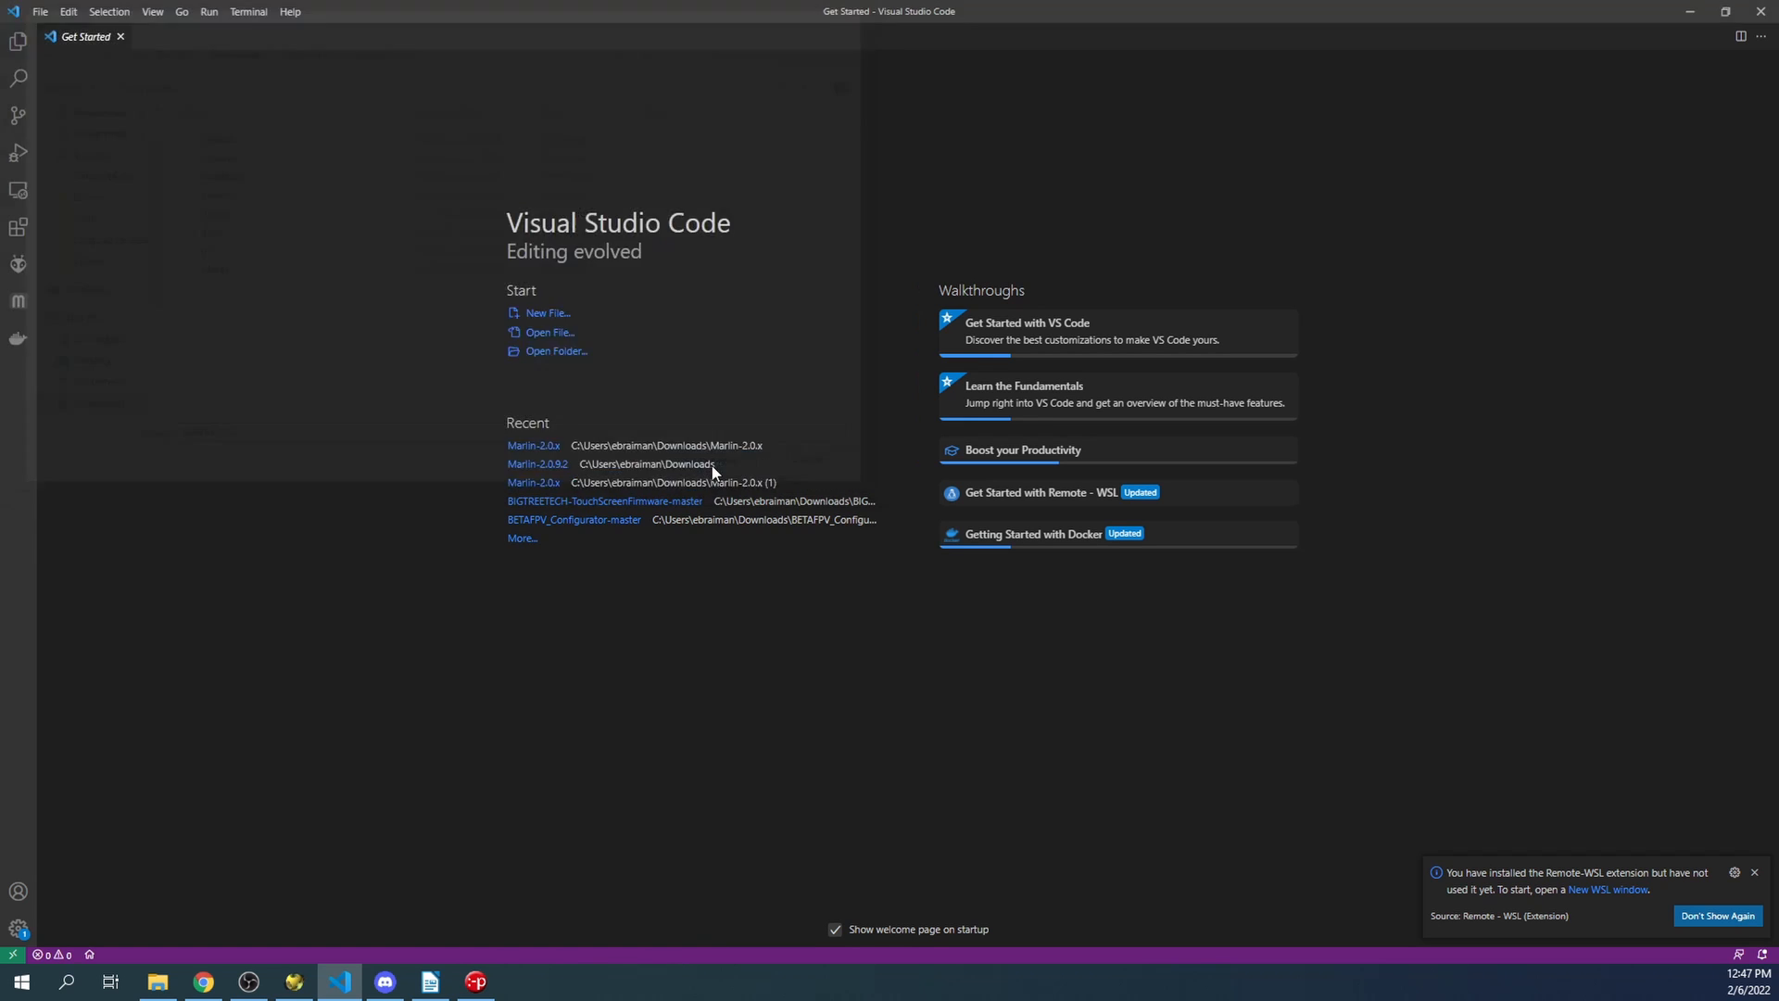
left_click(534, 445)
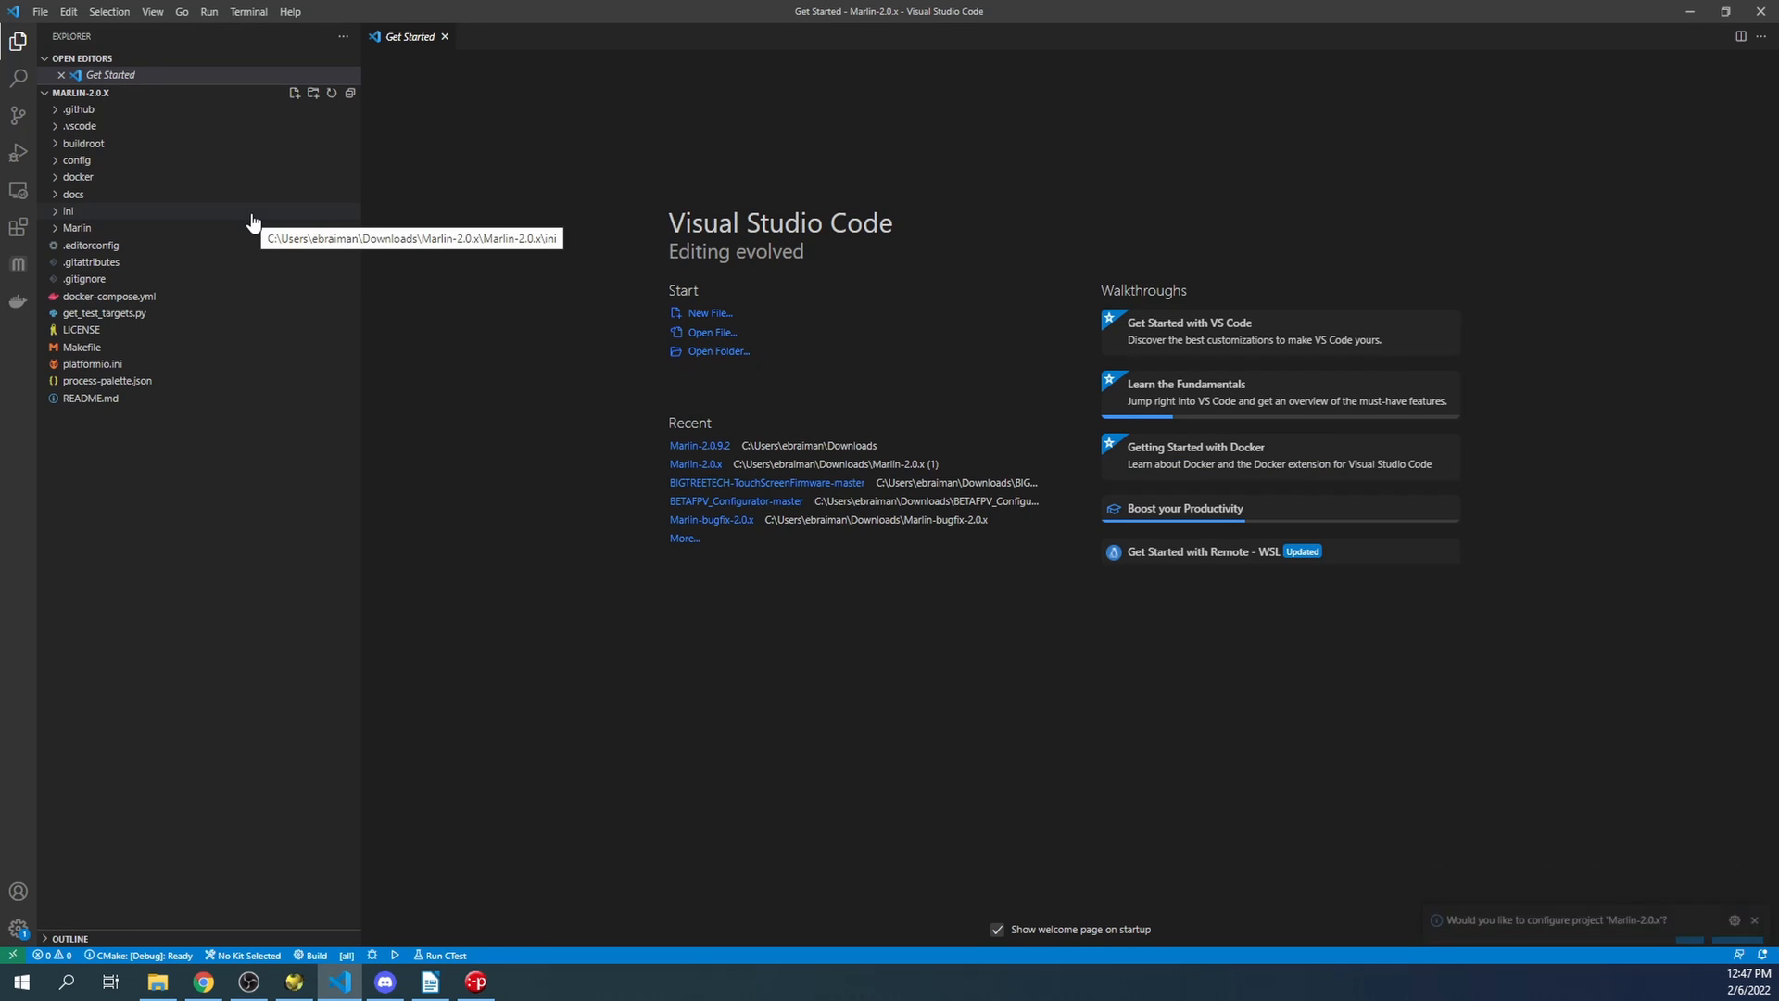
- Check platformio.ini's default_envs (mega2560), then copy BOARD_BTT_OCTOPUS_PRO_V1_0 from Marlin/src/core/boards.h
left_click(93, 363)
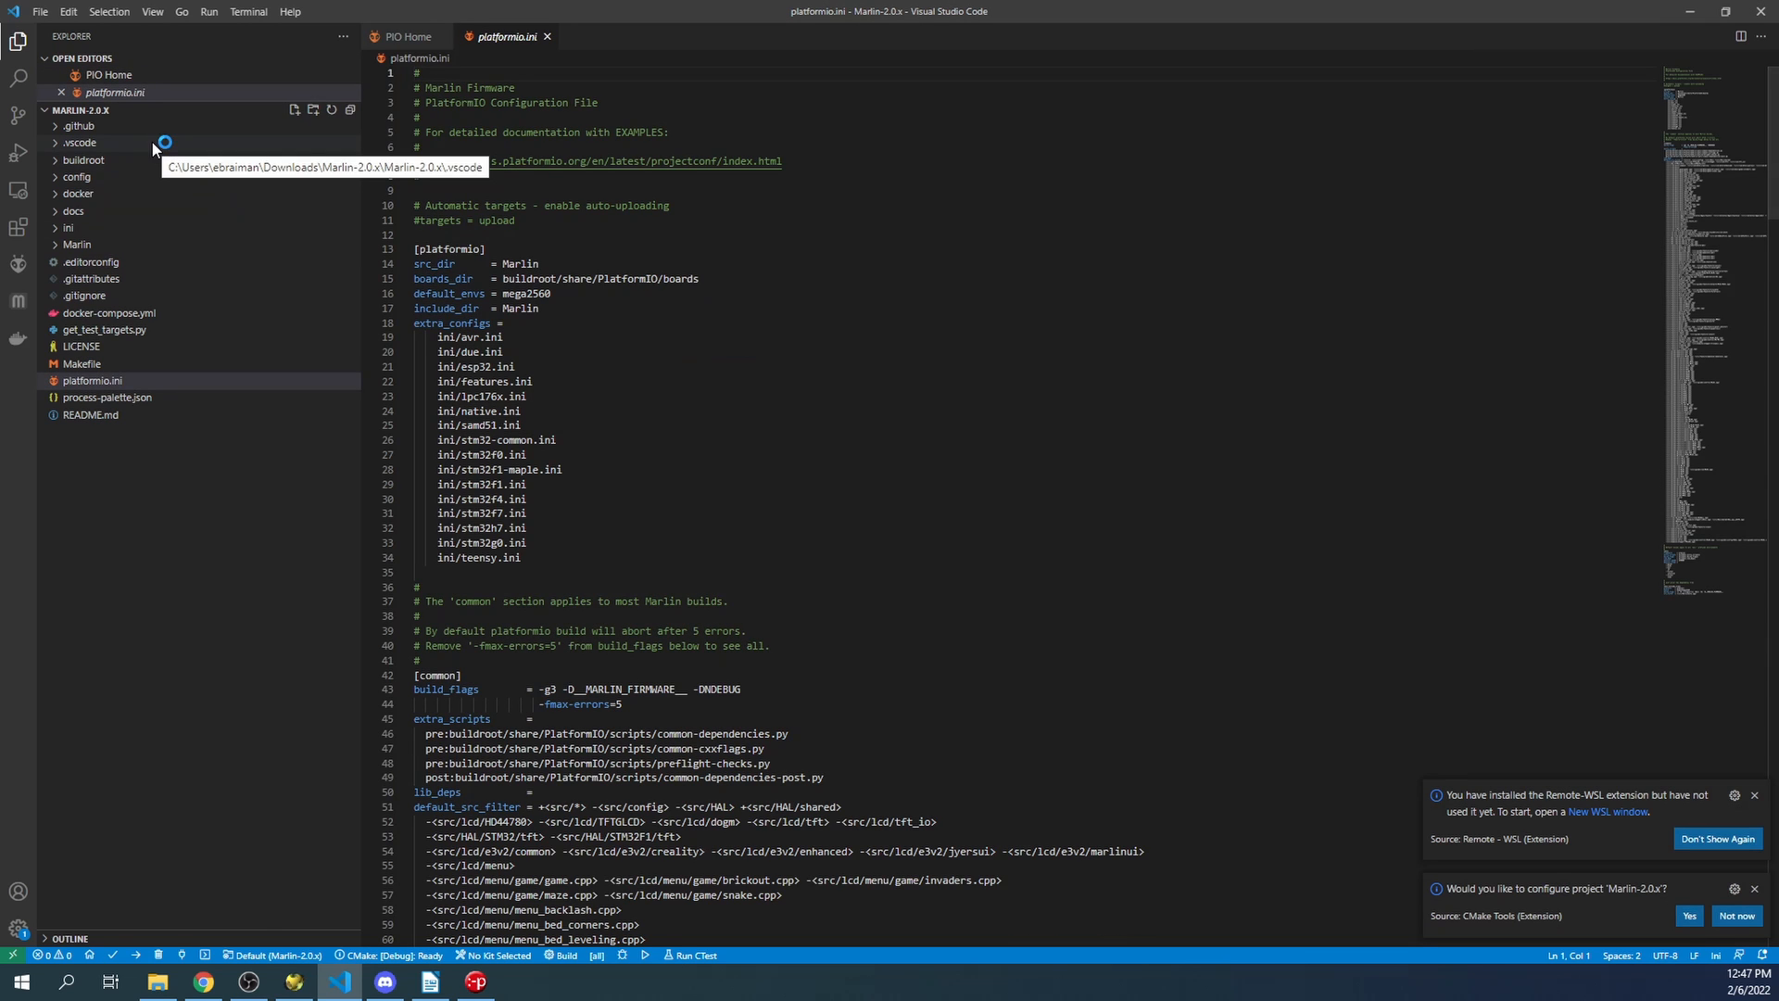
double_click(526, 294)
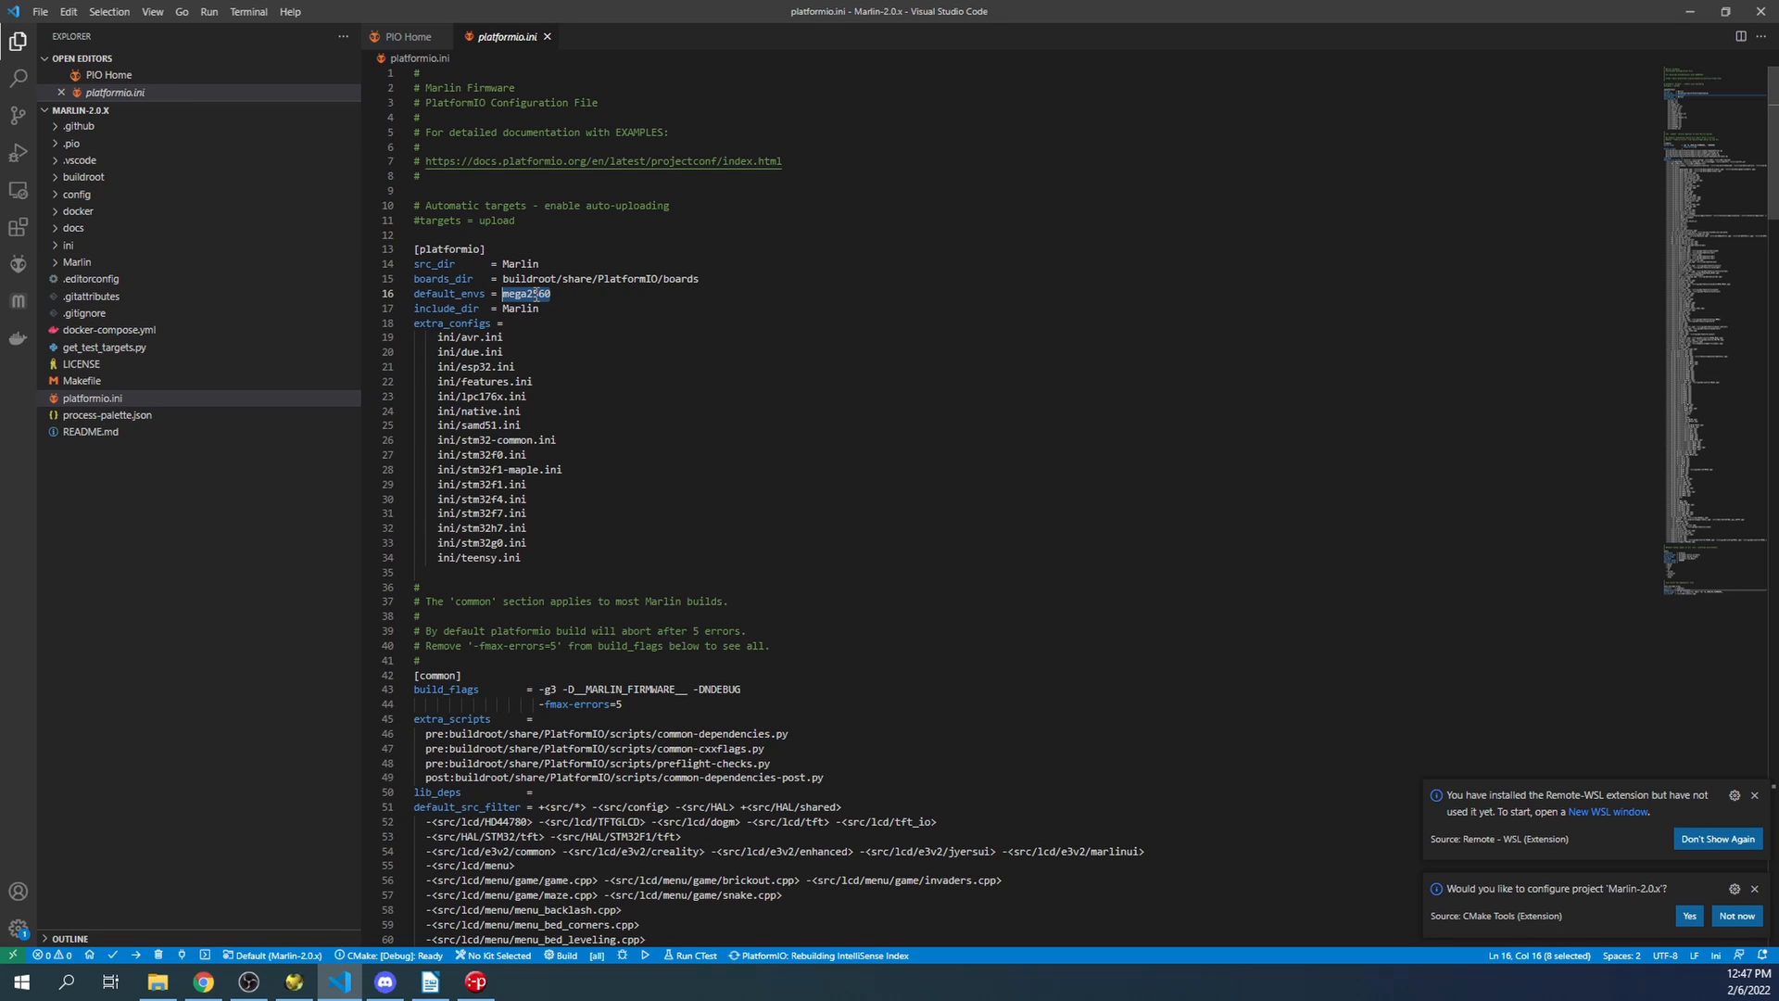
mouse_move(174, 350)
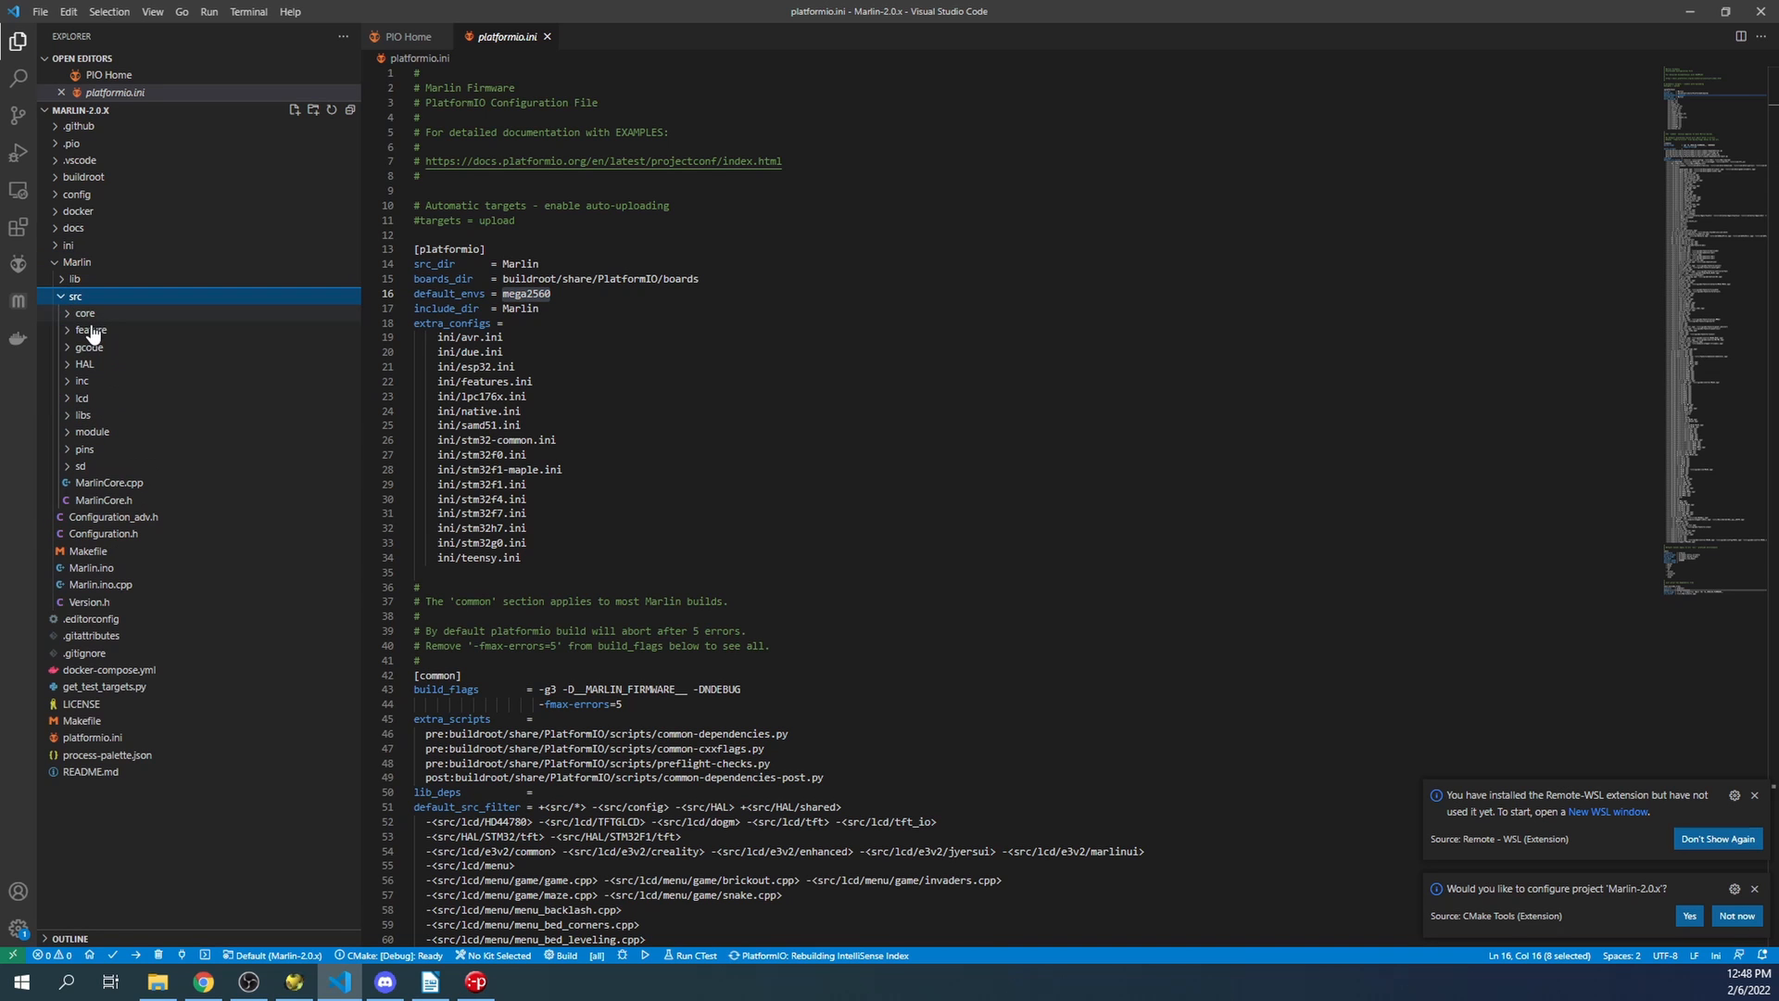
left_click(100, 330)
type("octopus")
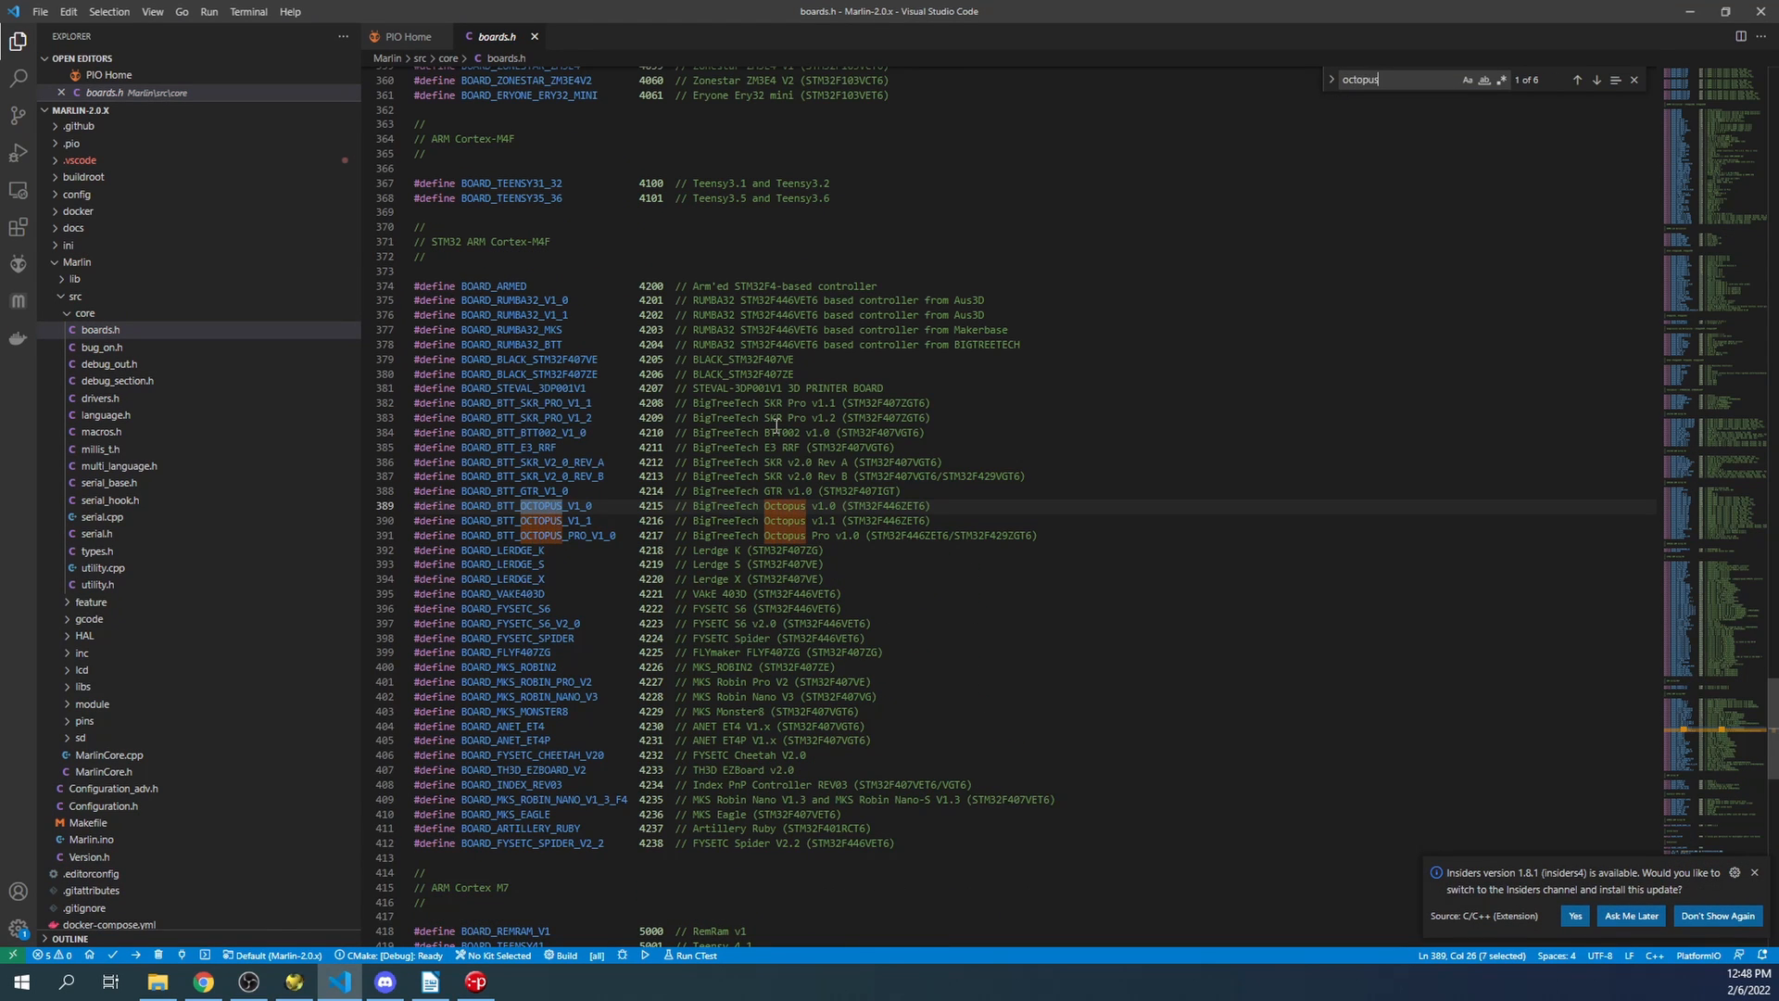
double_click(517, 533)
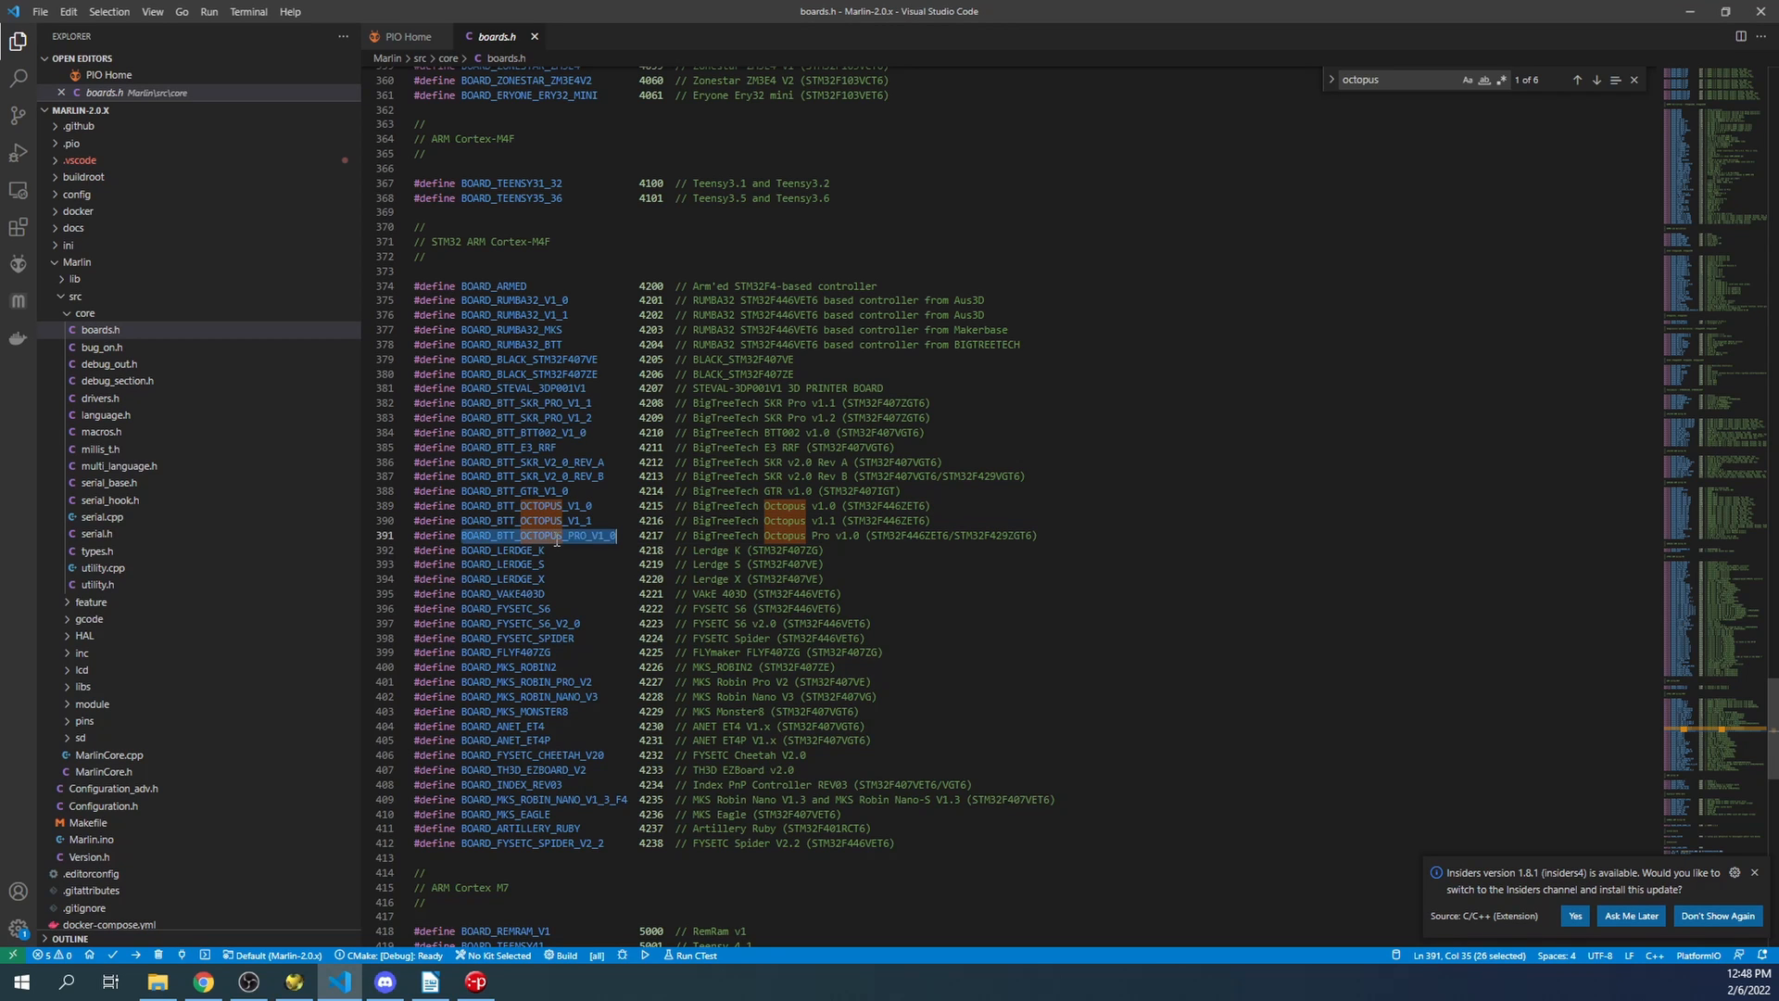
right_click(534, 534)
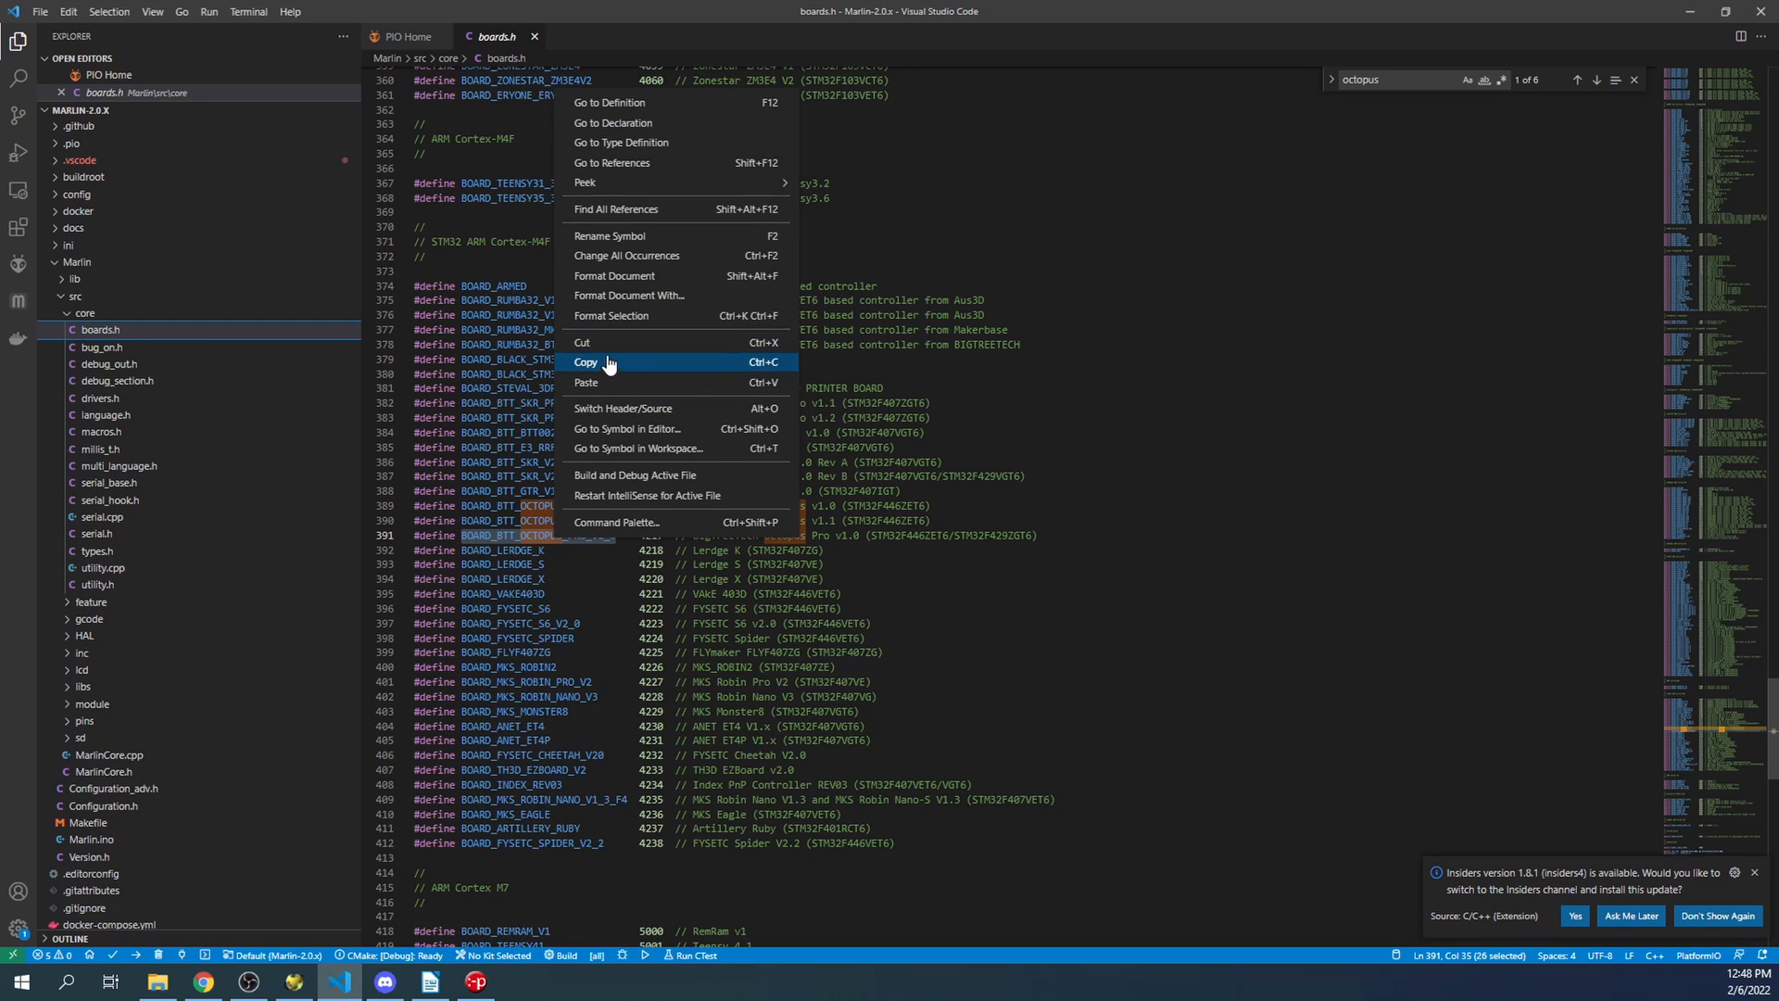
left_click(588, 361)
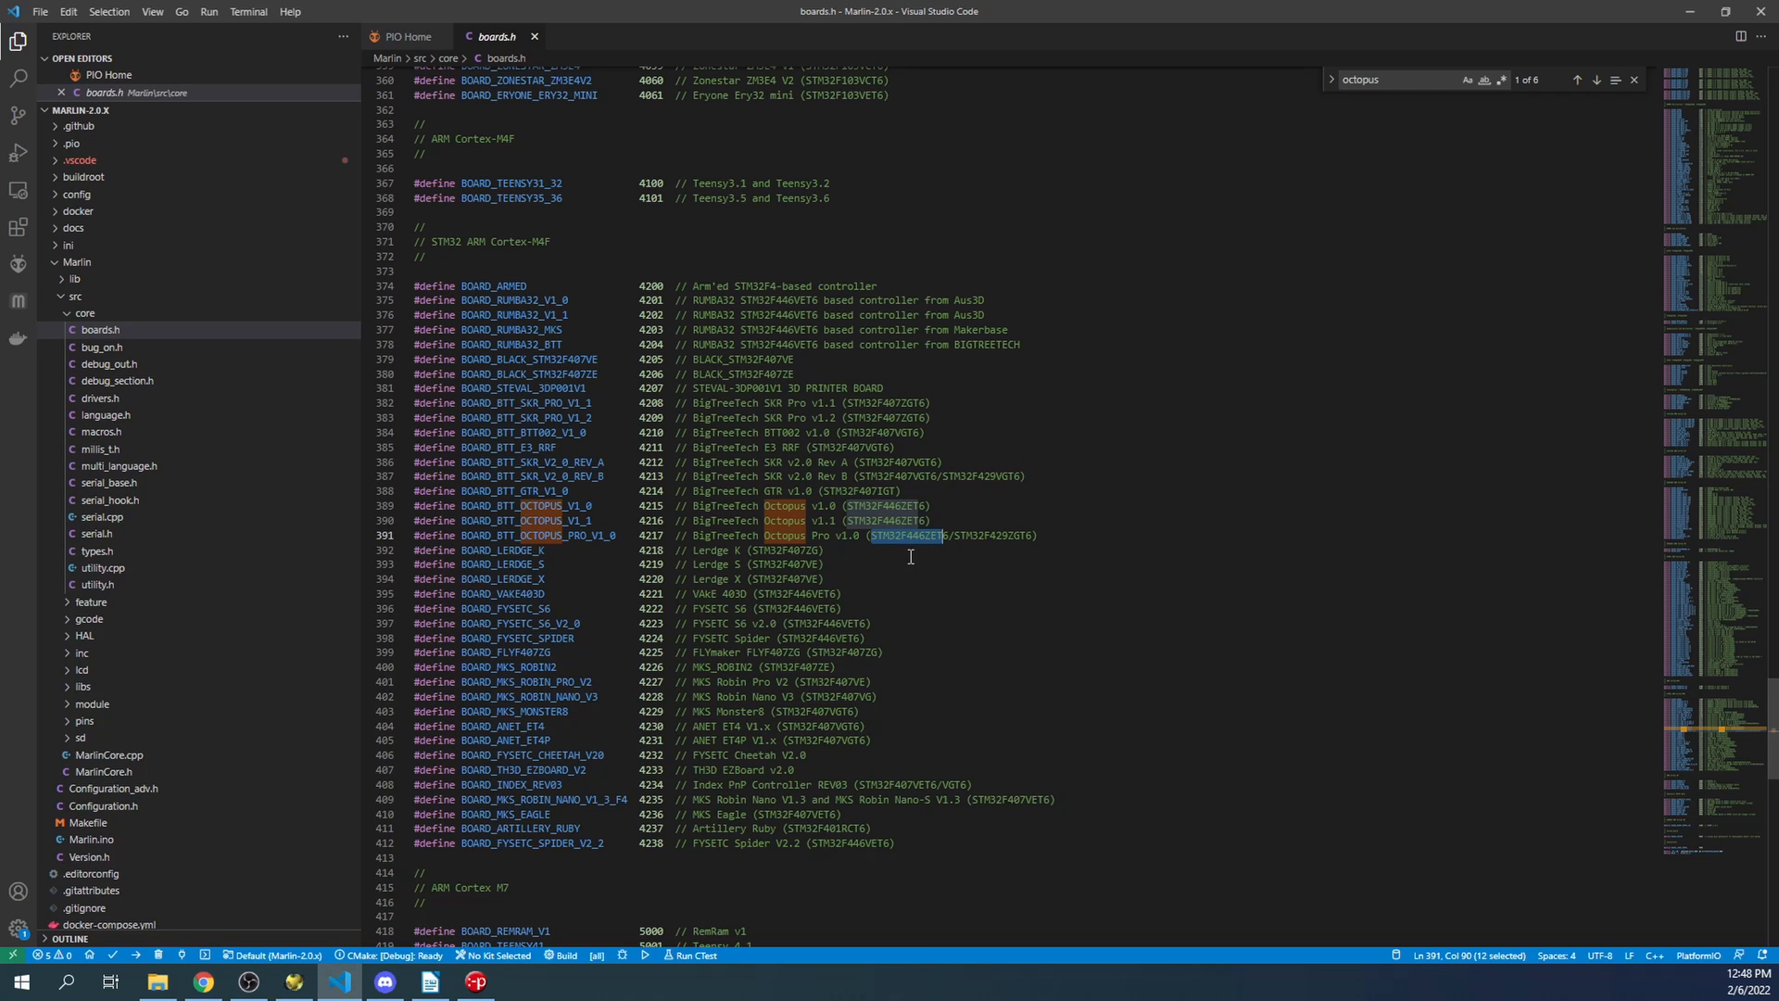
mouse_move(921, 544)
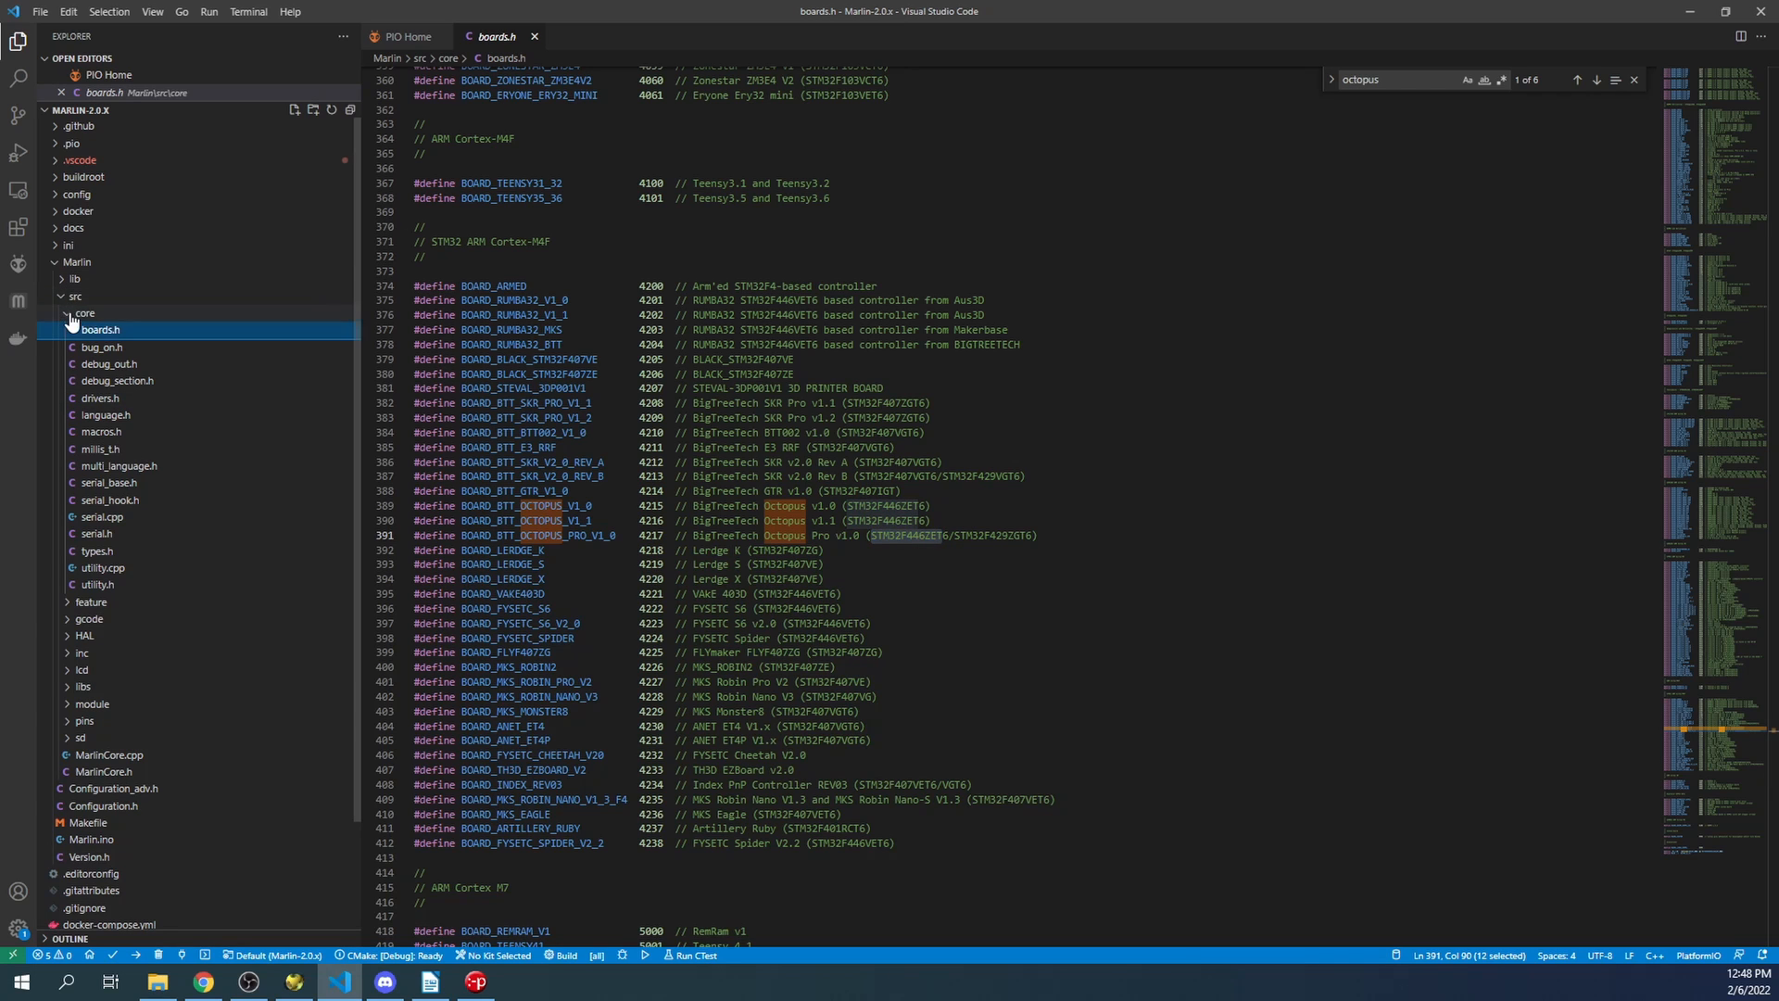
- In Configuration.h, replace BOARD_RAMPS_14_EFB with the pasted Octopus Pro board and set SERIAL_PORT to -1
left_click(76, 296)
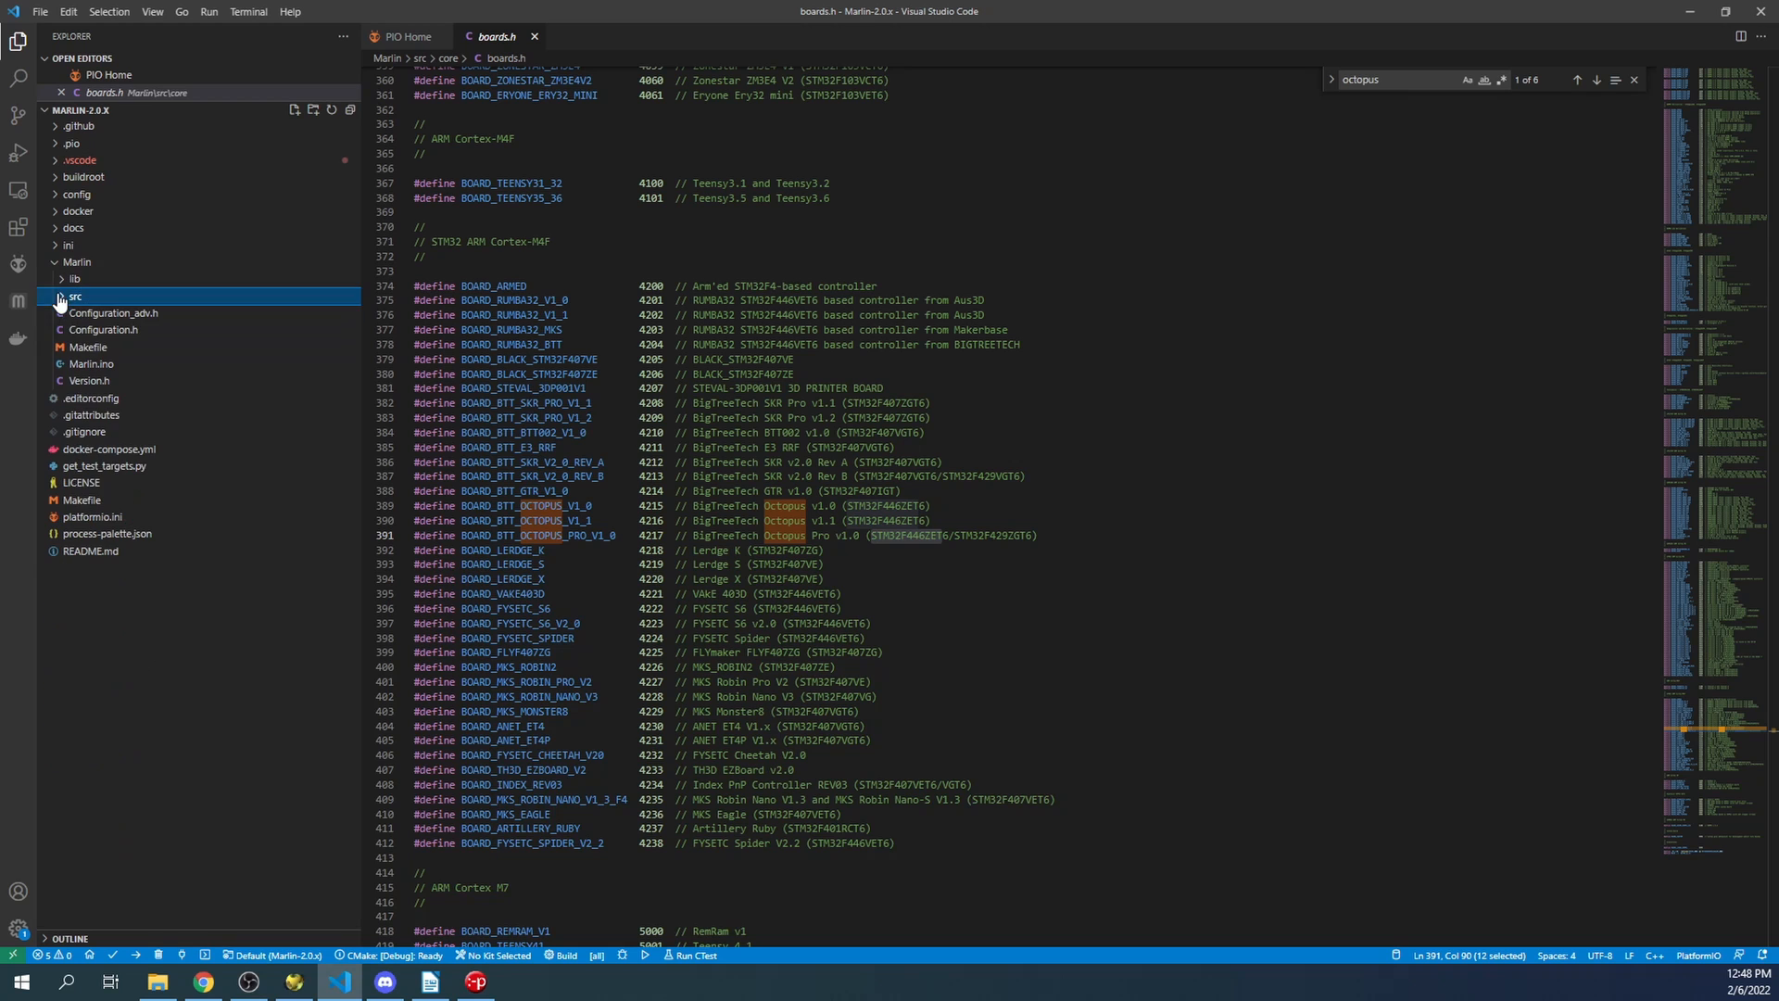
left_click(102, 330)
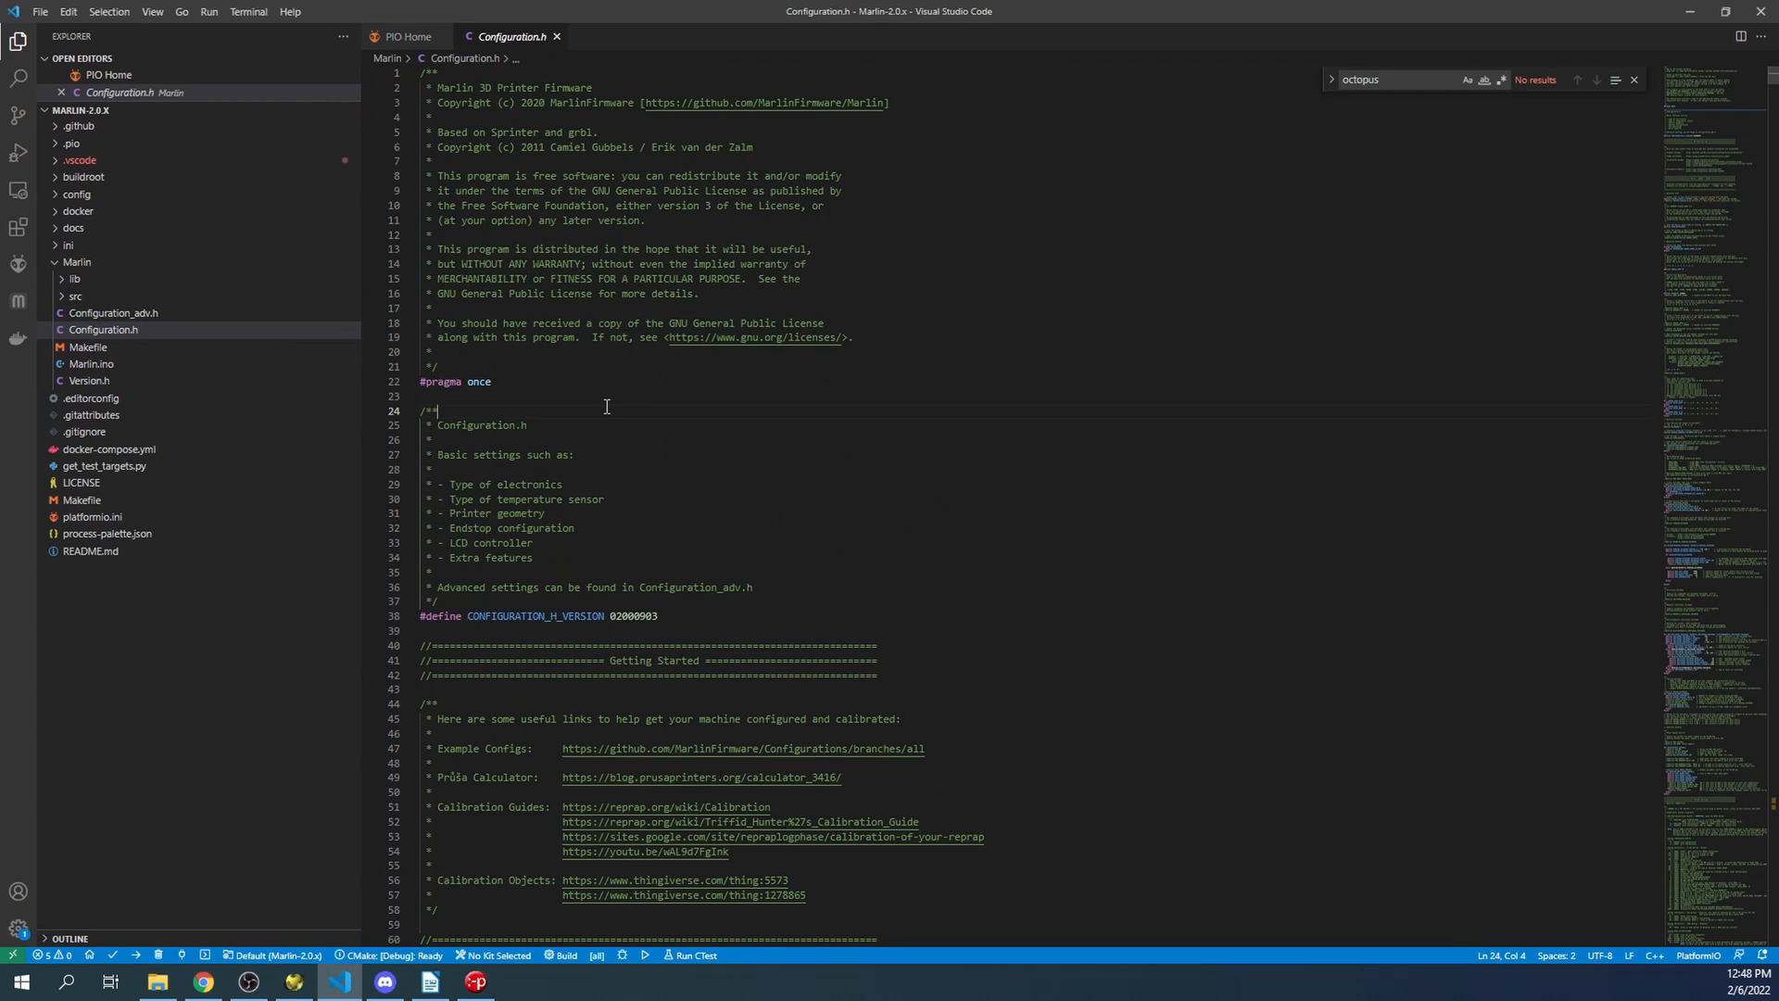
type("mother")
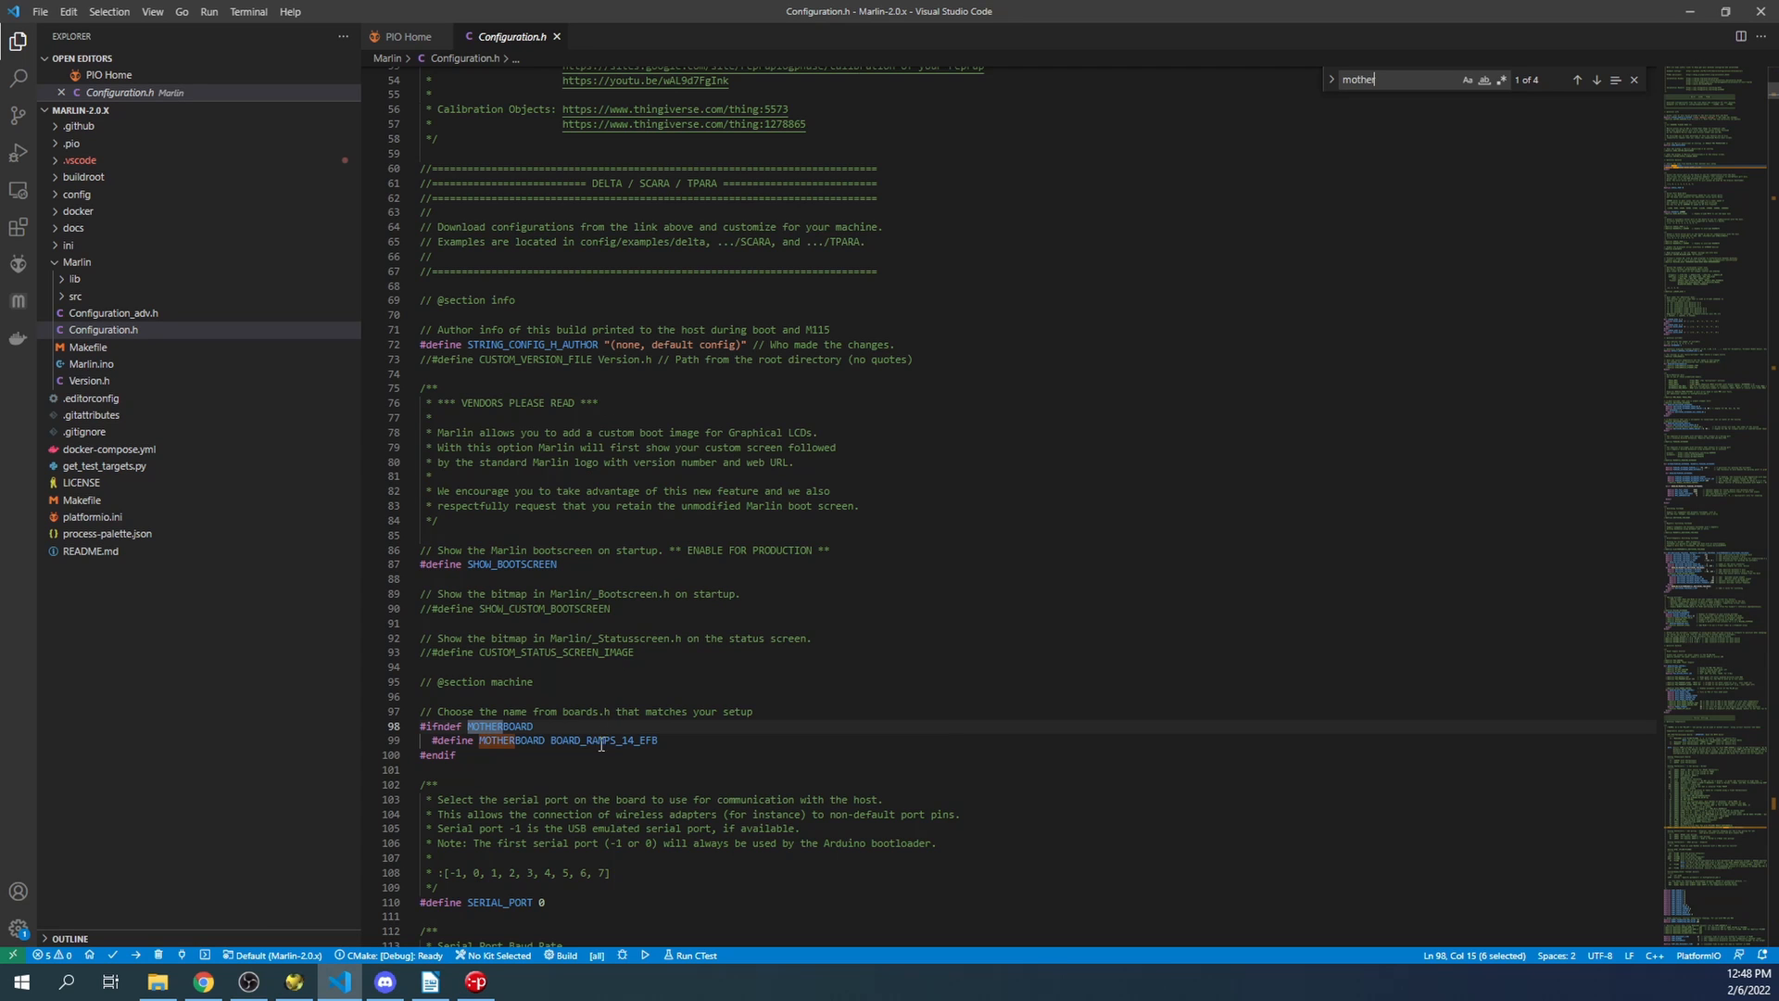
double_click(602, 739)
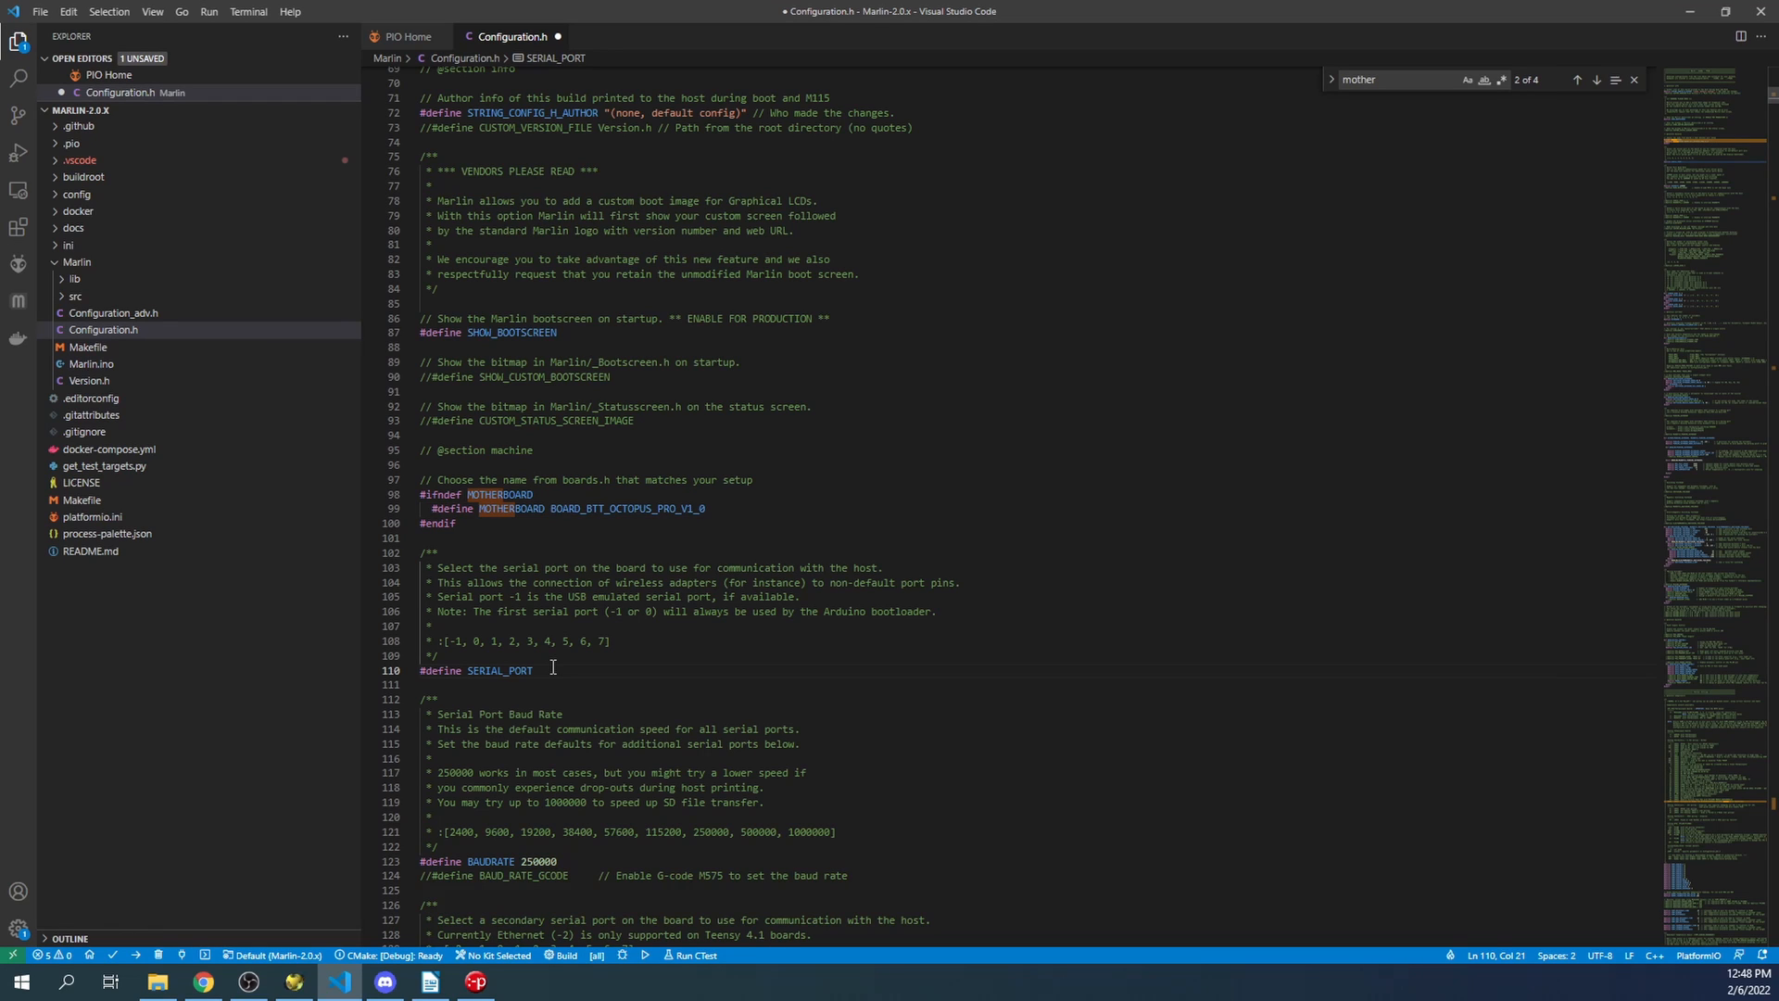
type("-1")
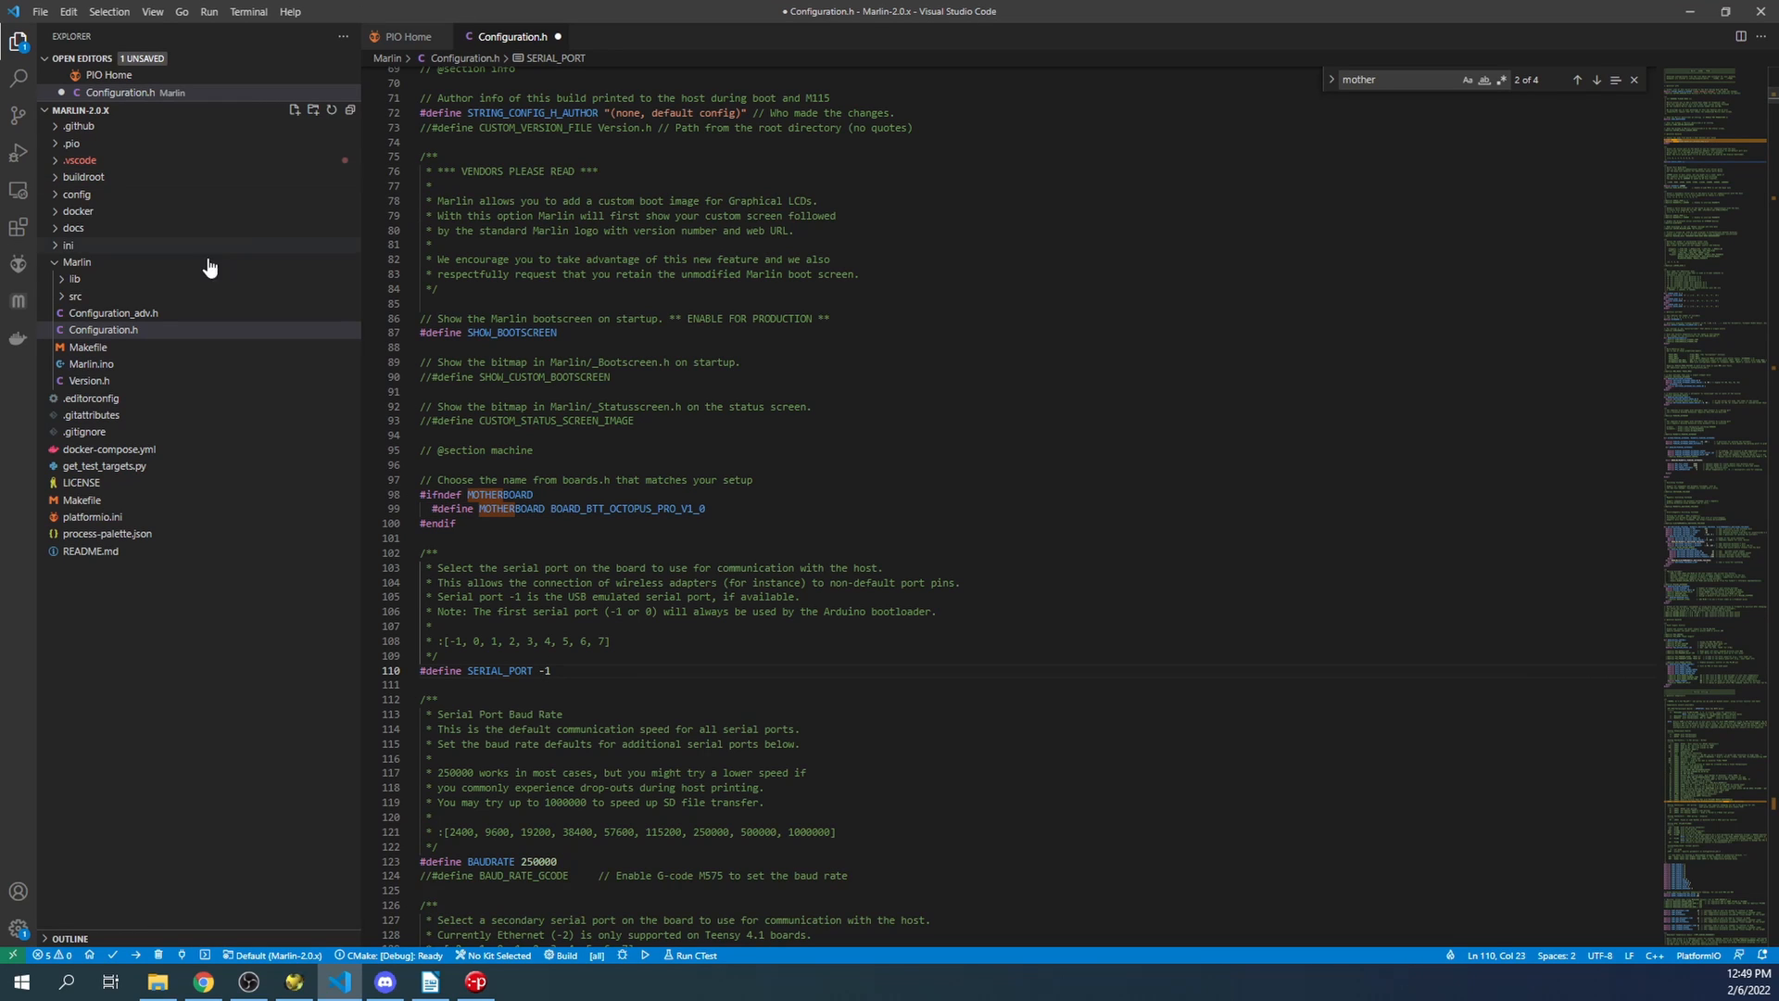
left_click(113, 313)
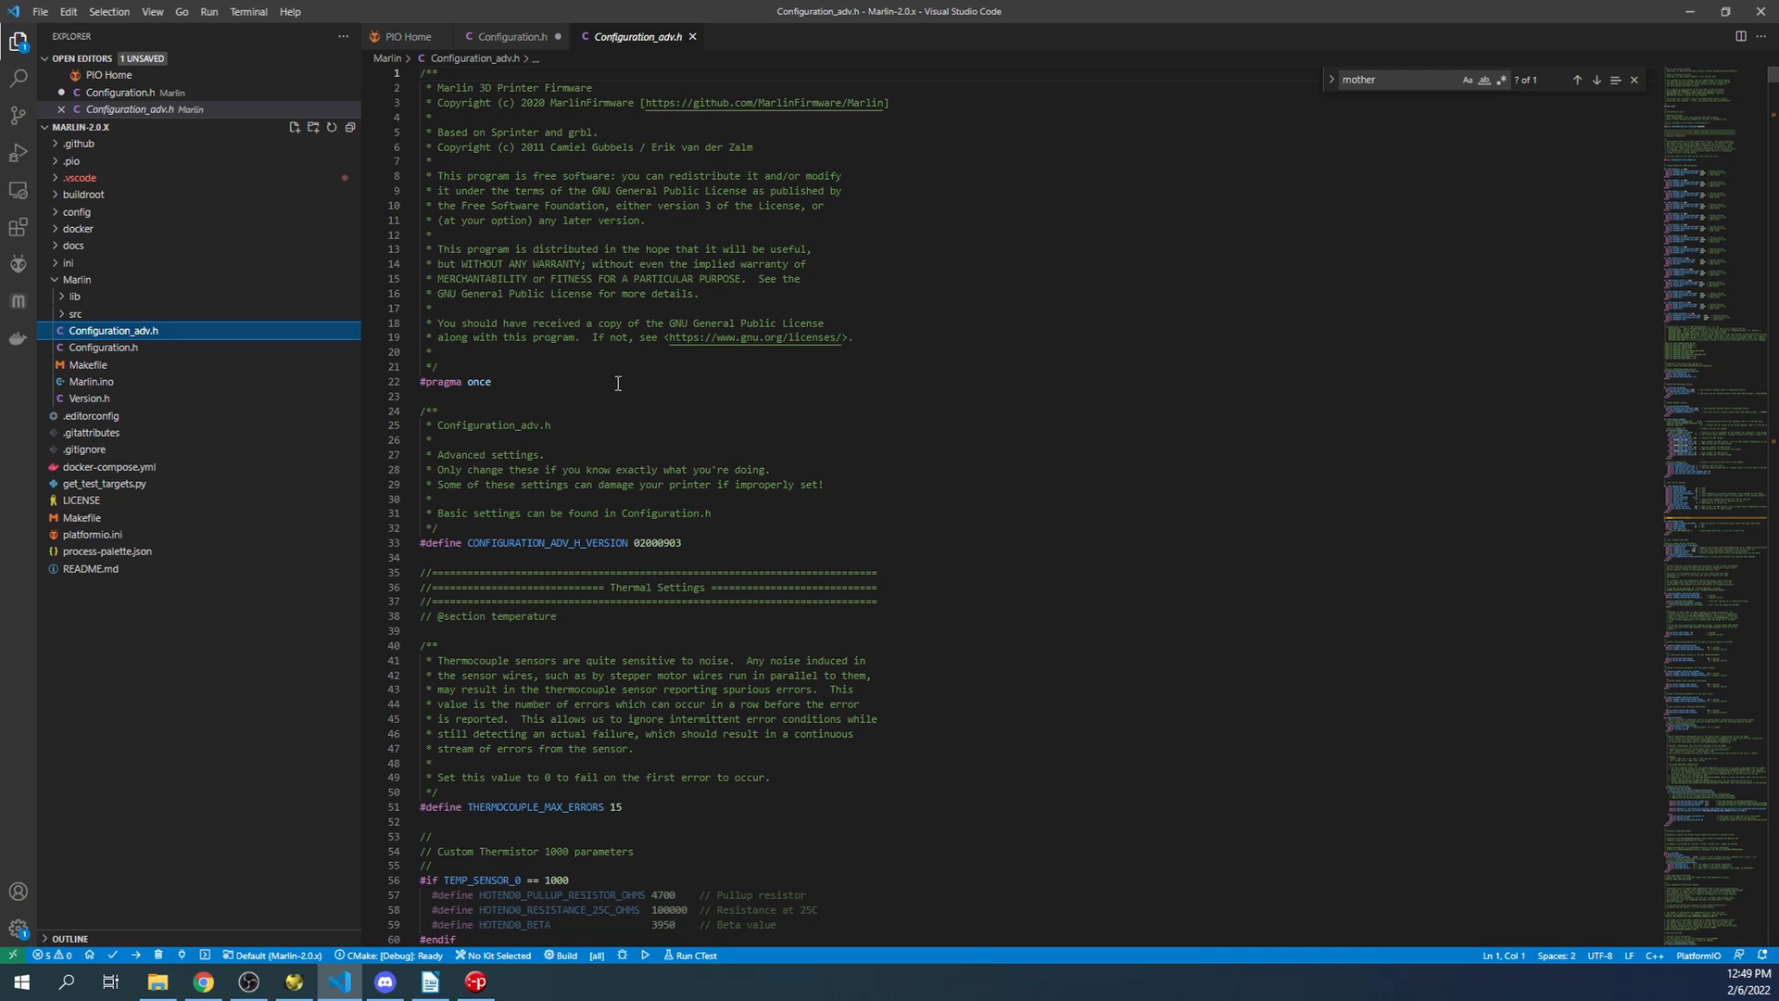
mouse_move(598, 386)
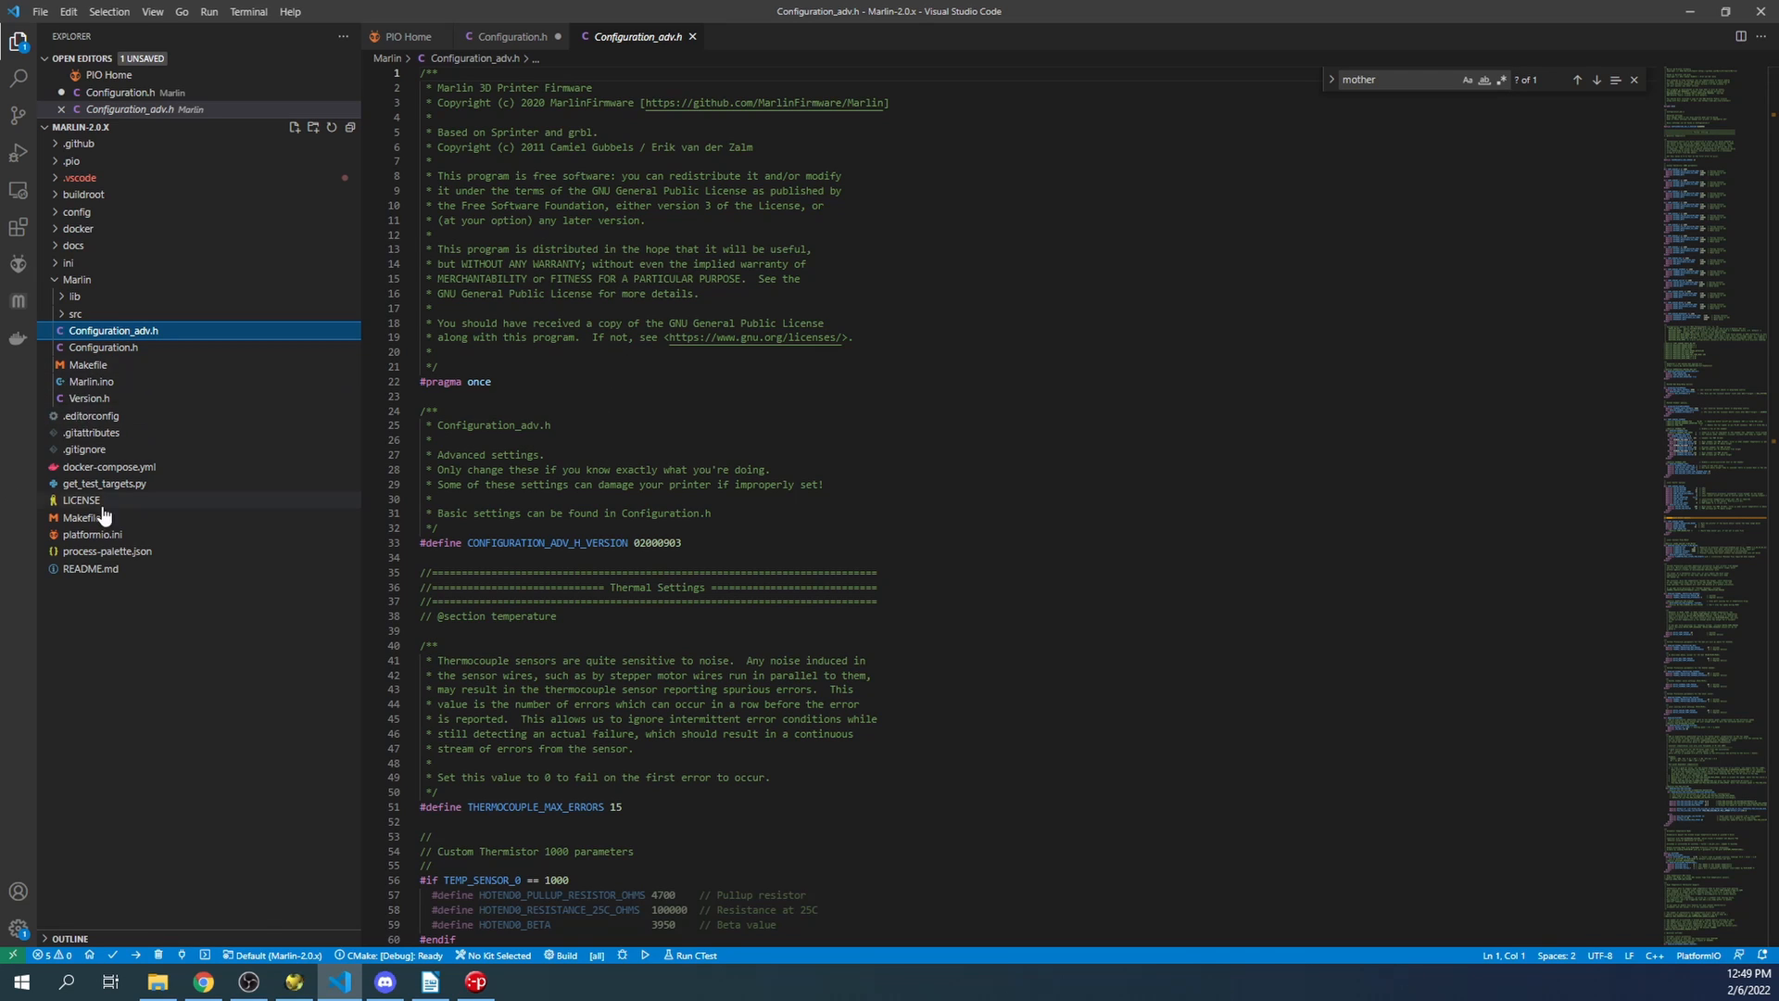
- Review platformio.ini's default_envs value mega2560 and list the ini folder's environment files
left_click(93, 534)
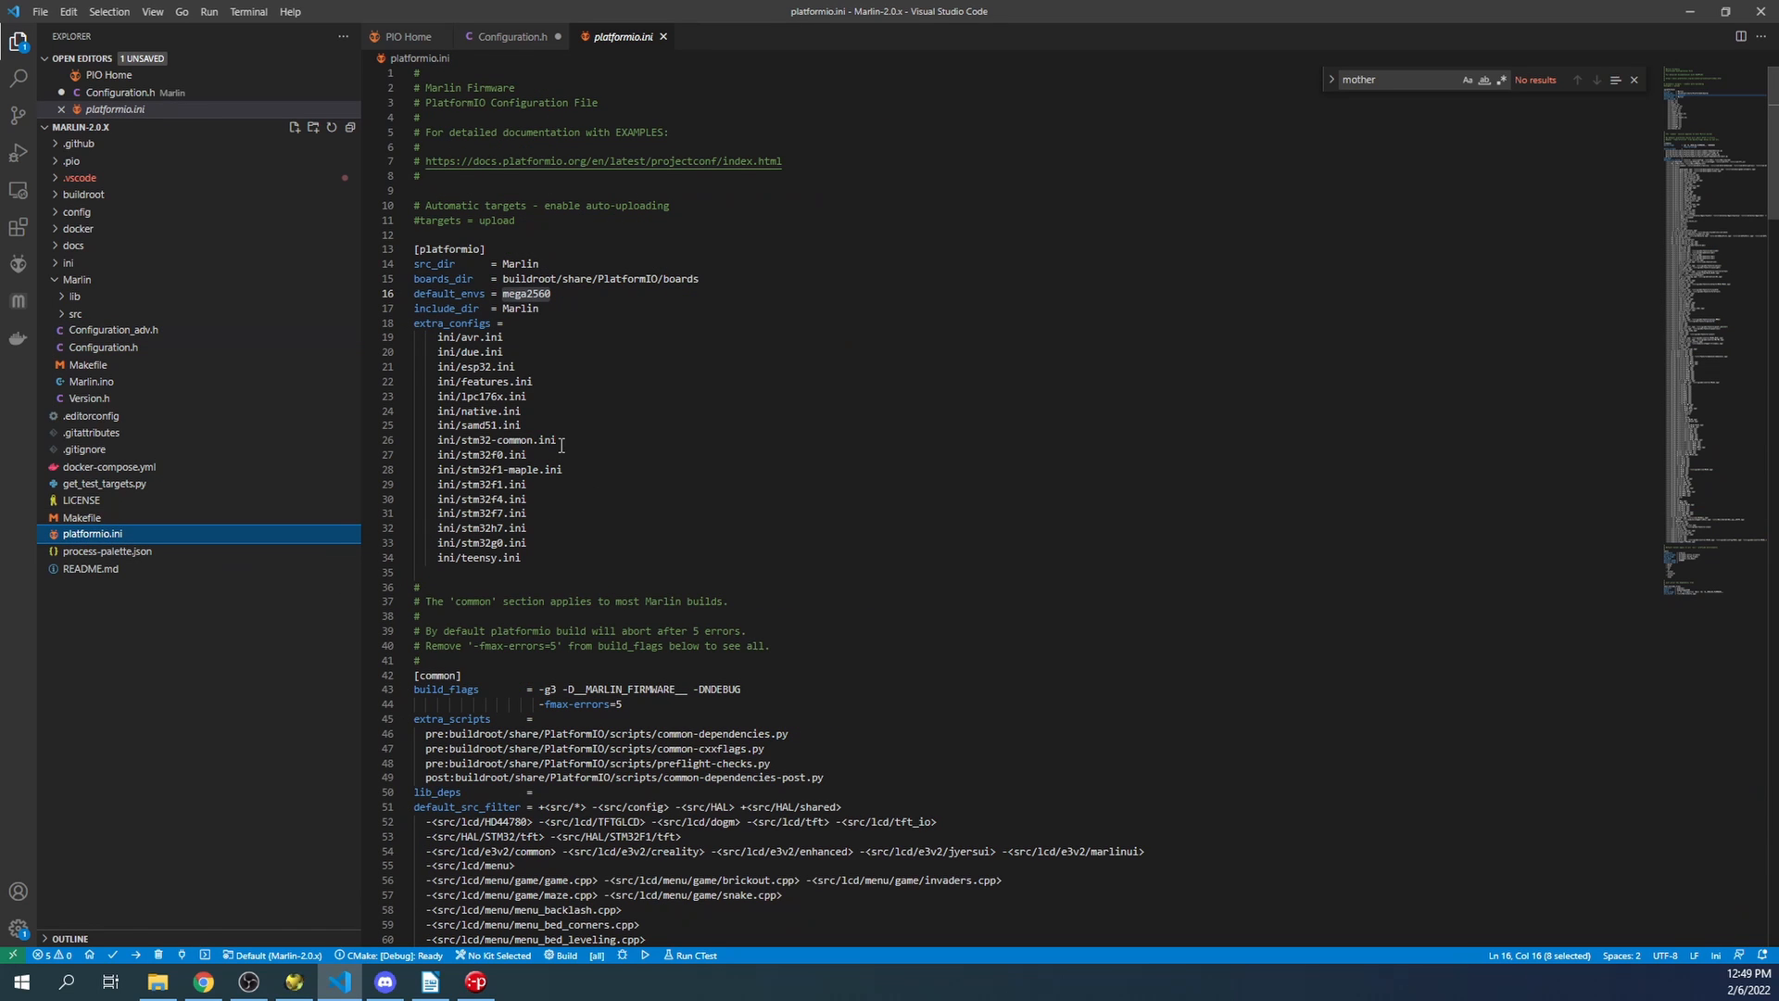
double_click(523, 293)
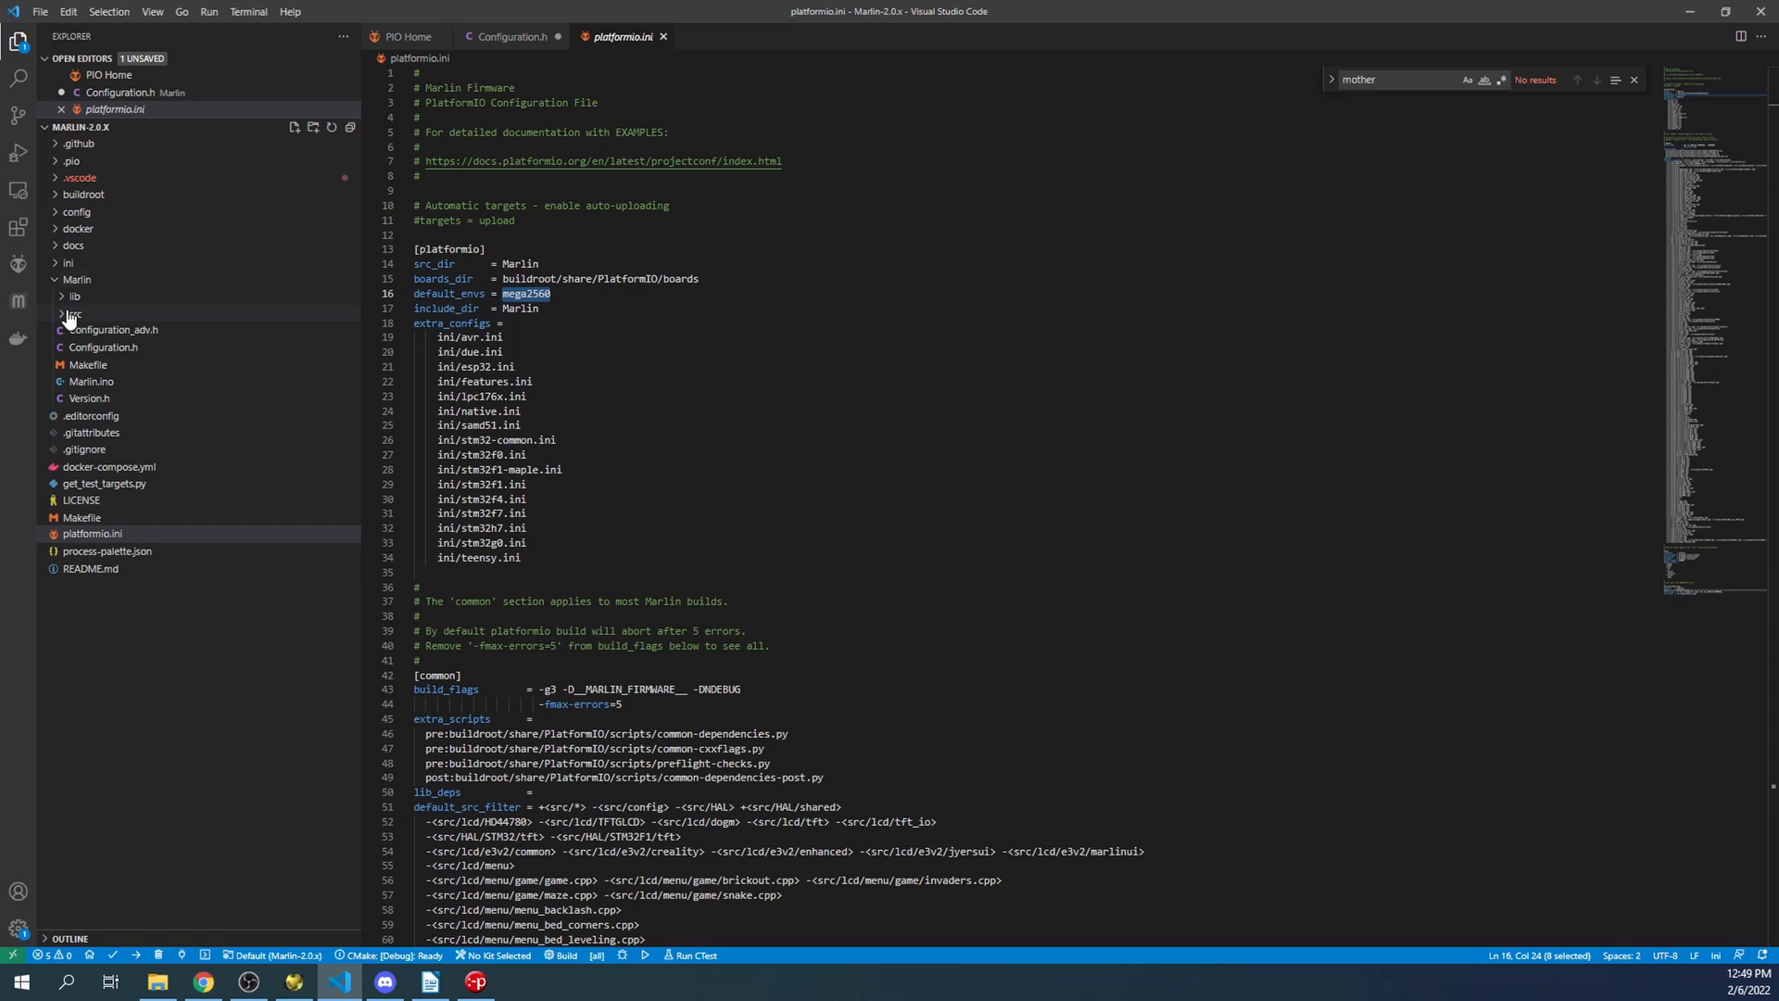
left_click(76, 278)
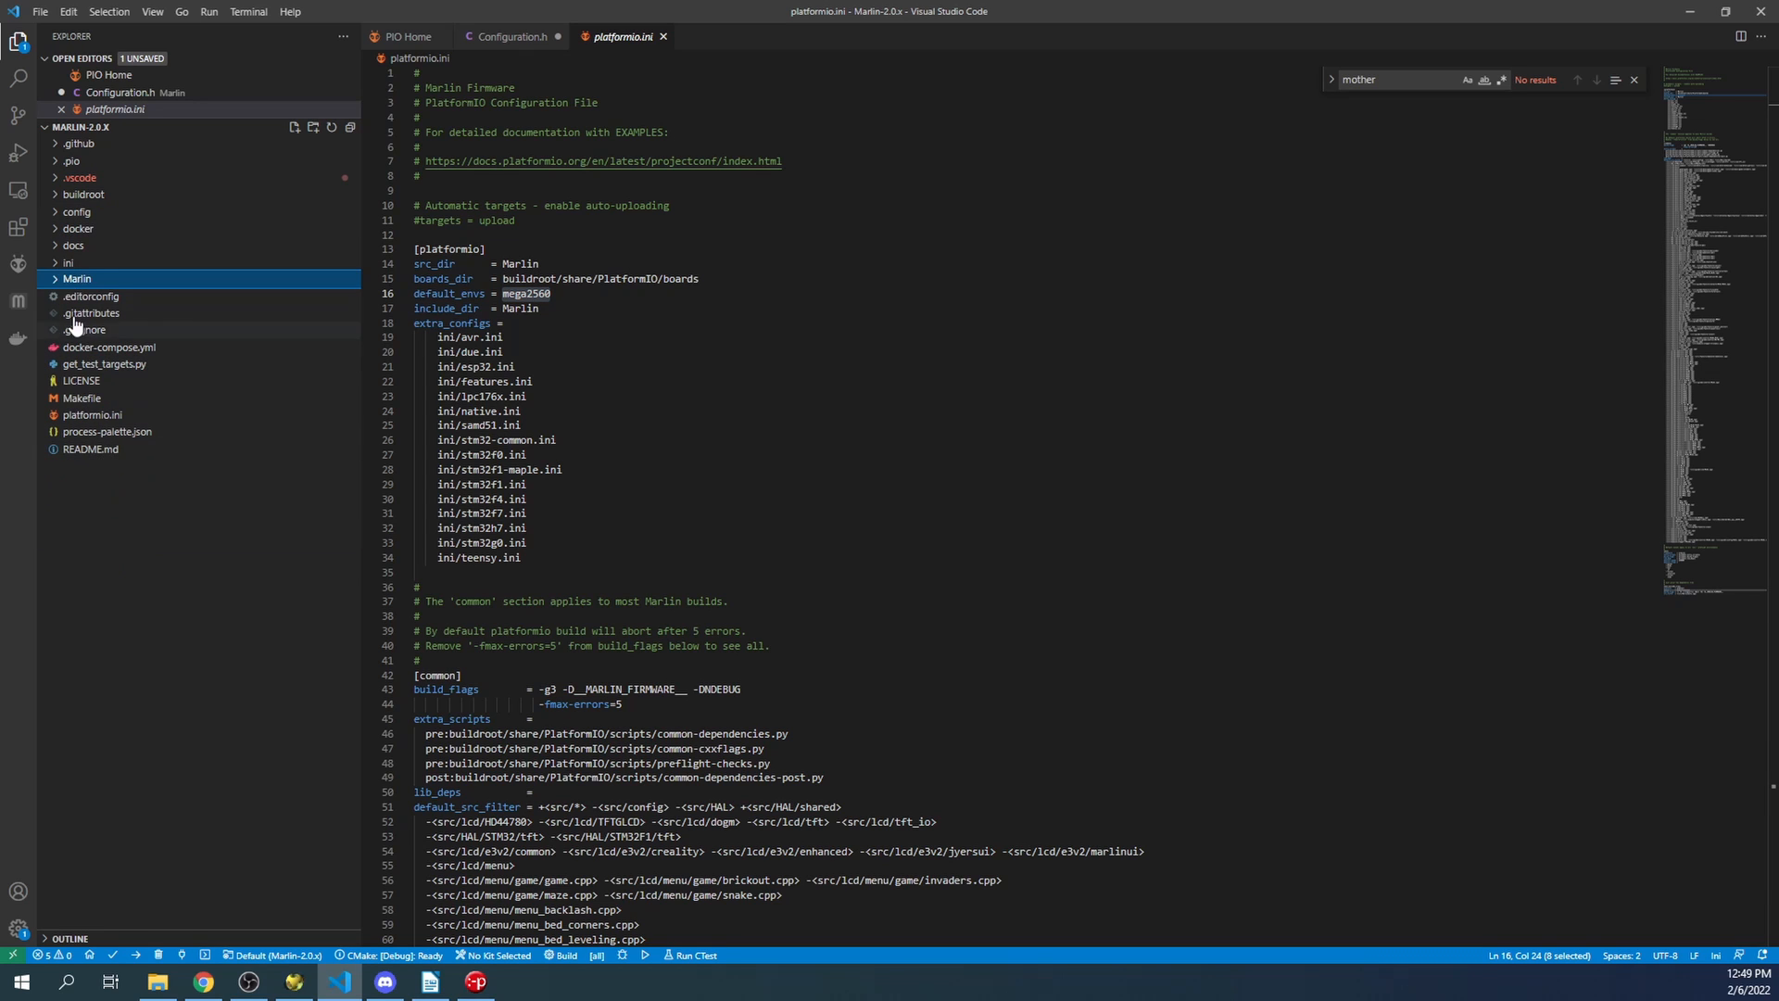
left_click(69, 261)
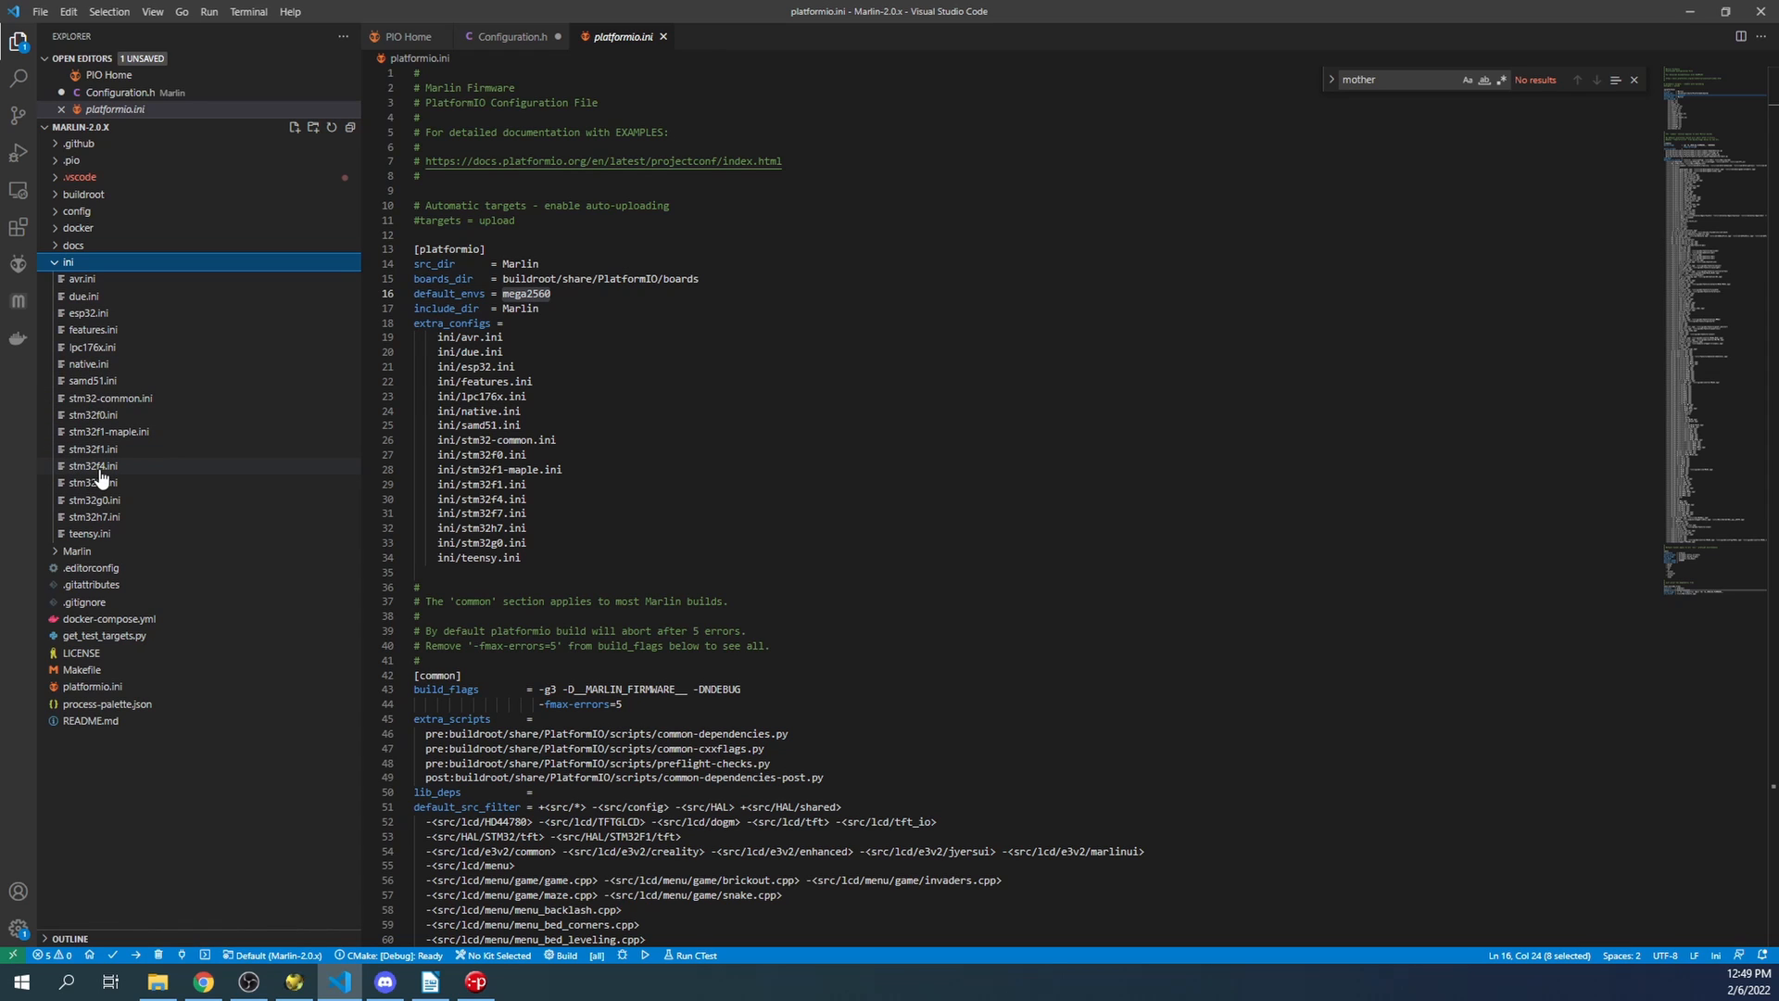
mouse_move(92, 465)
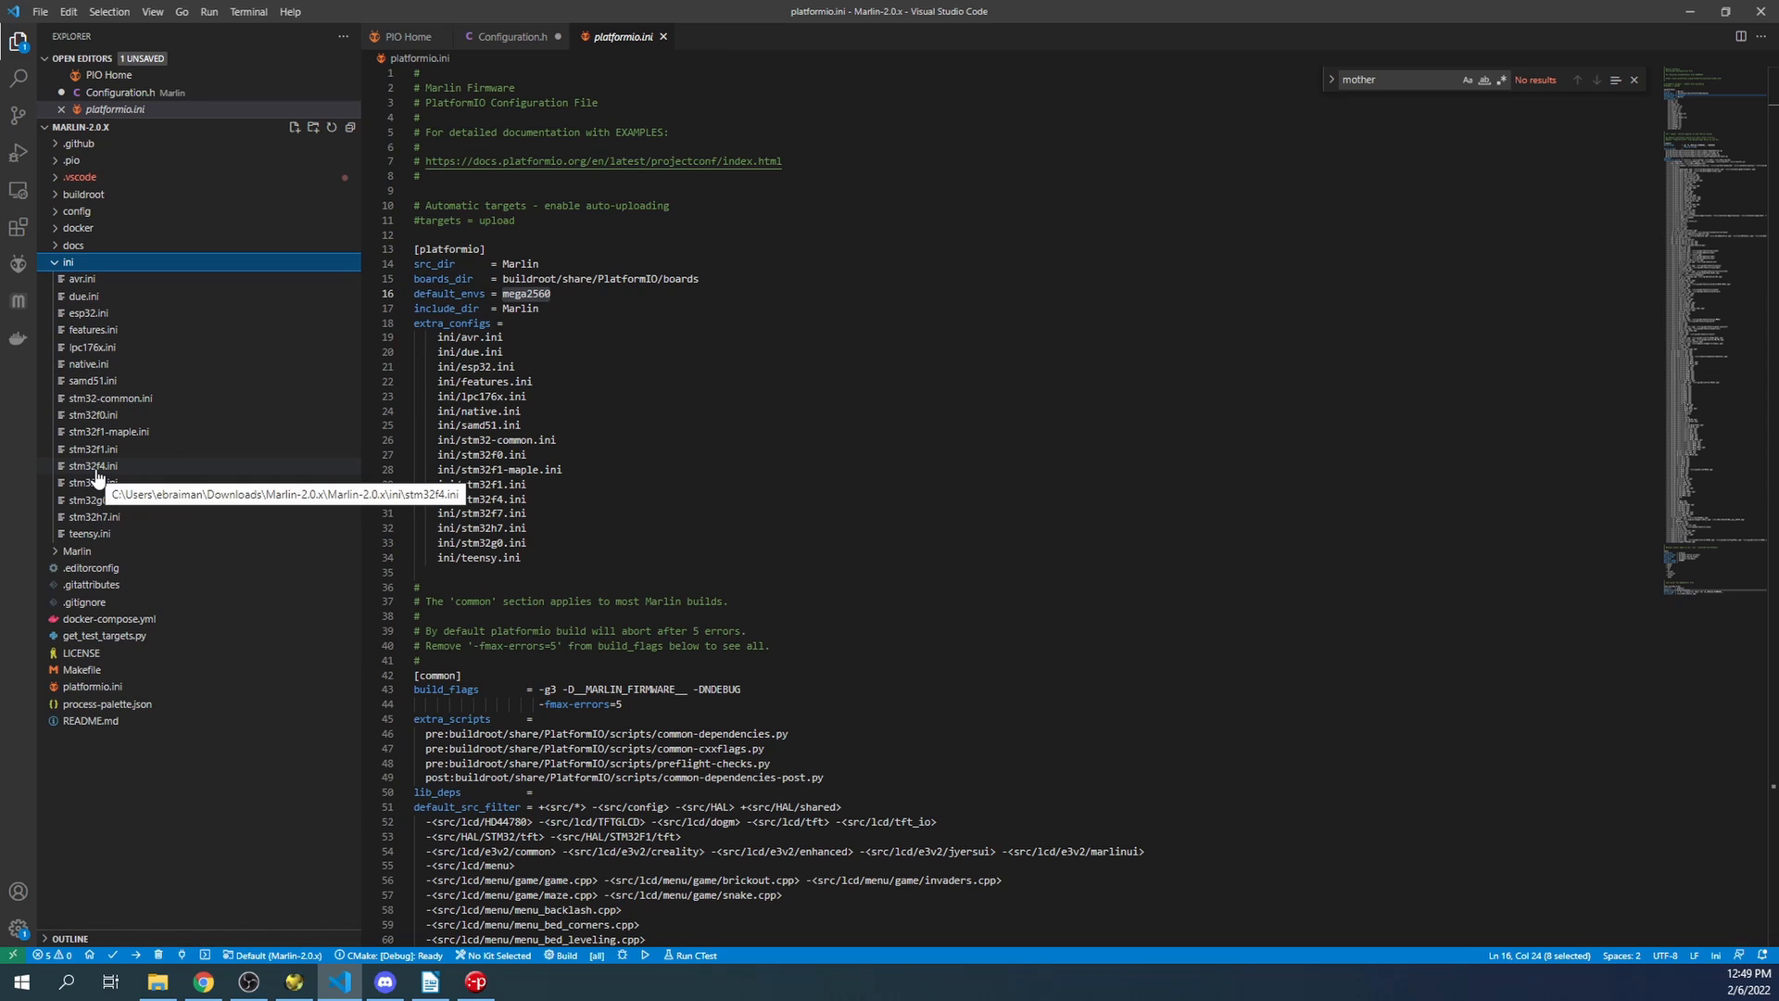
- Search stm32f4.ini for 'octo' and select the BIGTREE_OCTOPUS_V1 environment name to copy
left_click(93, 465)
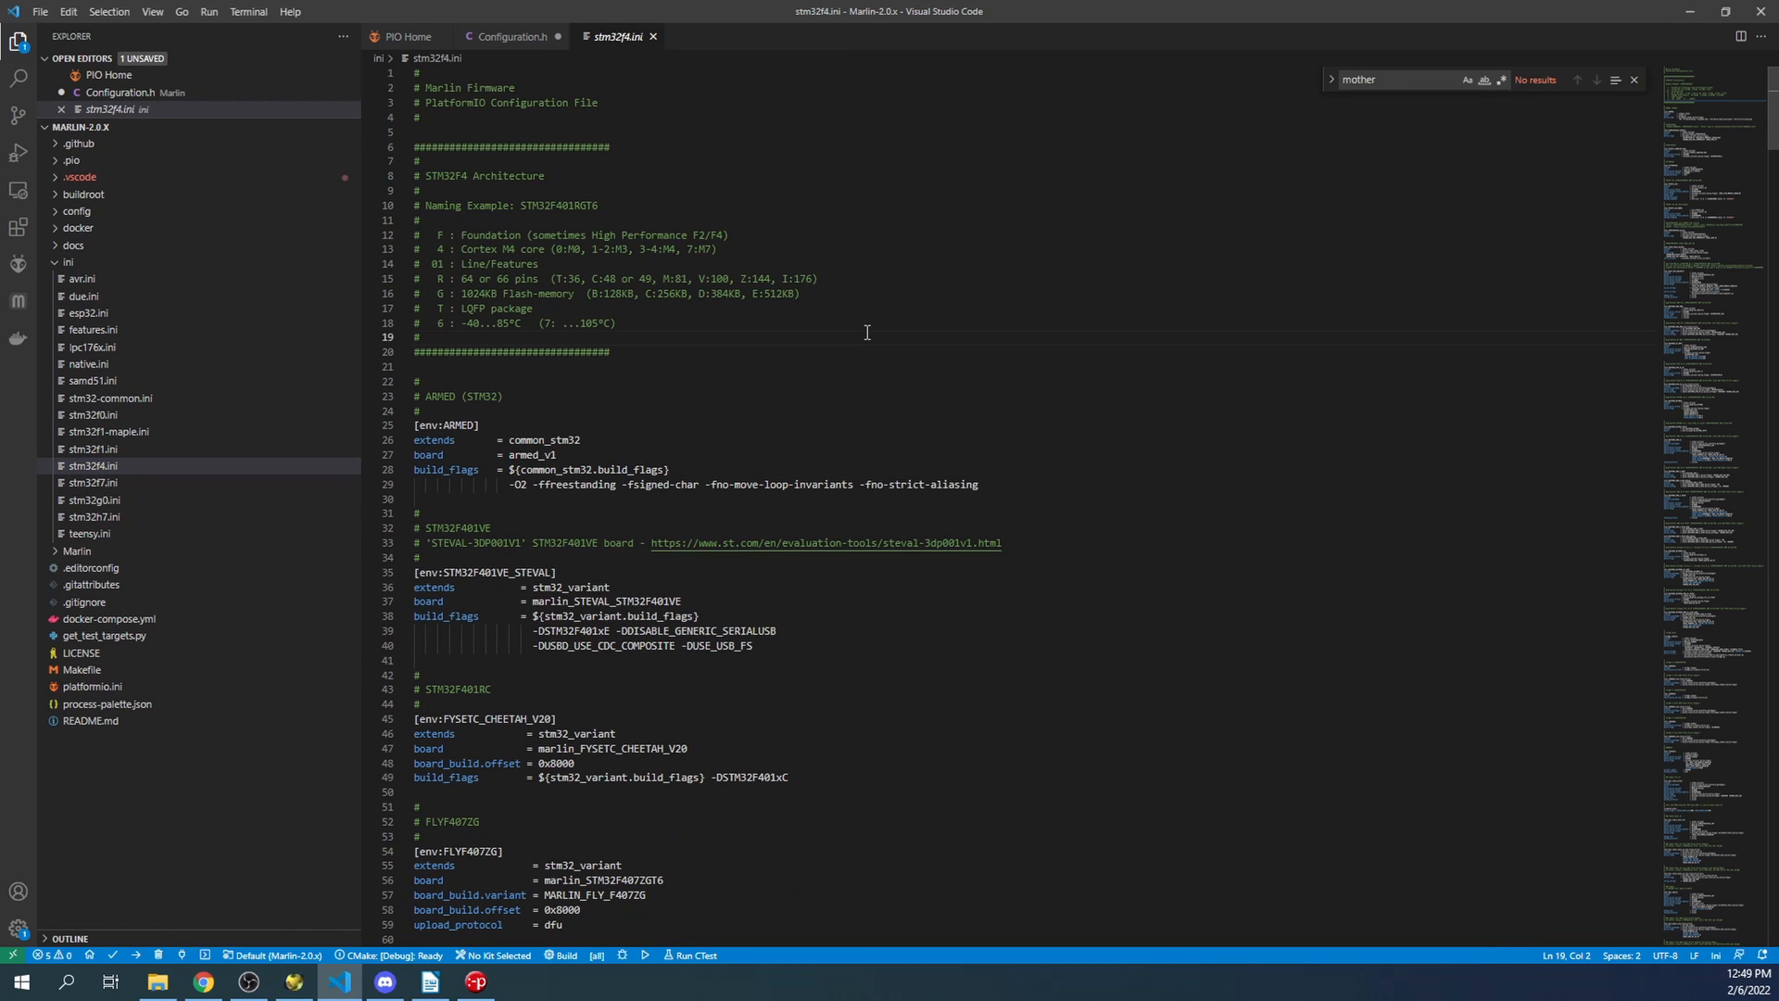
type("oct")
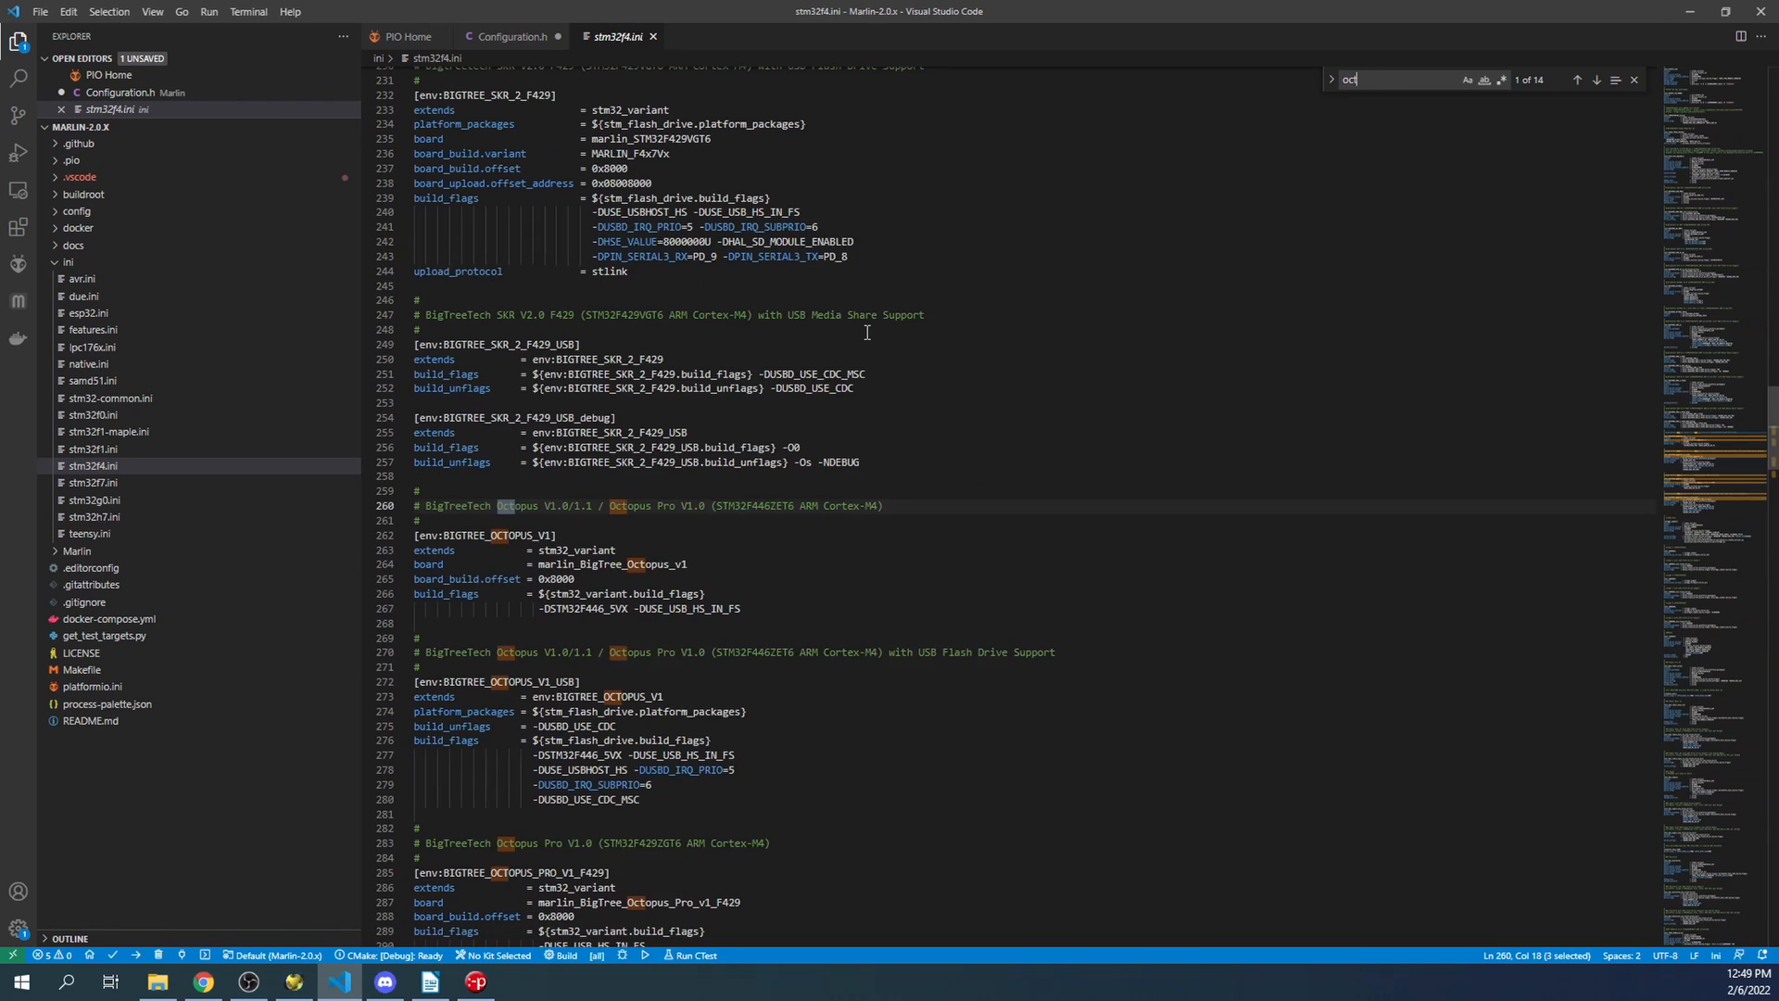
type("o")
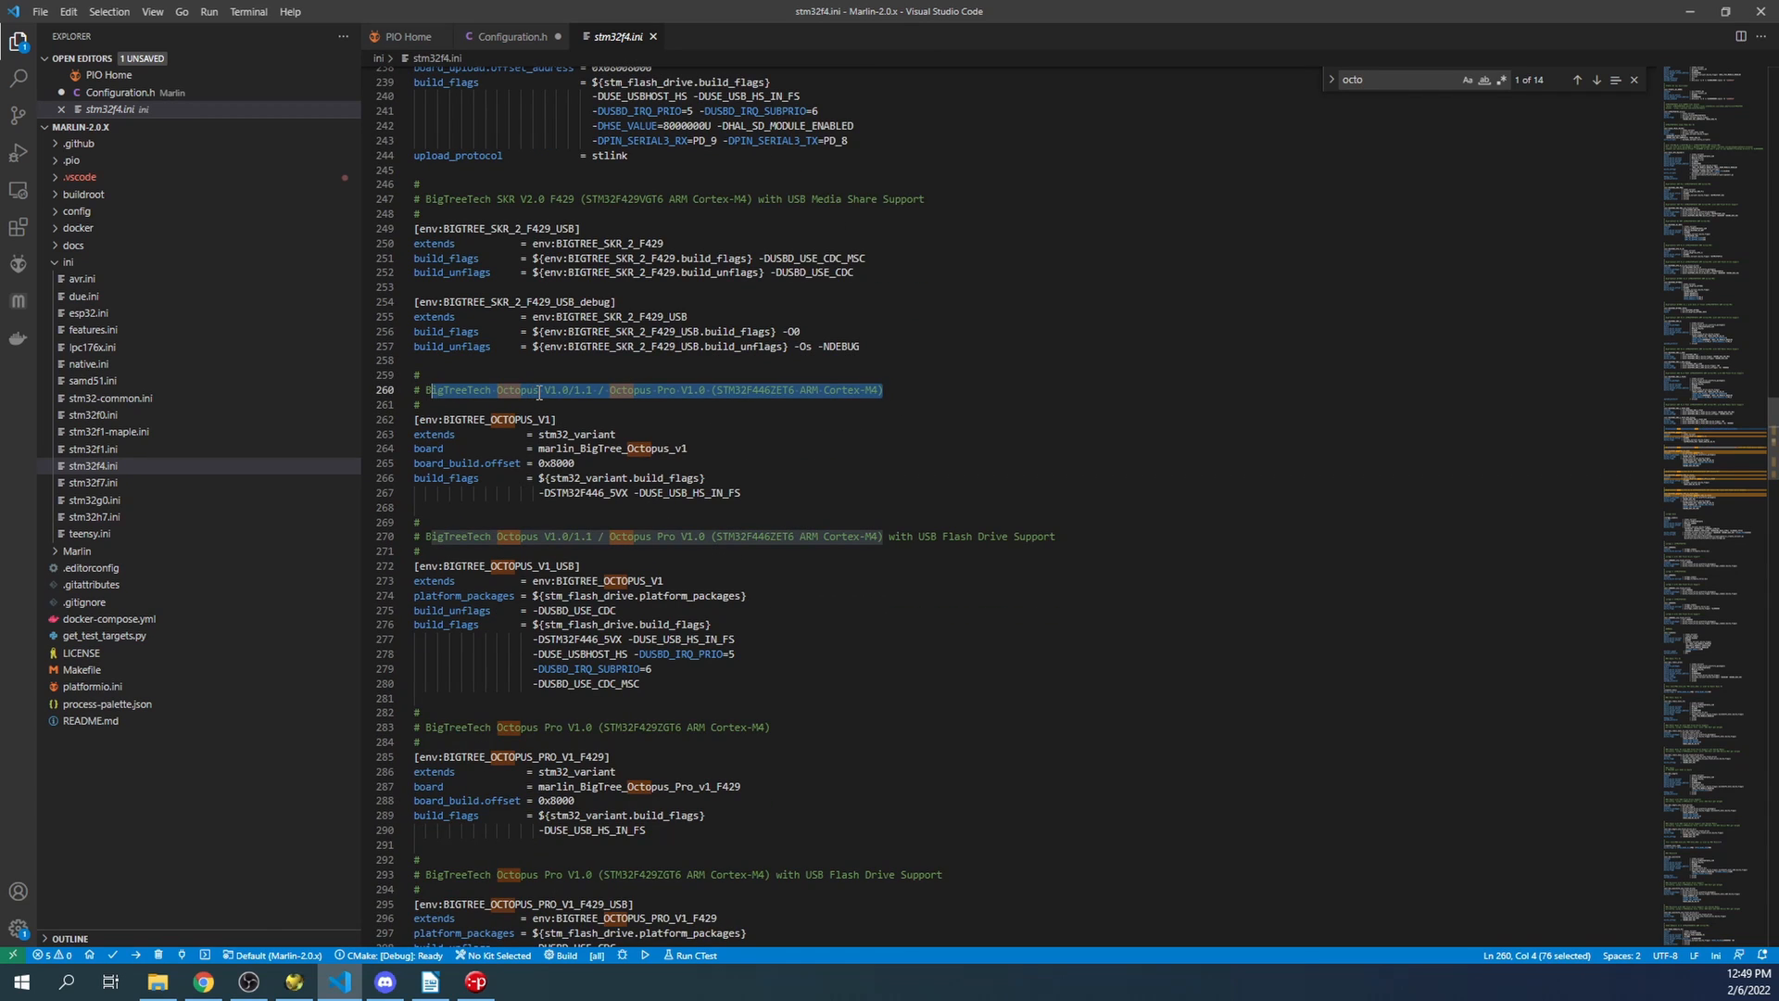
mouse_move(643, 402)
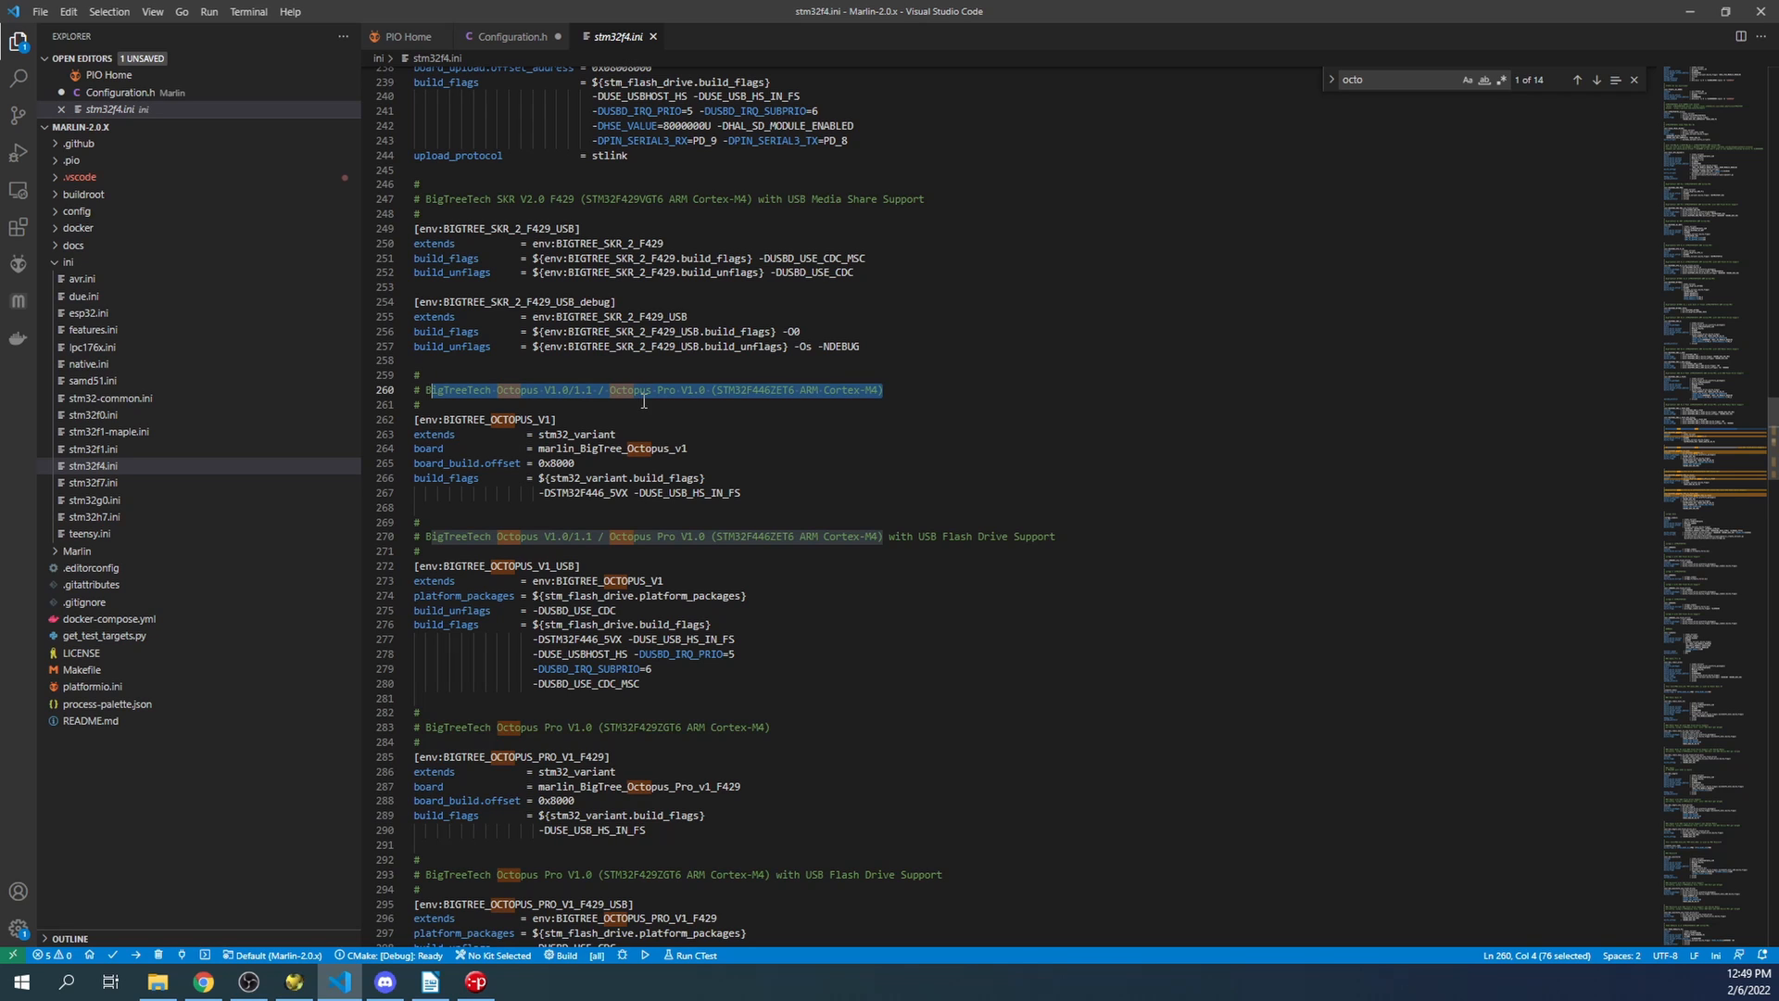
right_click(511, 419)
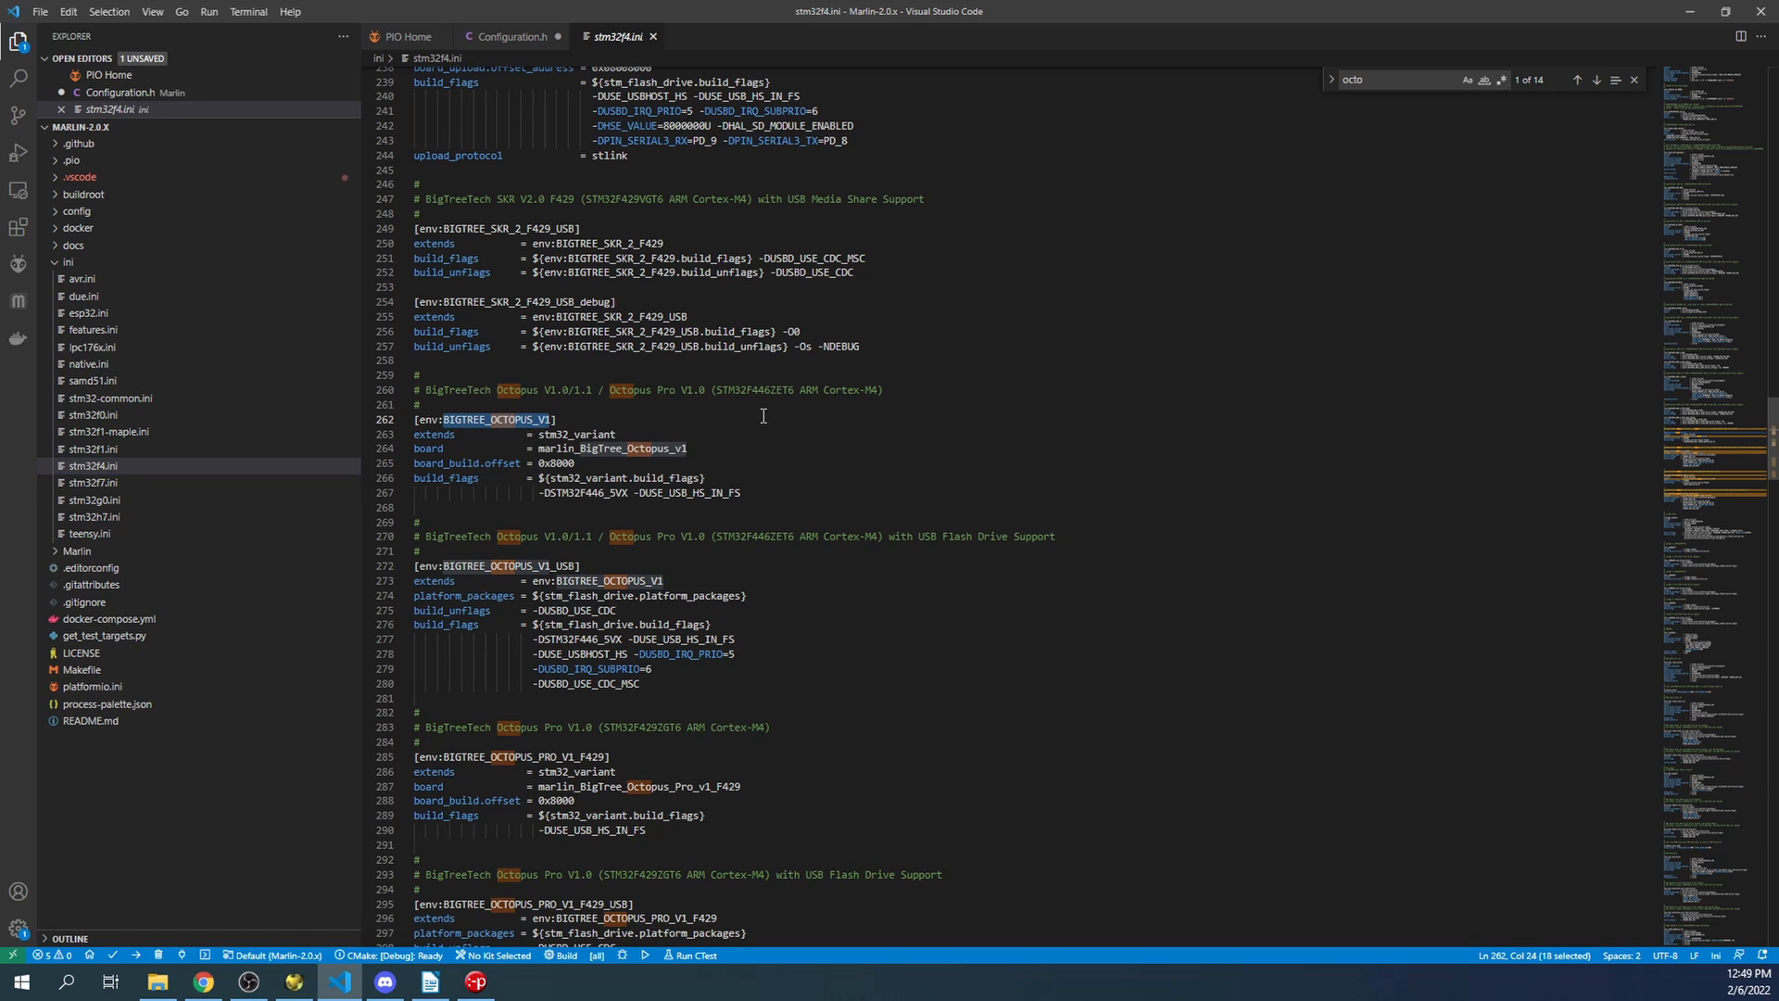
double_click(756, 389)
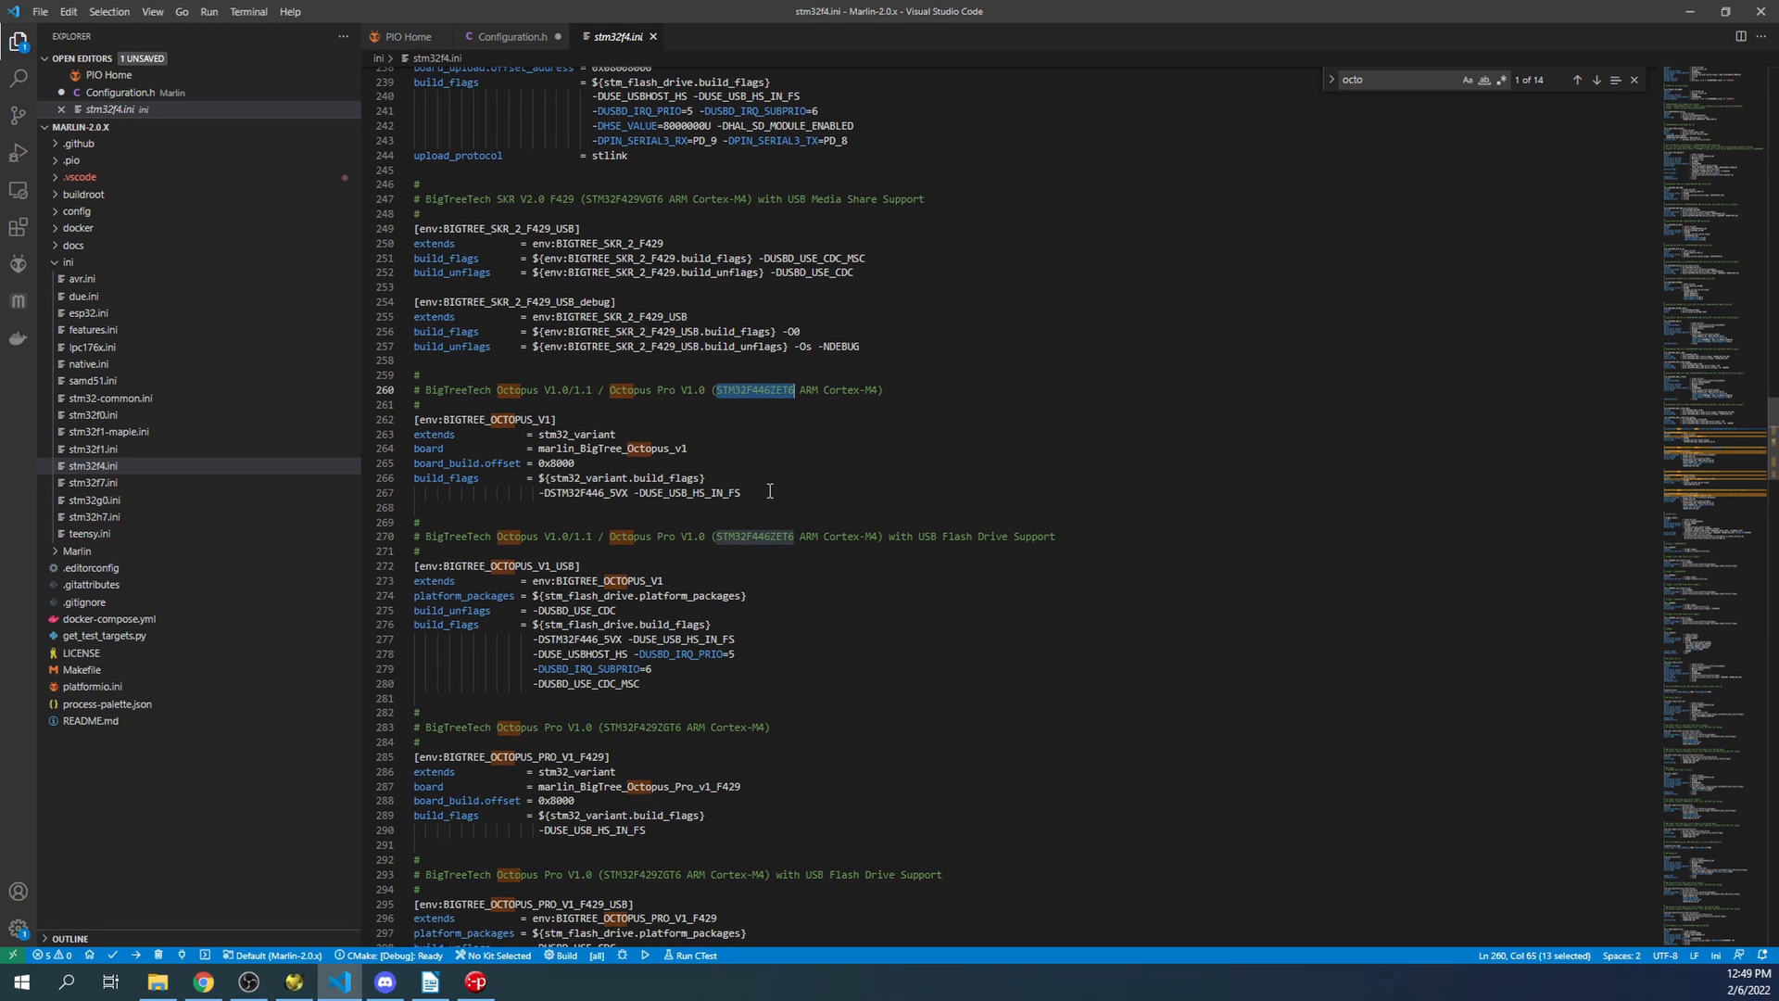
mouse_move(149, 567)
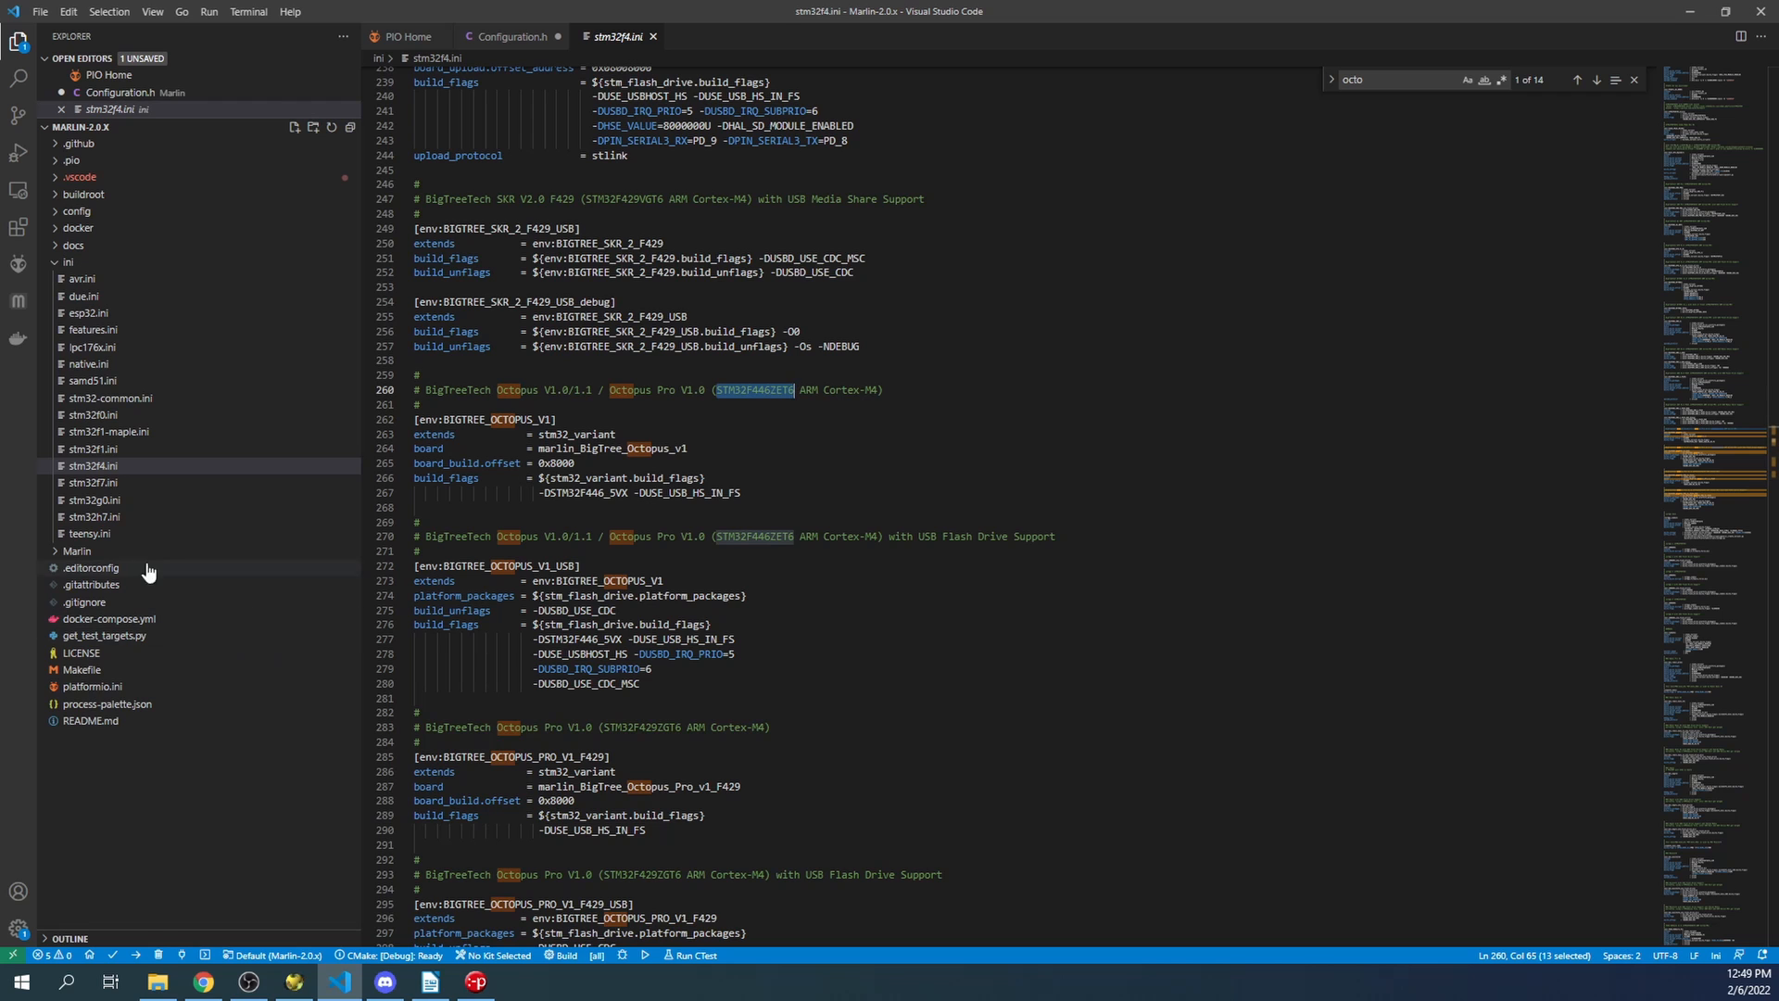
- Set default_envs to BIGTREE_OCTOPUS_V1 in platformio.ini and run the PlatformIO build to success
left_click(92, 685)
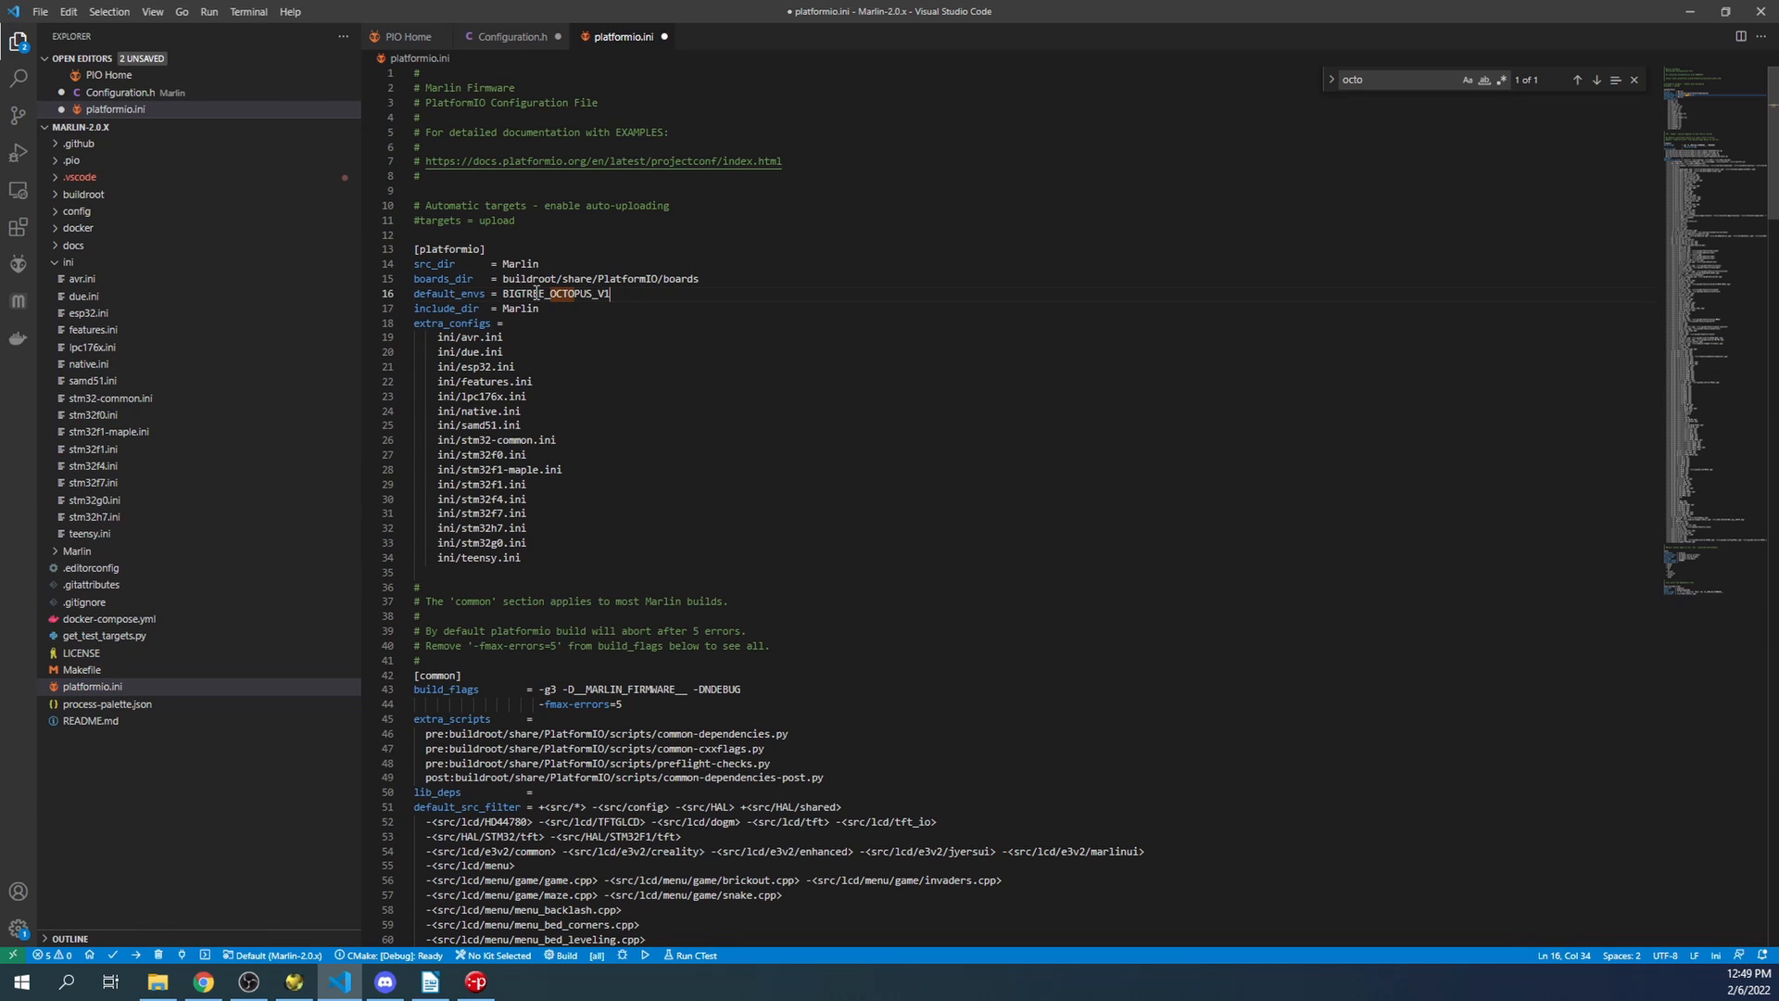
mouse_move(178, 954)
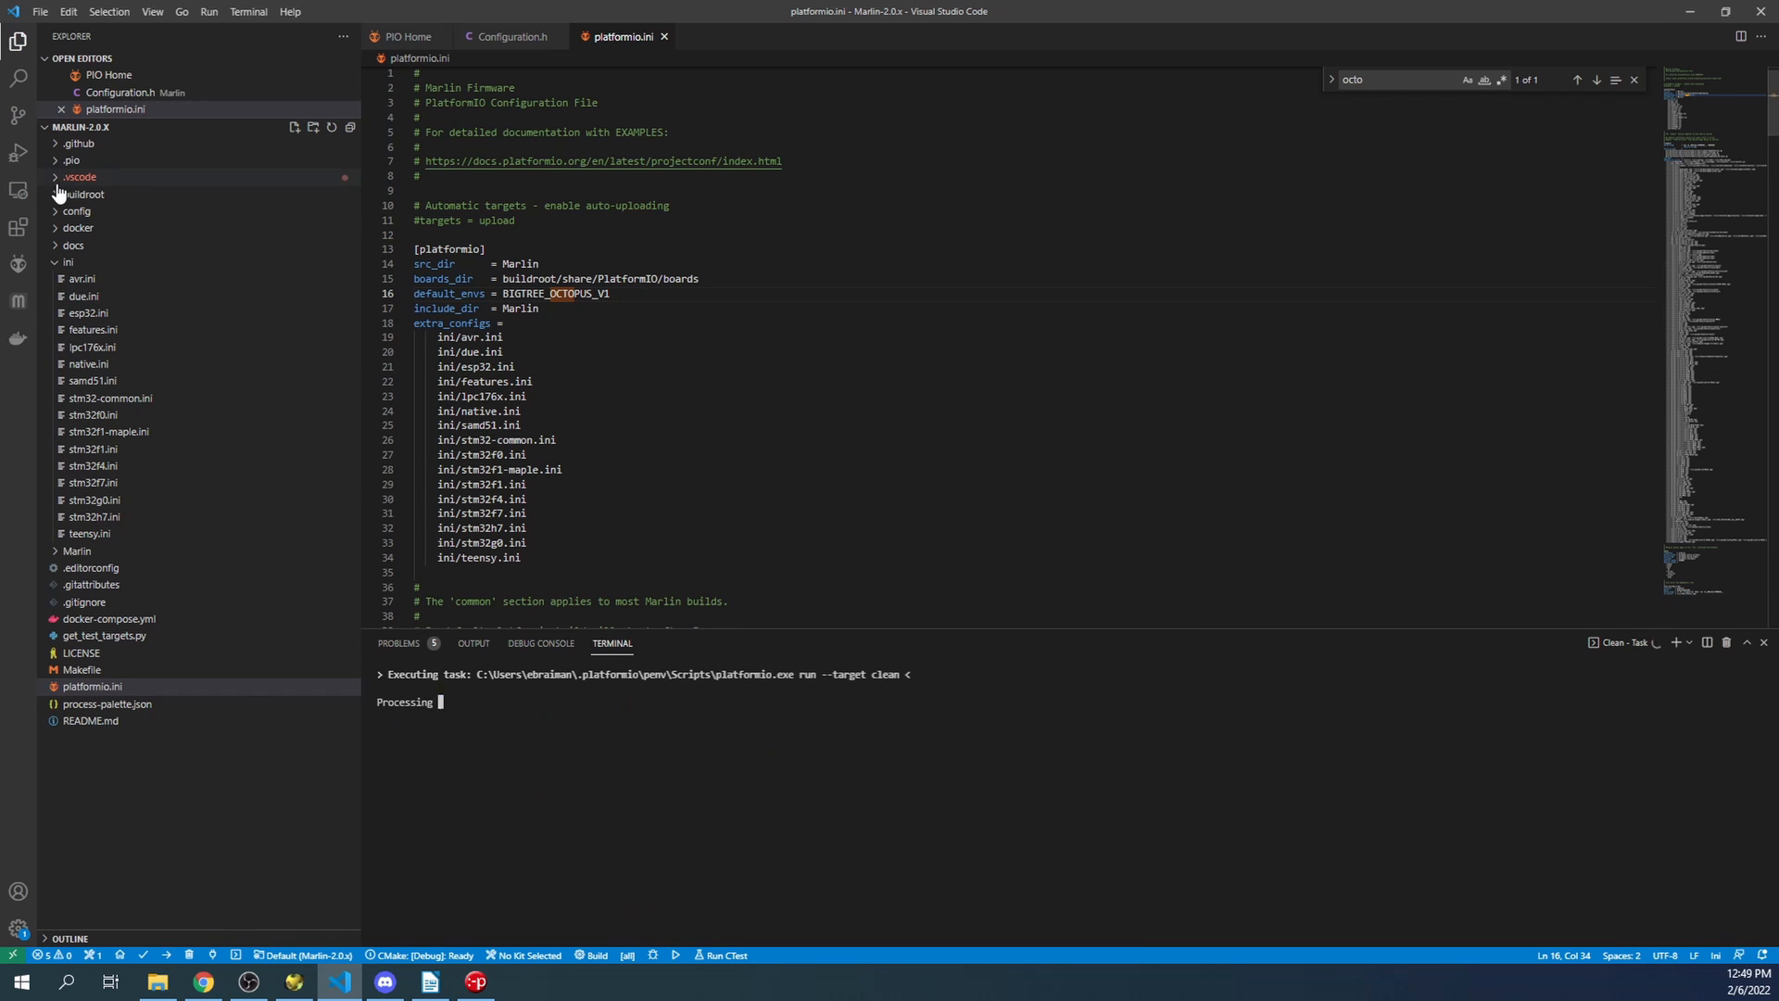
left_click(72, 160)
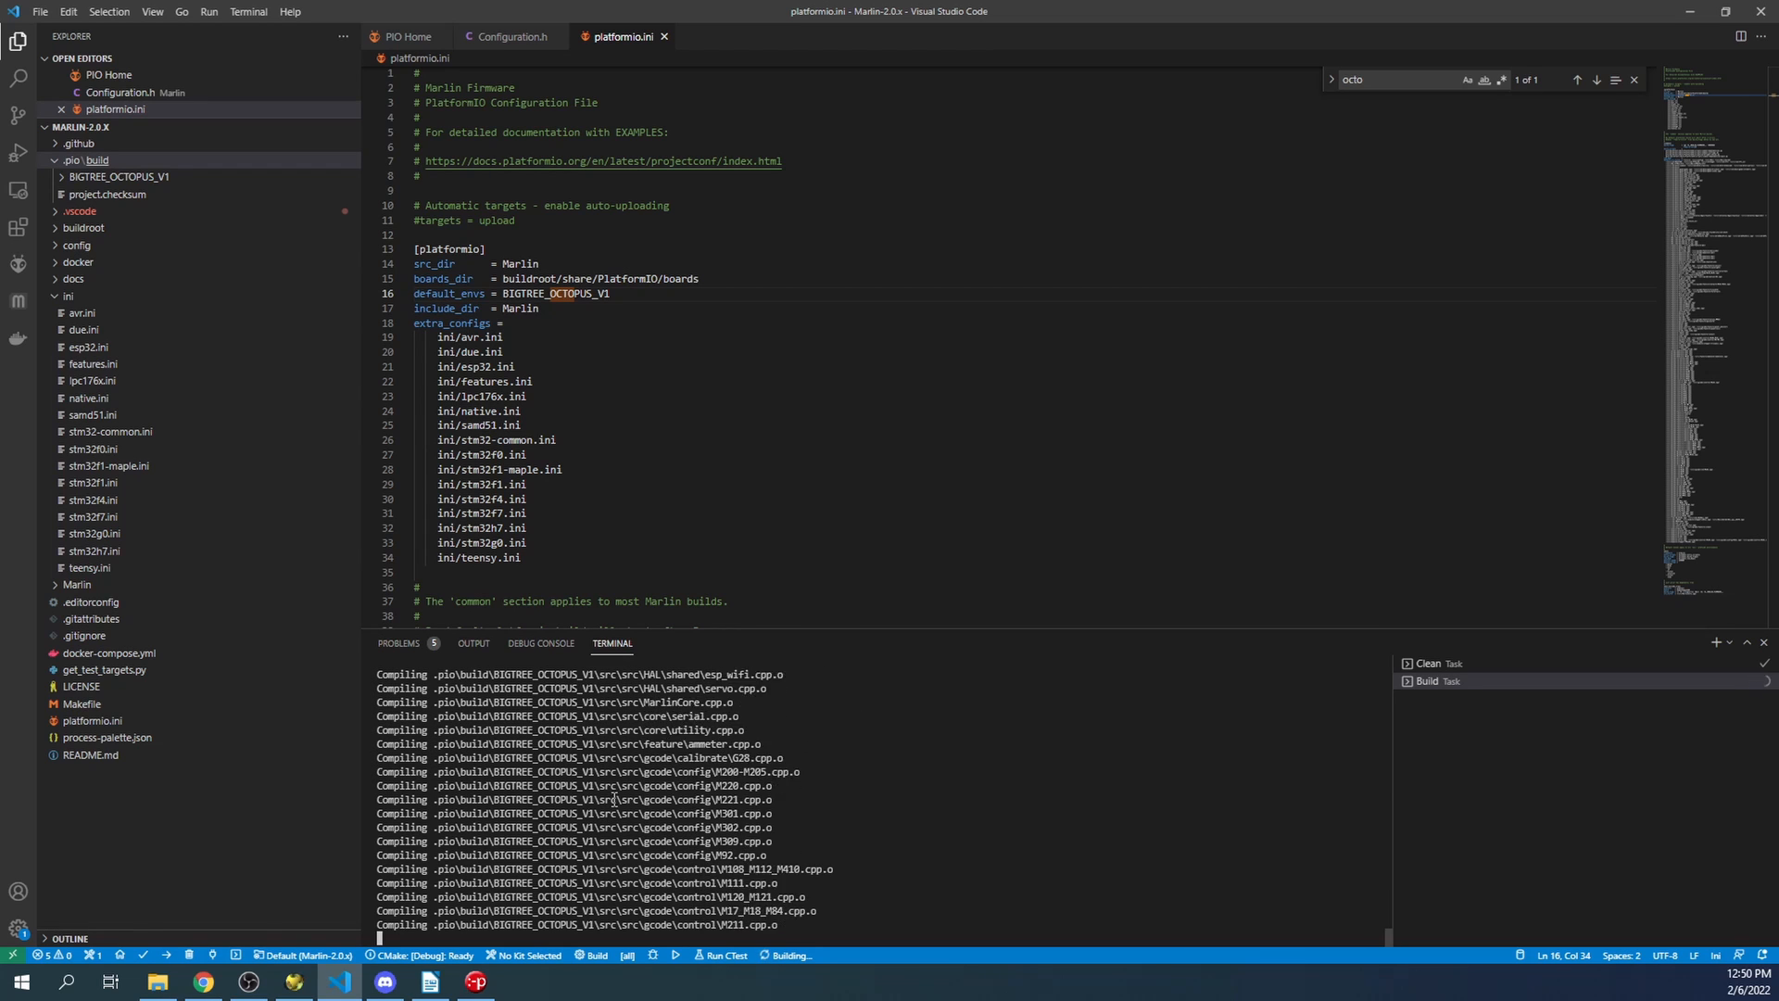
scroll("down", 3)
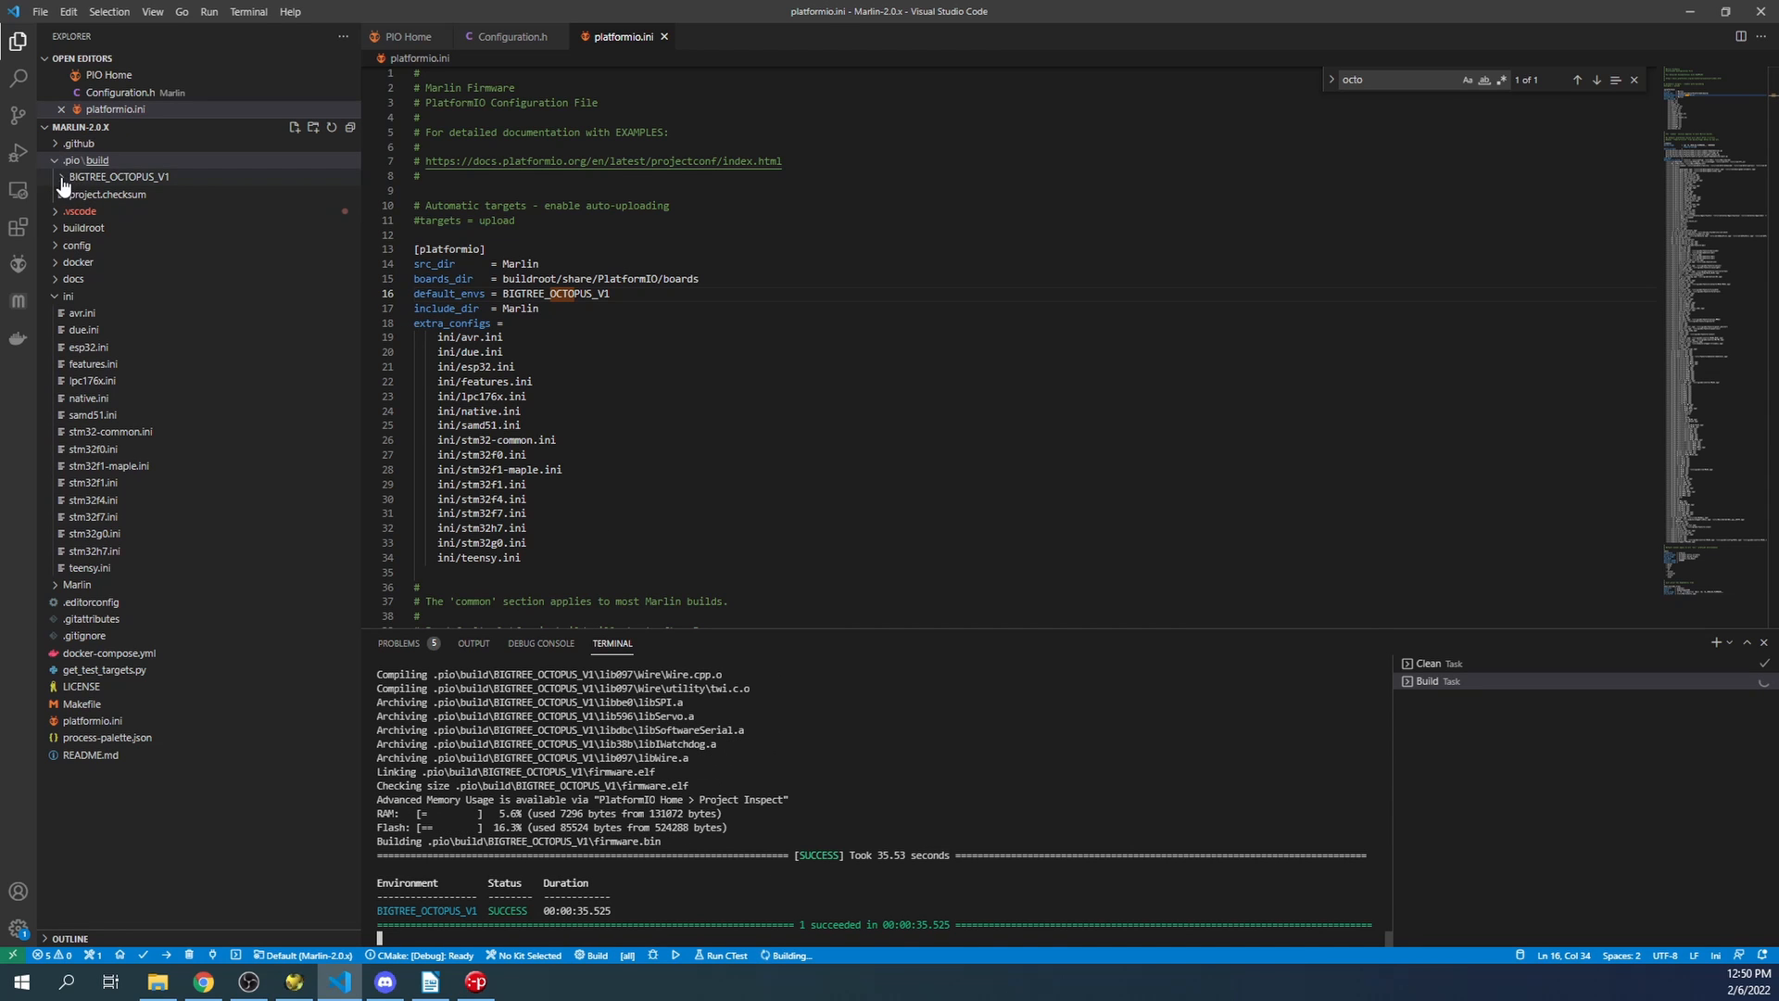
- Expand .pio > build > BIGTREE_OCTOPUS_V1 and bring up the file actions for firmware.bin
left_click(119, 178)
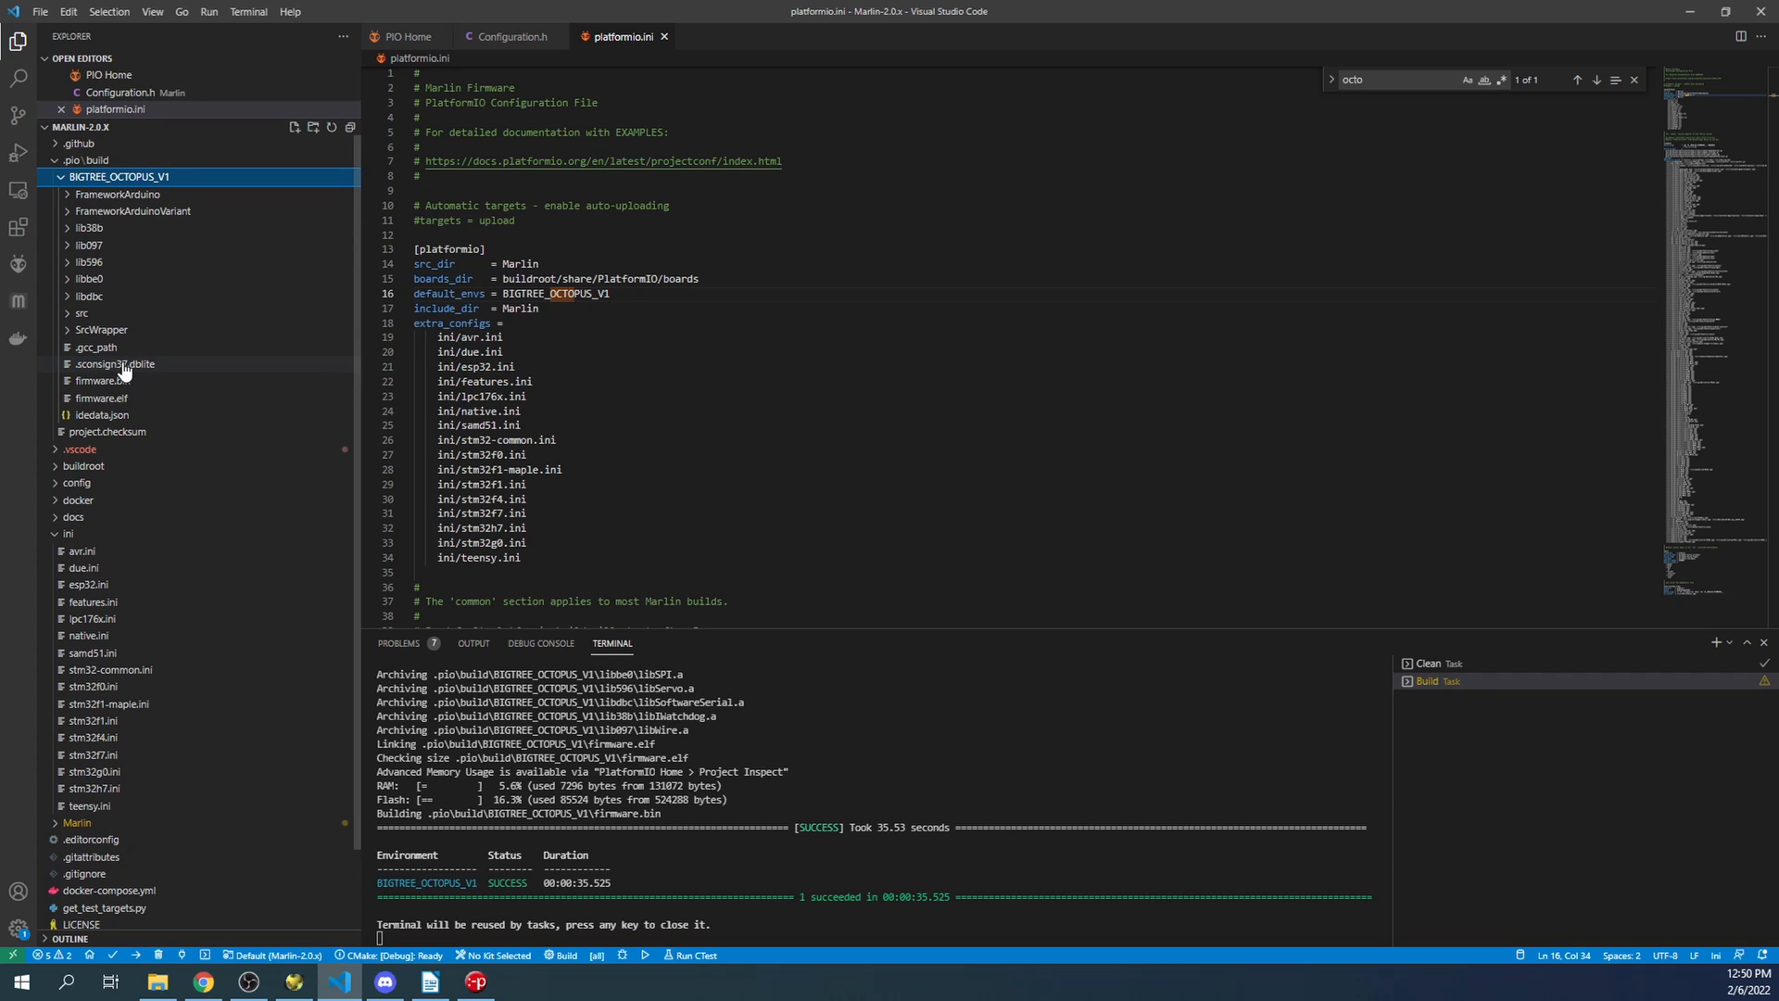
mouse_move(102, 384)
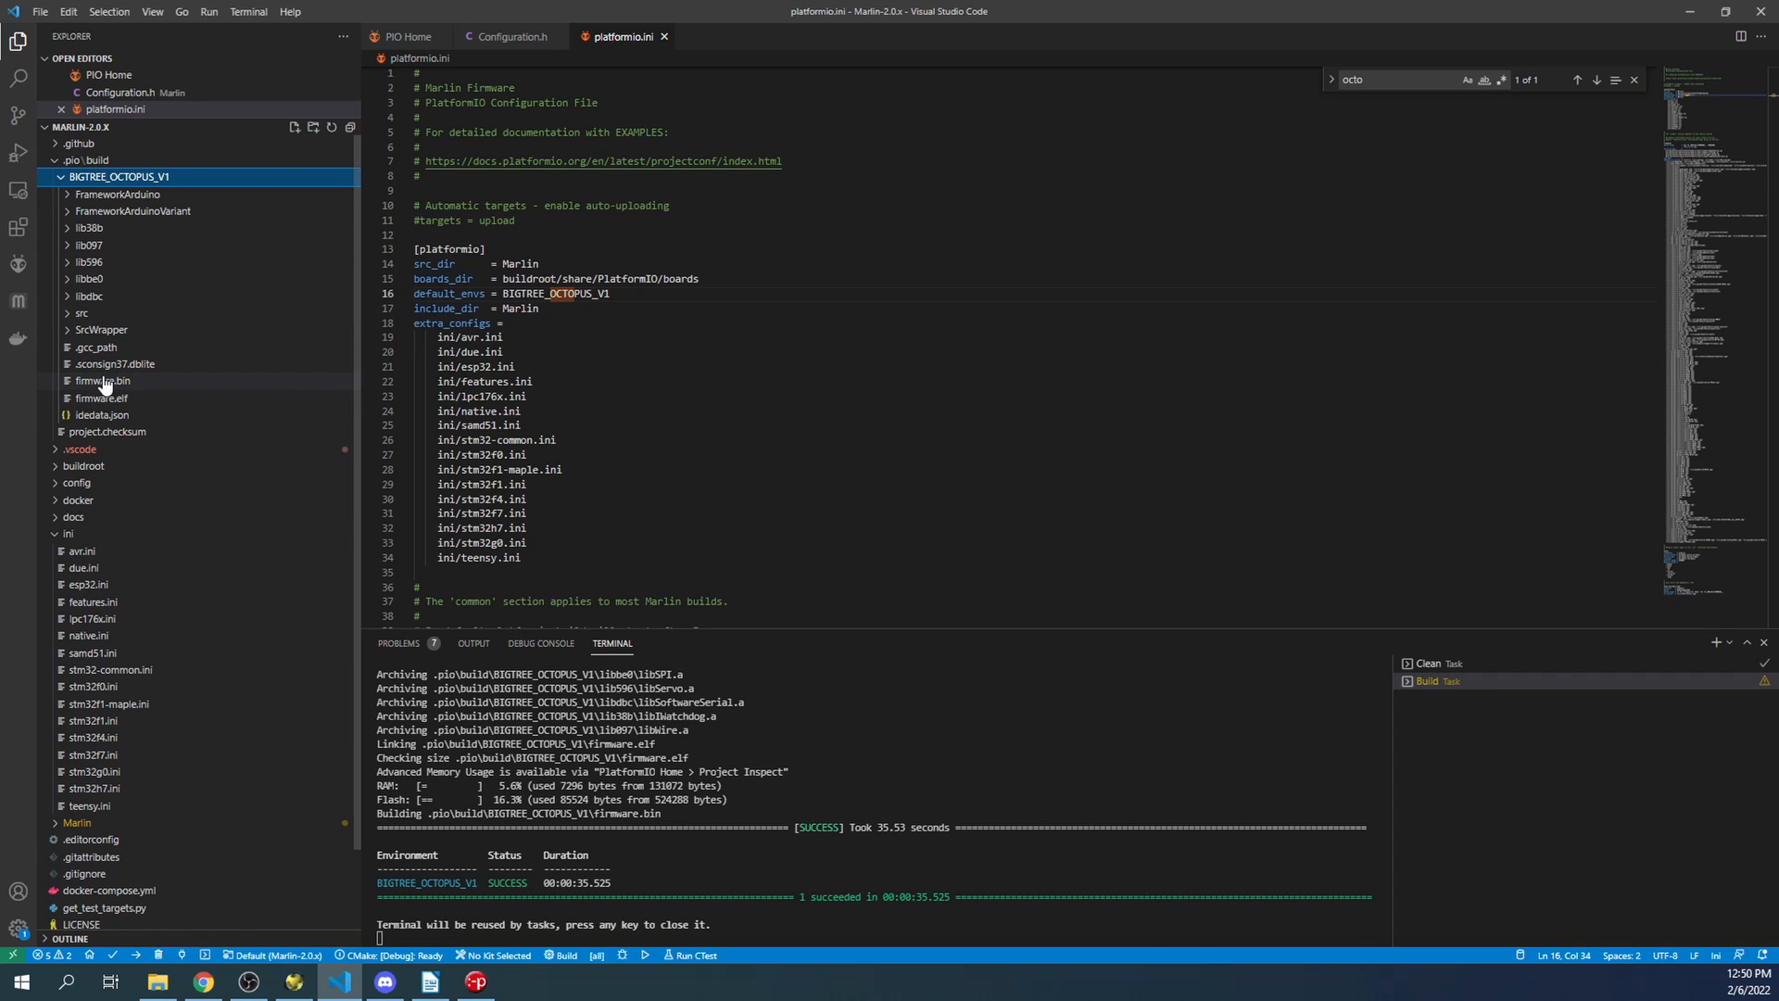
right_click(100, 398)
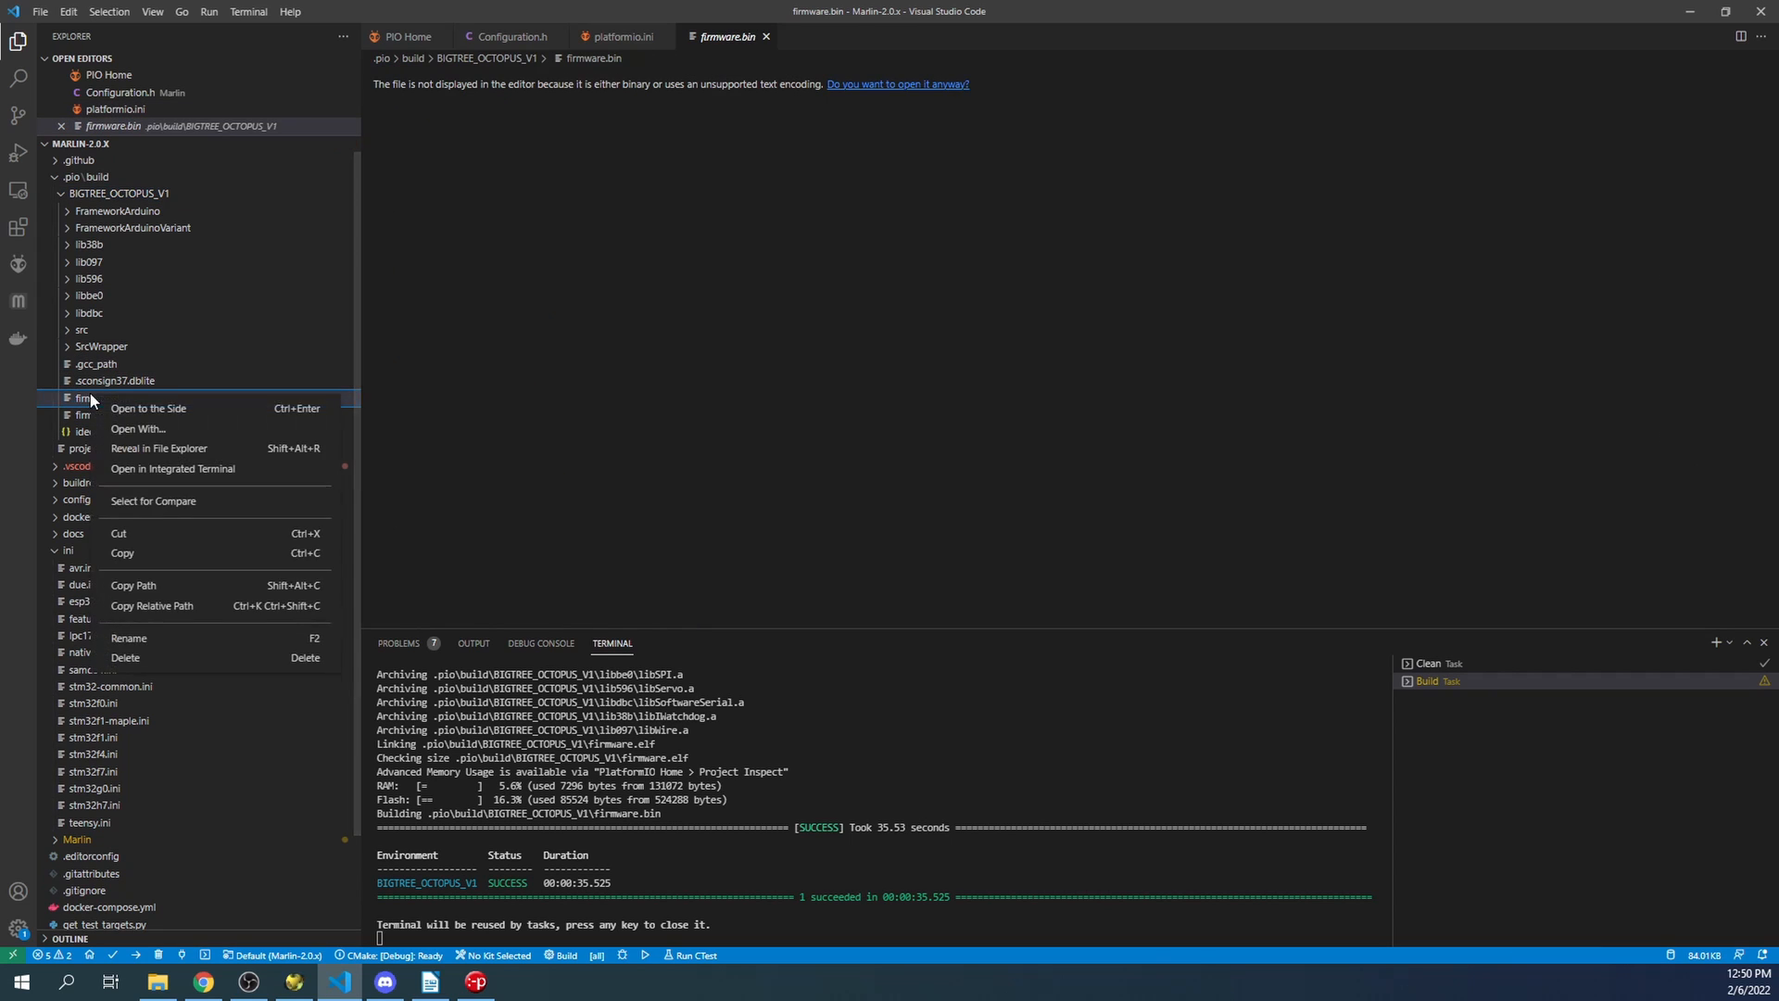
- Reveal firmware.bin in File Explorer and paste a copy onto USB Drive (D:) beside FIRMWARE.CUR
left_click(159, 446)
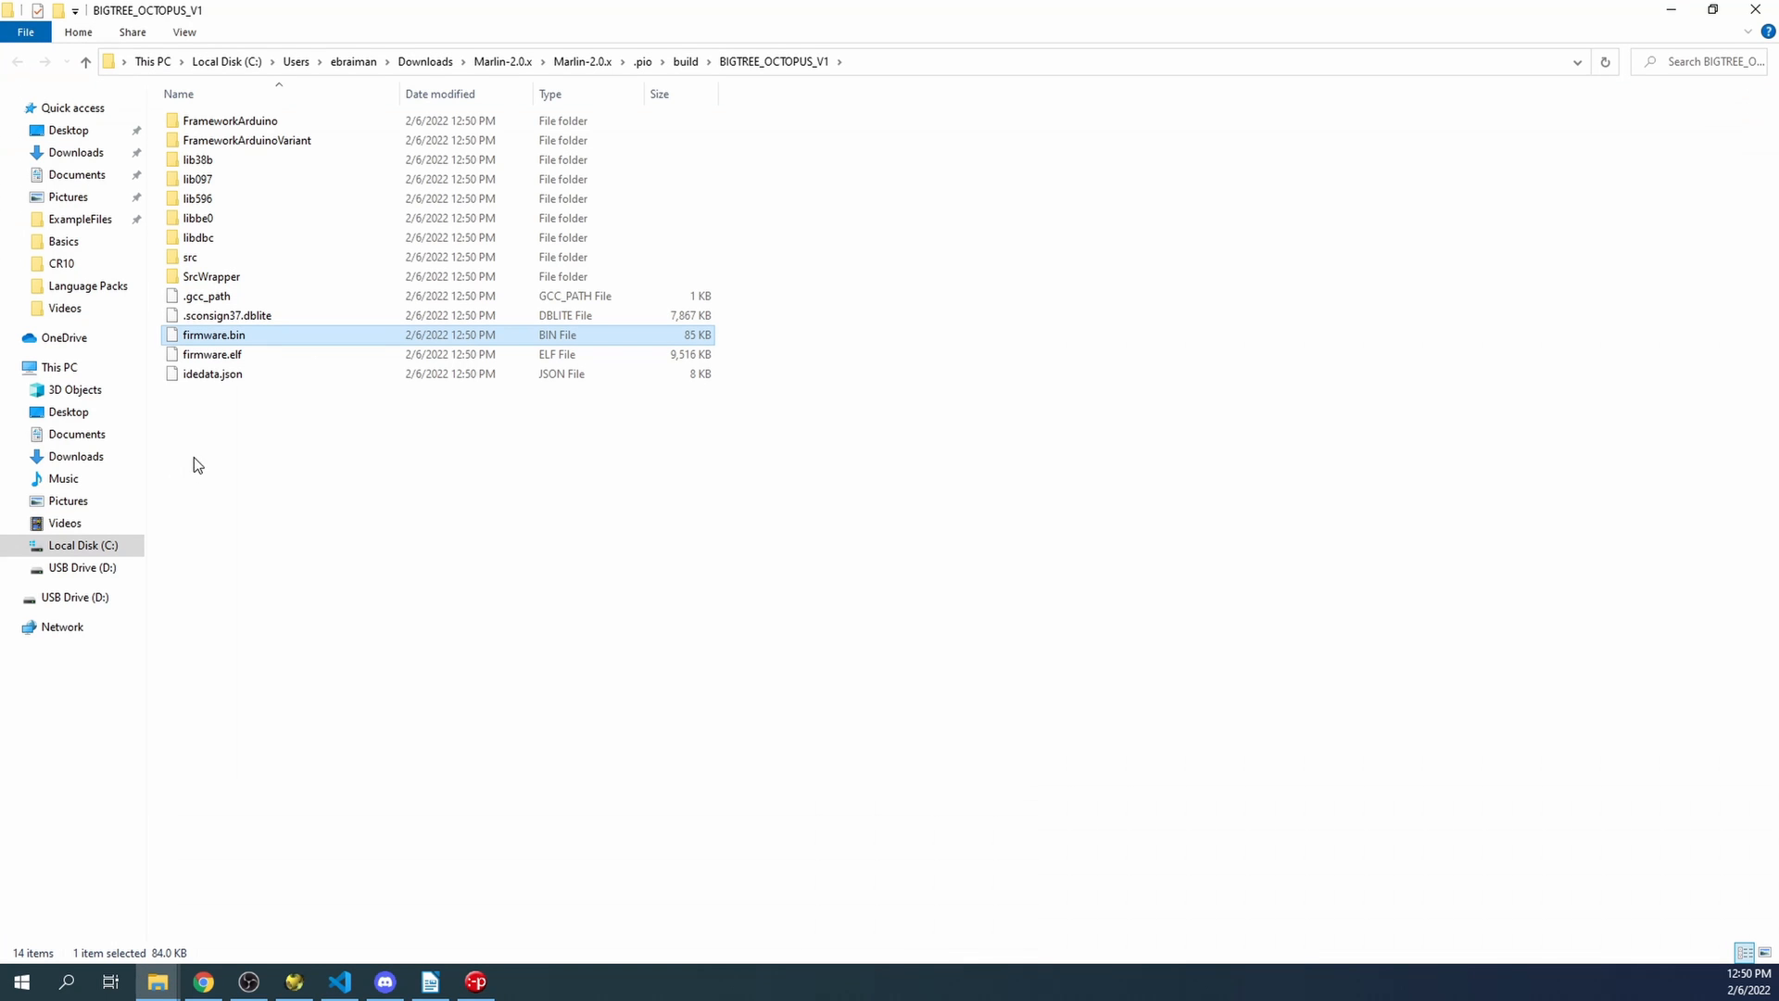
left_click(82, 597)
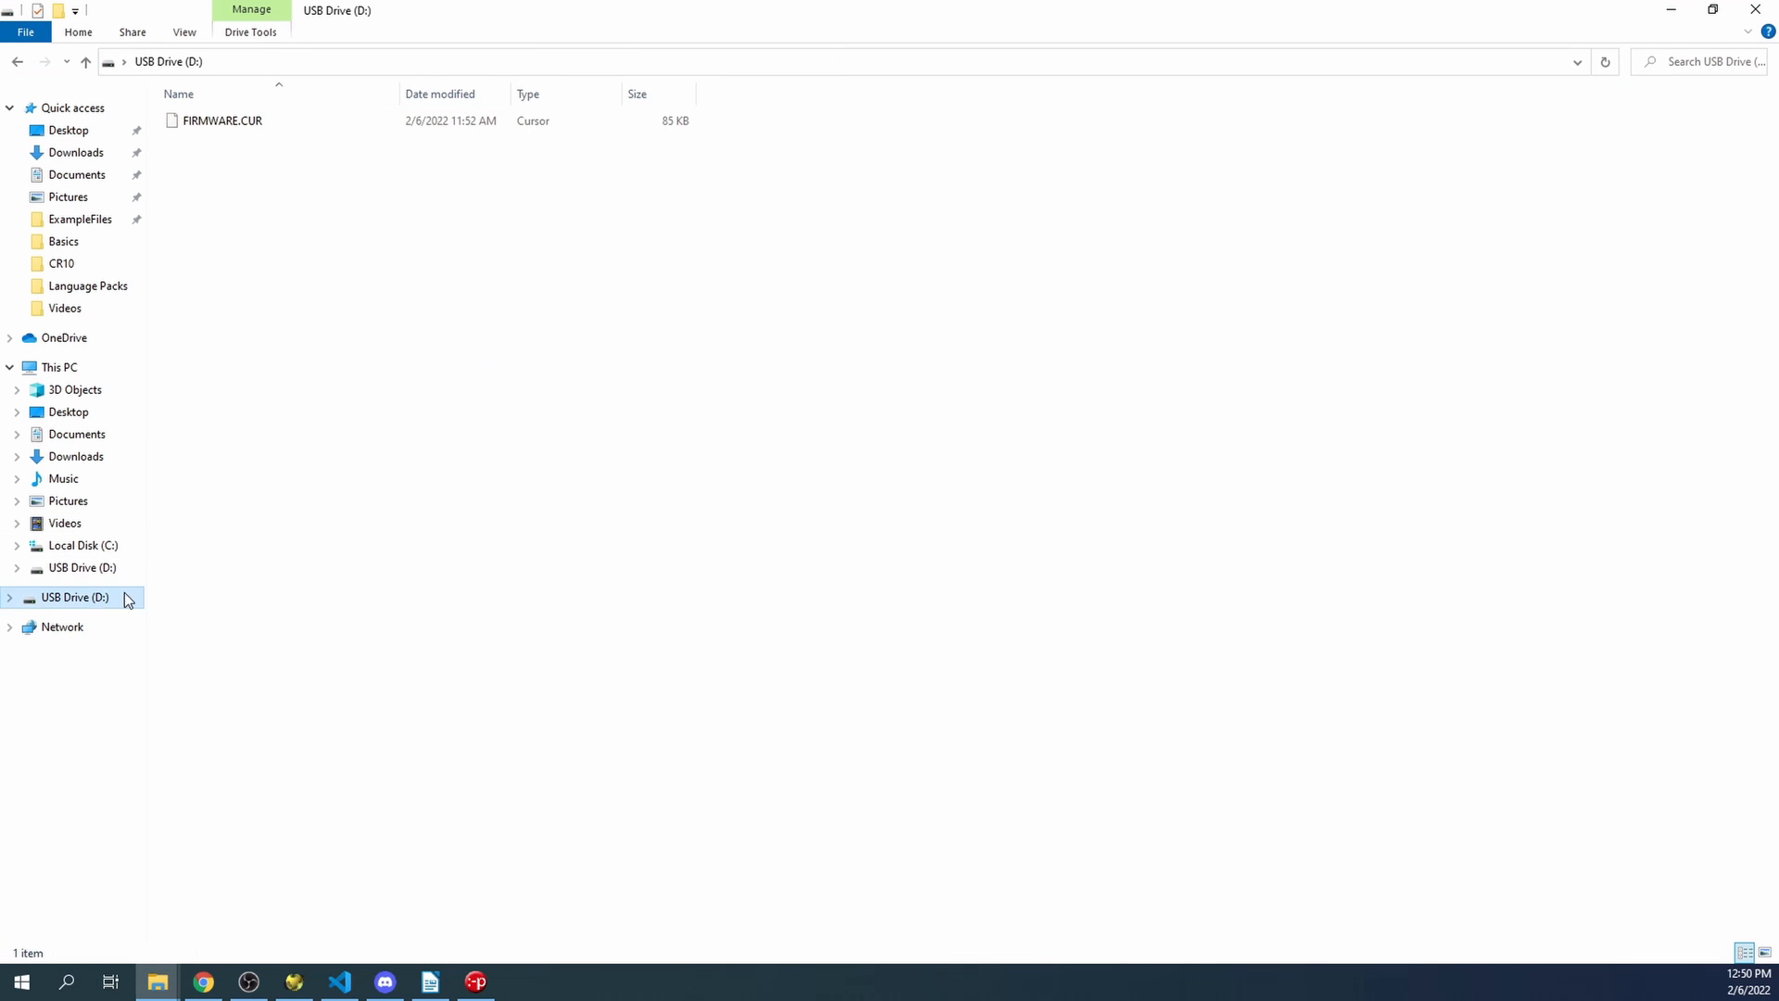
left_click(222, 120)
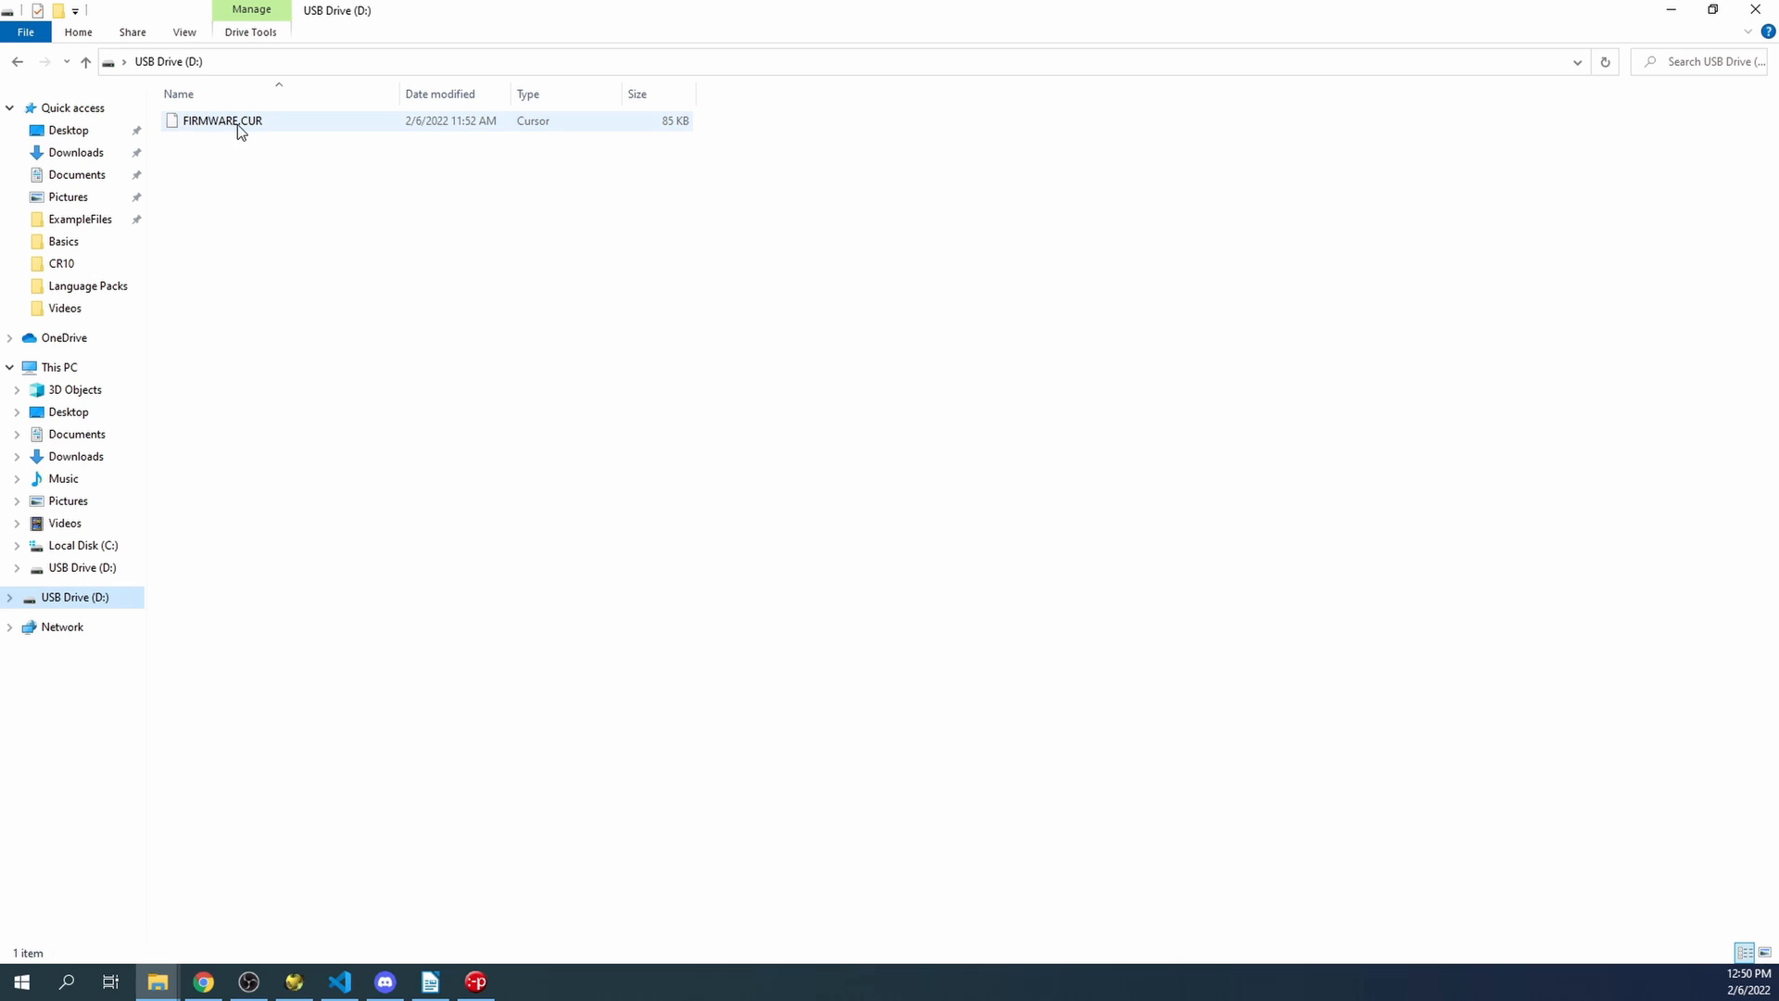
mouse_move(259, 133)
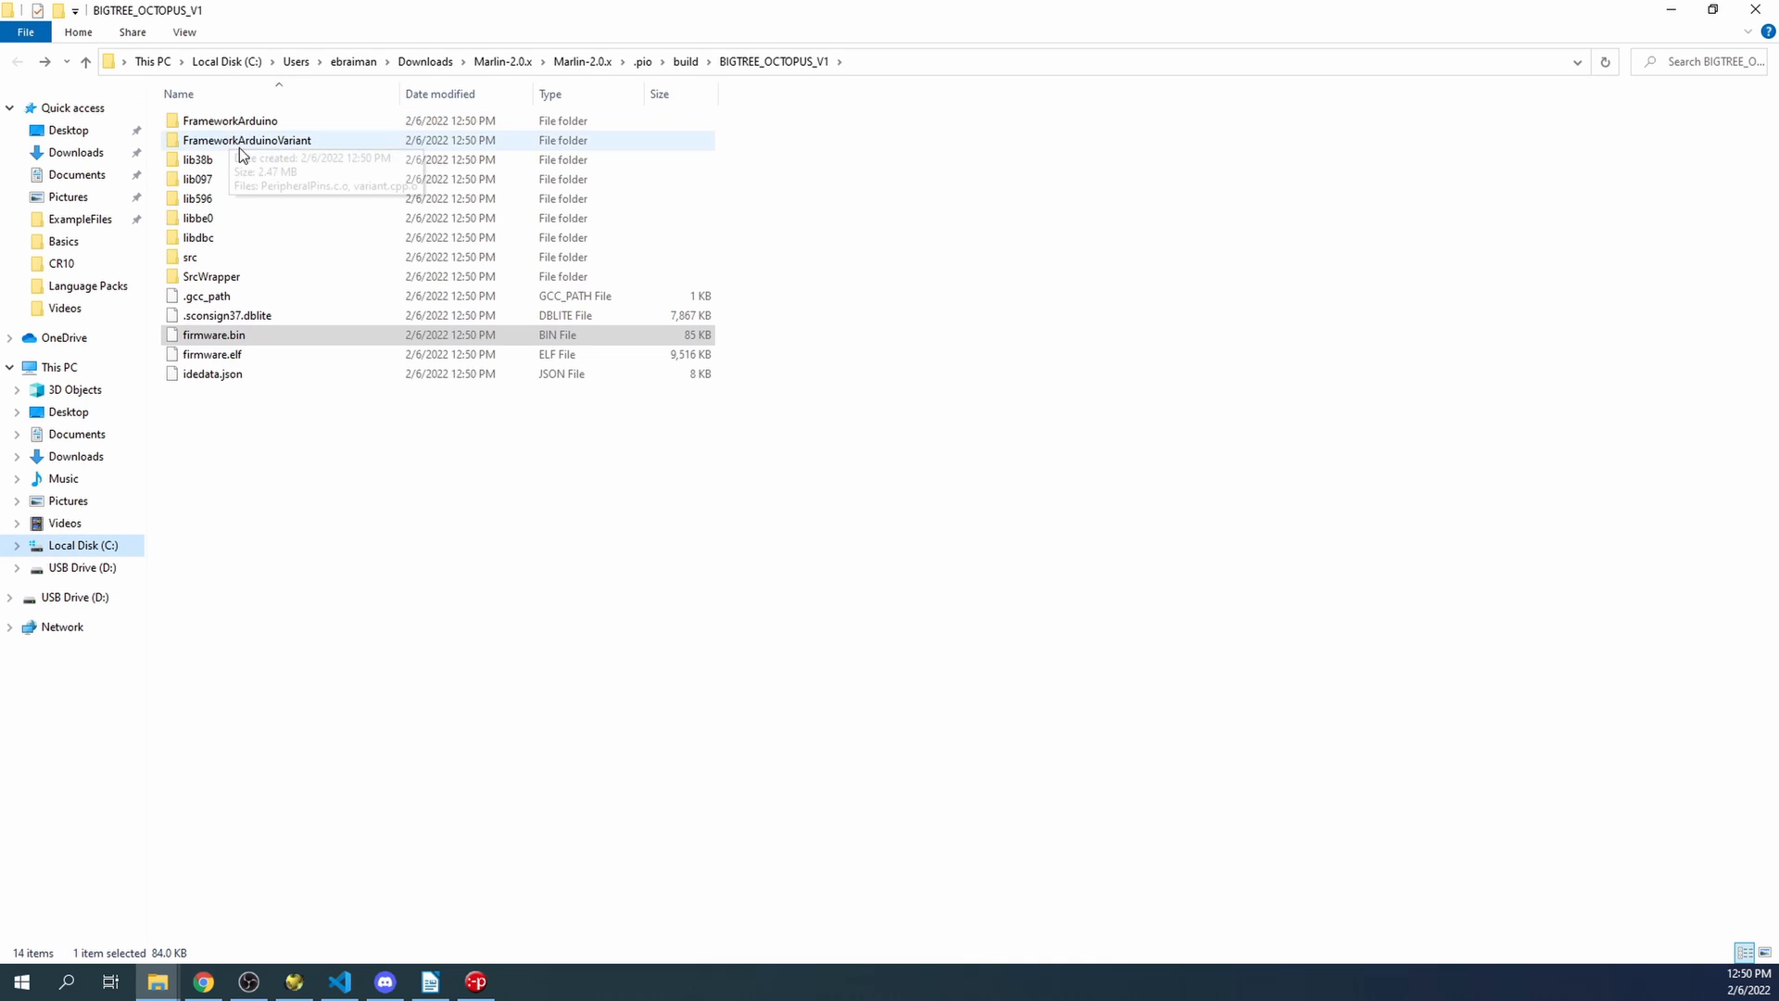
left_click(213, 336)
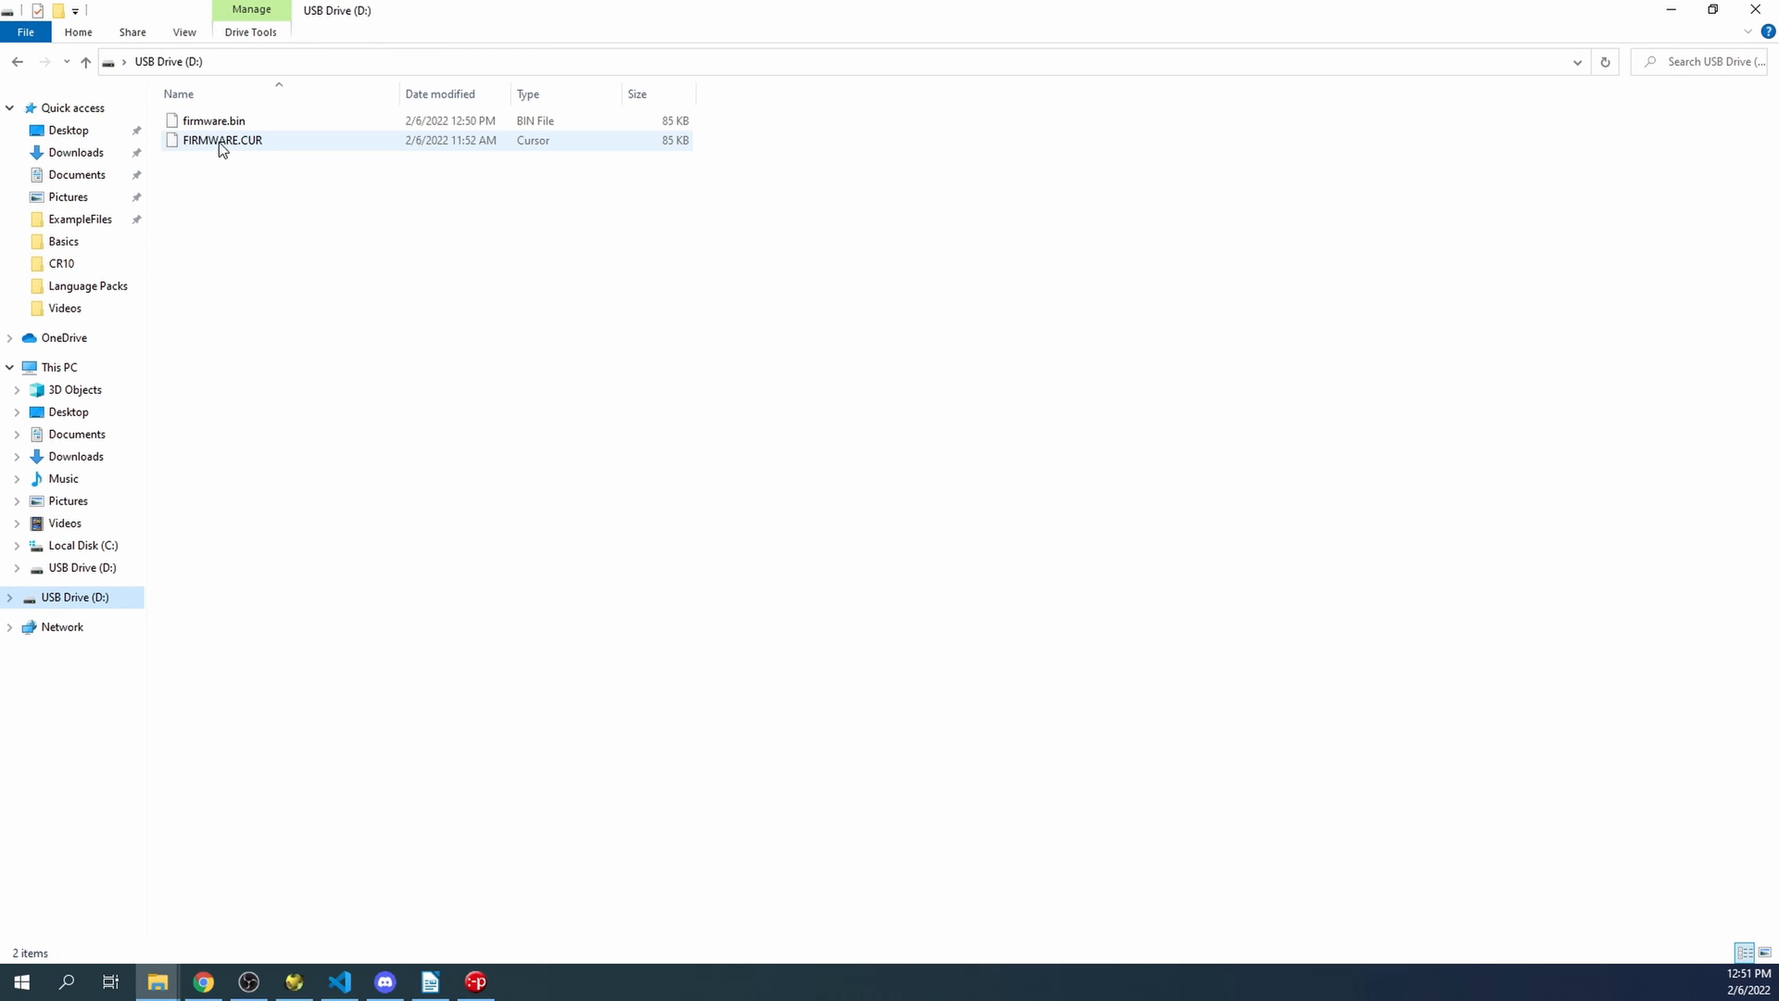
mouse_move(252, 150)
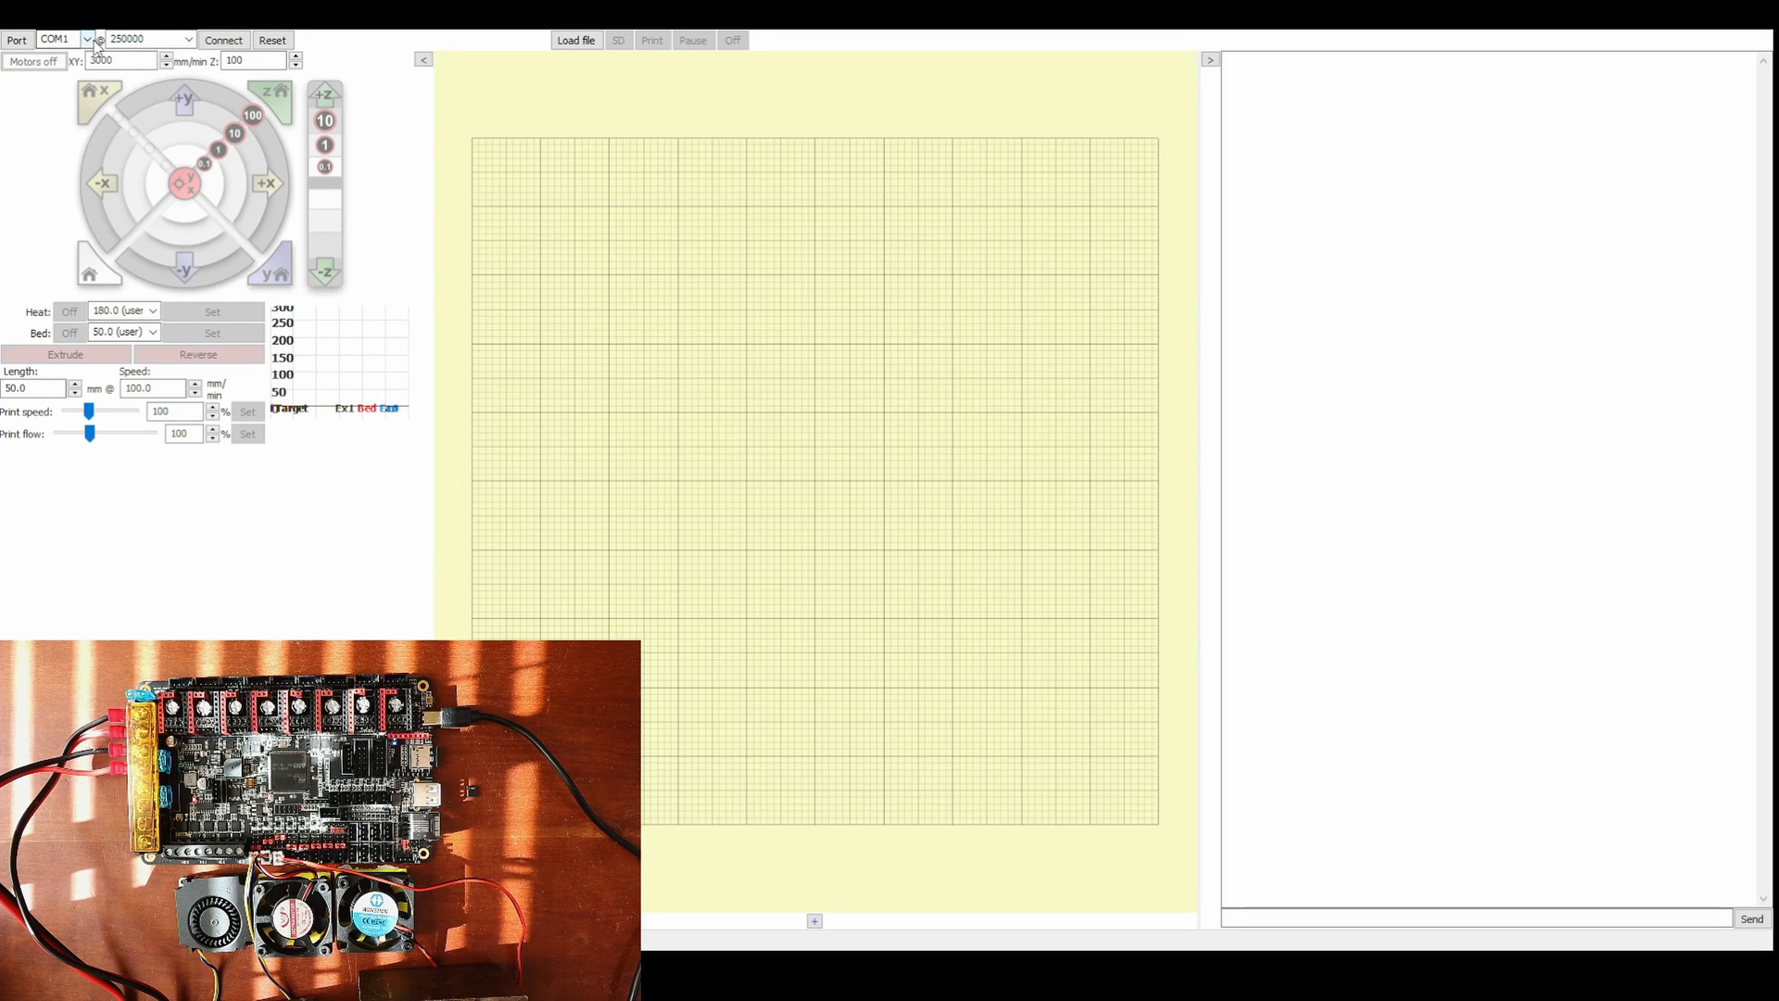
- Find the STMicroelectronics port in Device Manager, then connect Pronterface on COM15 so the printer reports online
left_click(54, 38)
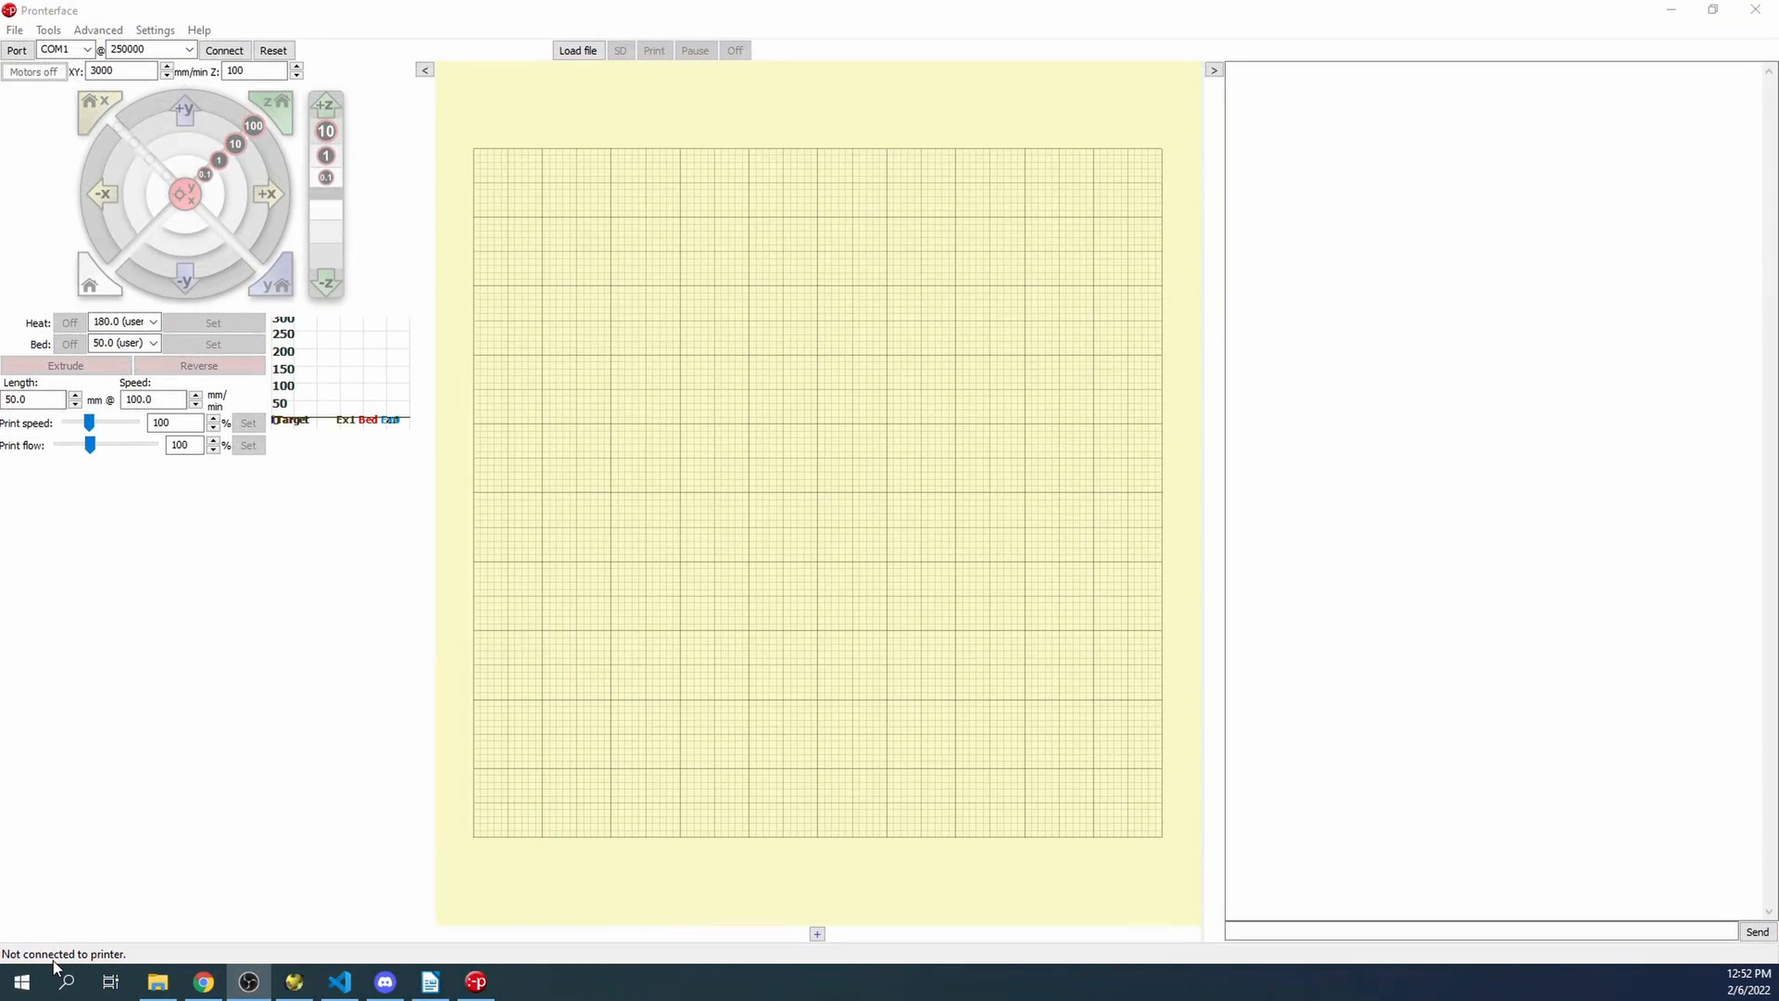
left_click(65, 982)
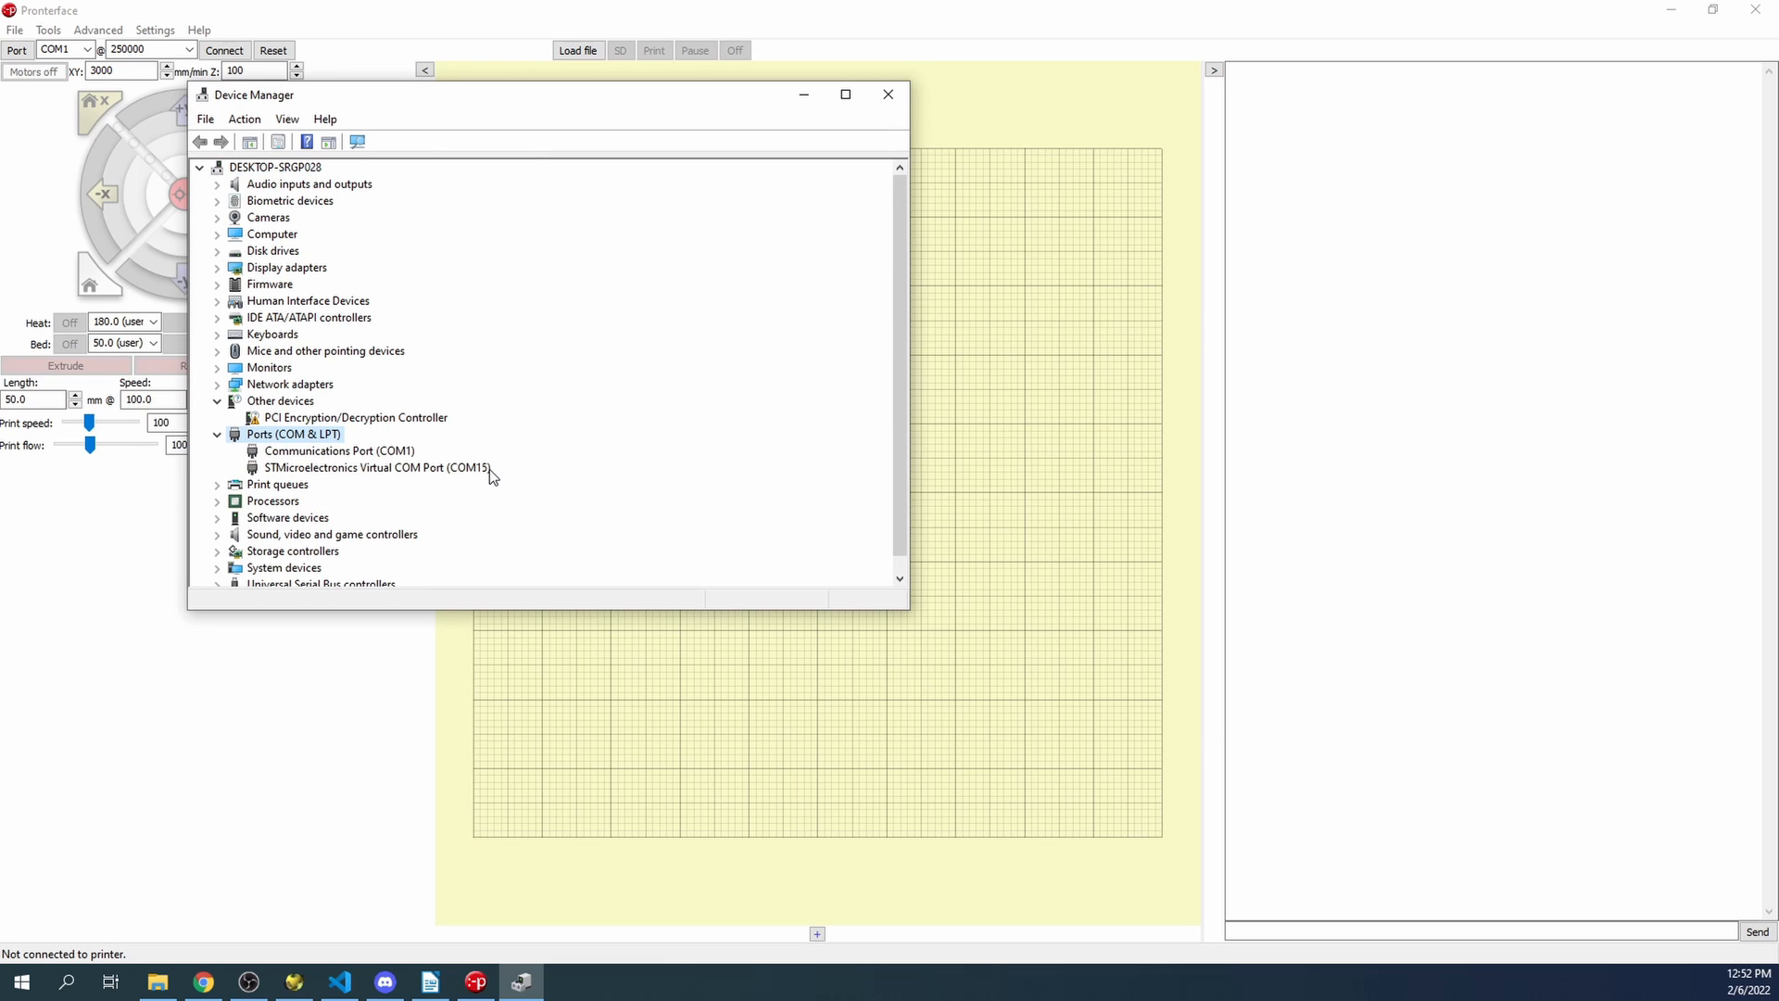
mouse_move(476, 484)
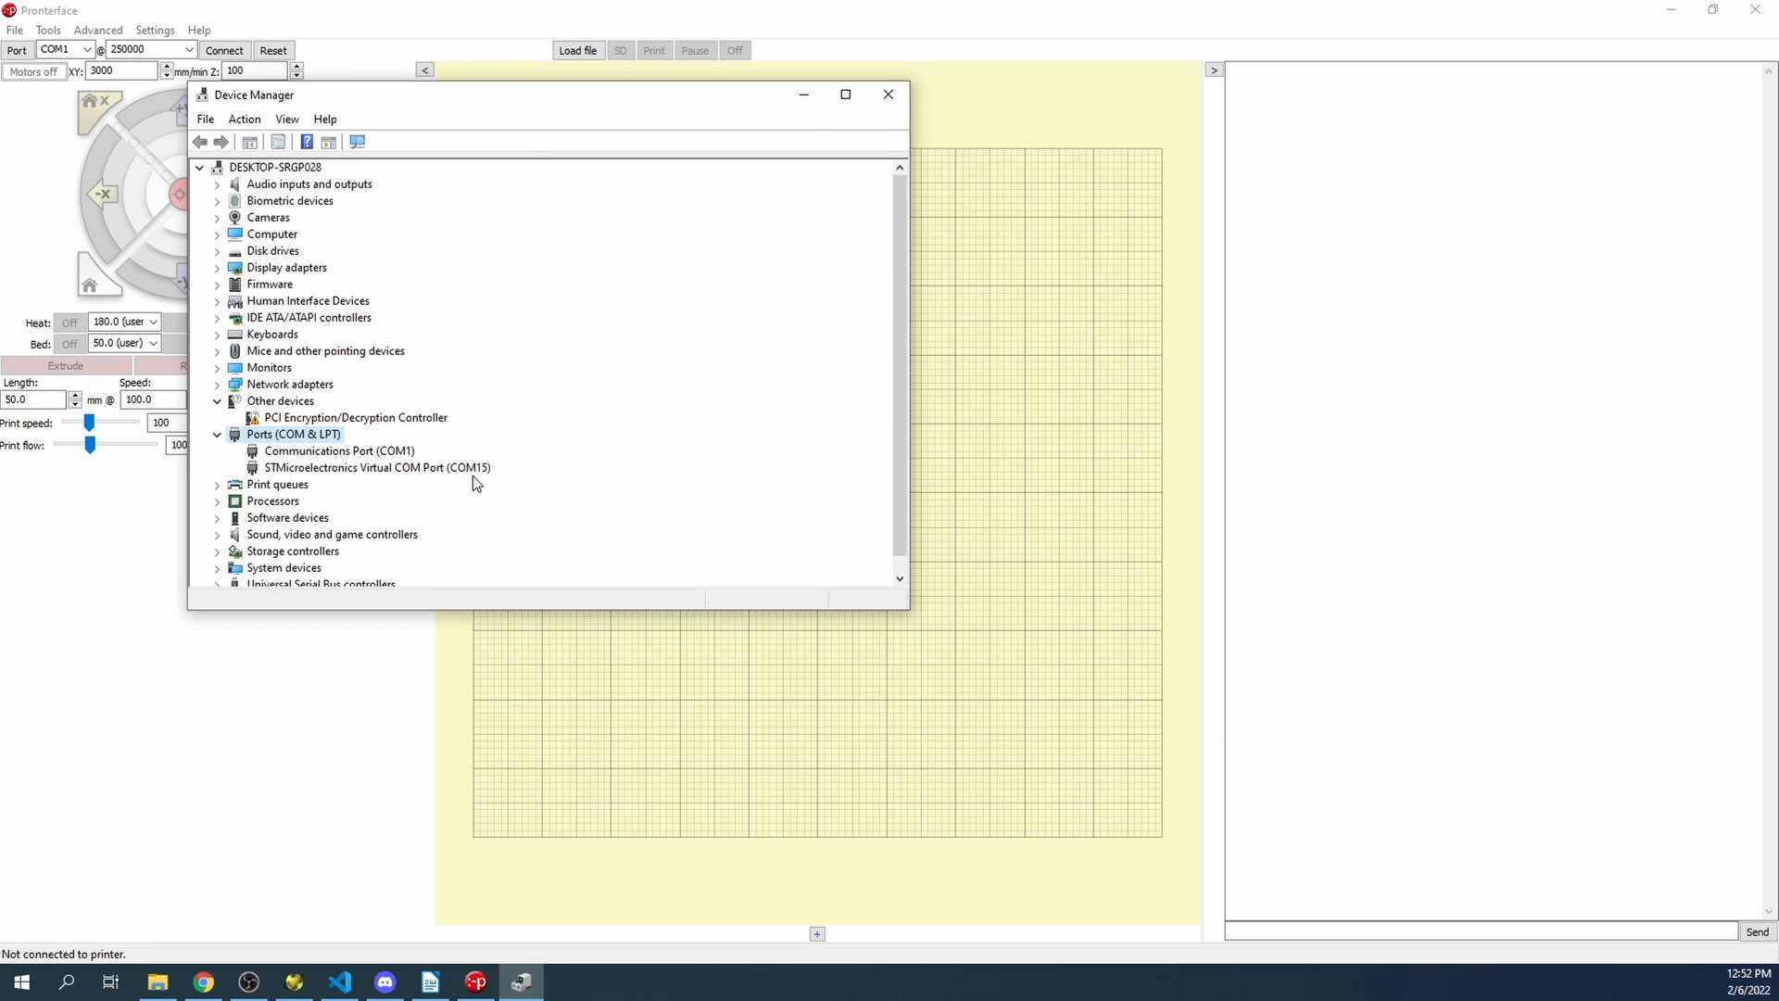
left_click(887, 95)
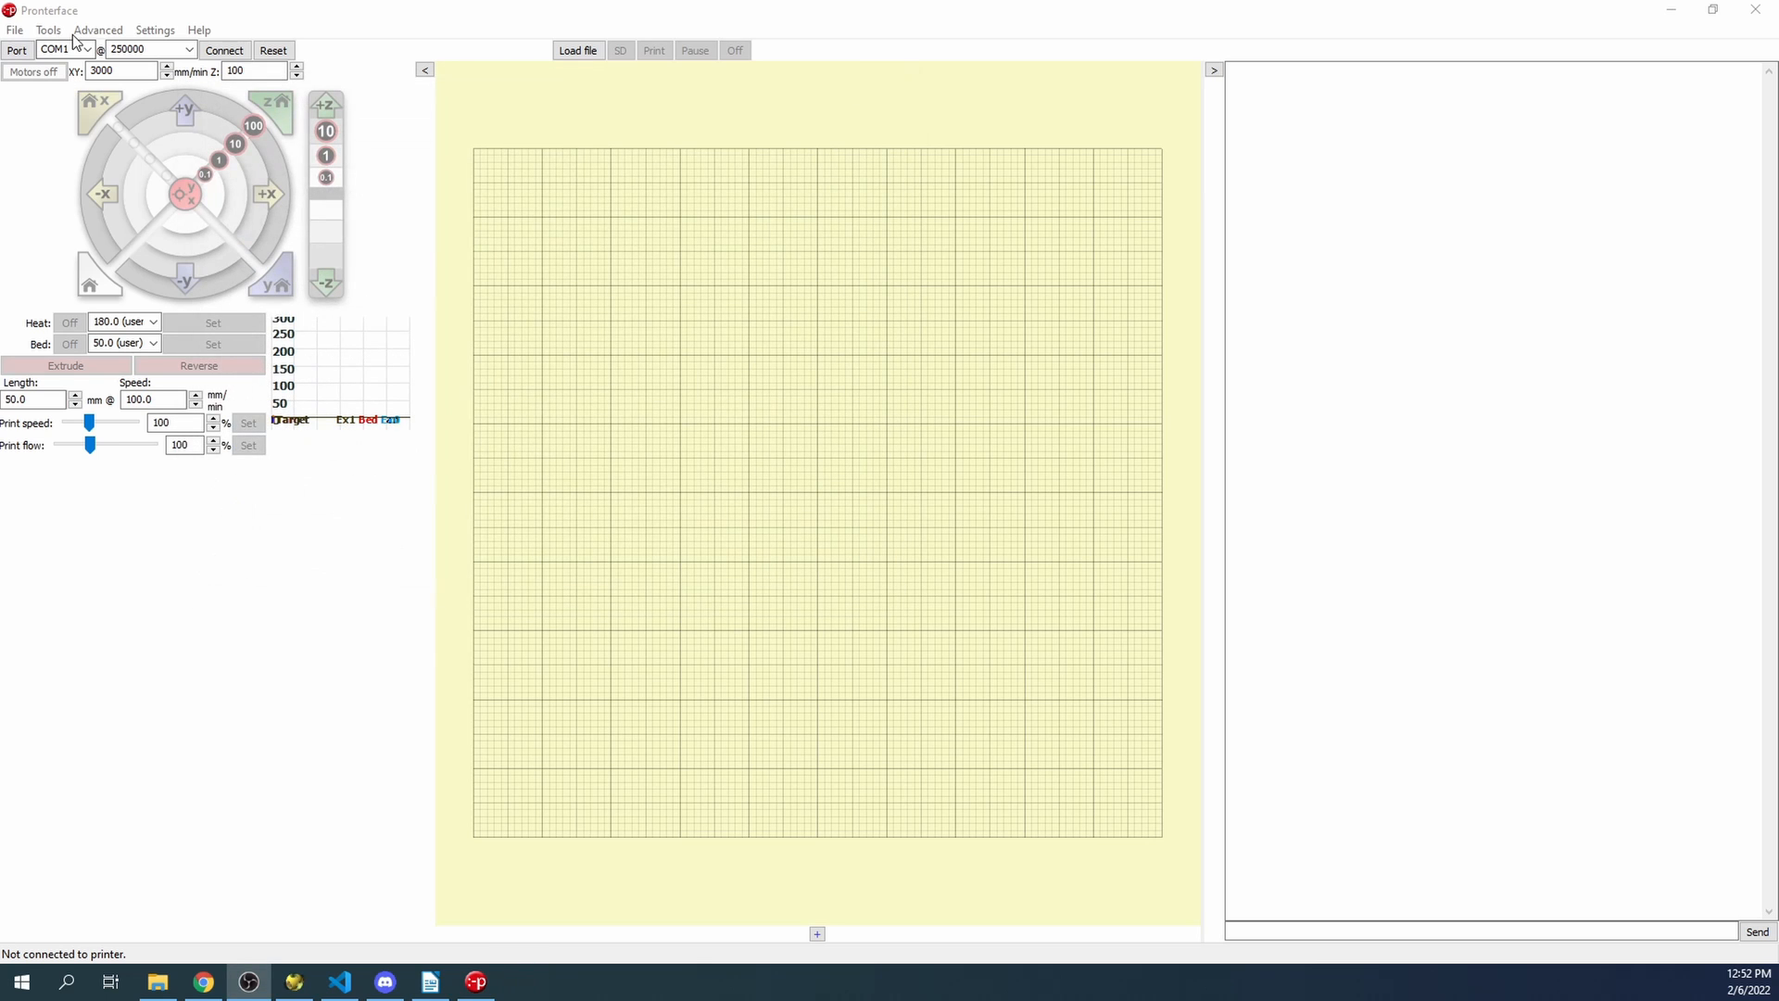
left_click(63, 48)
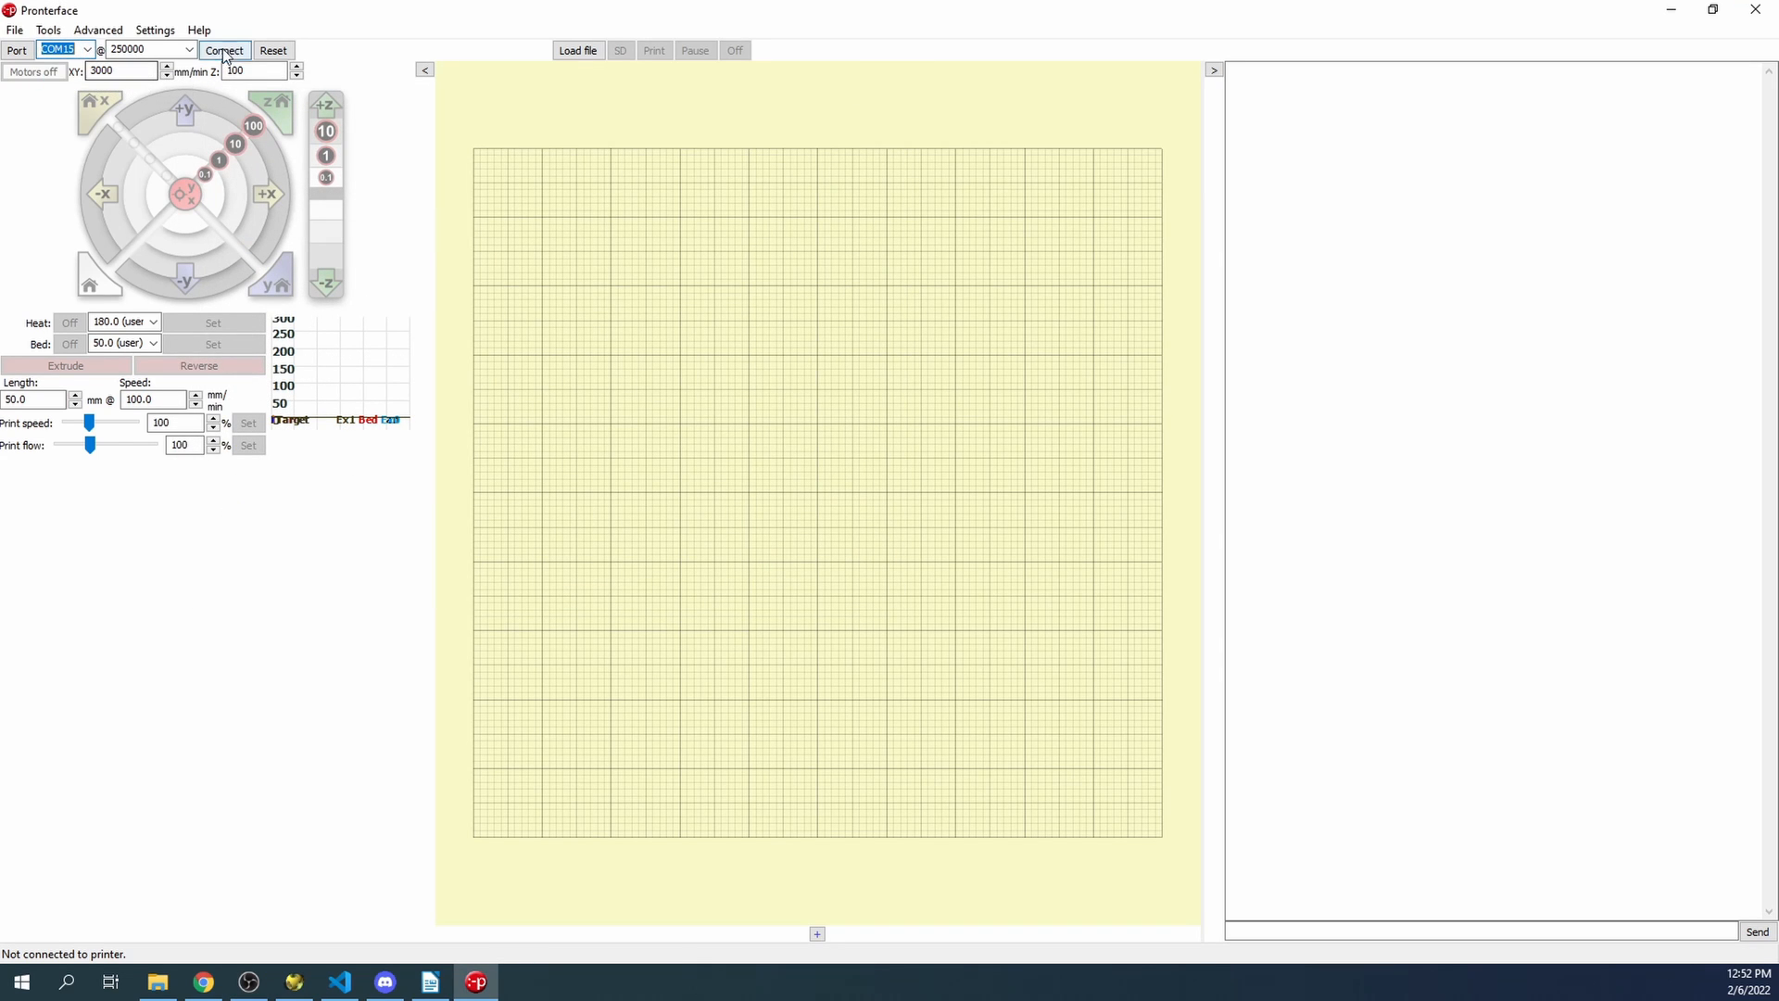
left_click(224, 50)
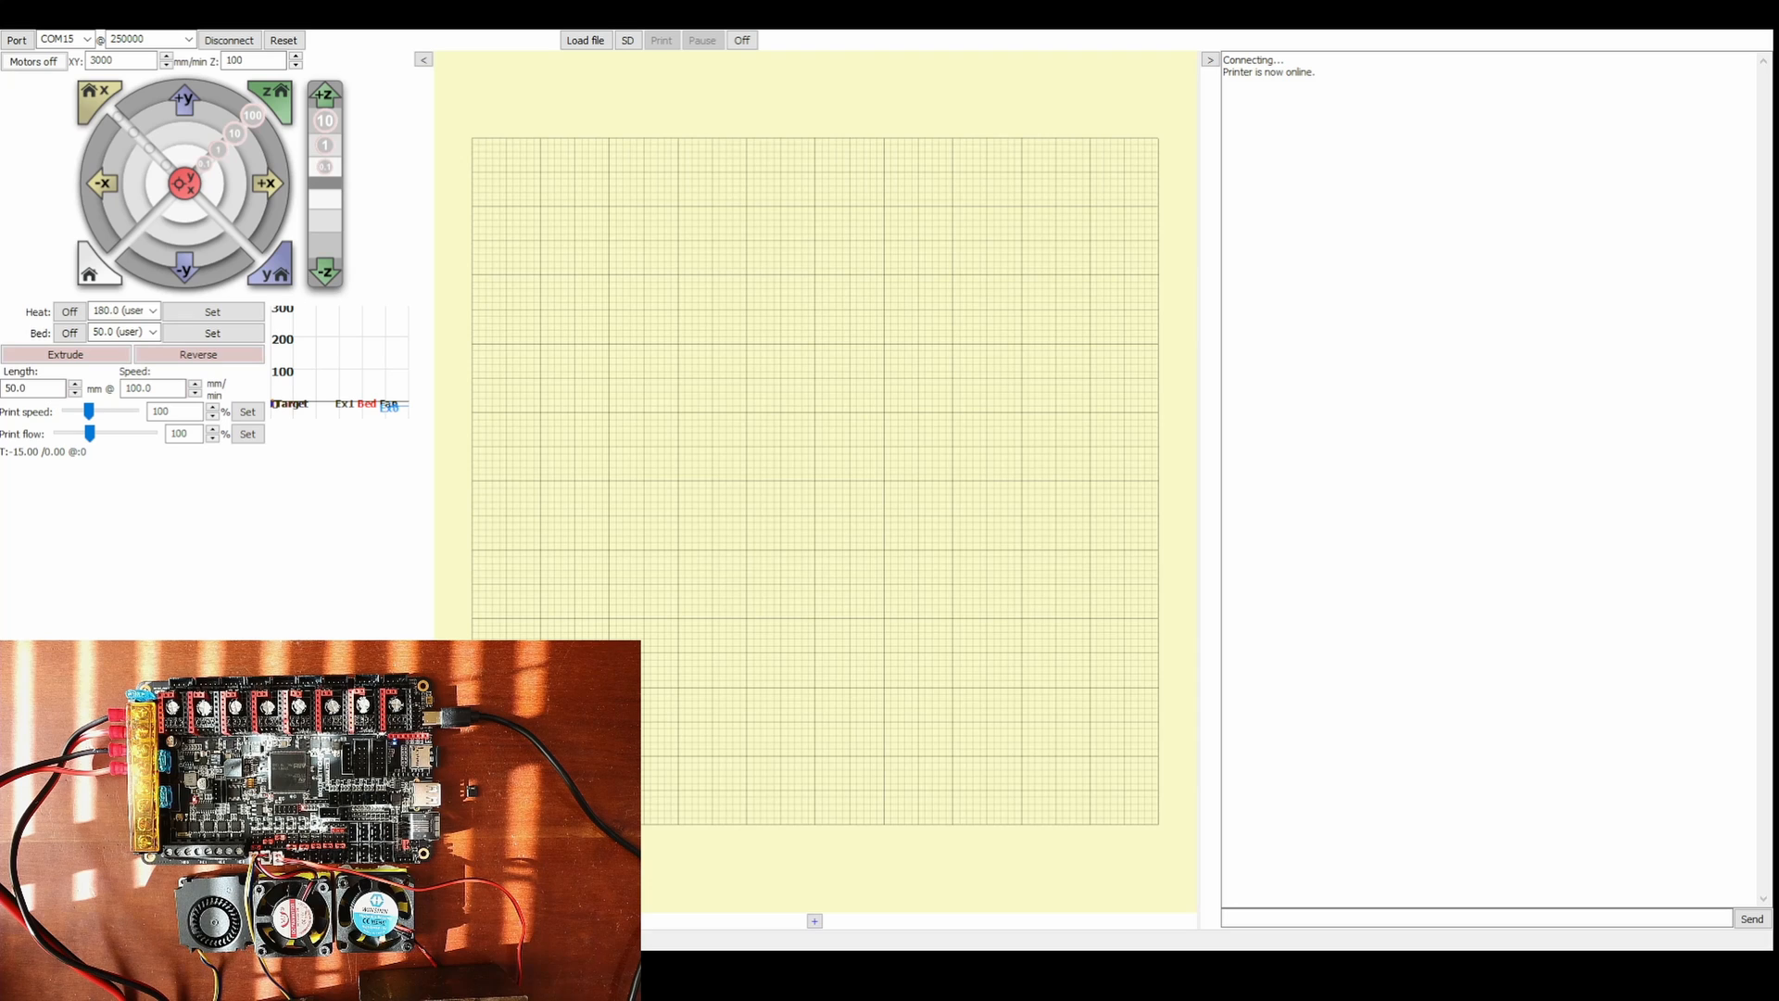
- Send M106 P0 S200 and M106 P1 S200 from the console to run both fans at speed 200
left_click(1475, 917)
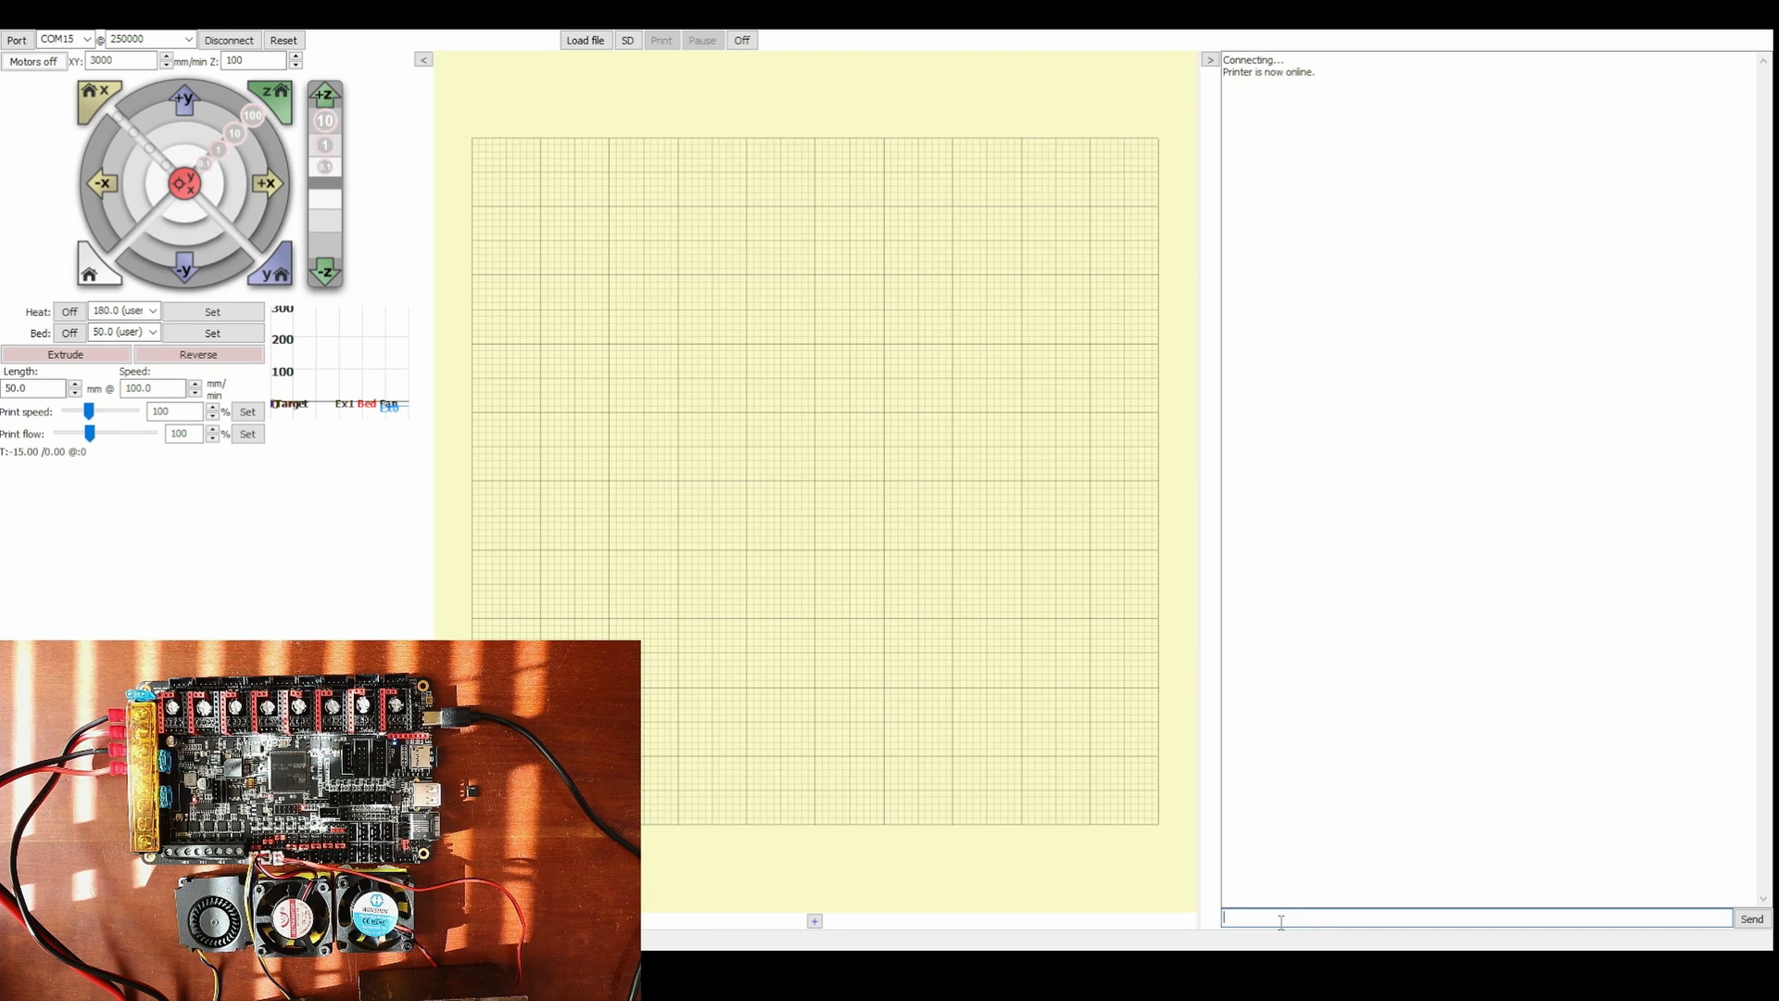
type("M106 P0 S200")
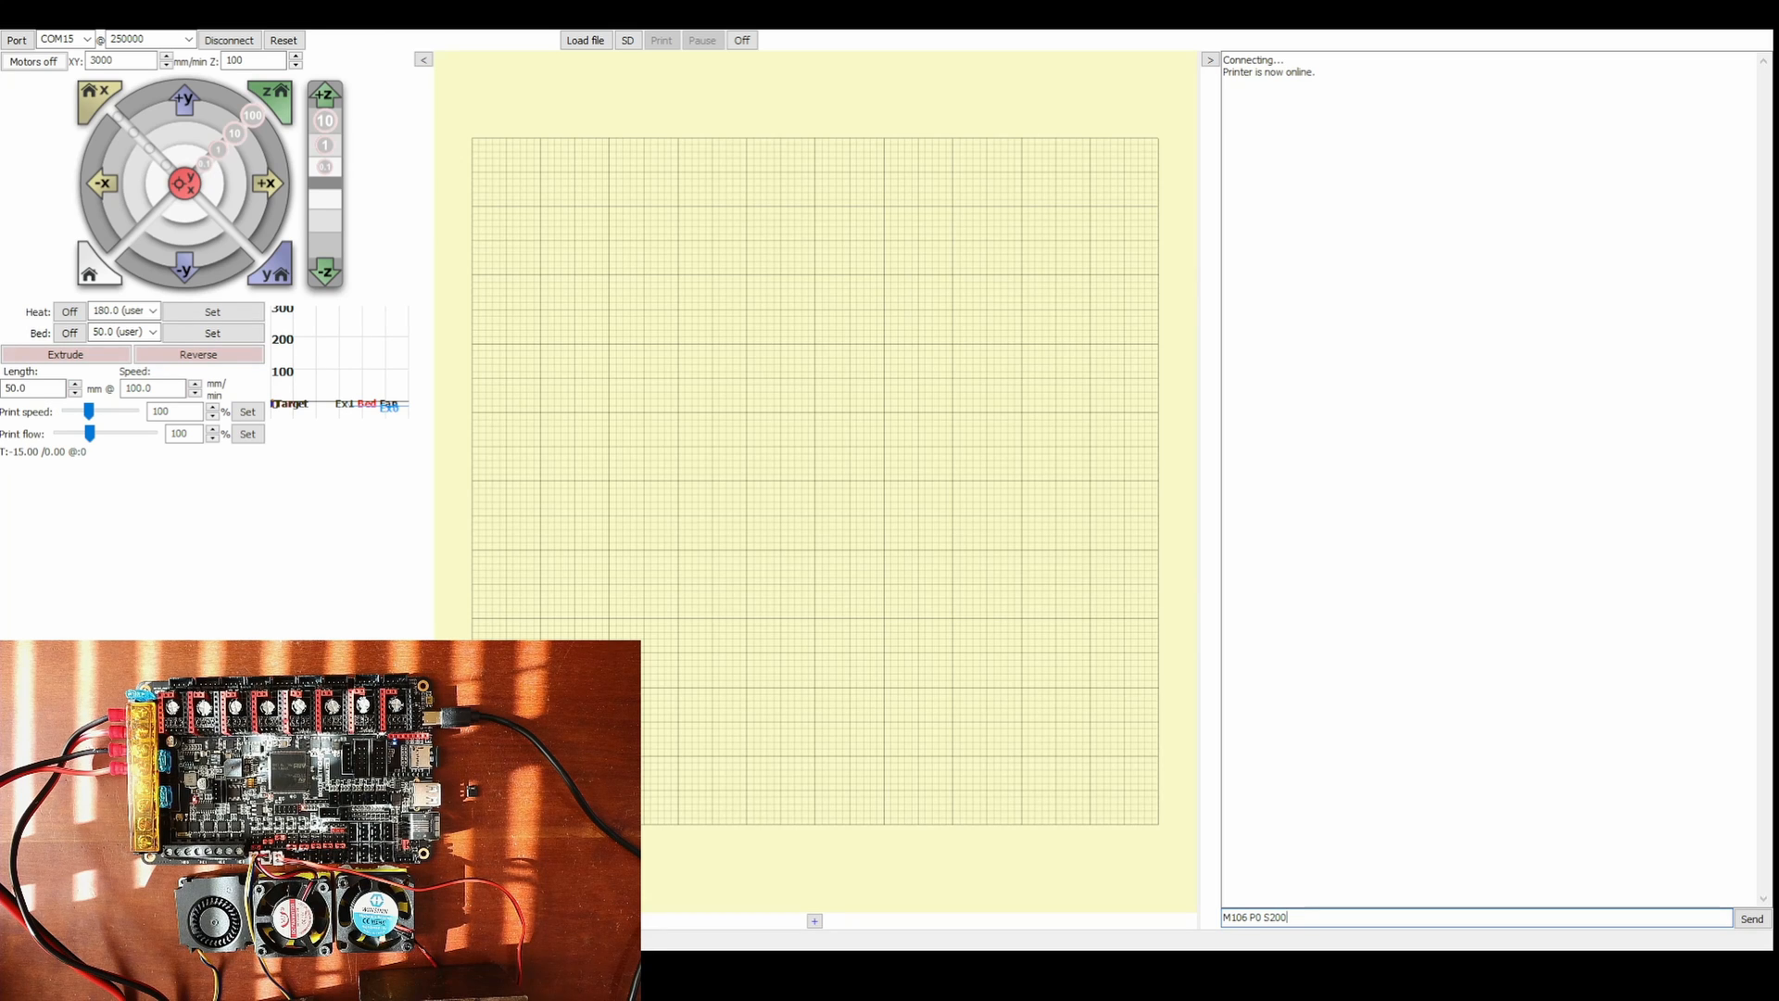
left_click(1751, 917)
type("1")
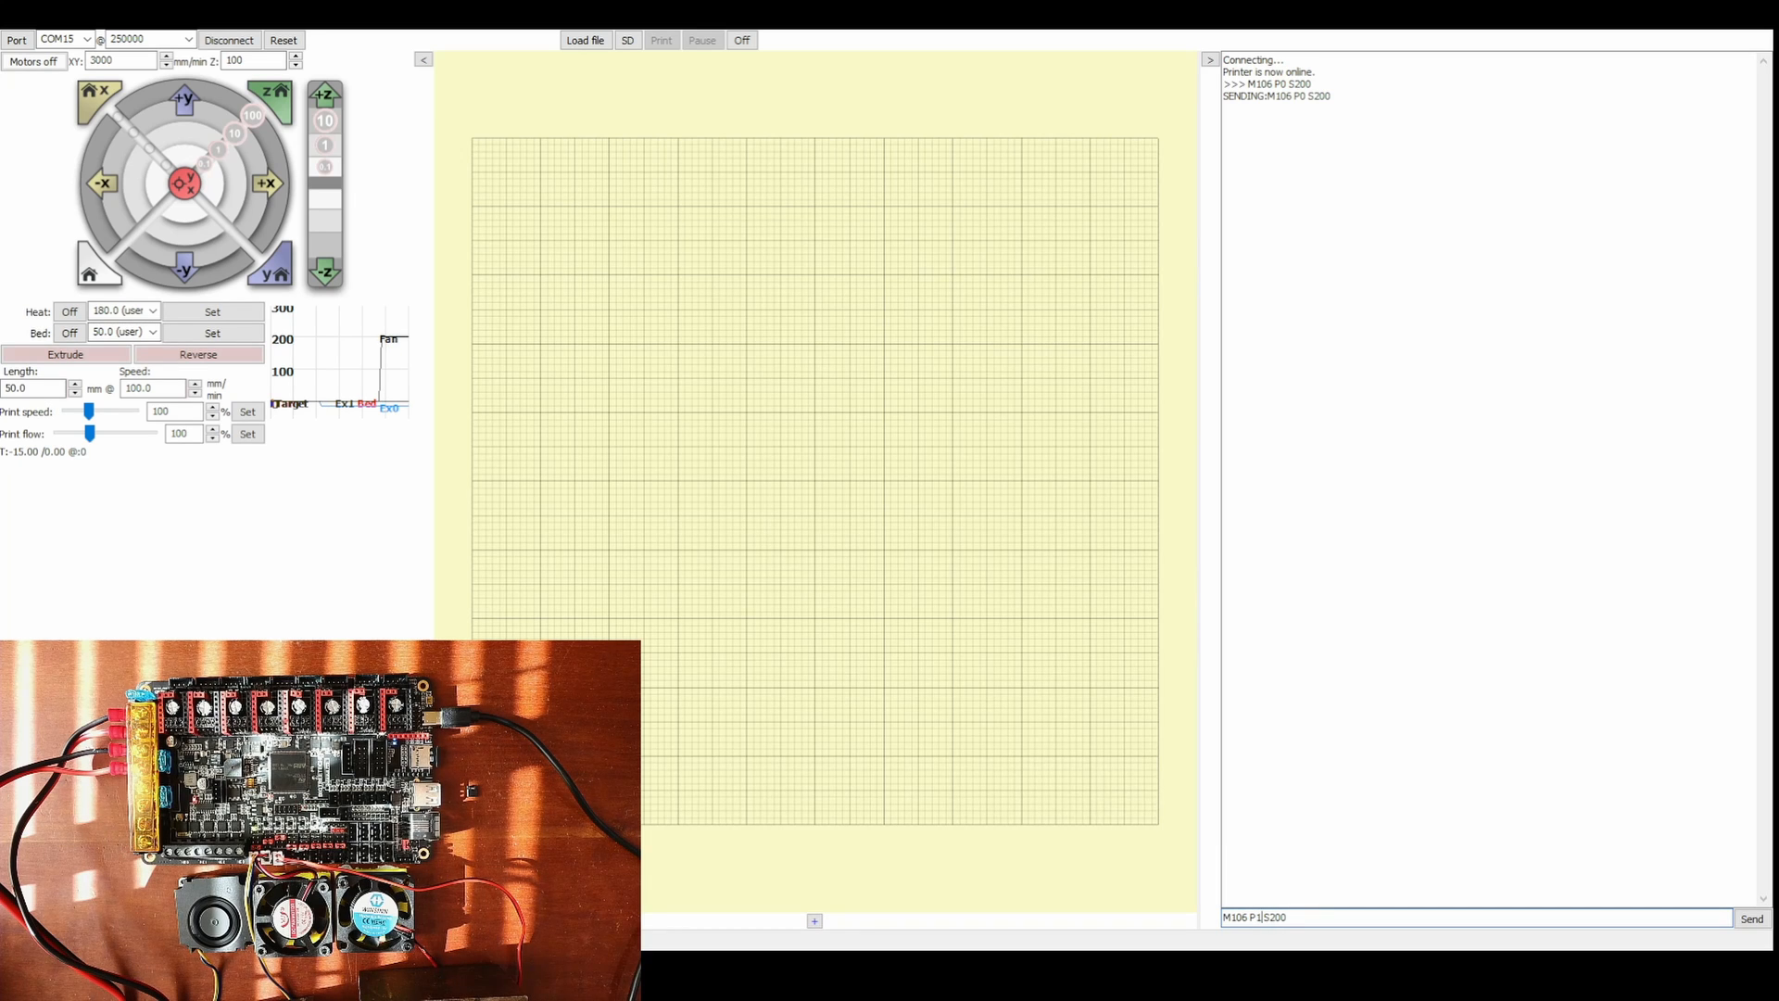
left_click(1751, 917)
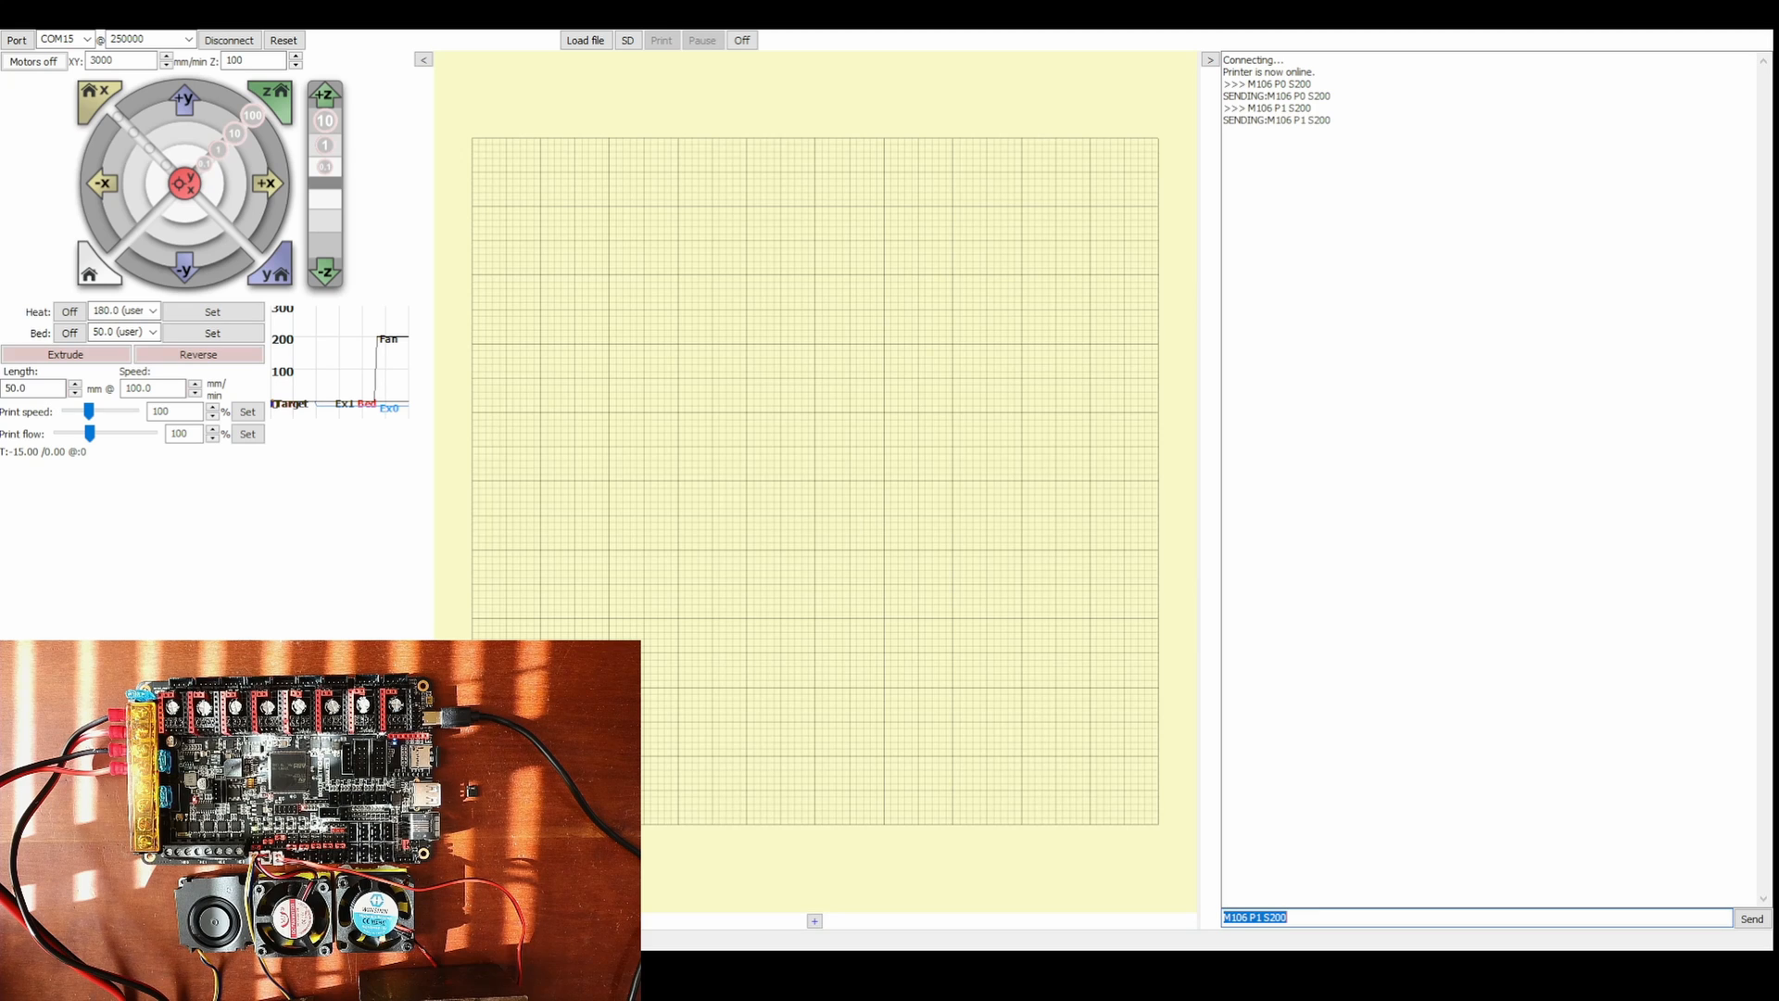